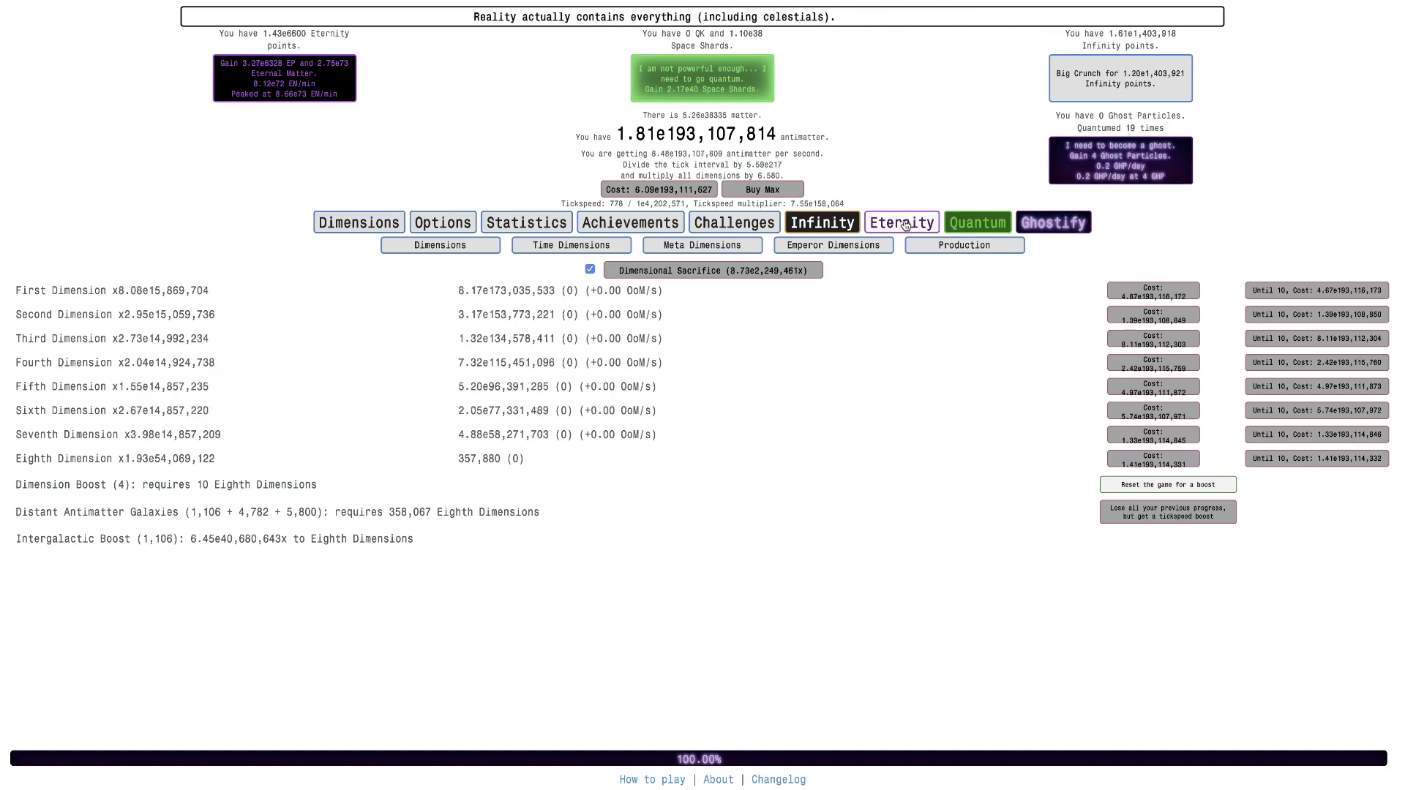
Step: Begin Eternity Challenge 10 from Break Eternity, then show the Ghostify neutrino upgrades
click(900, 222)
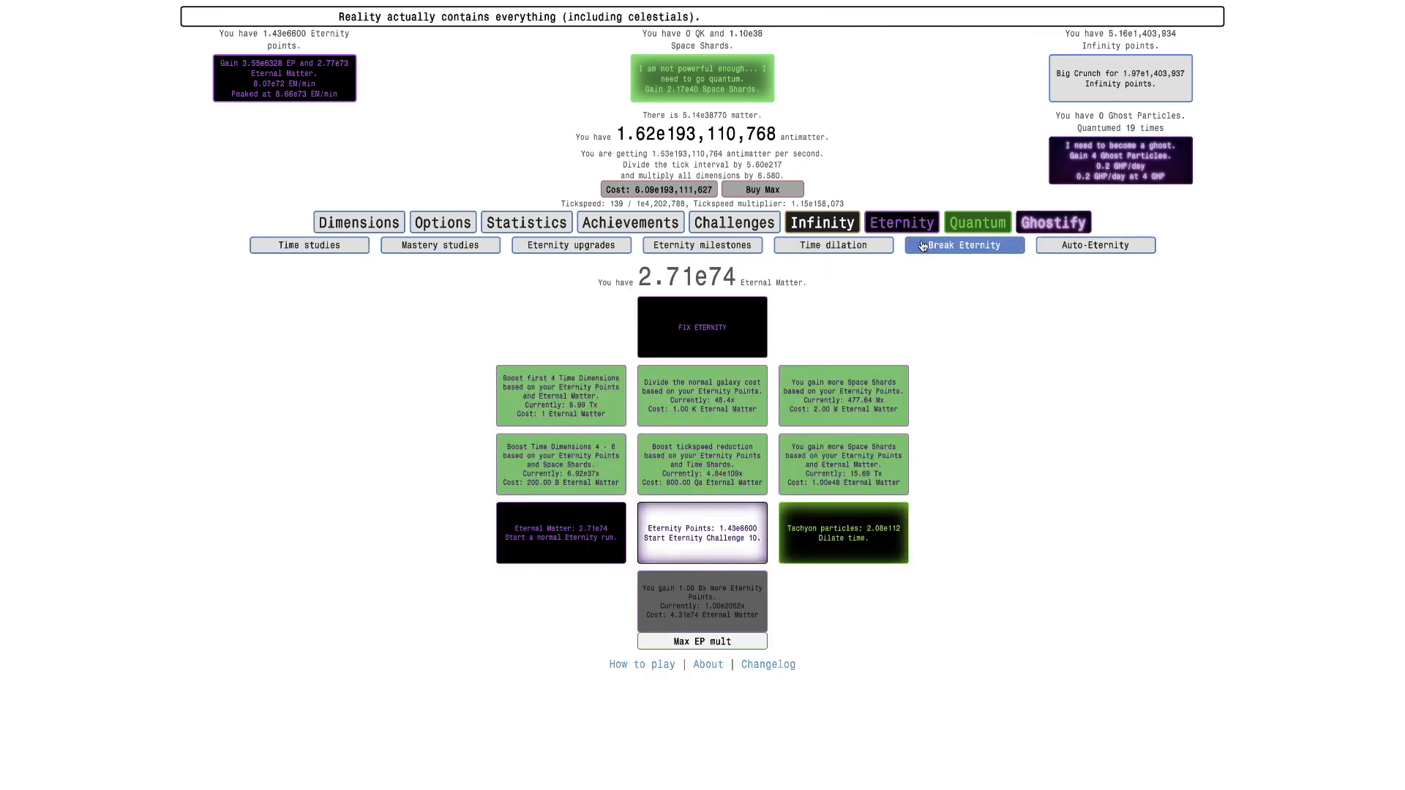
mouse_move(302, 123)
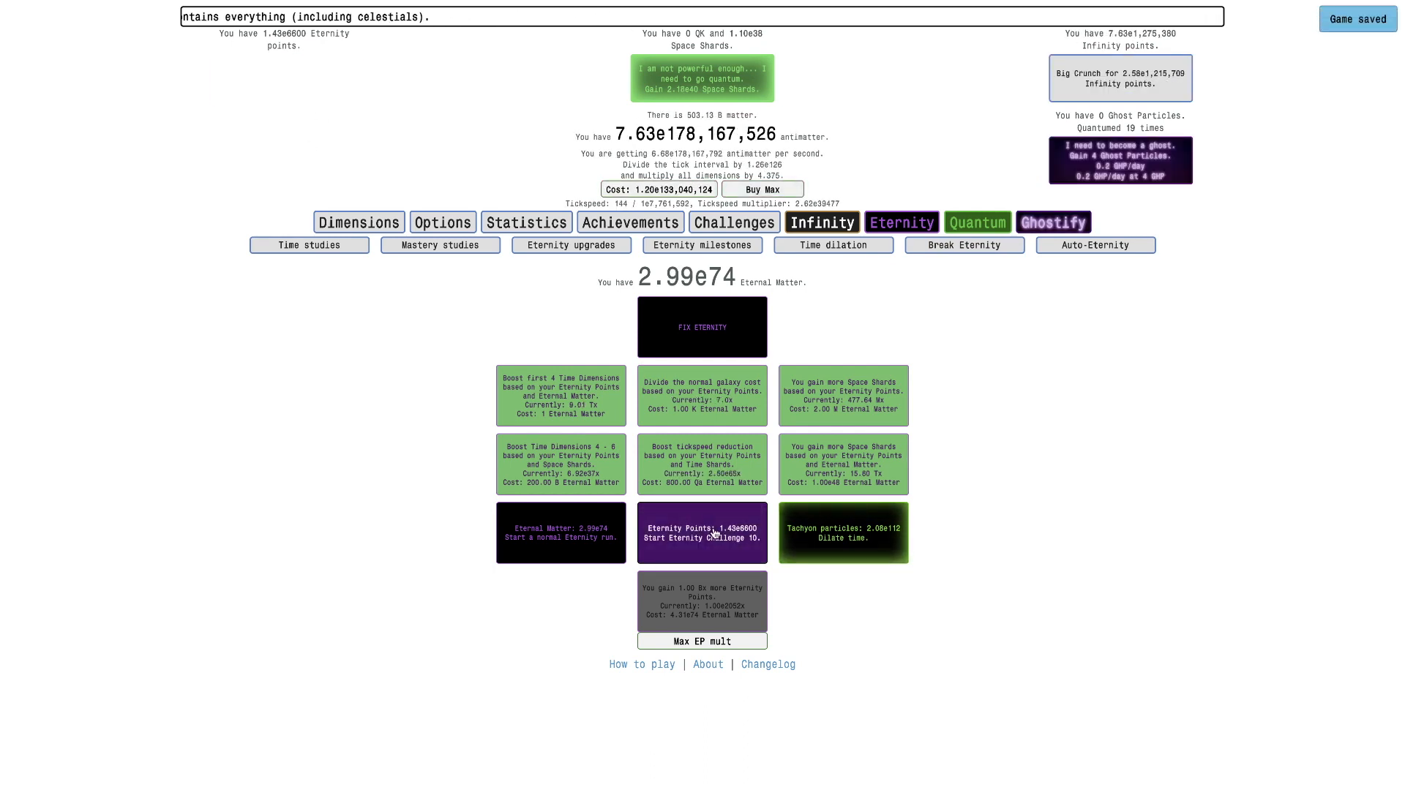
click(701, 531)
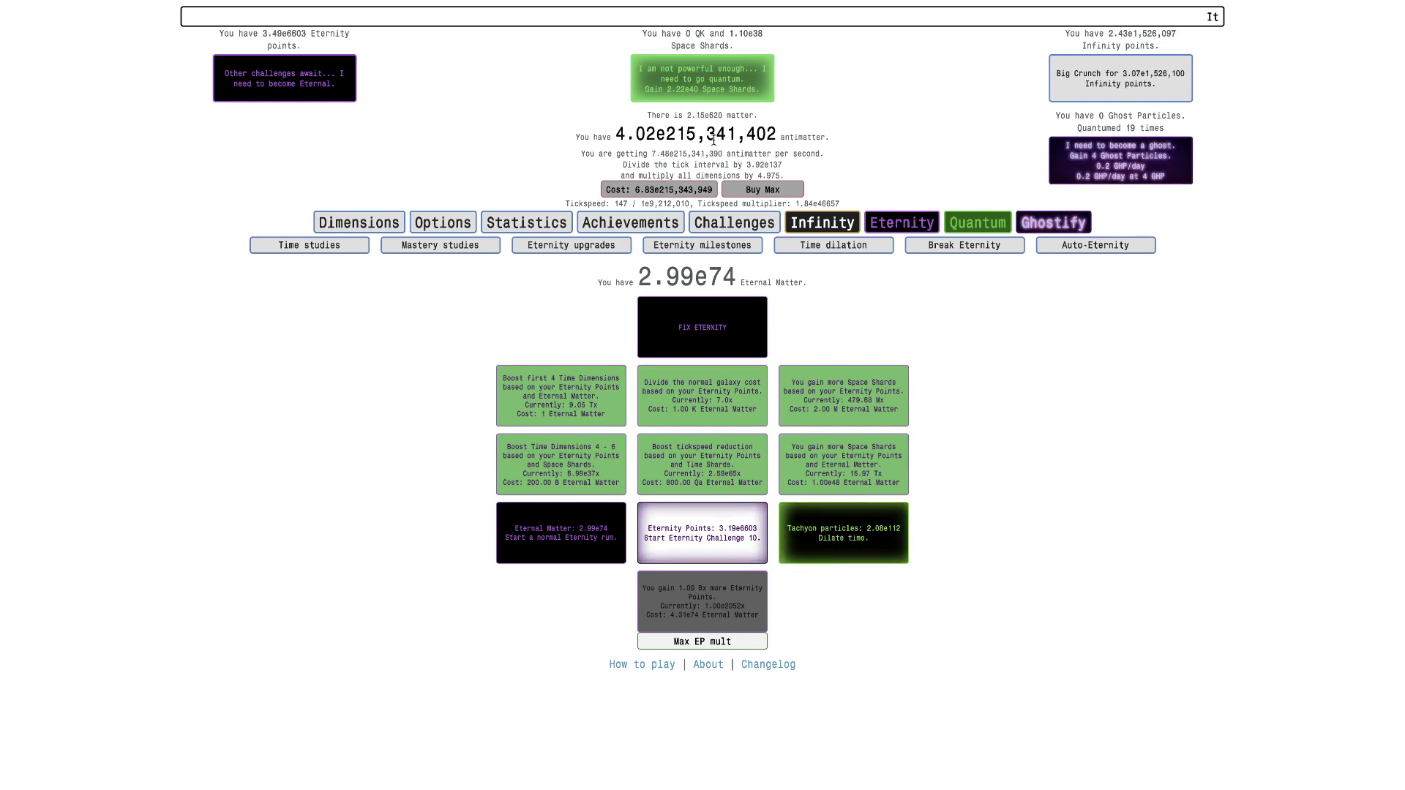
click(843, 533)
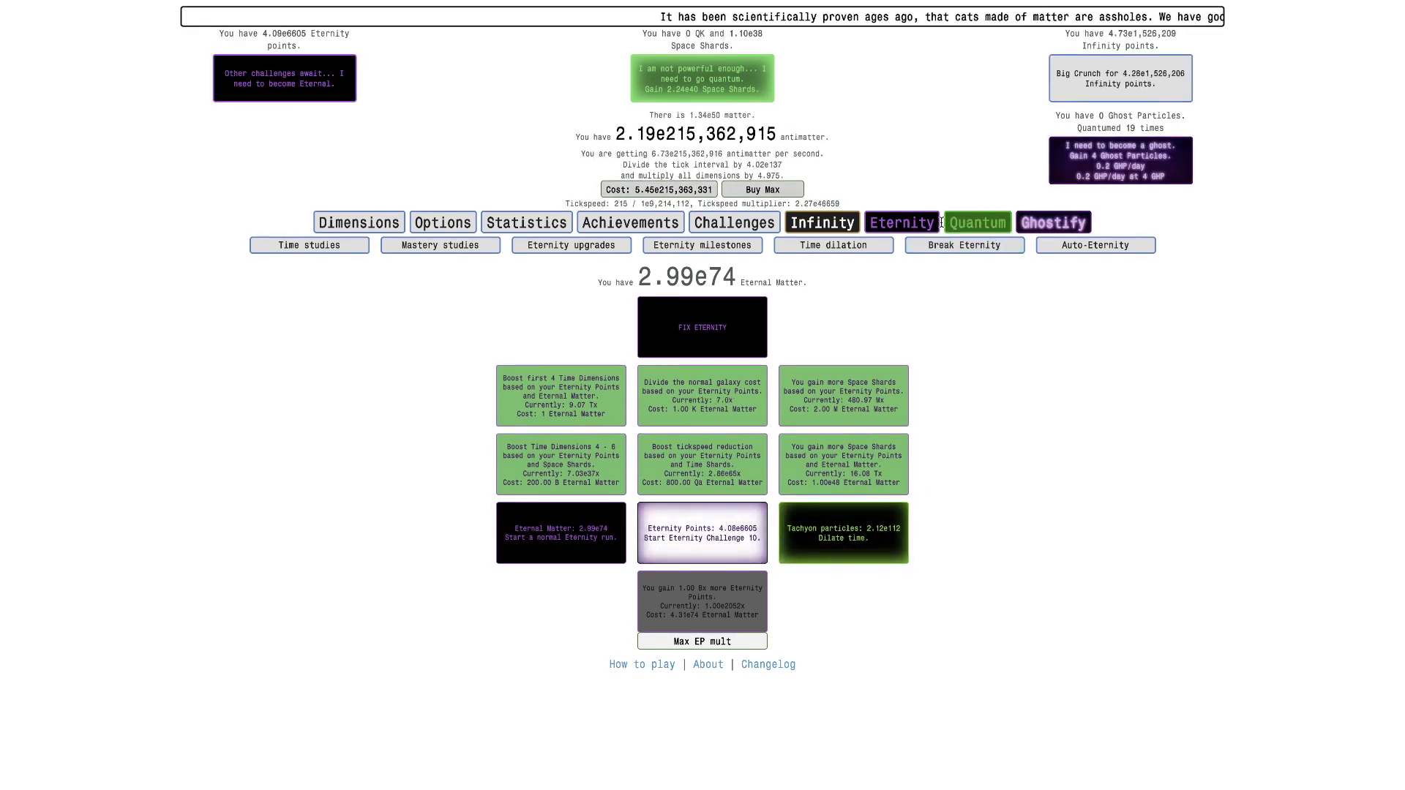
click(1054, 222)
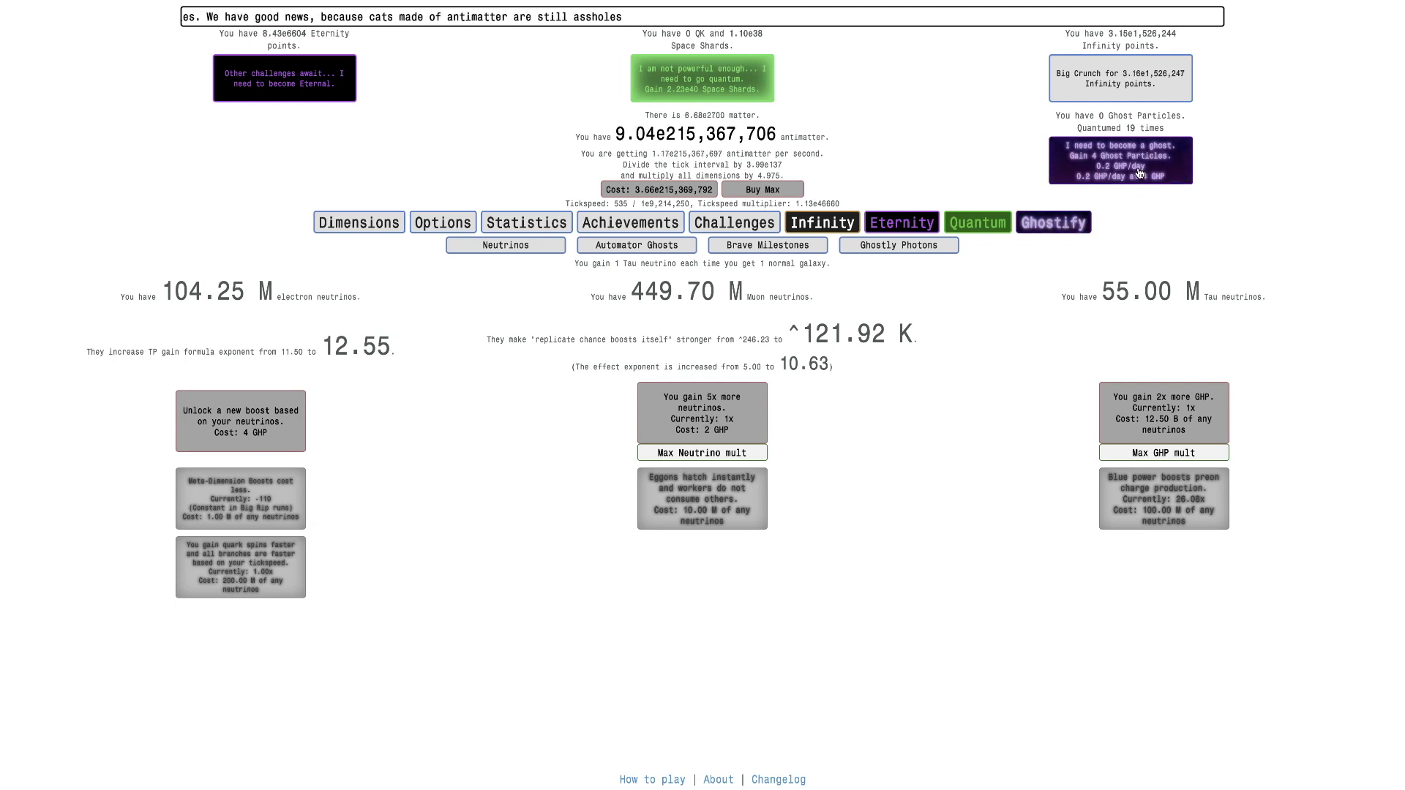
Step: Ghostify for 4 Ghost Particles, confirm it, then go quantum from the Quarks page
click(1119, 160)
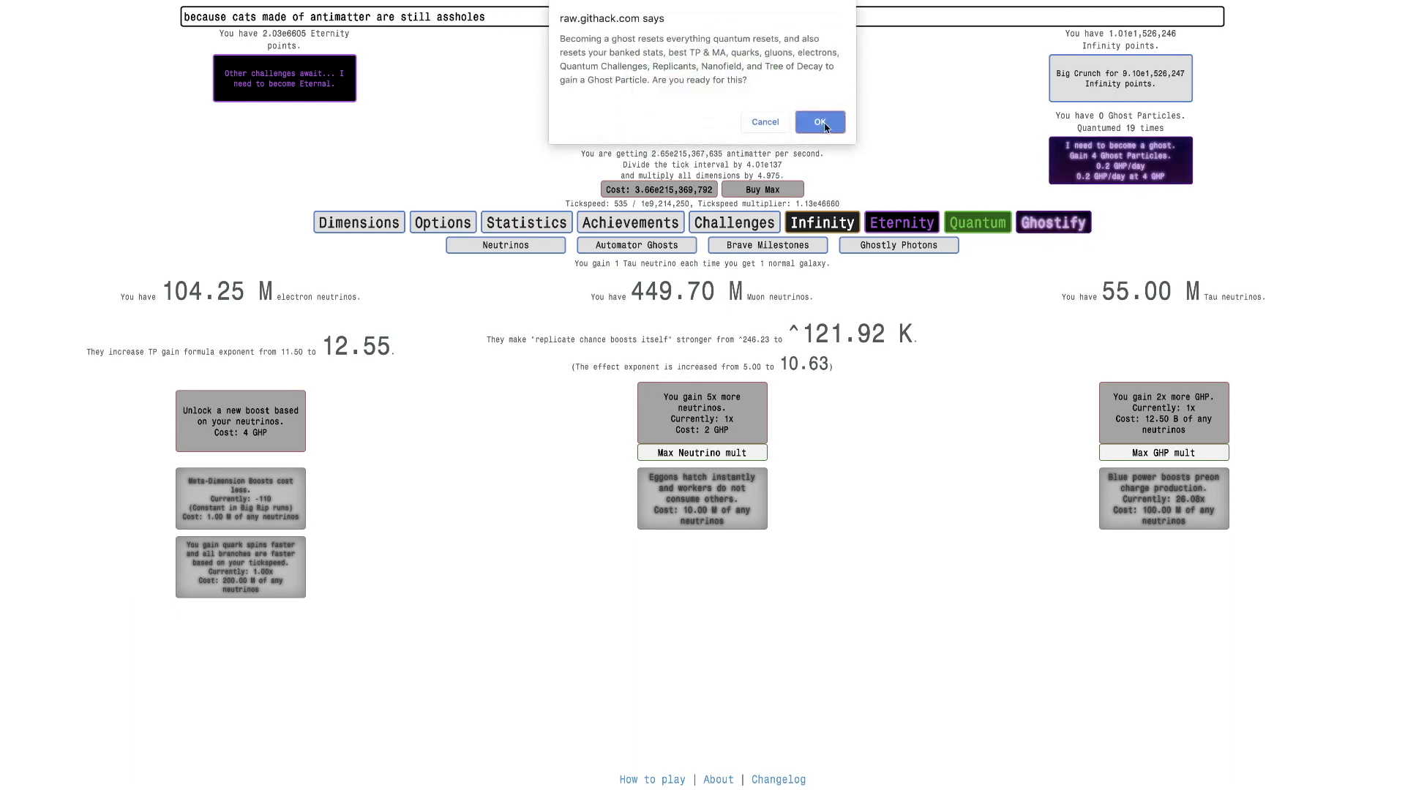
click(816, 121)
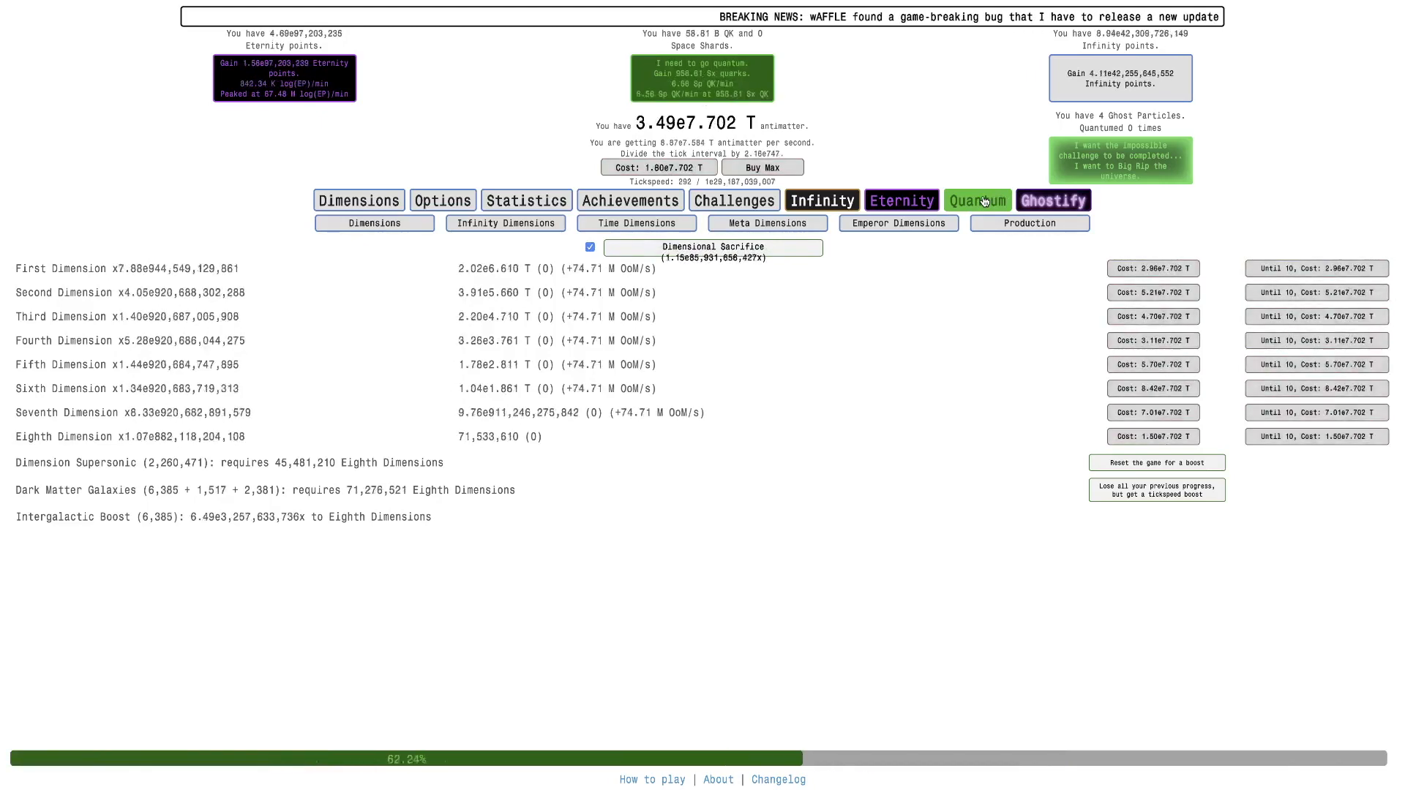
click(976, 201)
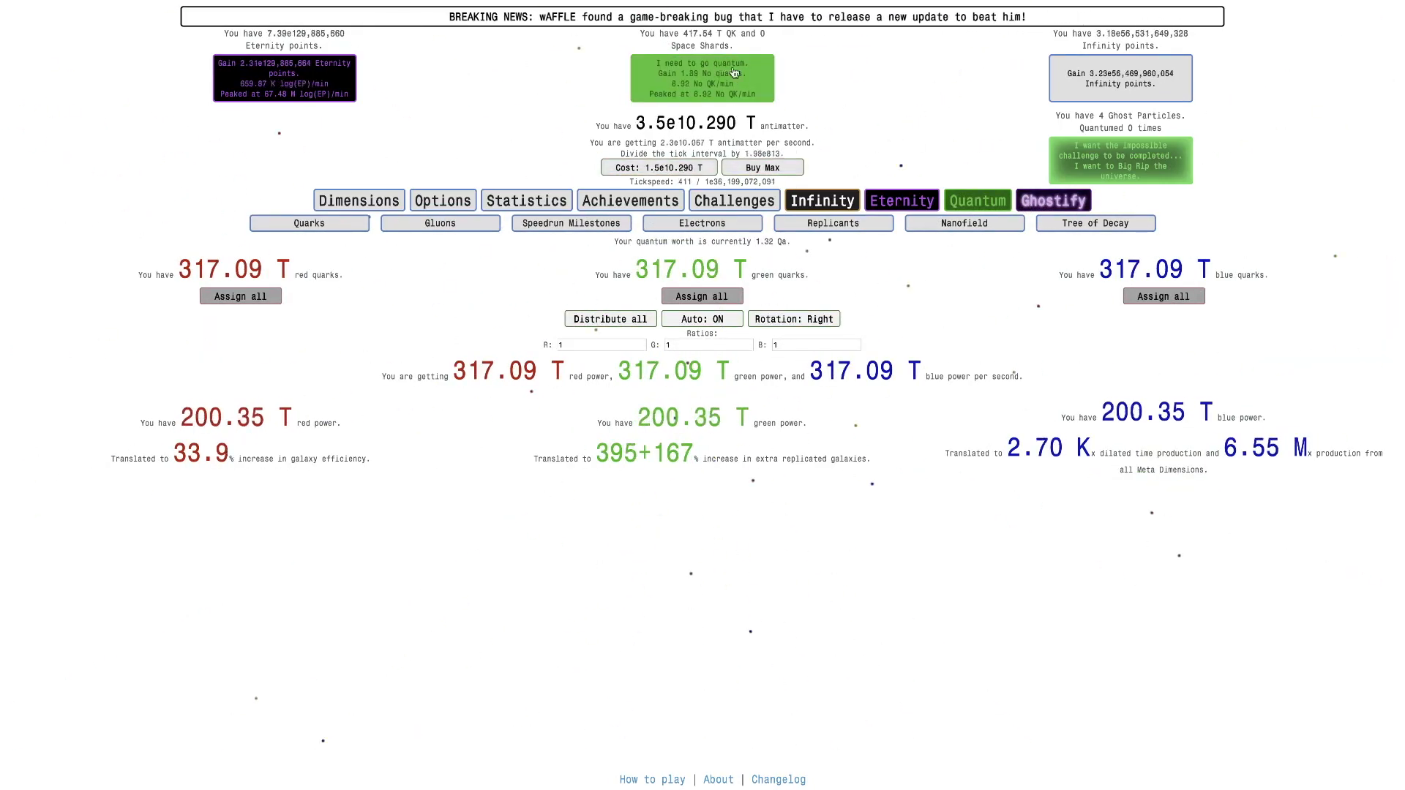
click(1054, 201)
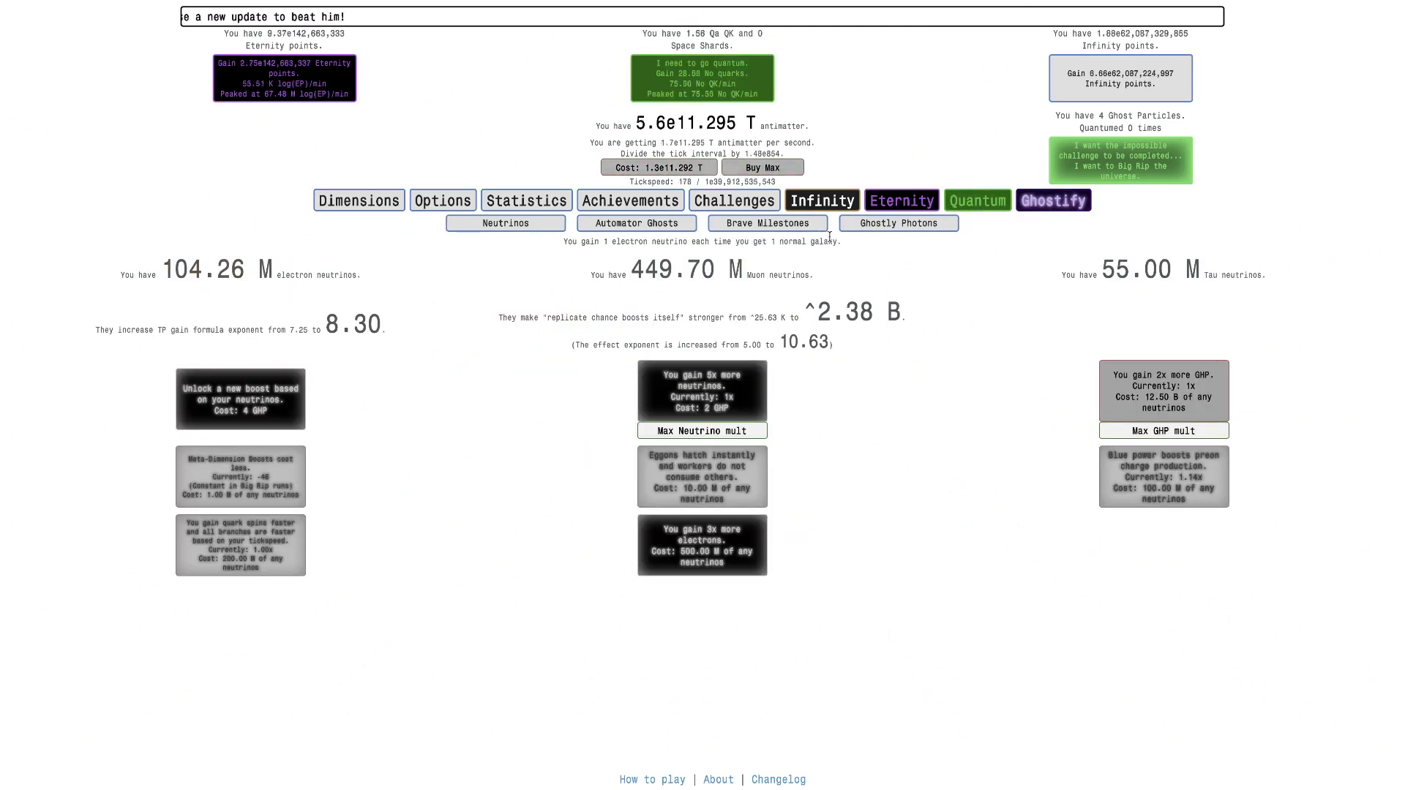
Step: Review the Brave Milestones rewards, then show the quark totals at 274.73 Qa per color
click(734, 200)
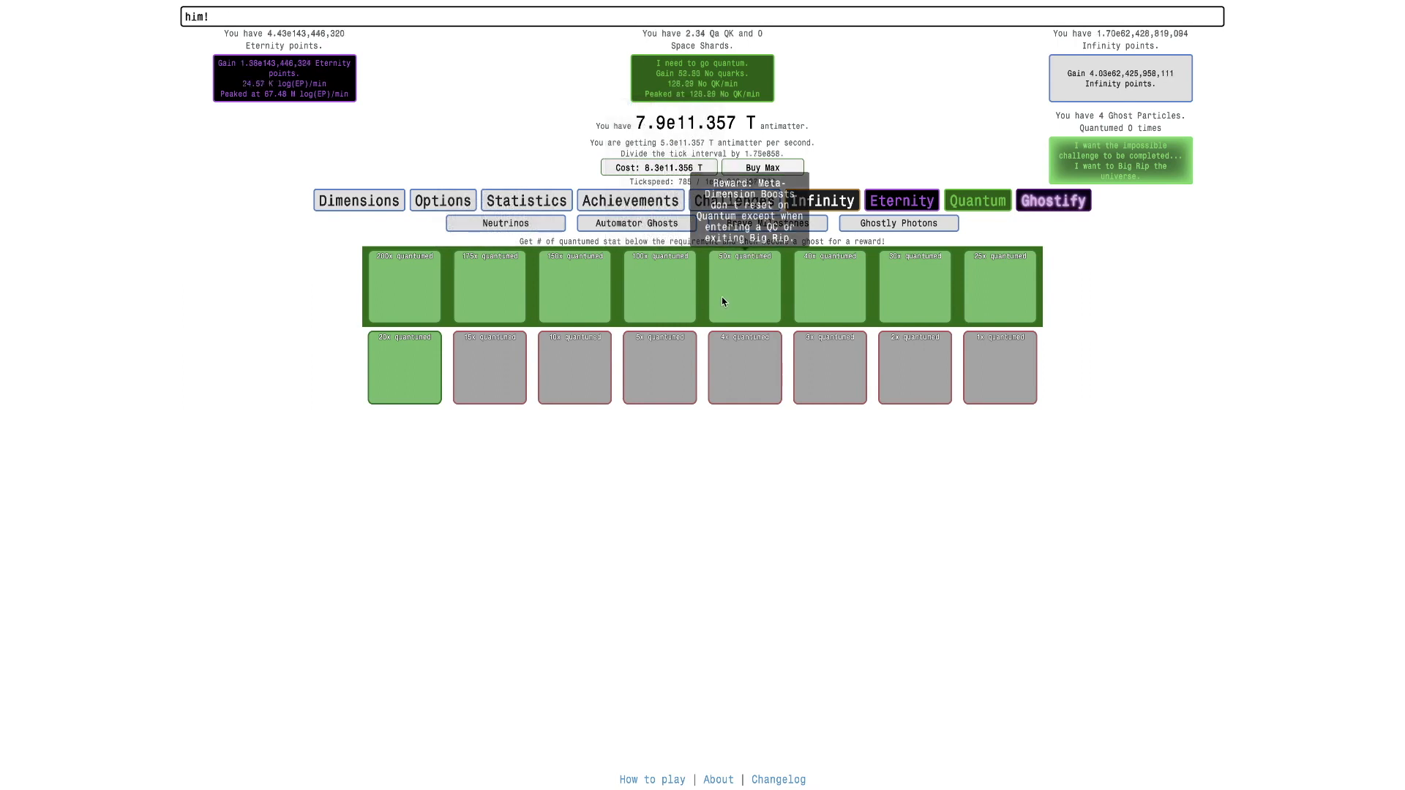
text(Nuclear power plants have been abandoned in favor of antimatter power.)
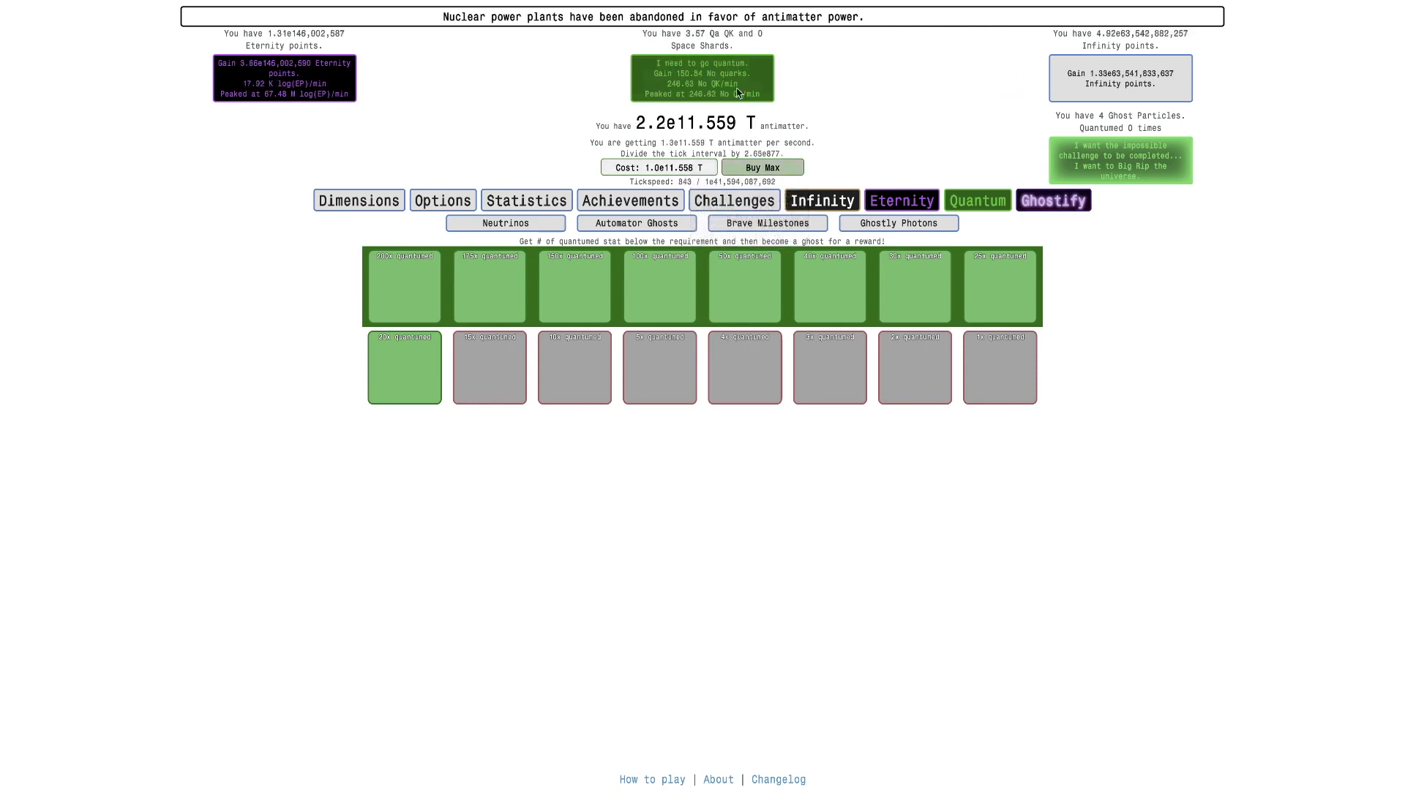
mouse_move(745, 287)
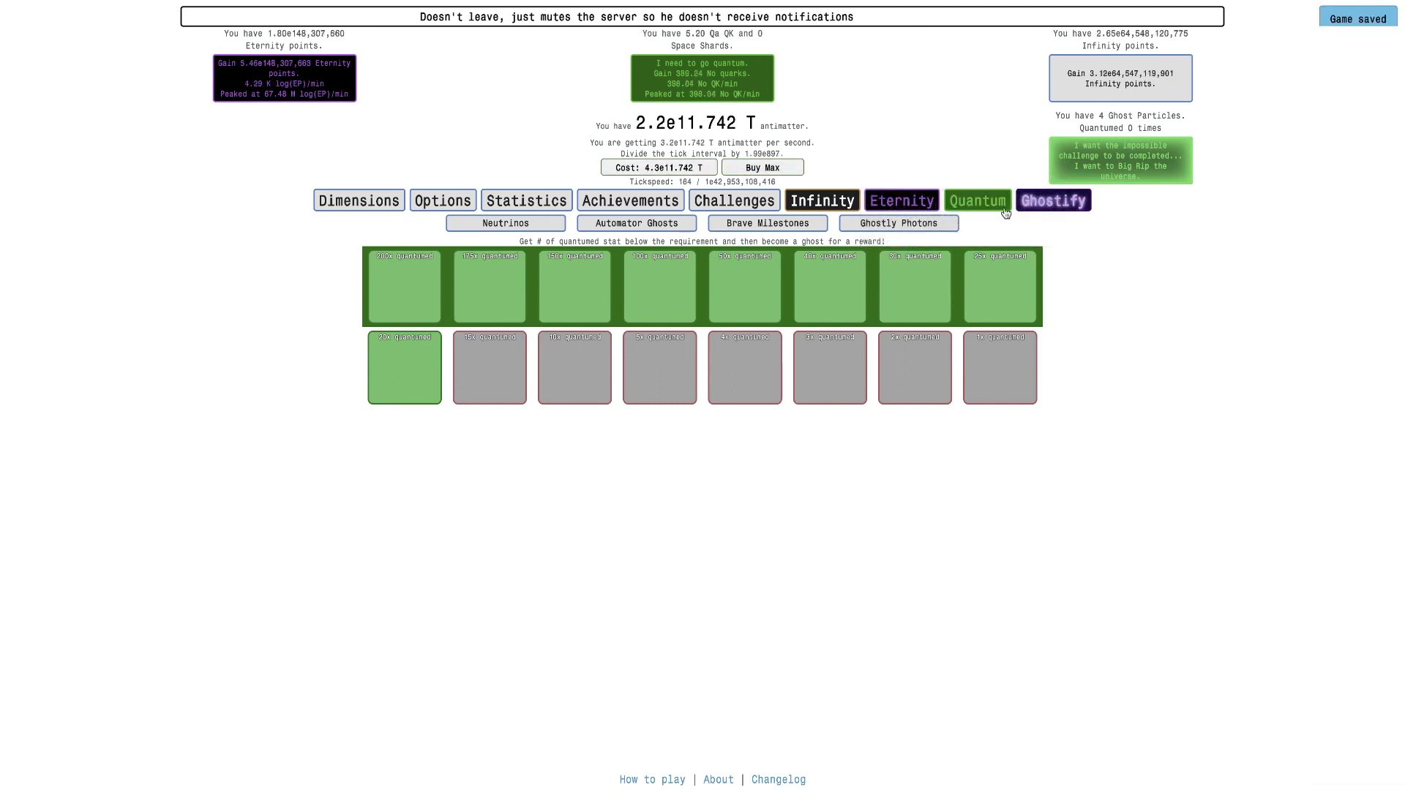
click(505, 222)
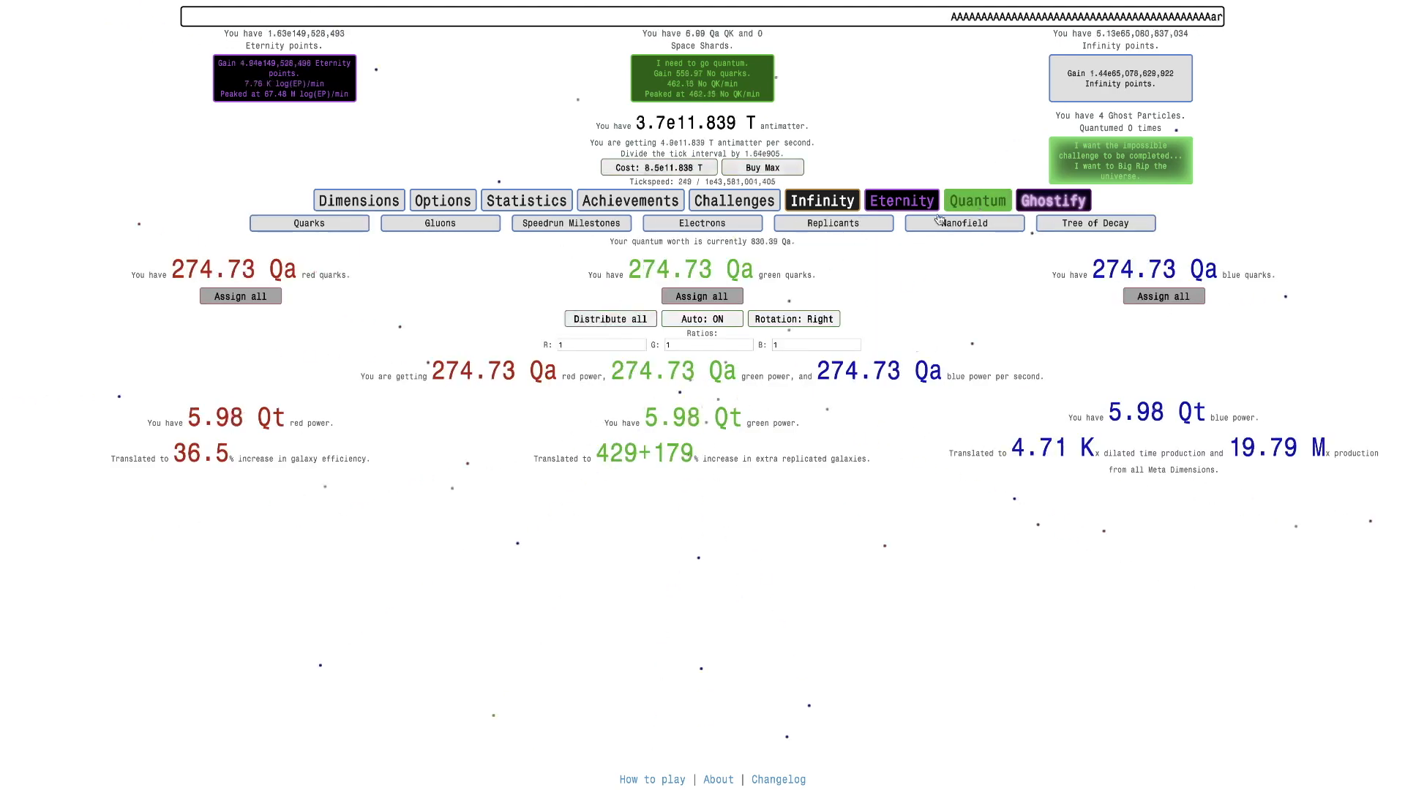
Step: Max the gluon QK mult to 4.10 Kx and go quantum to collect quarks
click(441, 222)
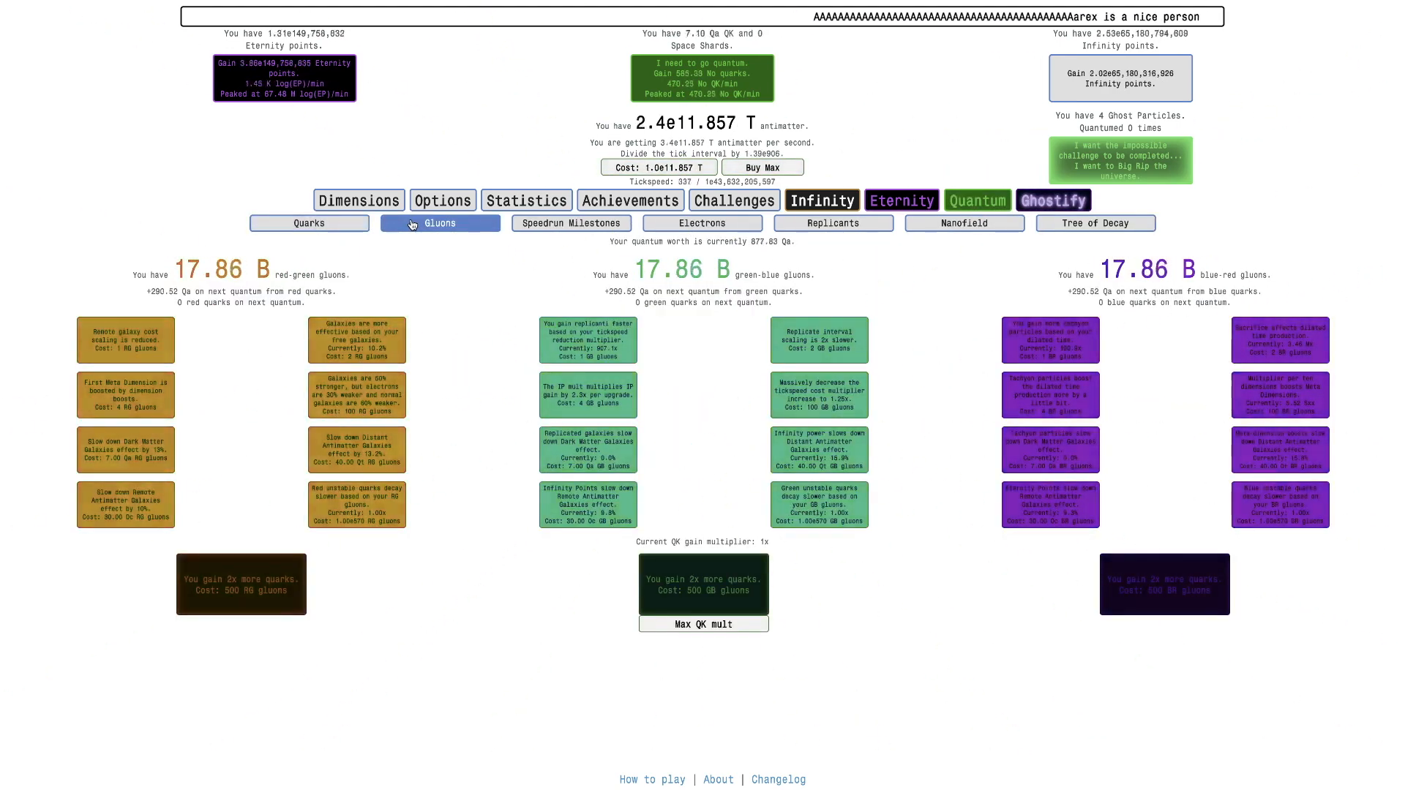
click(704, 625)
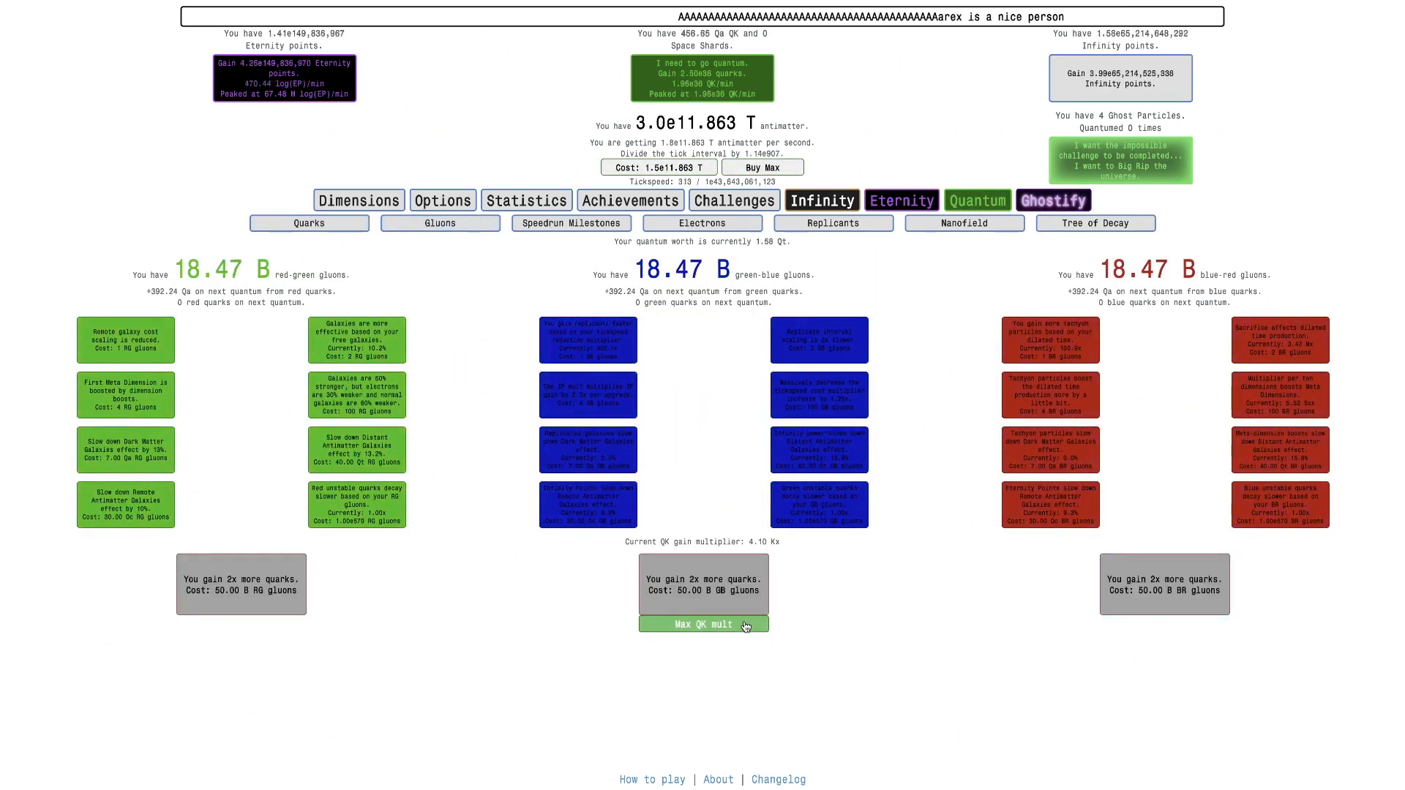
click(702, 625)
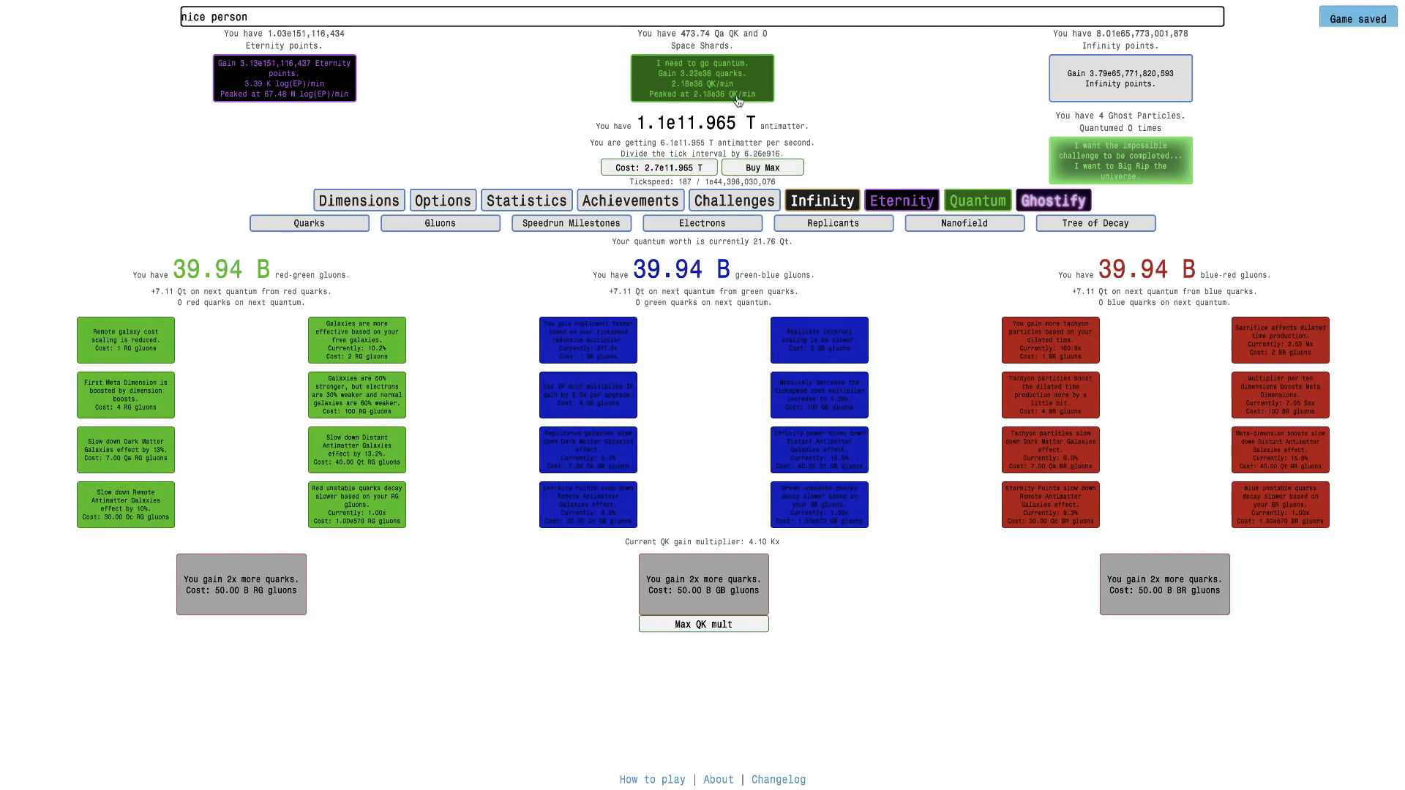
click(1054, 201)
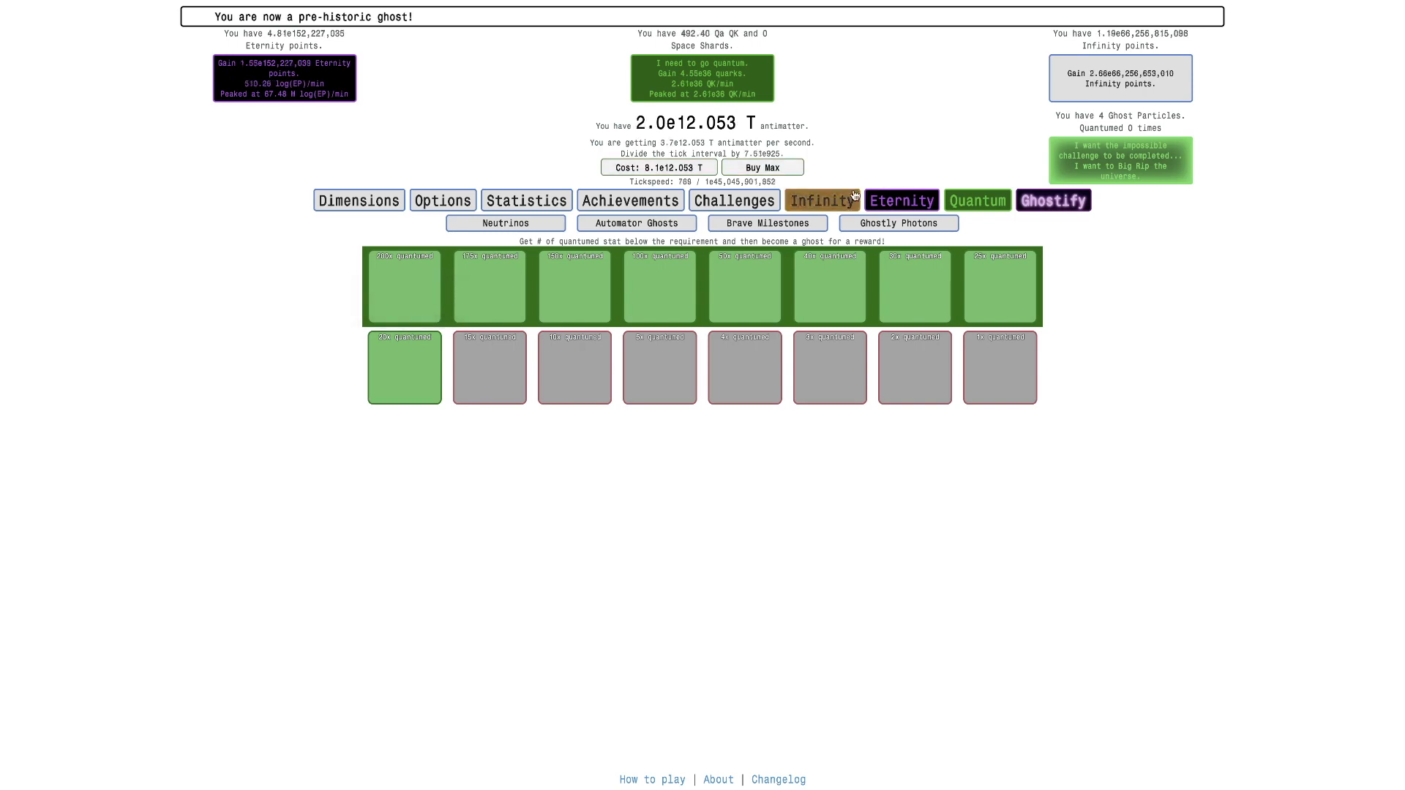
Step: Max QK mult again, then review the replicants and Emperor Dimension workers
click(821, 200)
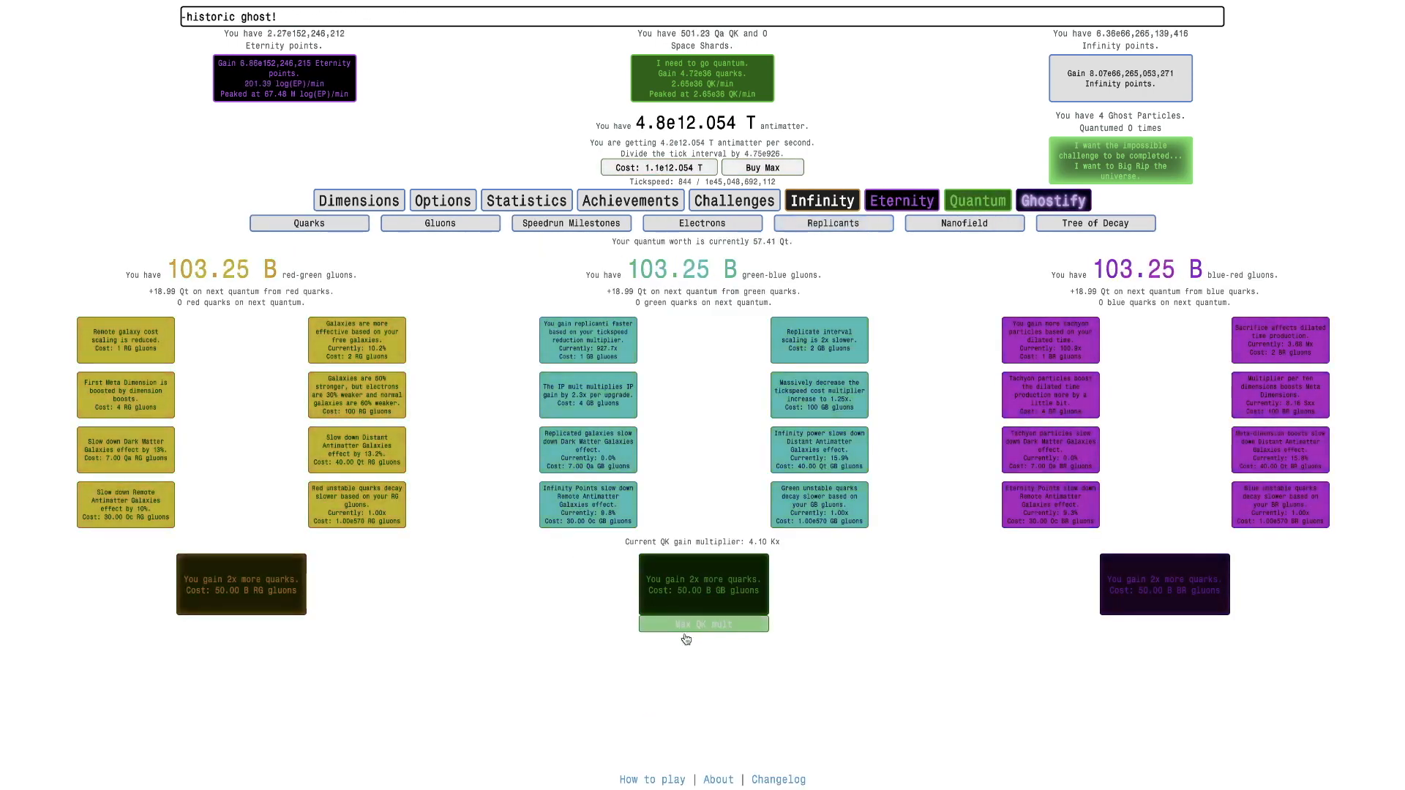
click(833, 222)
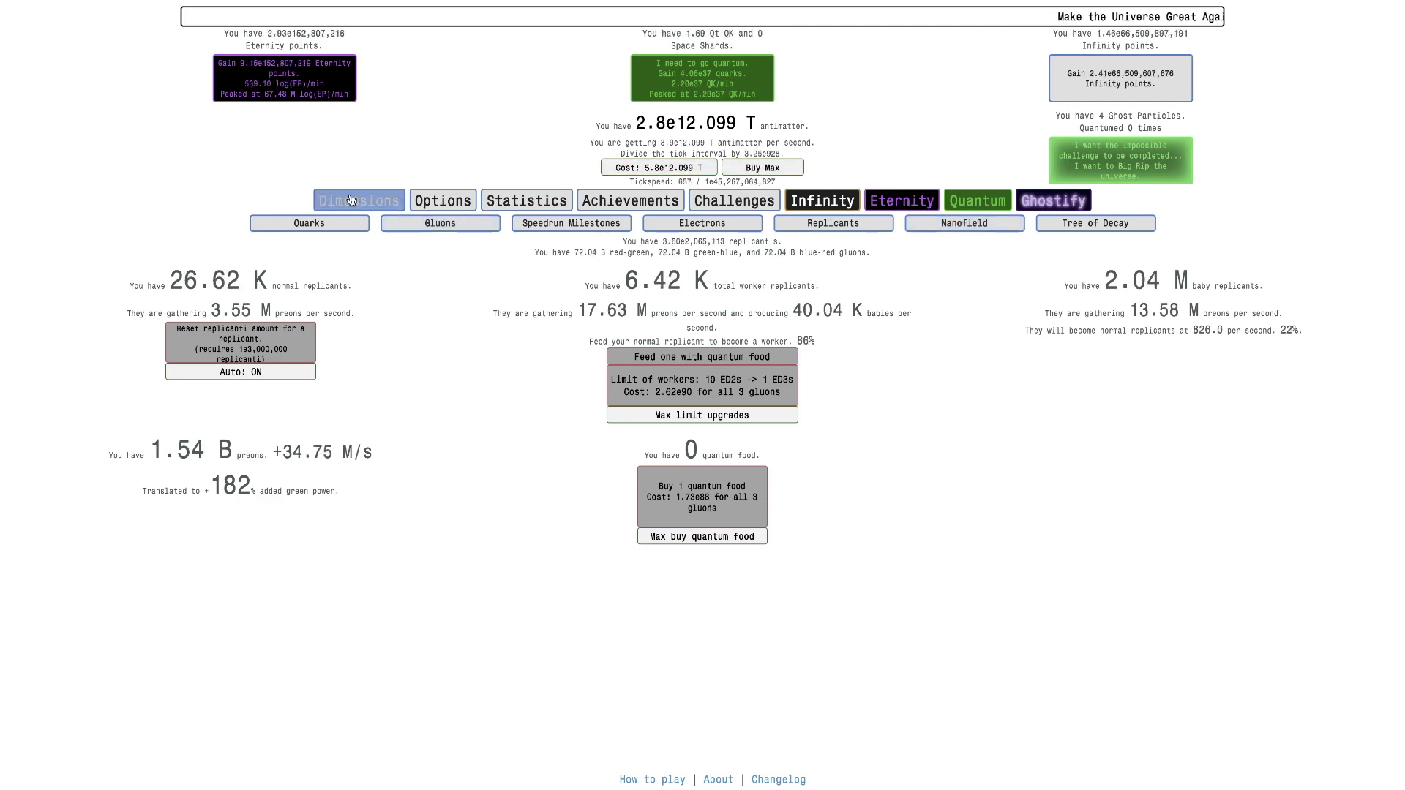
click(358, 200)
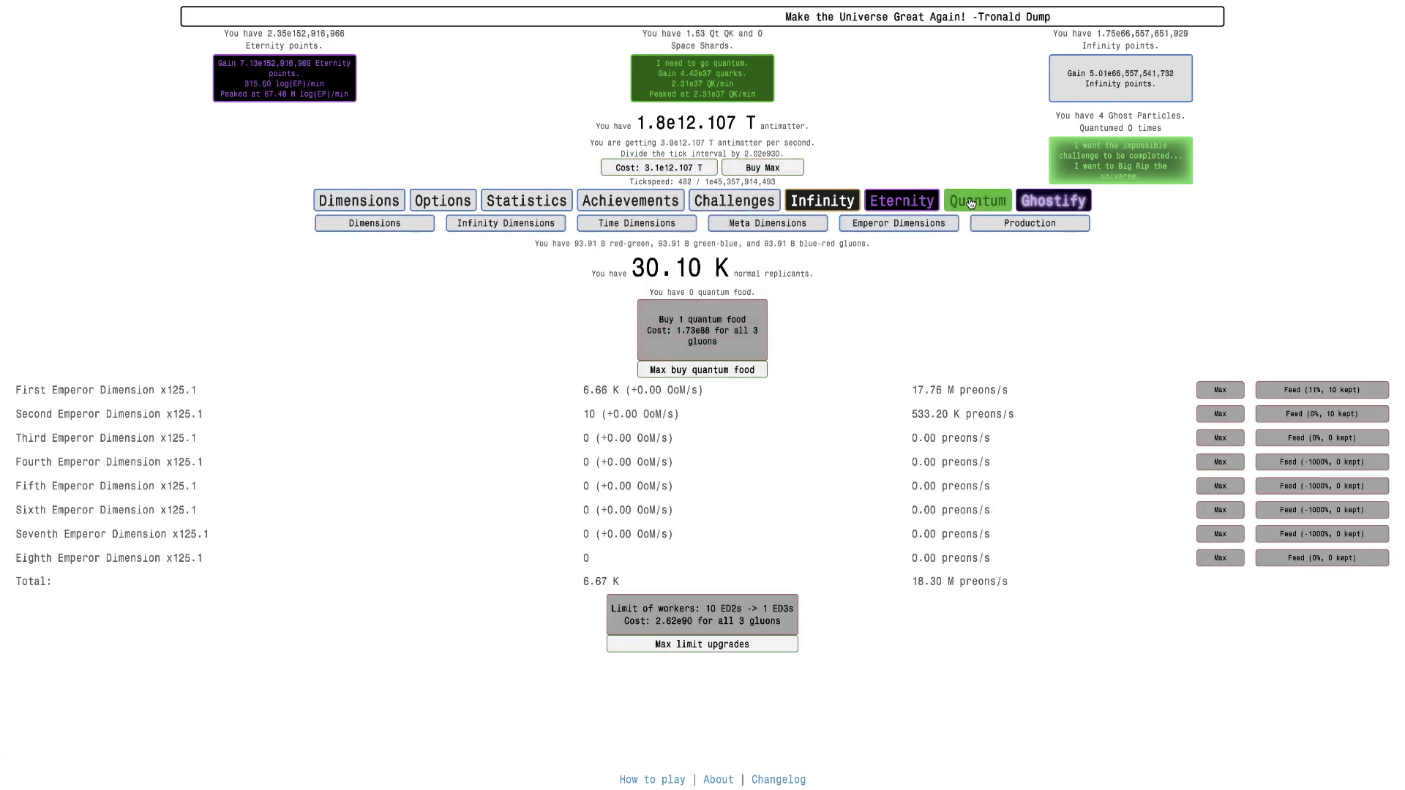
click(1053, 200)
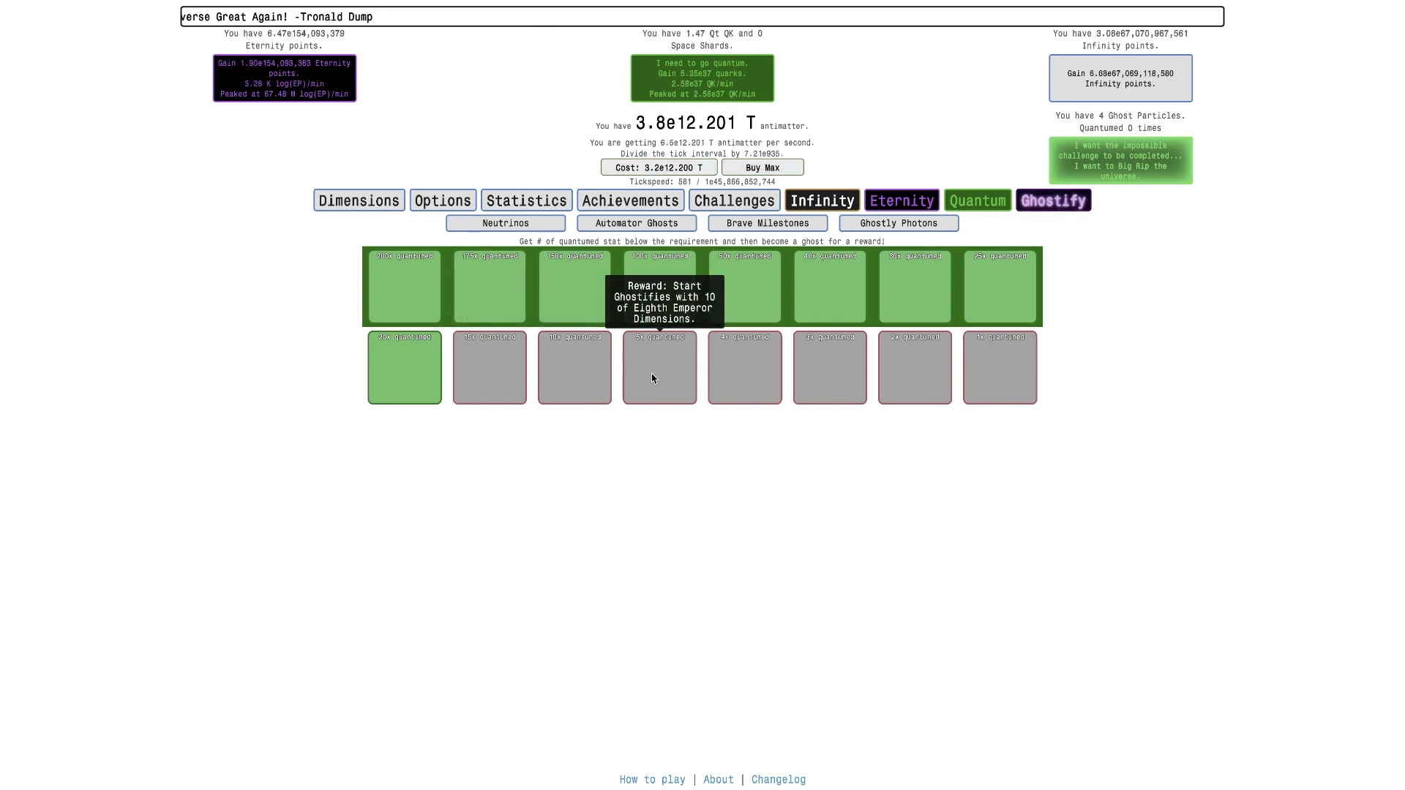
mouse_move(801, 388)
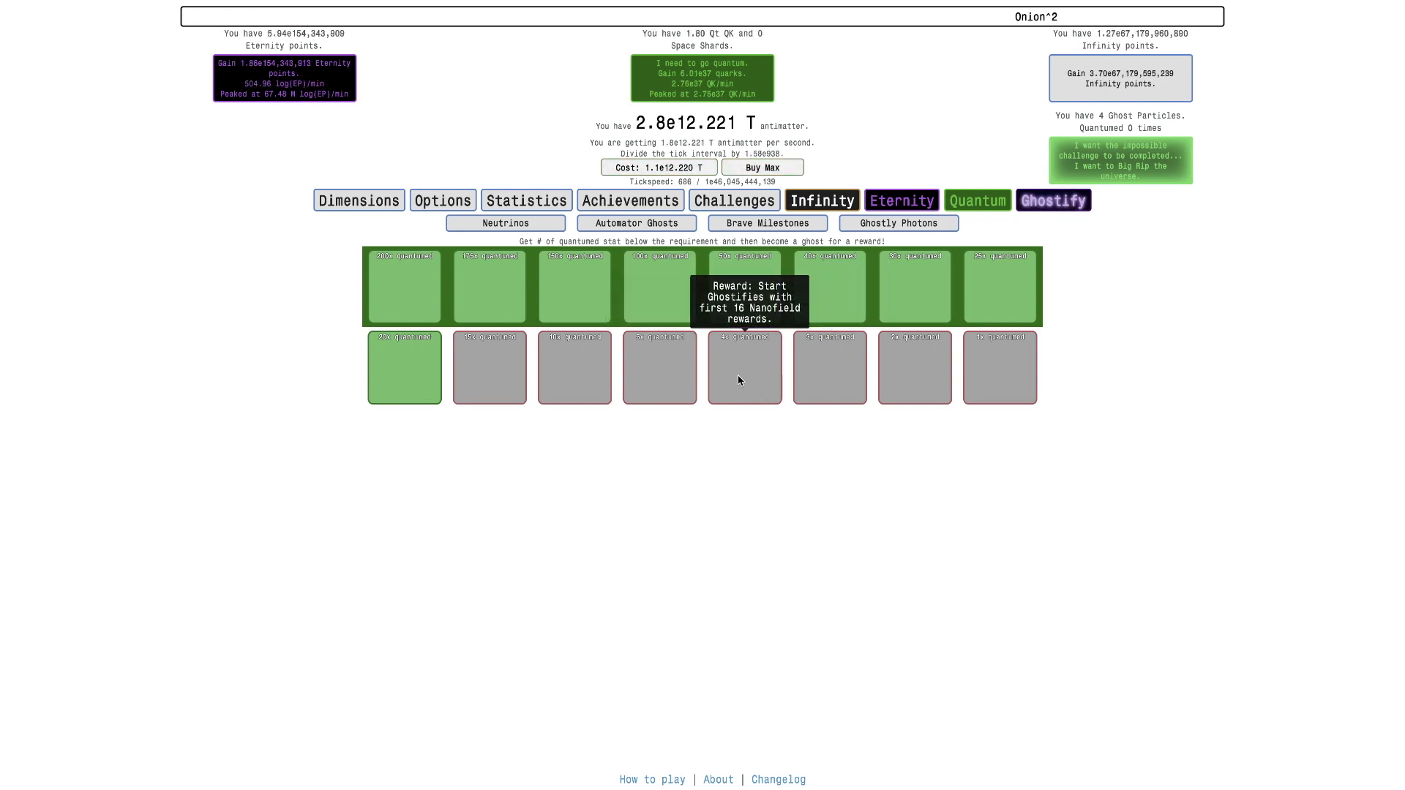
mouse_move(818, 380)
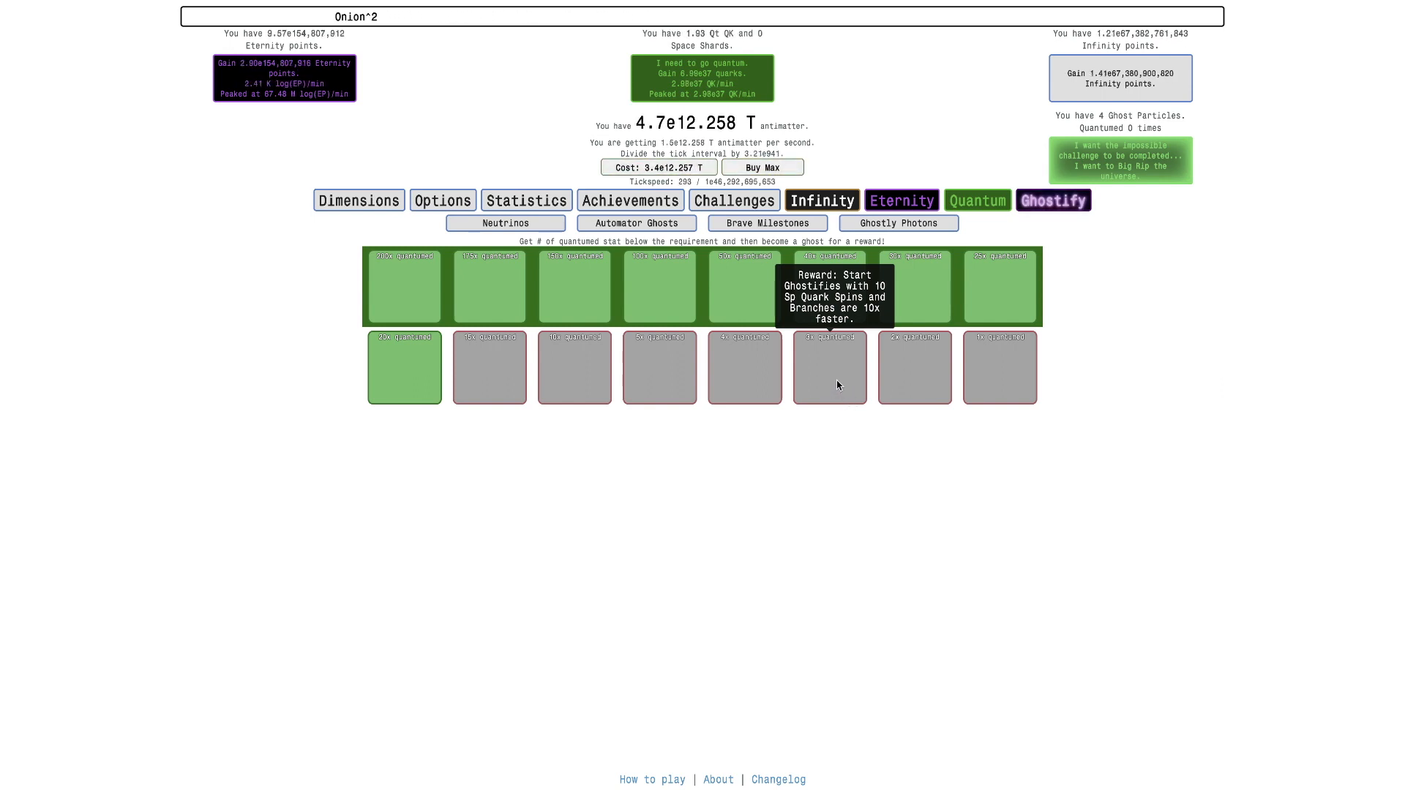
mouse_move(913, 376)
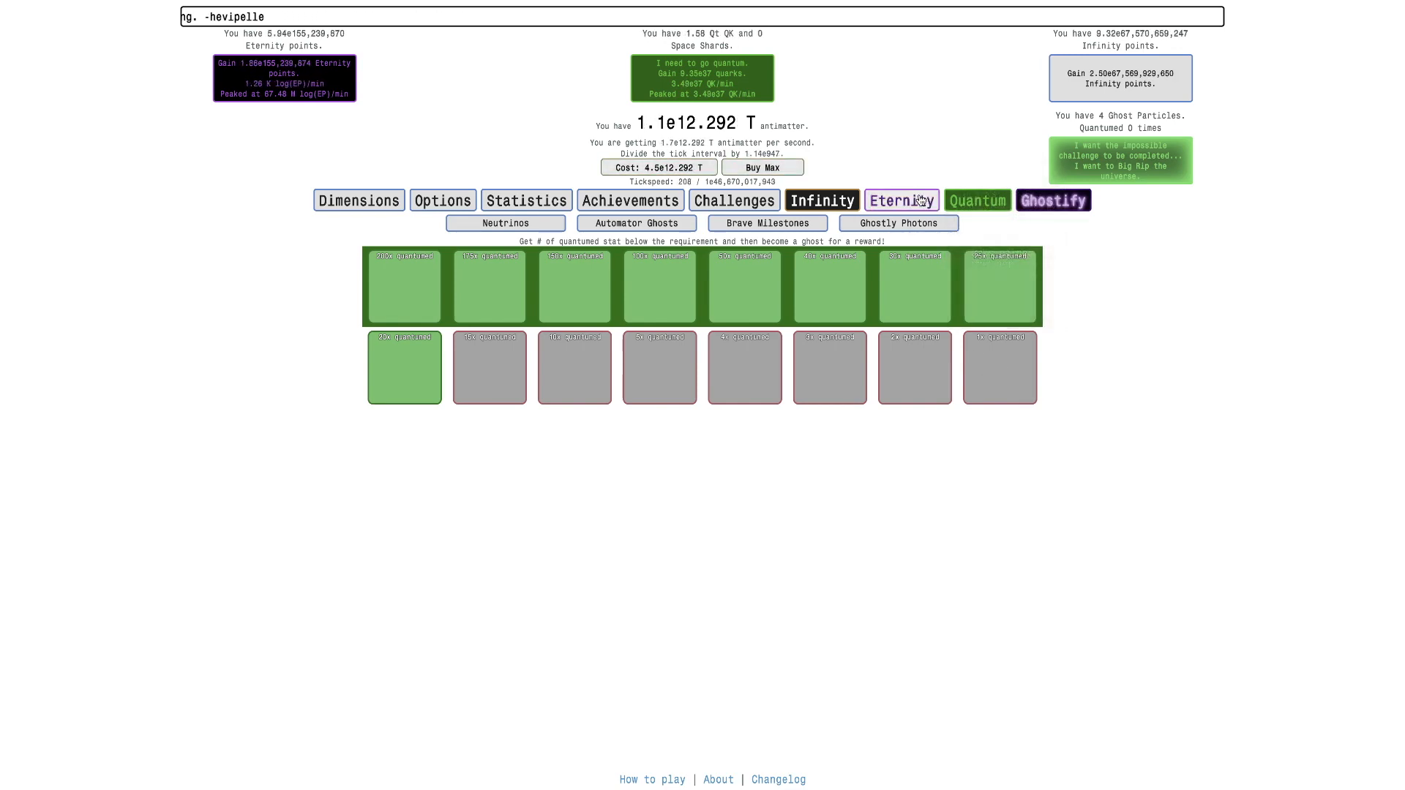
Step: Unlock a third neutrino boost for 4 GHP, raising the 14th dilation upgrade limit to 3.84x
click(976, 201)
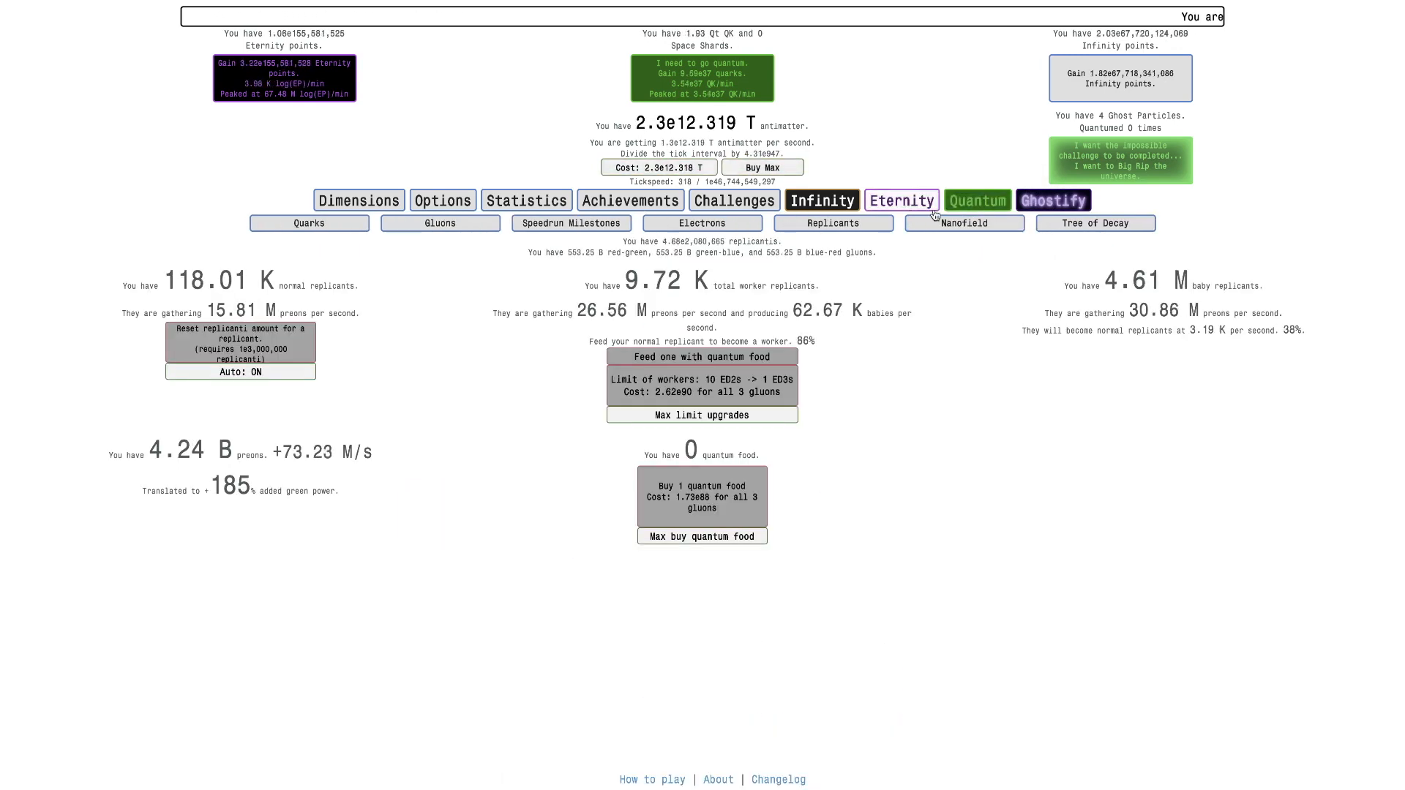
click(1052, 201)
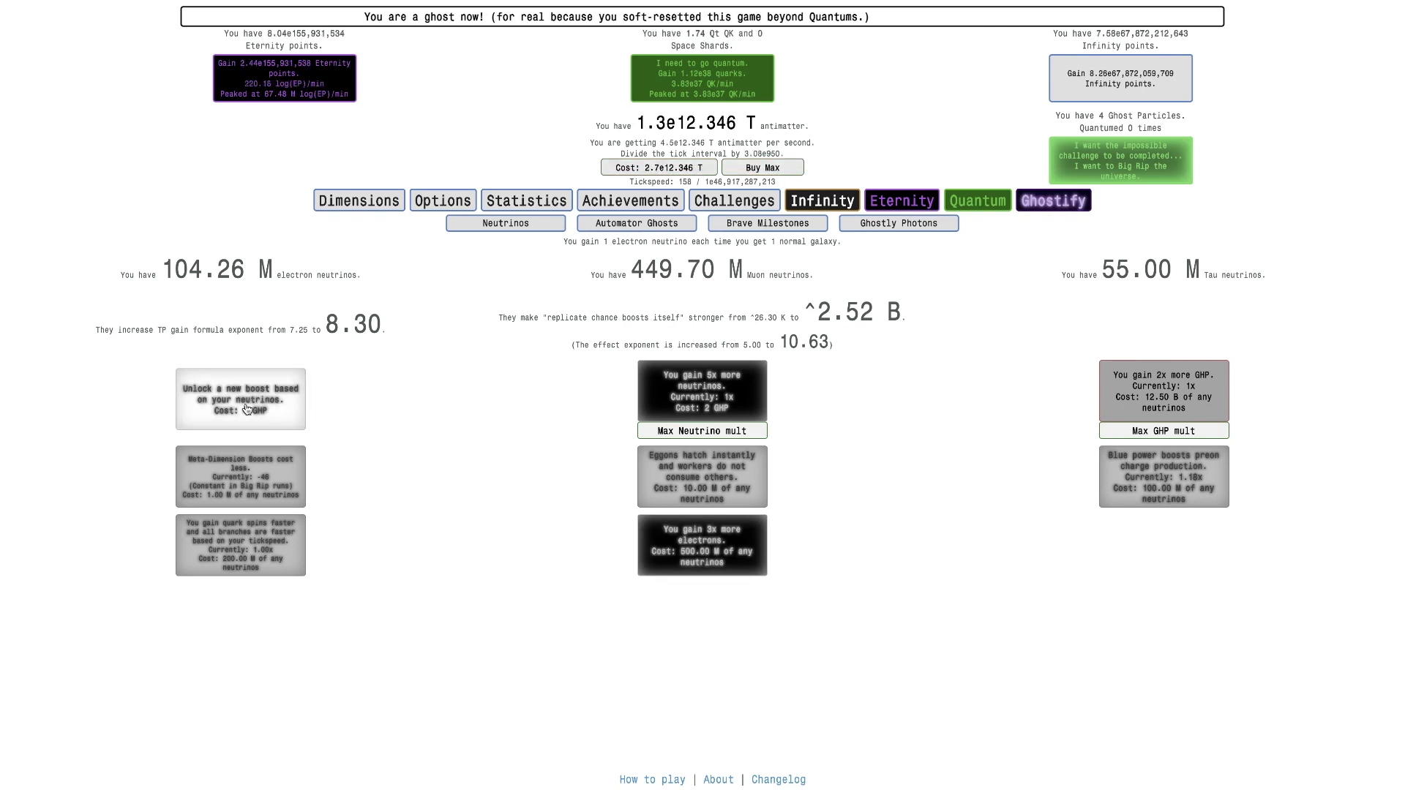
click(241, 399)
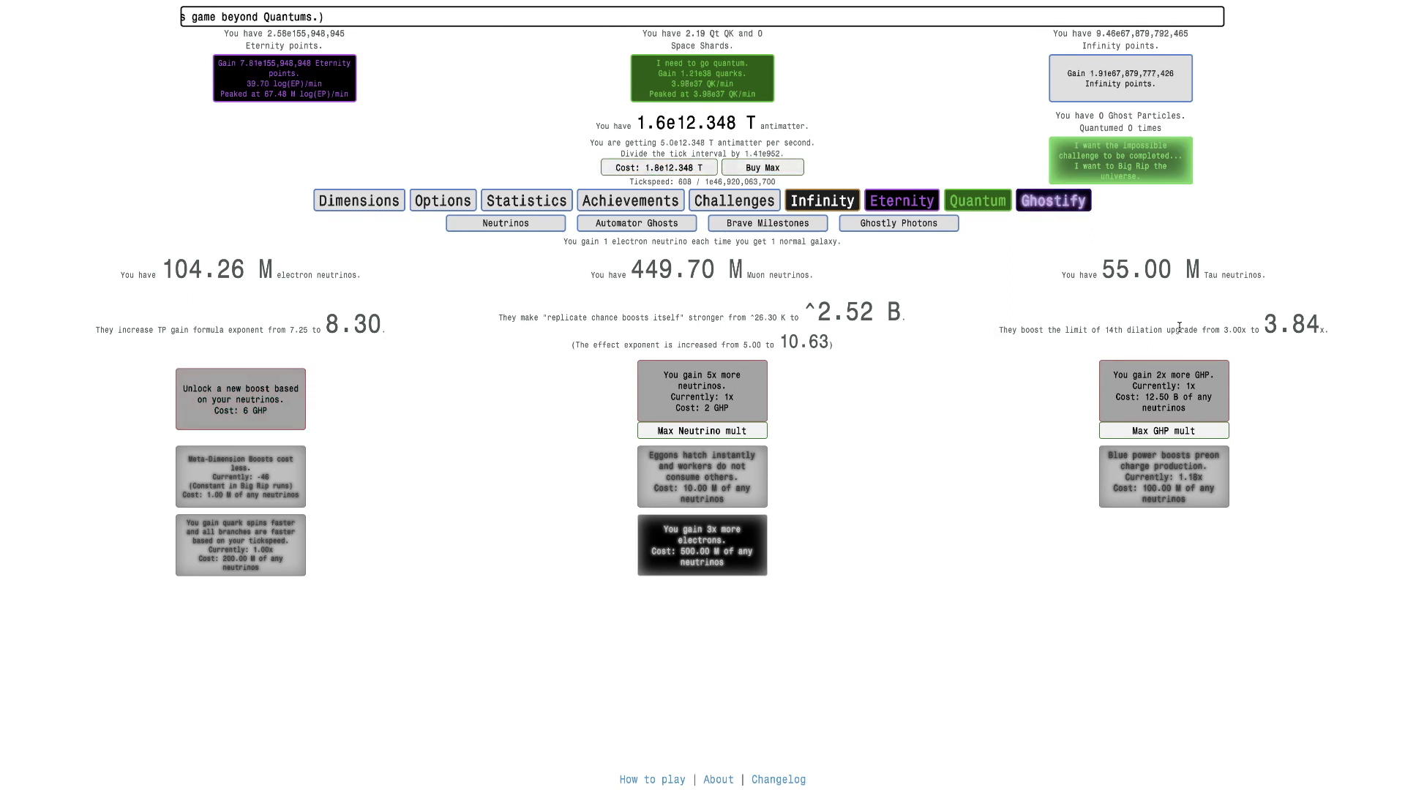
Step: Disable dilation to collect tachyon particles, reaching 2.01e109 with 1.72e249 dilated time
click(900, 200)
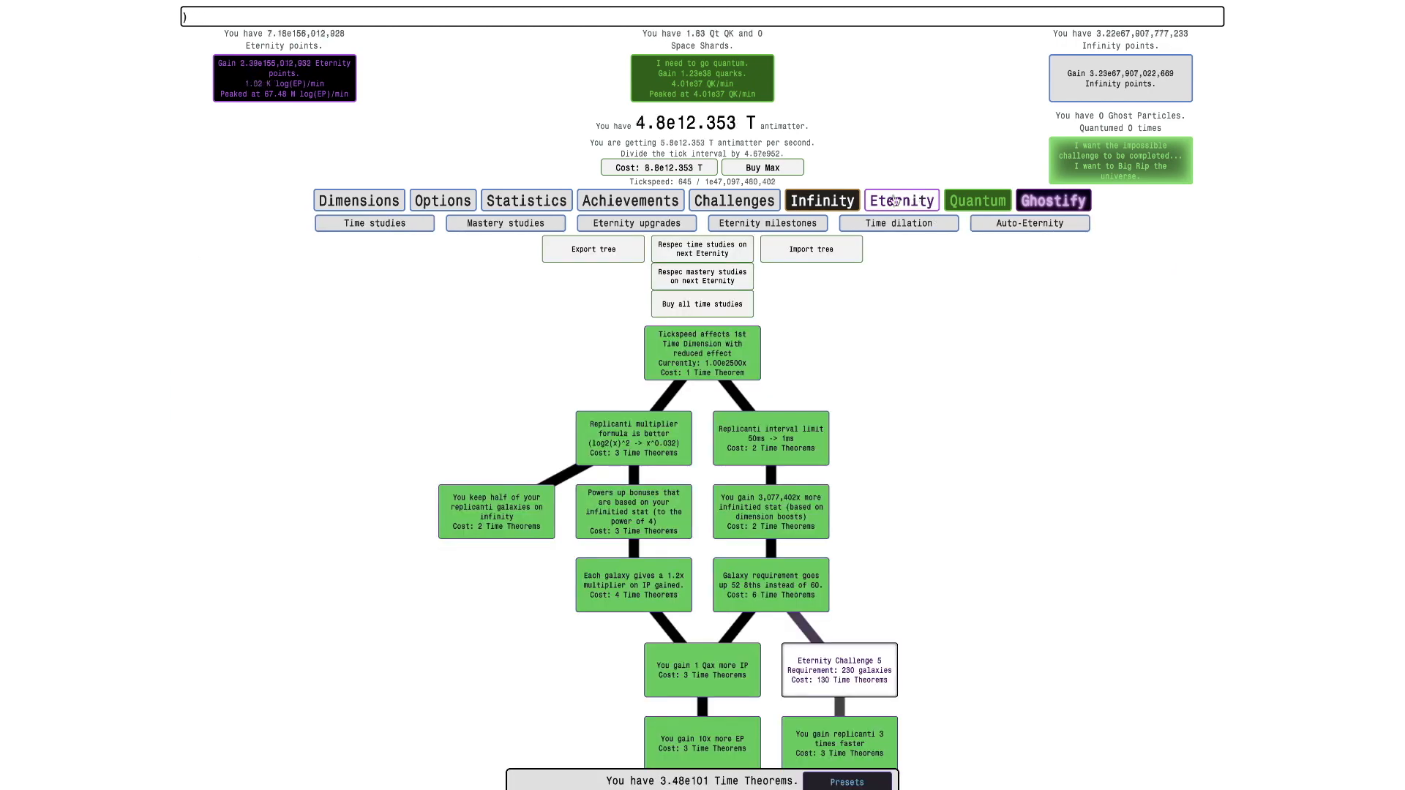
click(897, 222)
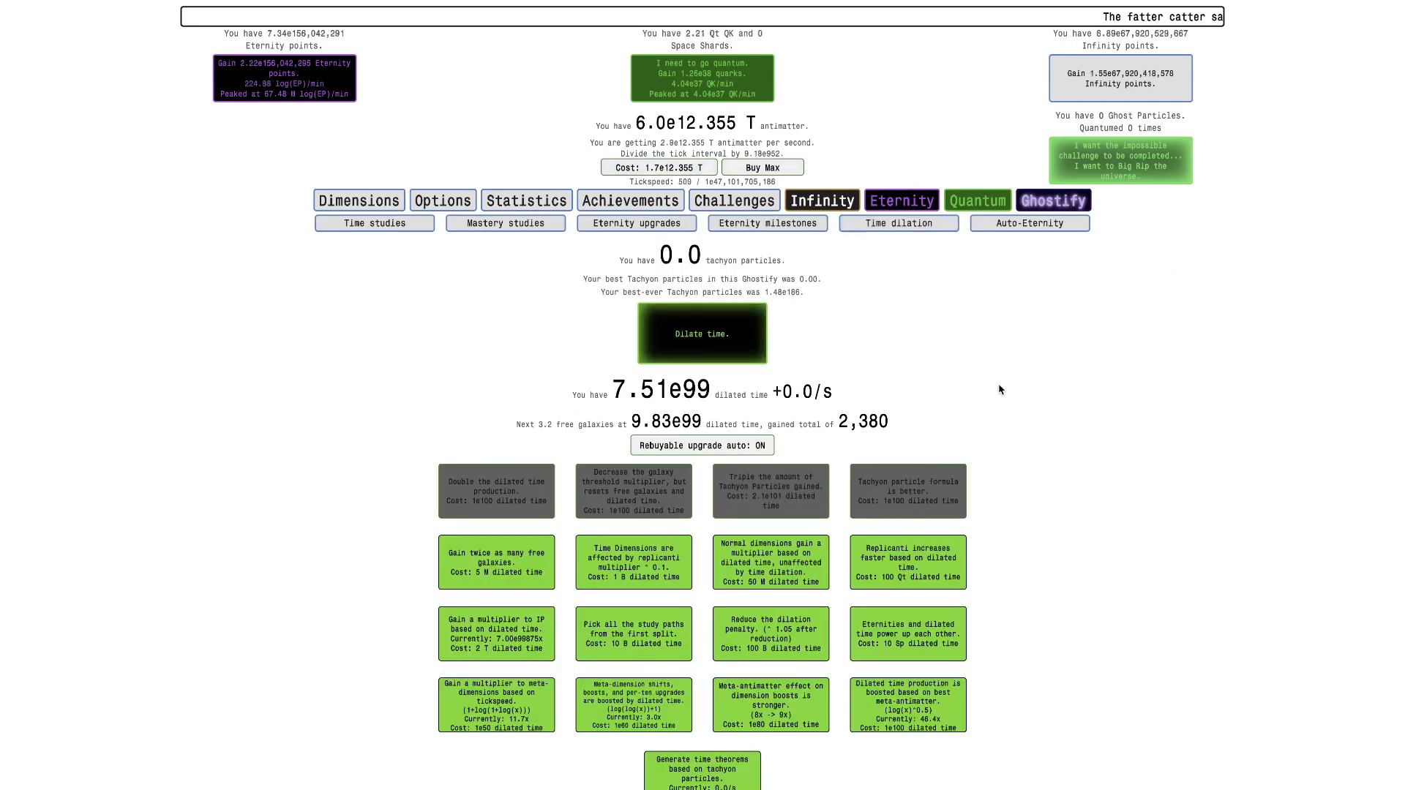
scroll(down, 3)
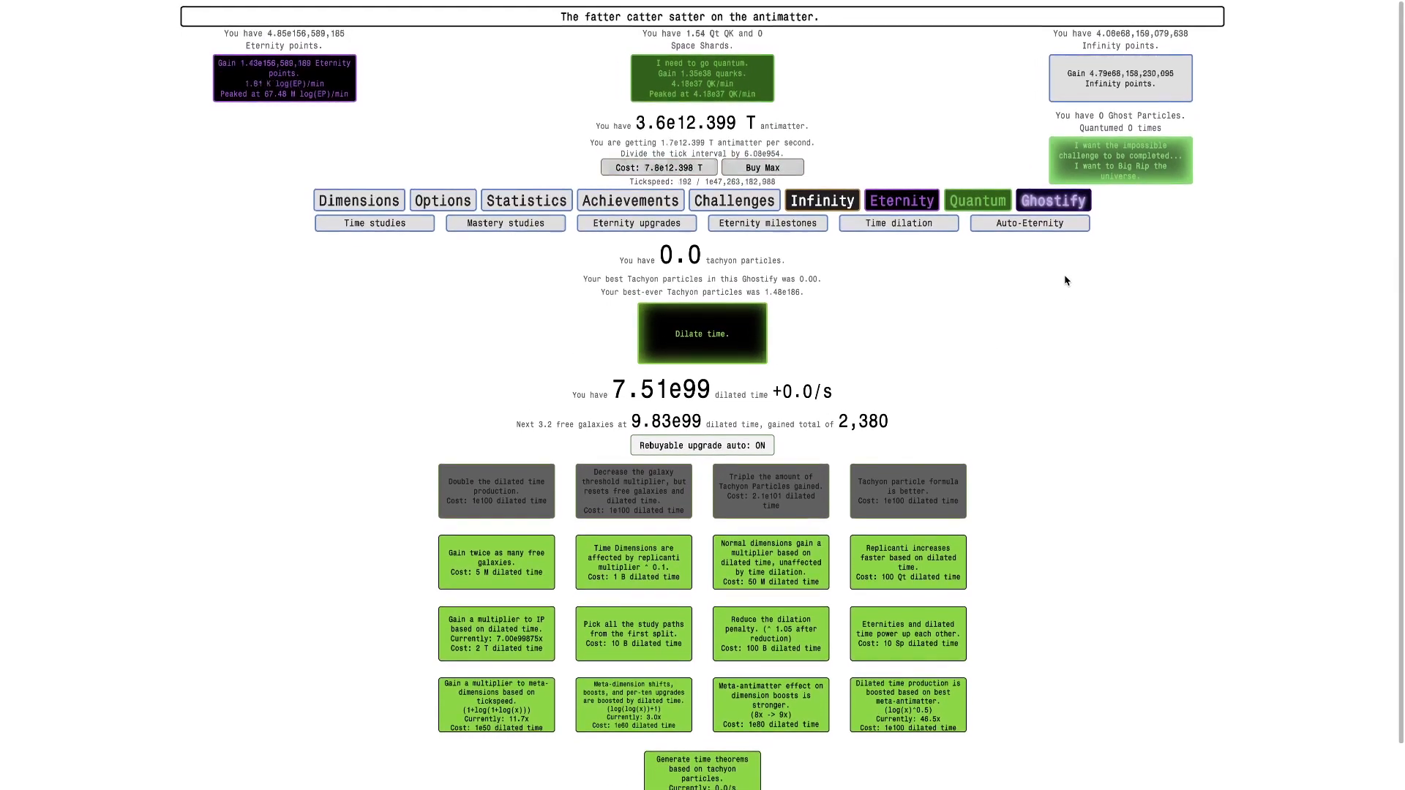
click(701, 334)
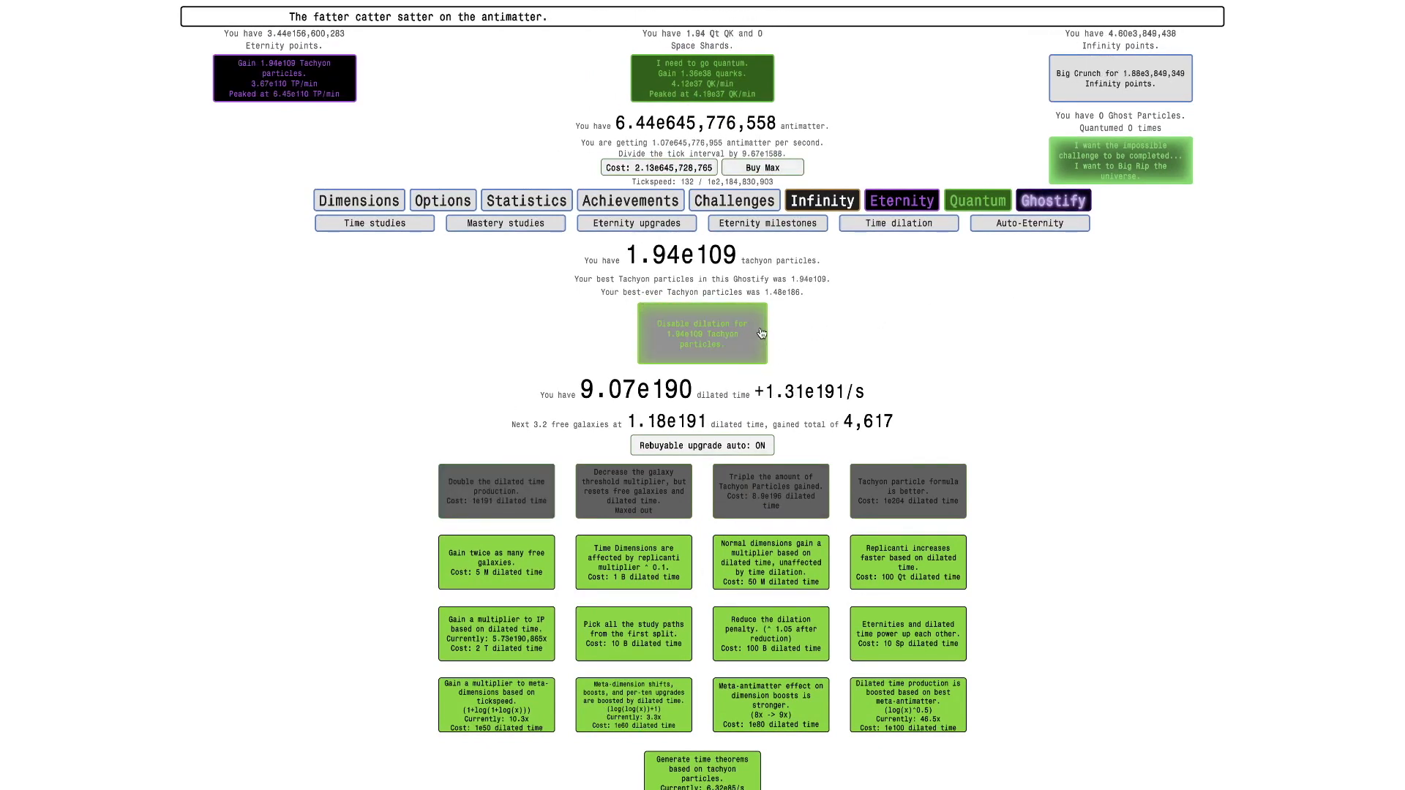
click(701, 334)
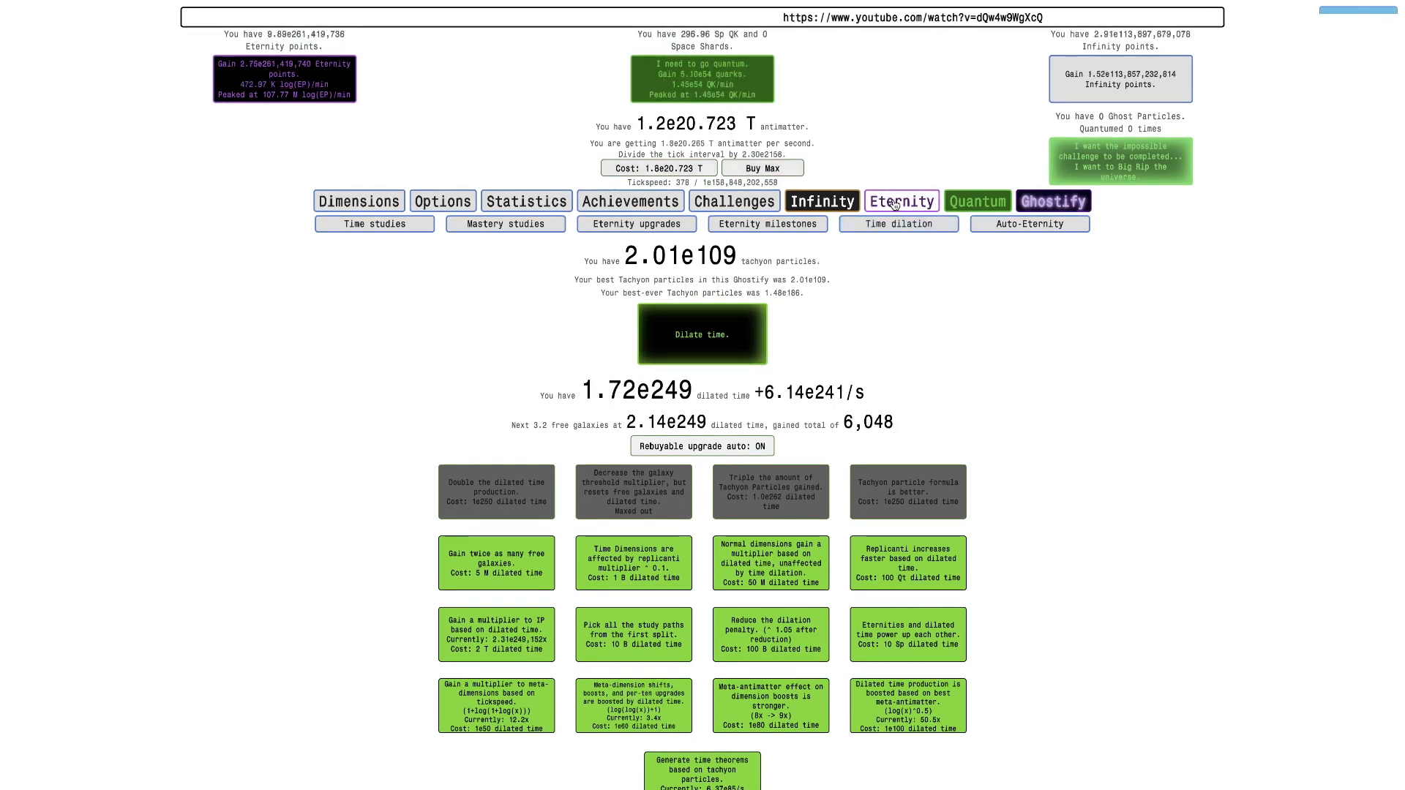
Step: Dilate and disable again for 4.07e116 tachyon particles, max QK mult, and show the Automator Ghosts
click(701, 334)
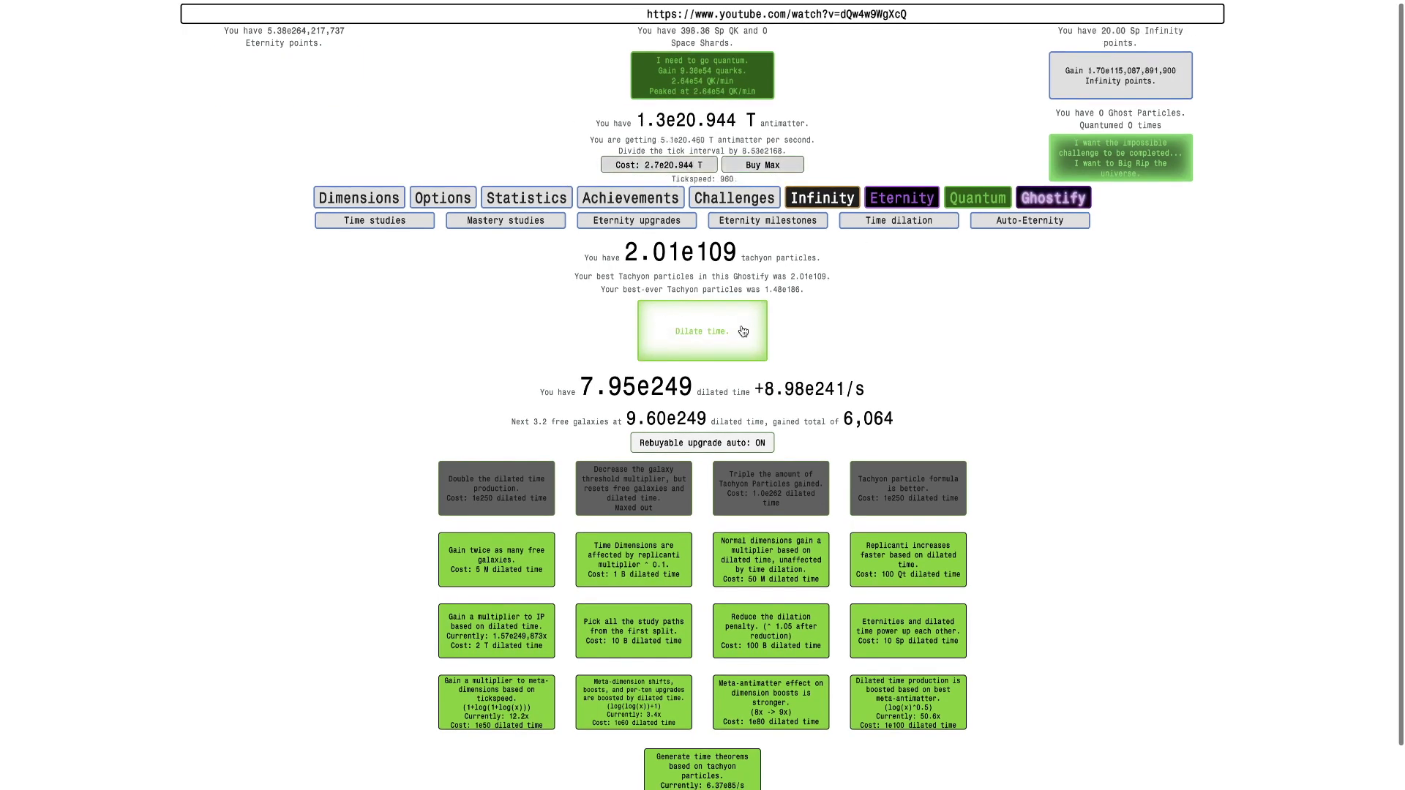
click(701, 330)
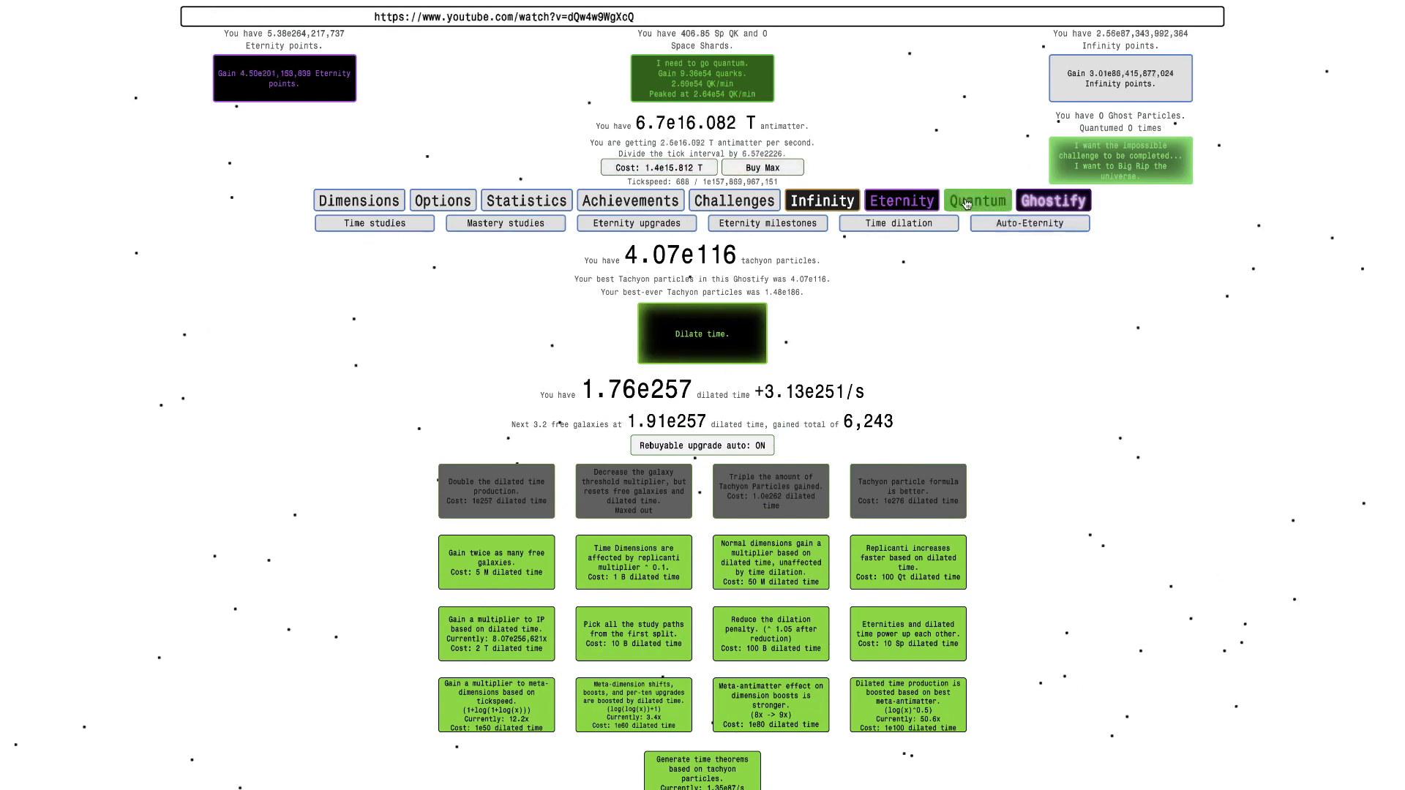
click(976, 201)
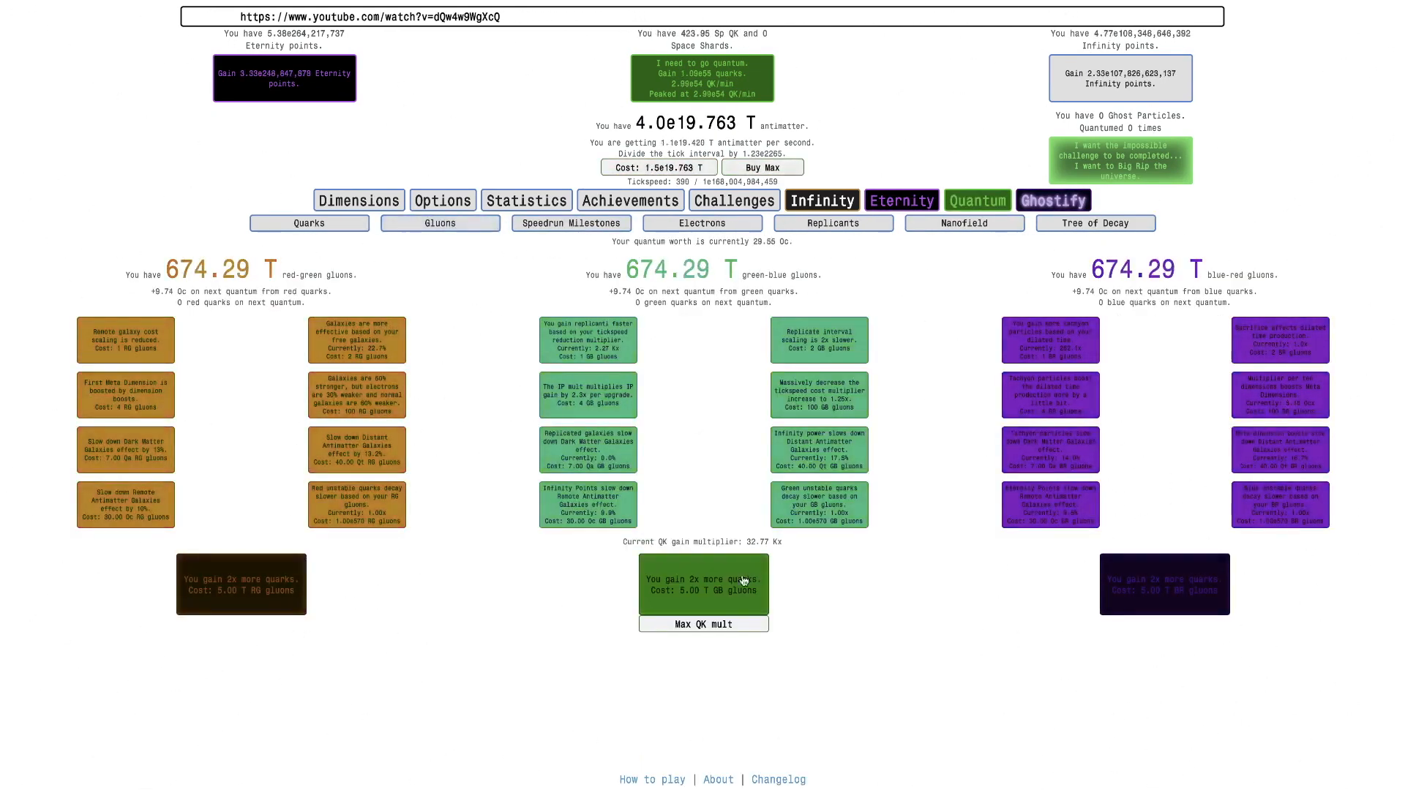
click(702, 624)
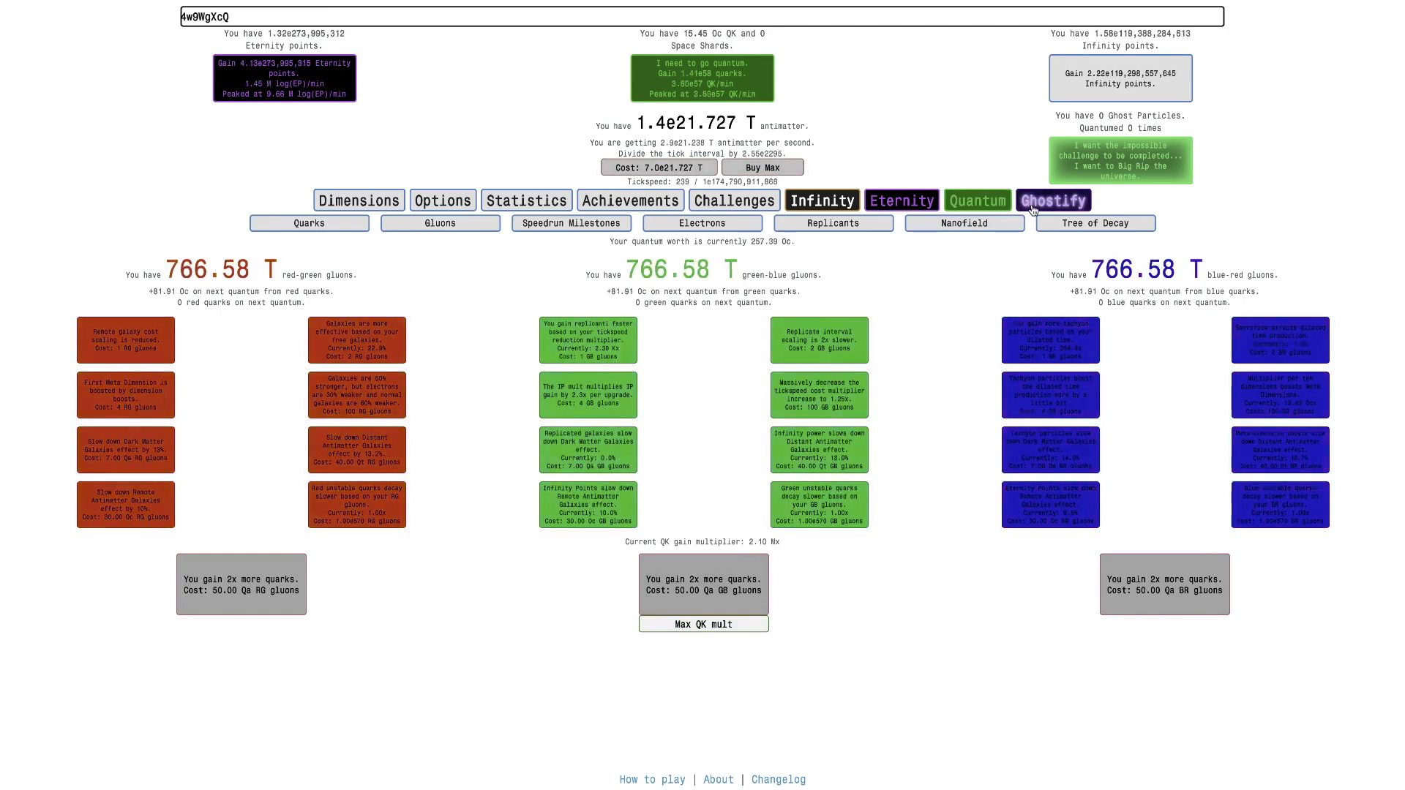
click(1053, 201)
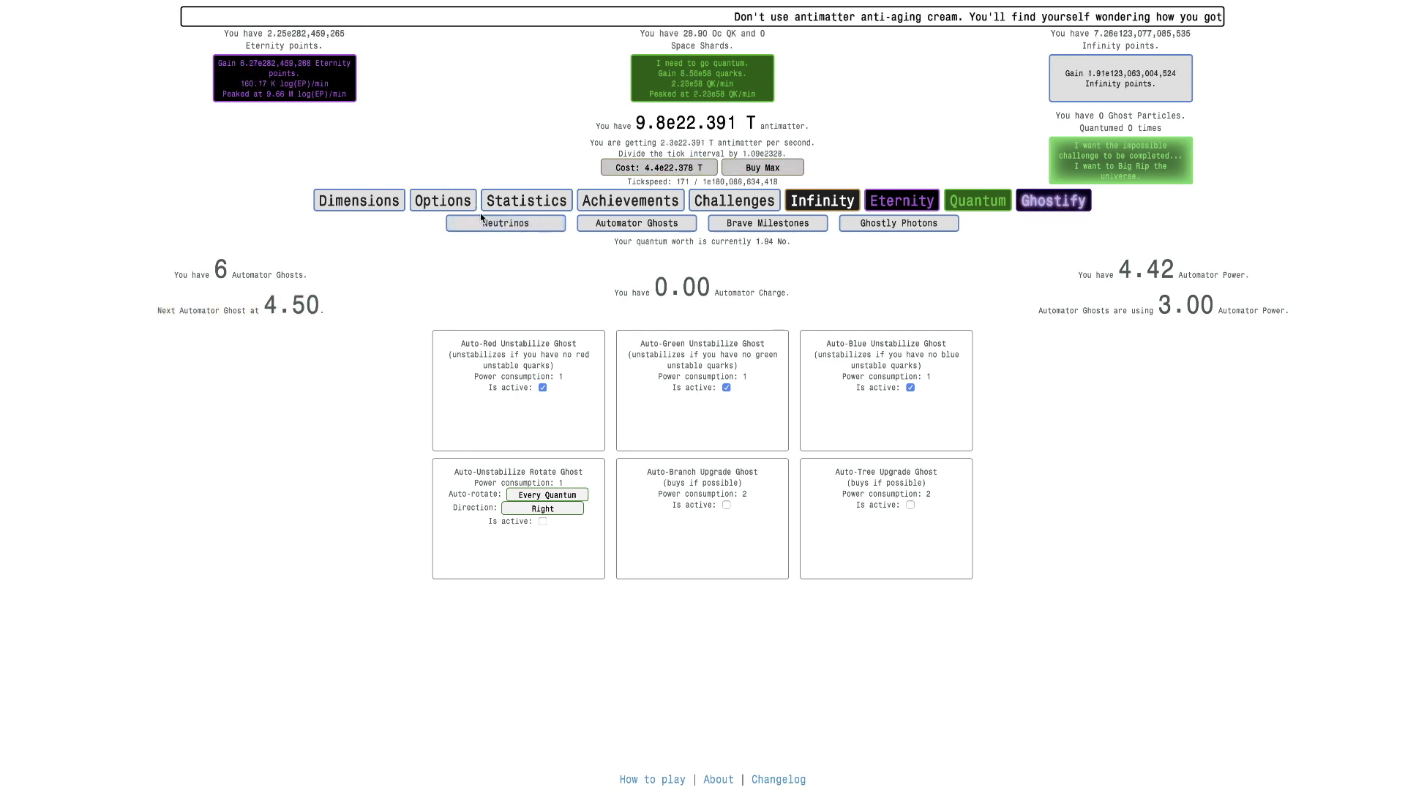
Step: Show the neutrino boosts with 18.66 M electron, 80.47 M muon and 9.84 M tau neutrinos
click(505, 222)
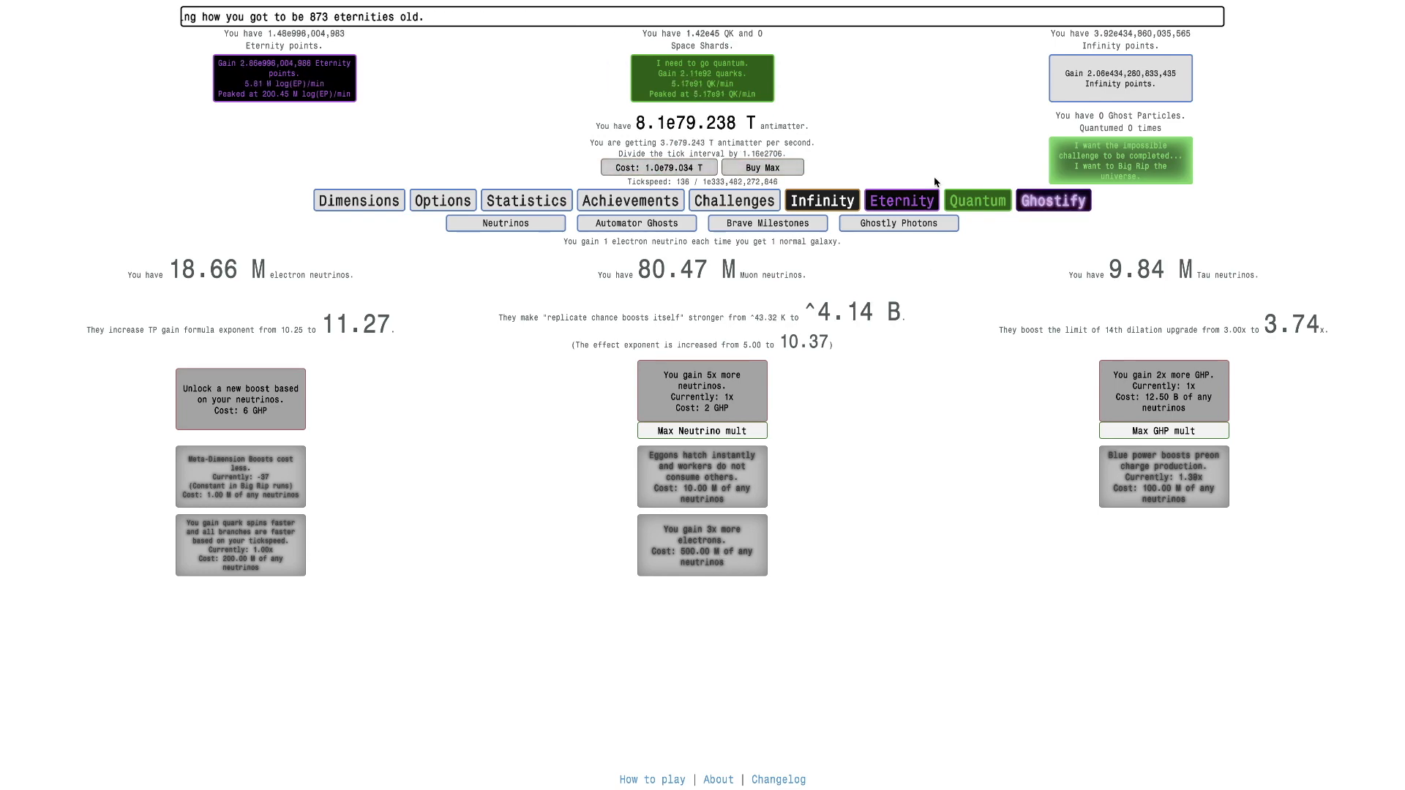
Step: Check the Electrons page, dilate time again at 1.92e124 tachyon particles, then show the Nanofield preons
click(901, 200)
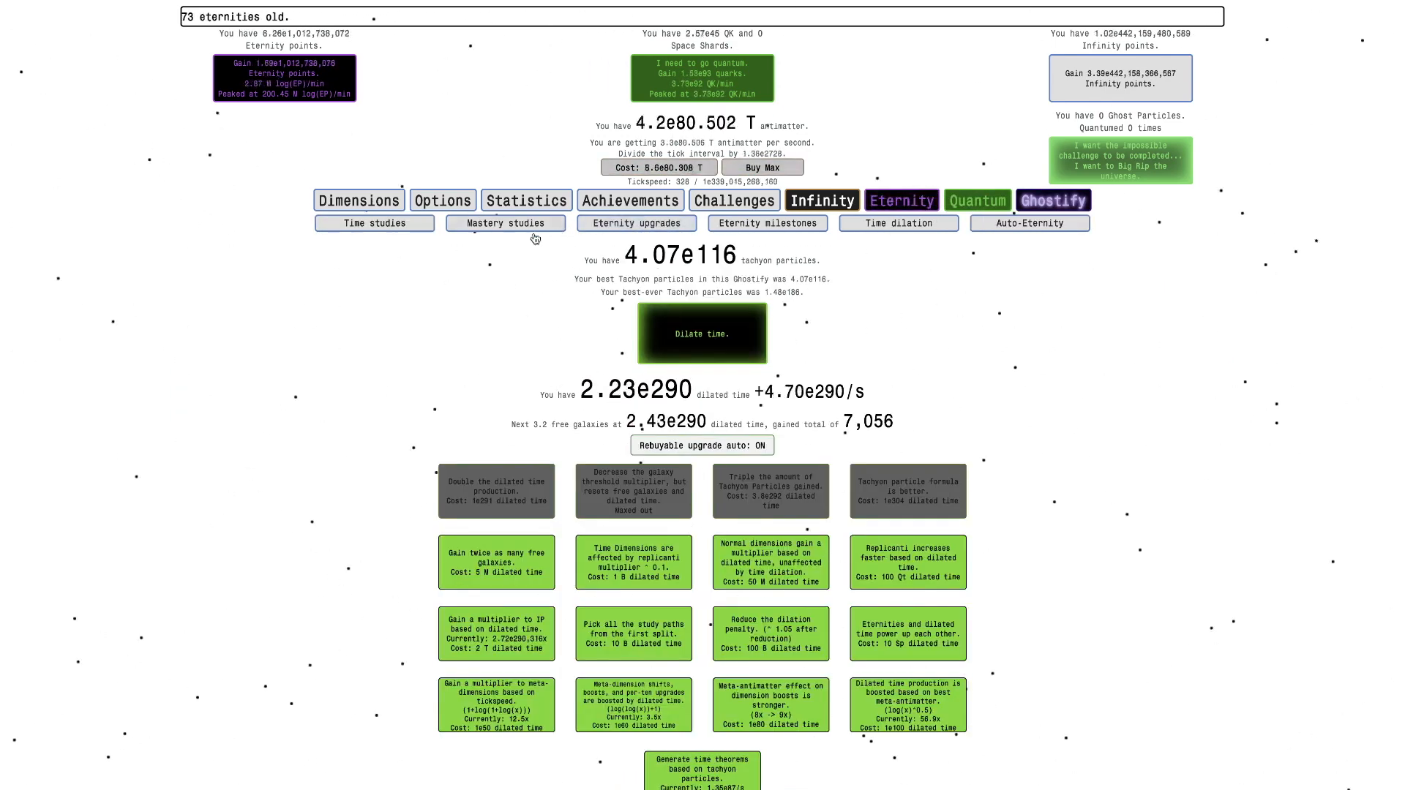
click(976, 200)
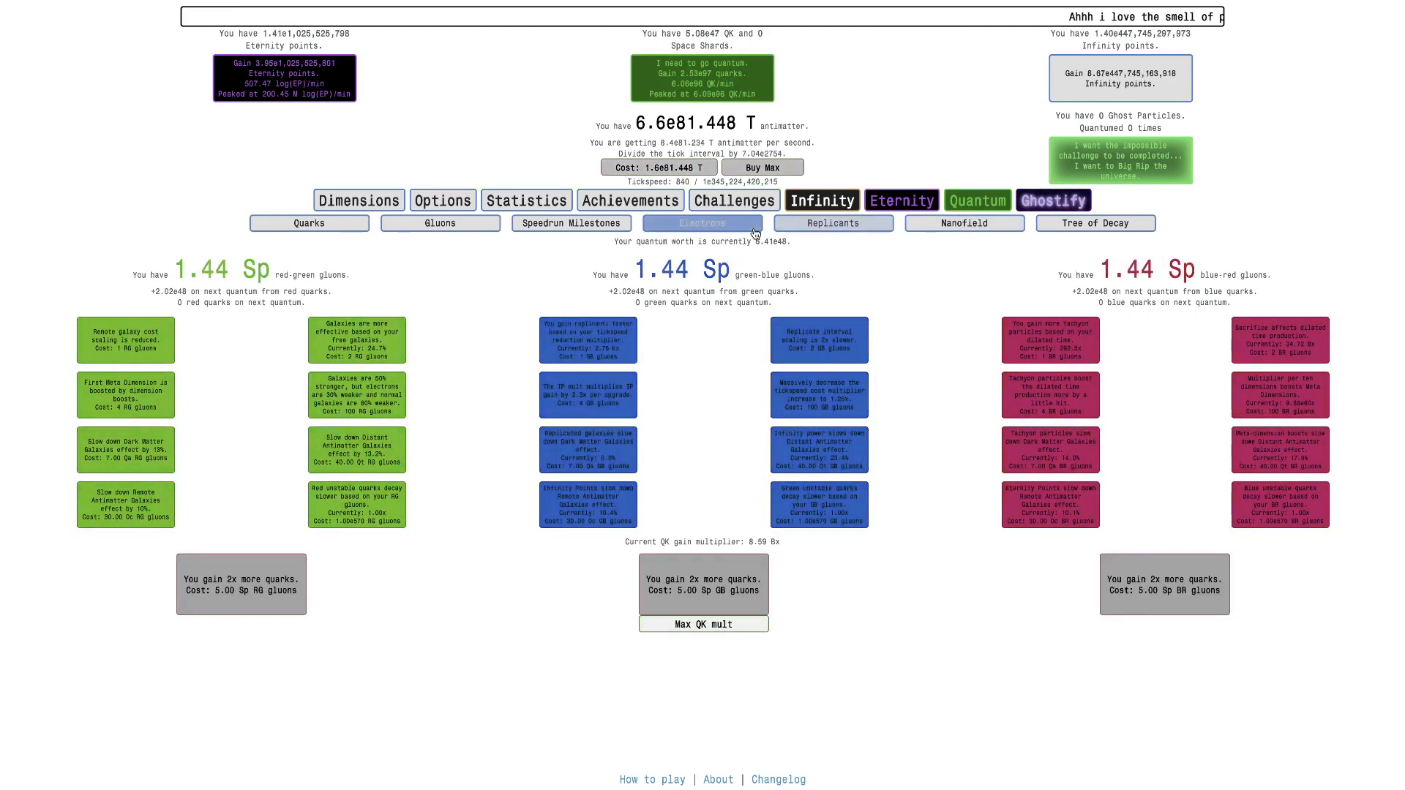
click(701, 222)
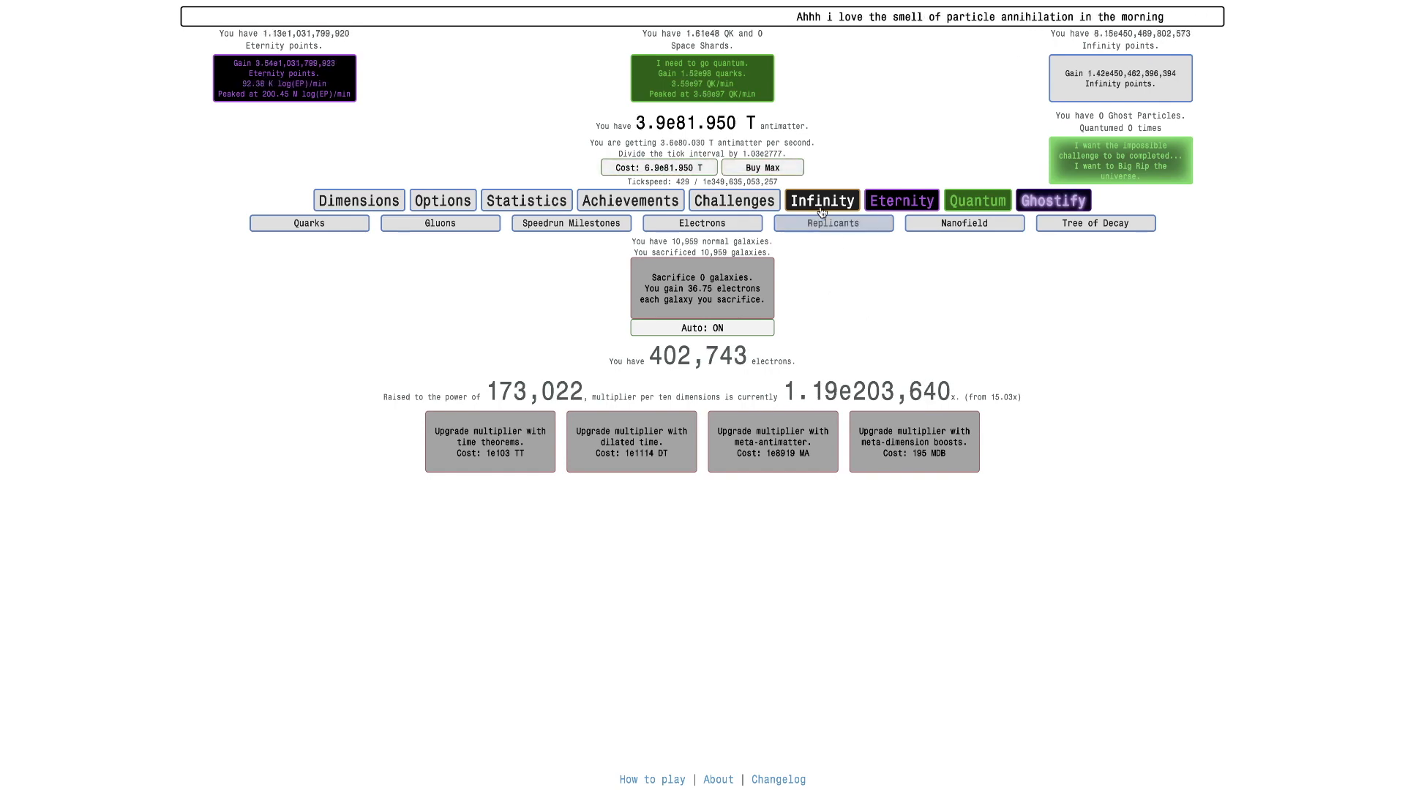
click(900, 200)
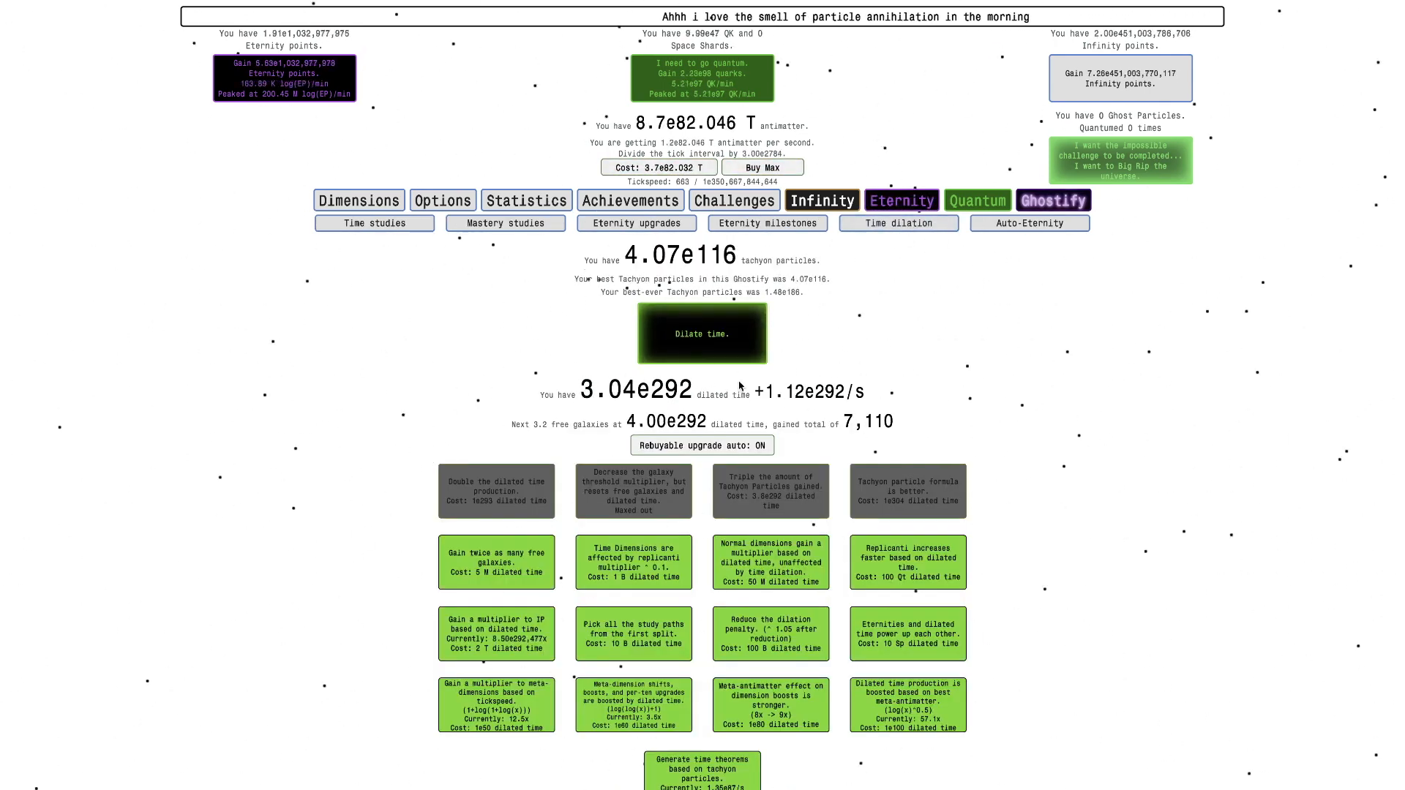
click(701, 334)
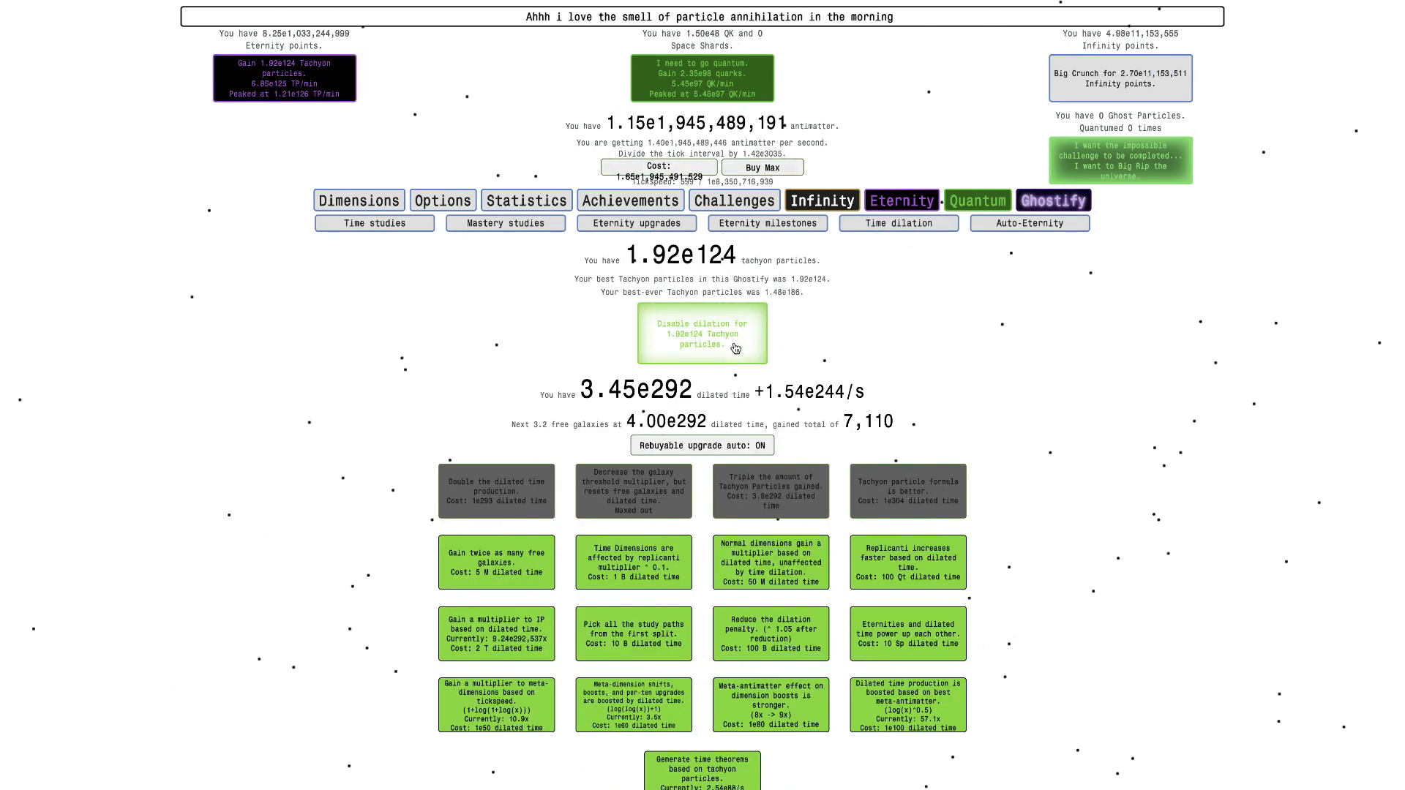
click(963, 222)
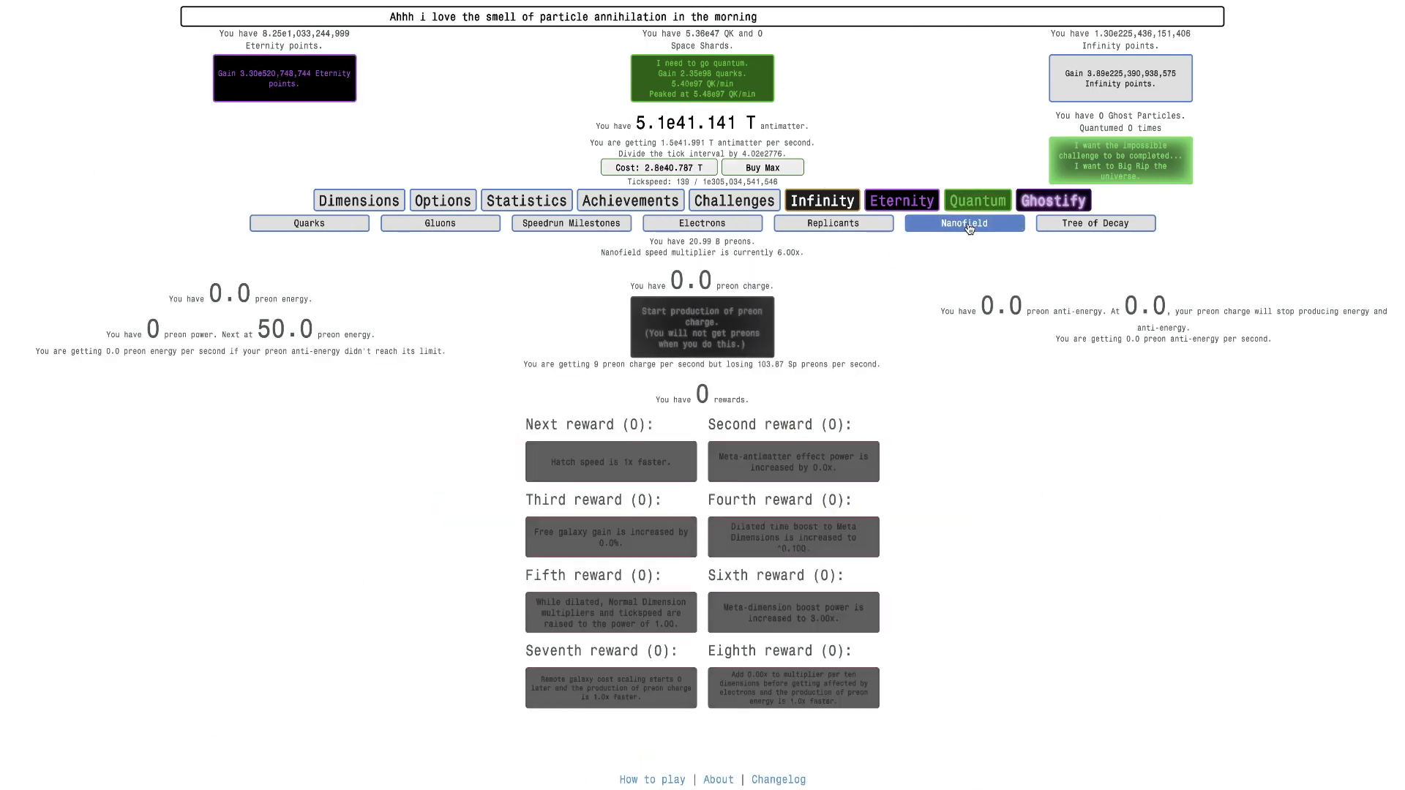
Step: Review the quark spin branch upgrades, then show the neutrino boosts with 18.71 M electron neutrinos
click(308, 222)
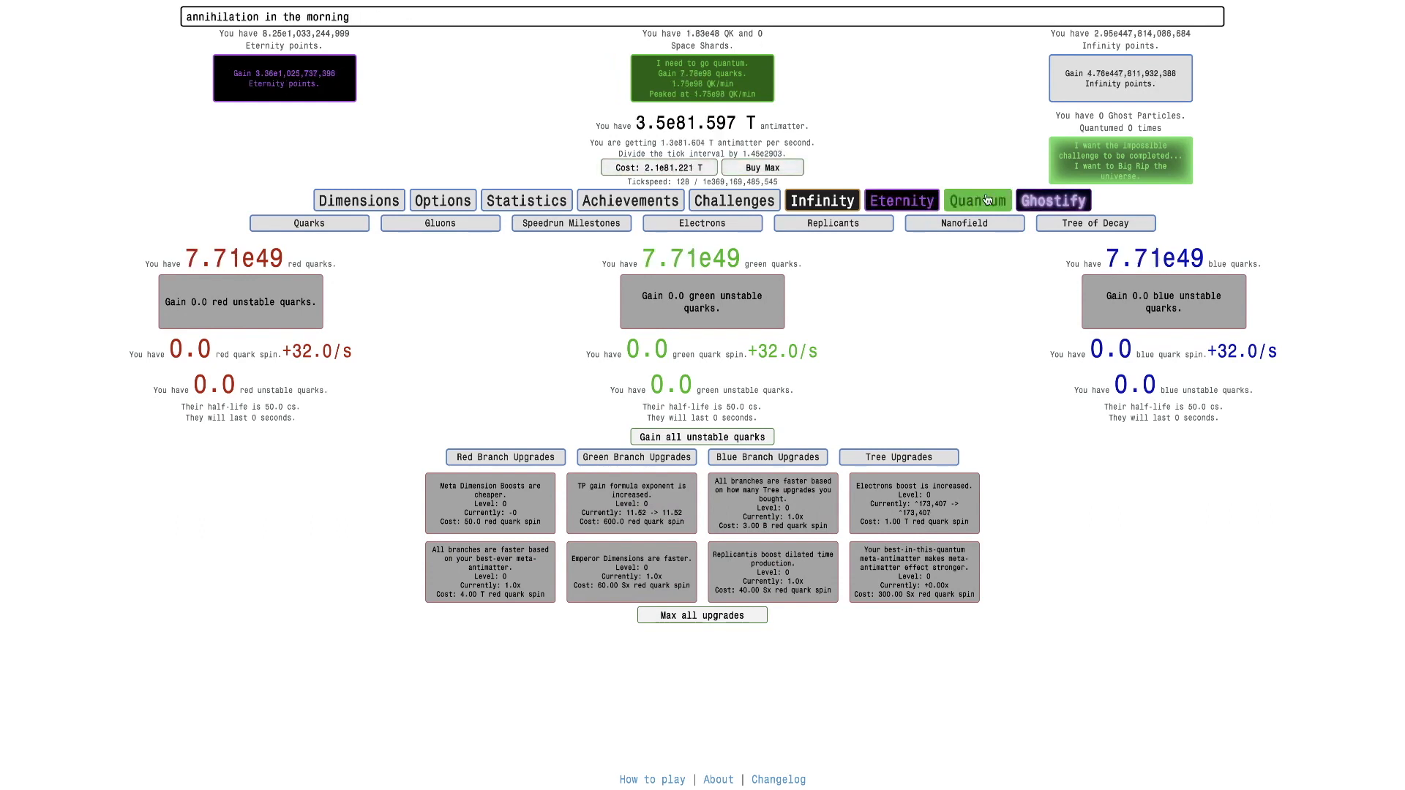
click(1053, 201)
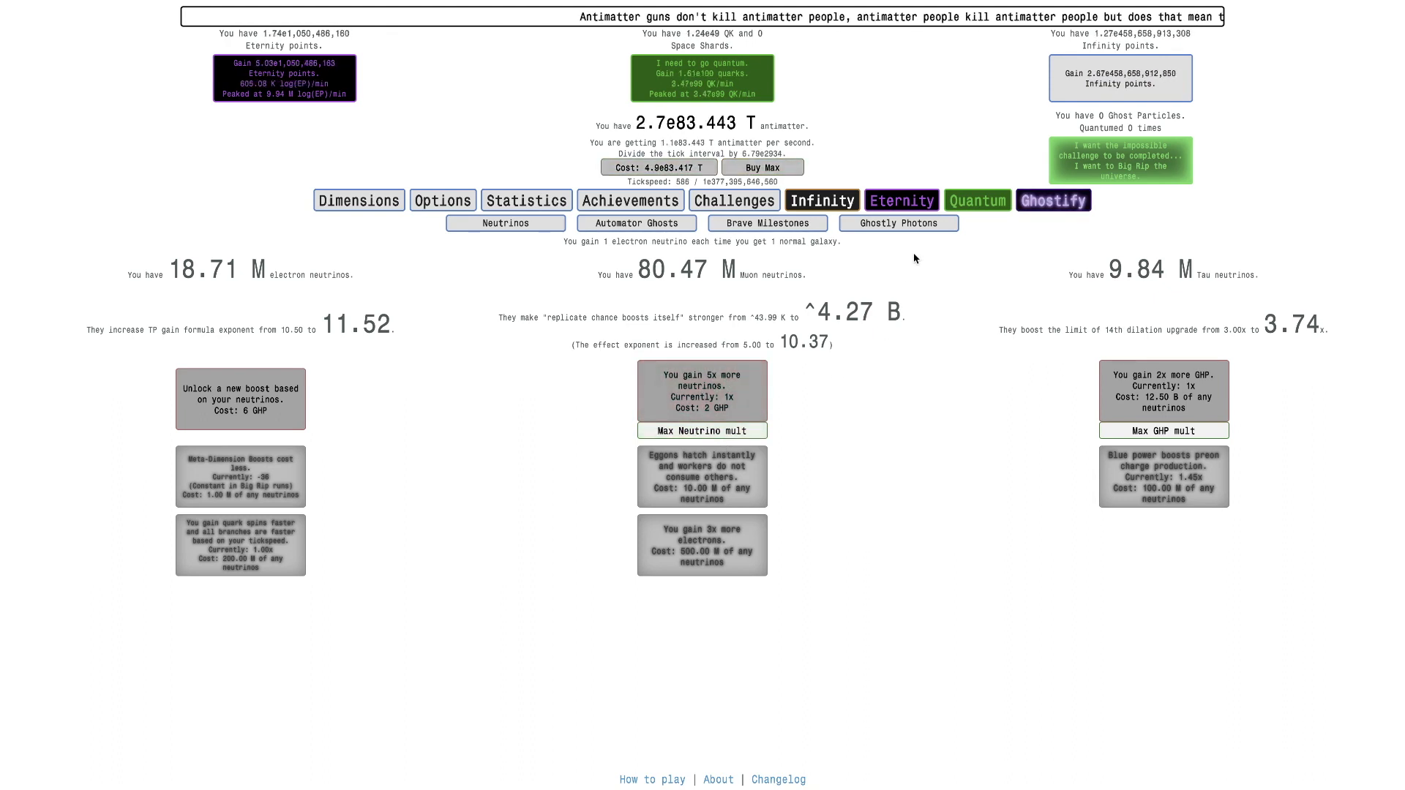
Step: Max out the quark gain multiplier twice on the Gluons page
click(902, 200)
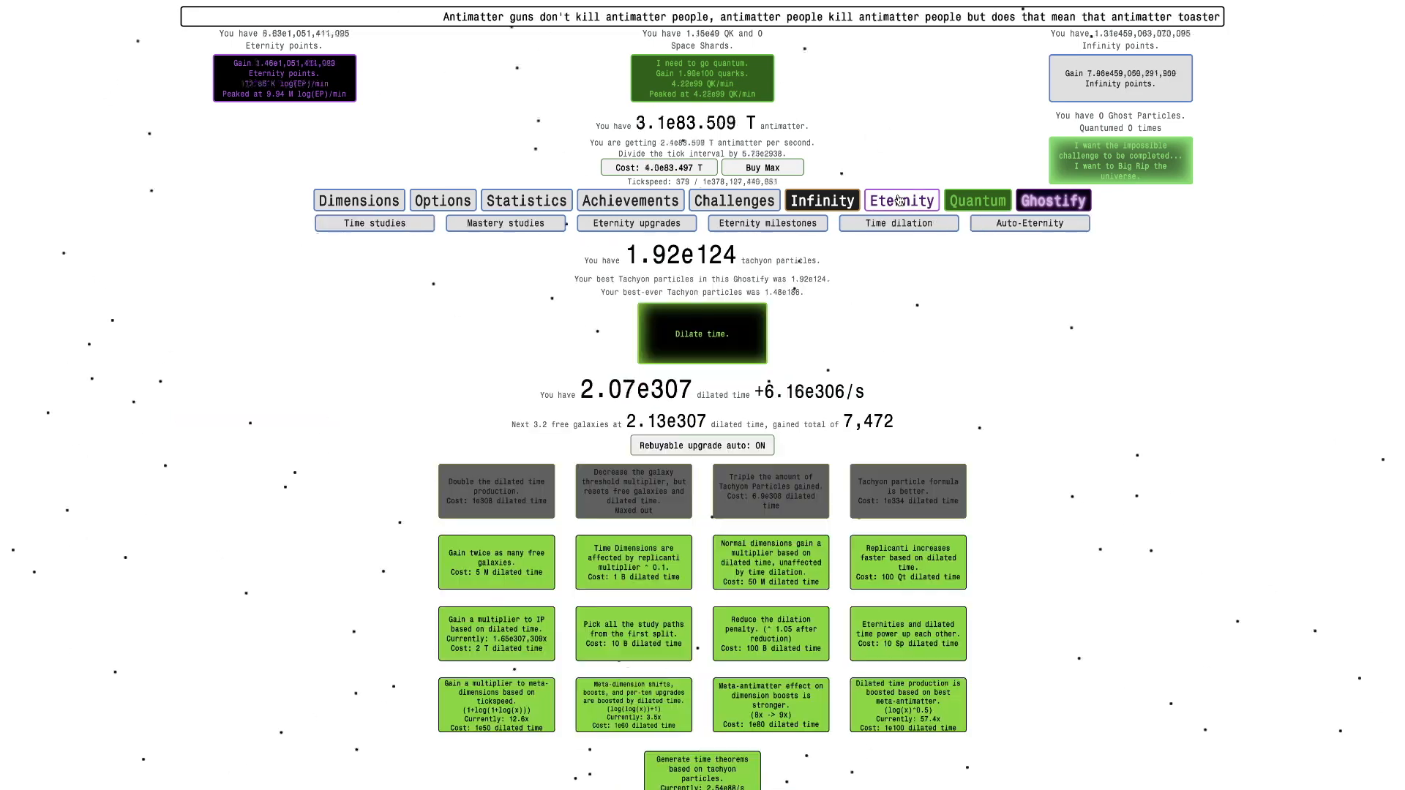
click(976, 201)
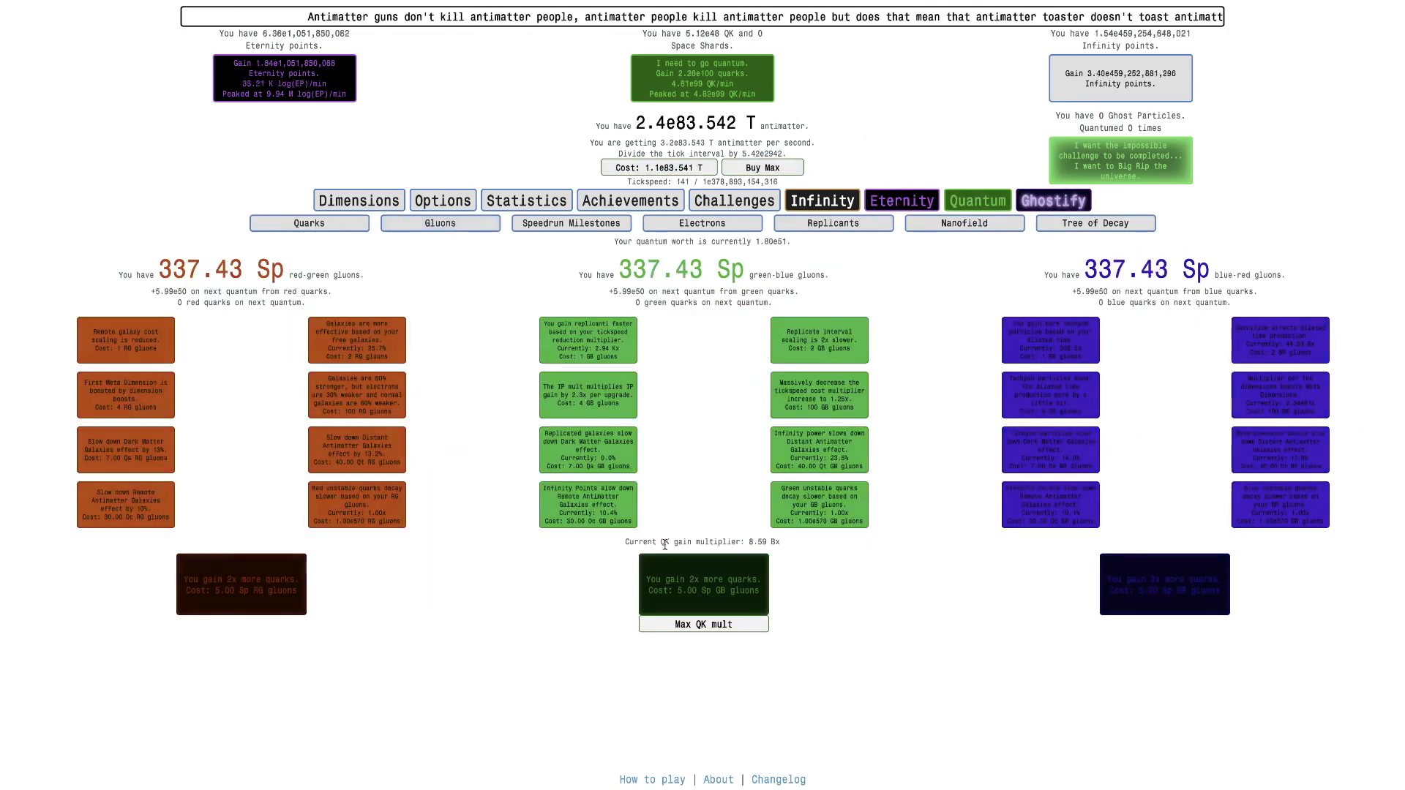
click(704, 624)
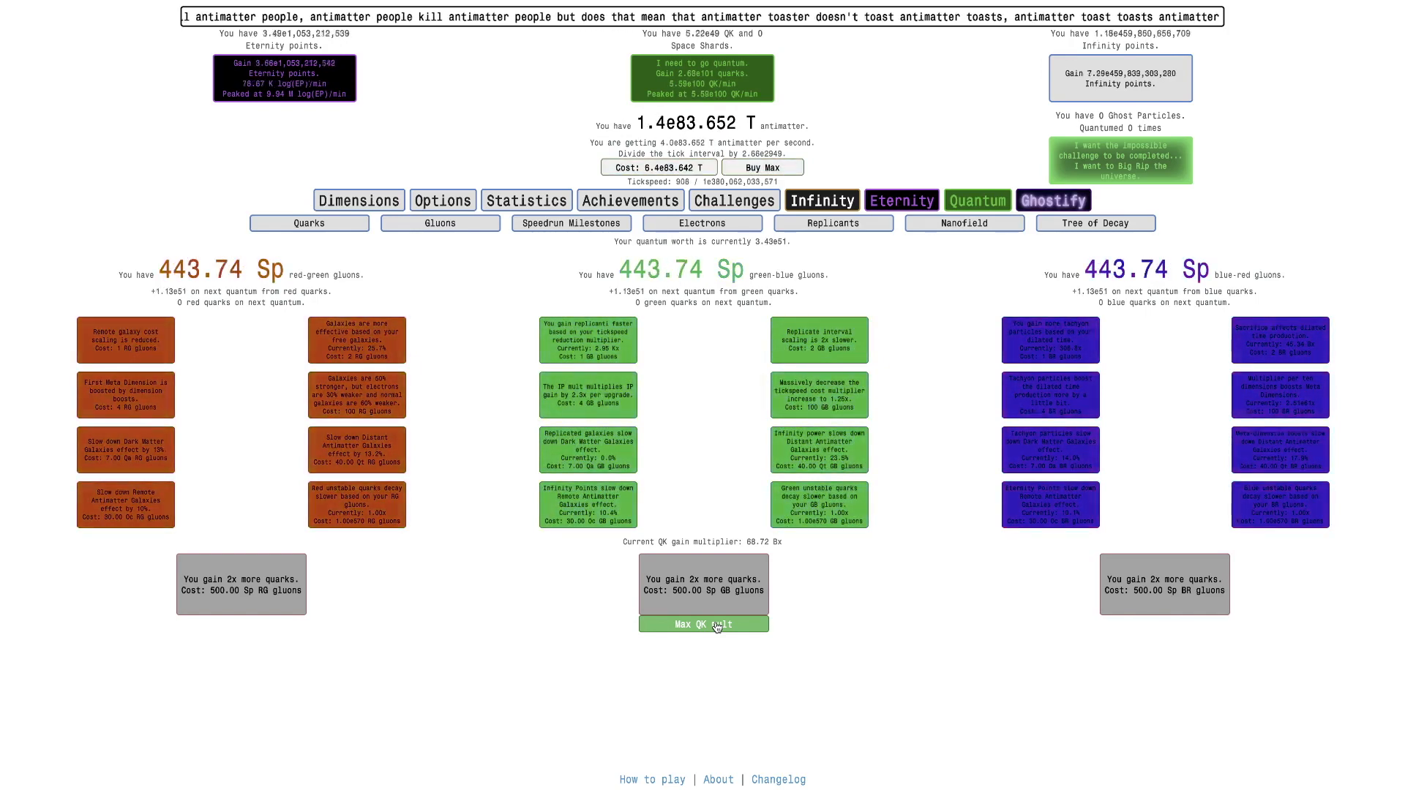
click(703, 625)
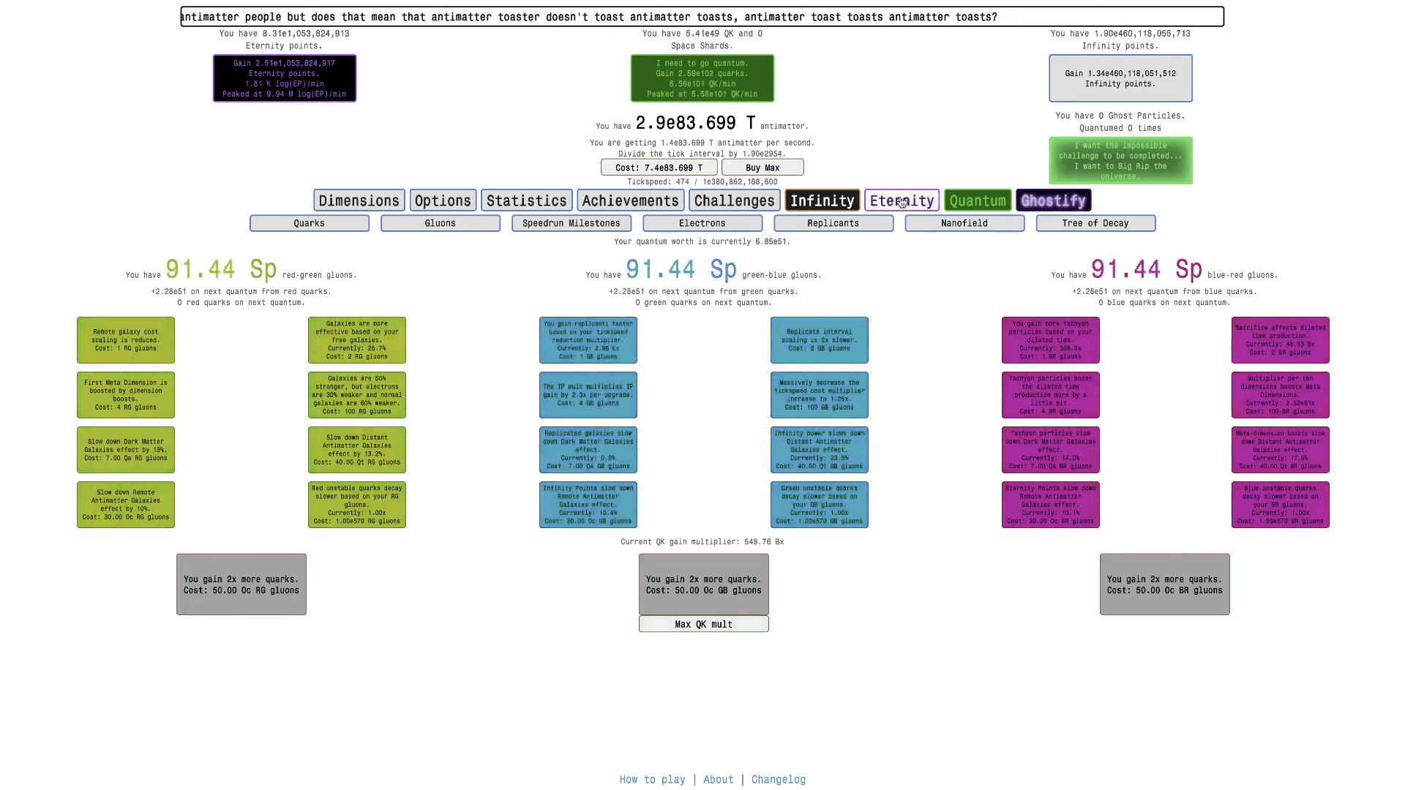
Step: Complete a dilated run worth 4.17e126 tachyon particles and show the 8.05e51-quark spin branches
click(900, 201)
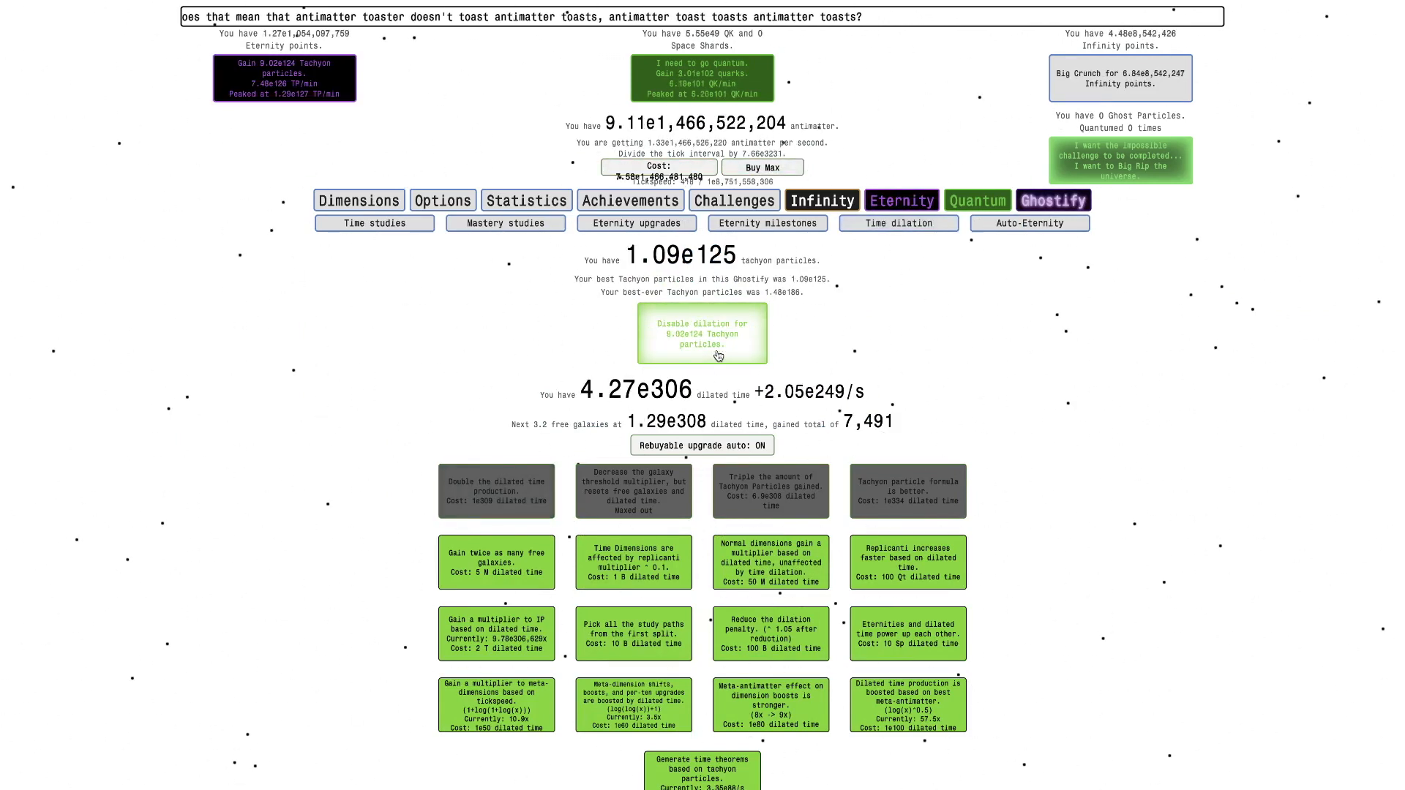
click(701, 334)
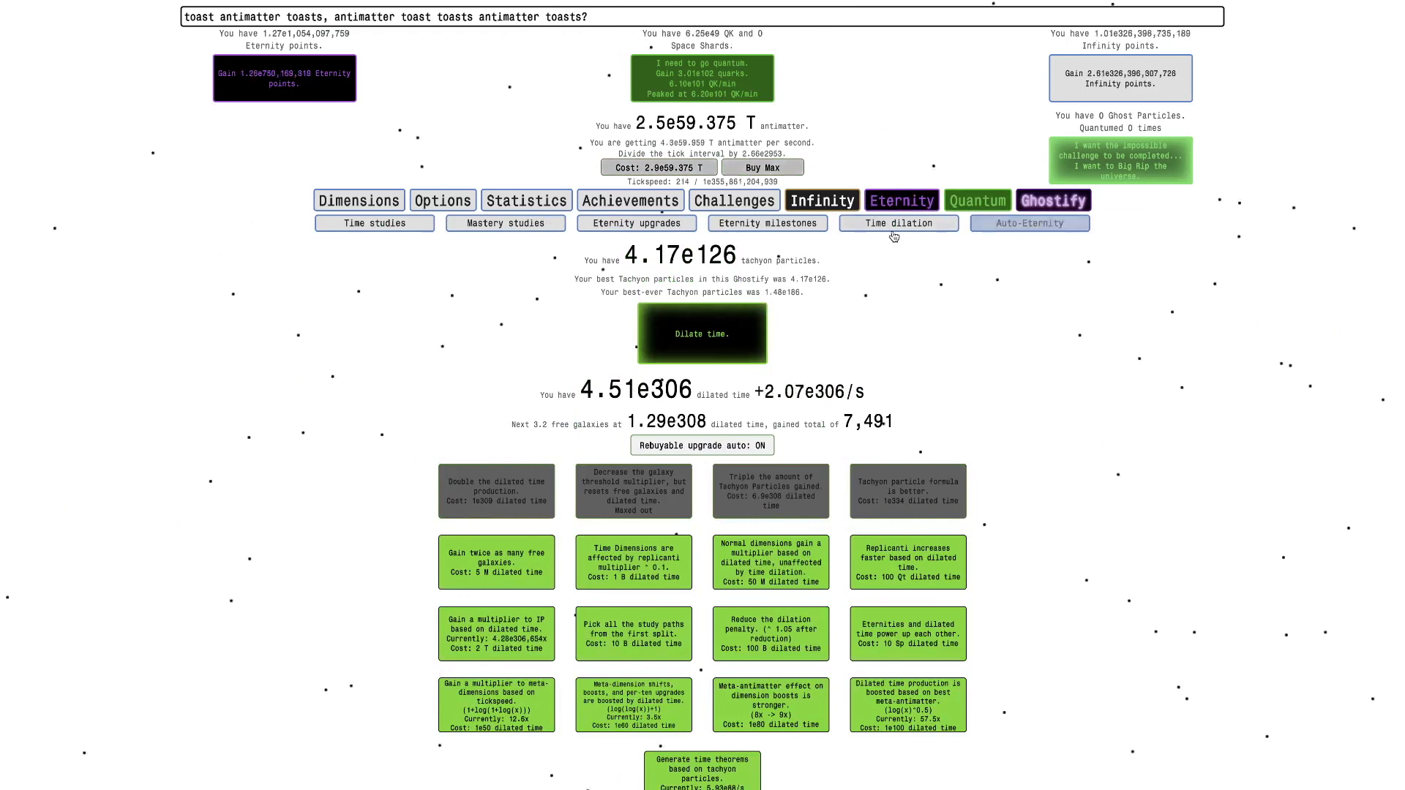
click(1094, 223)
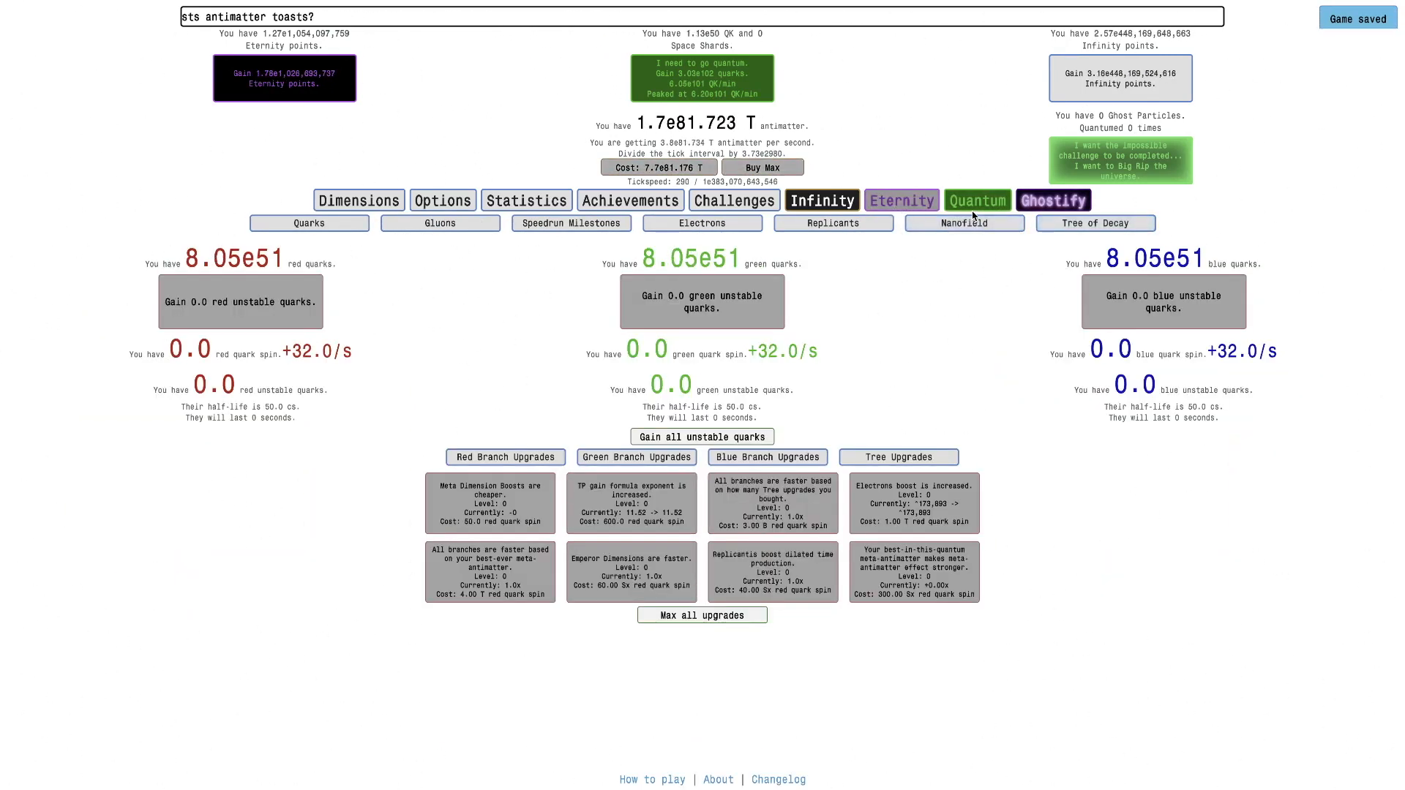
Step: Let the run go quantum once and land on the nanofield with 60.03 M preons
click(965, 222)
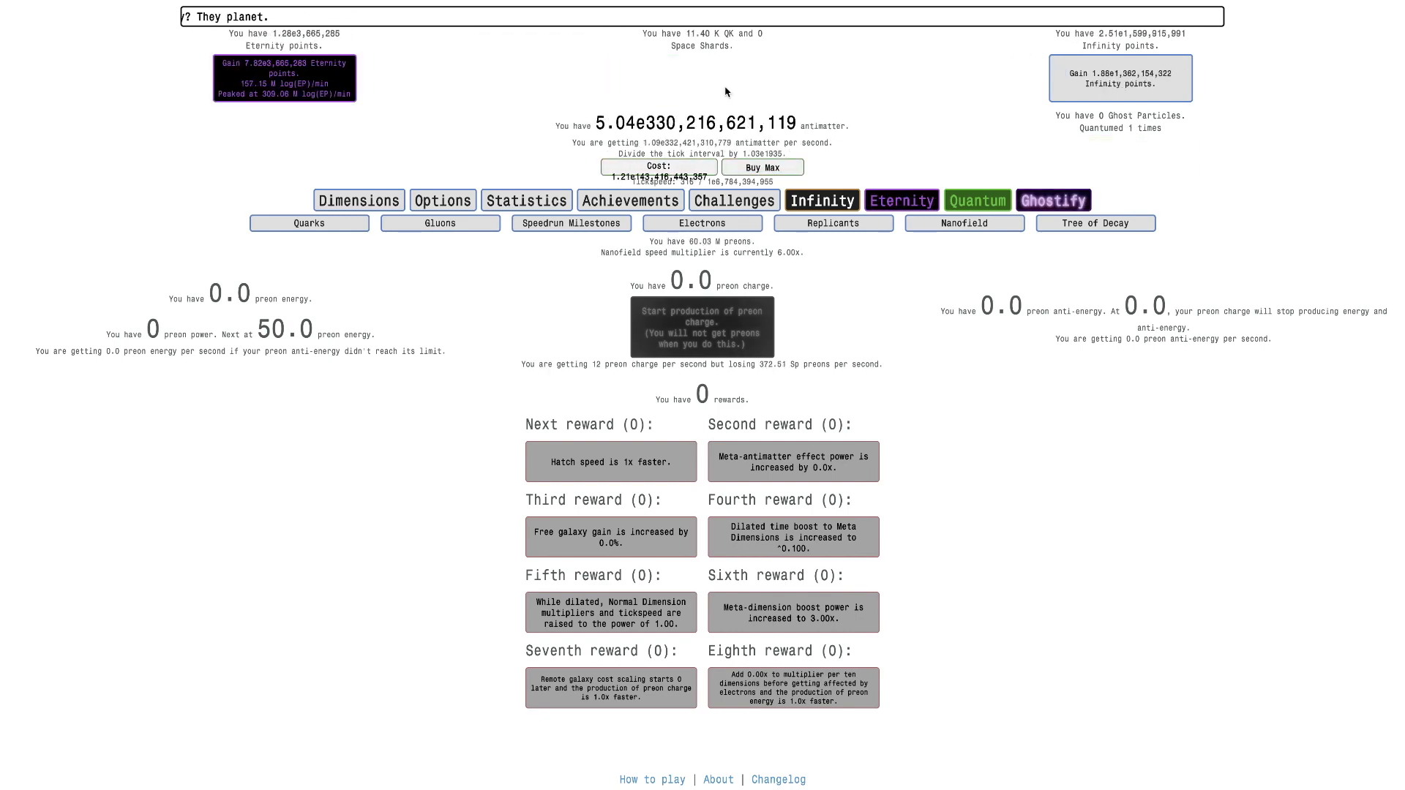
Step: Look over the worker replicants and gluon upgrades in the Quantum section
click(889, 257)
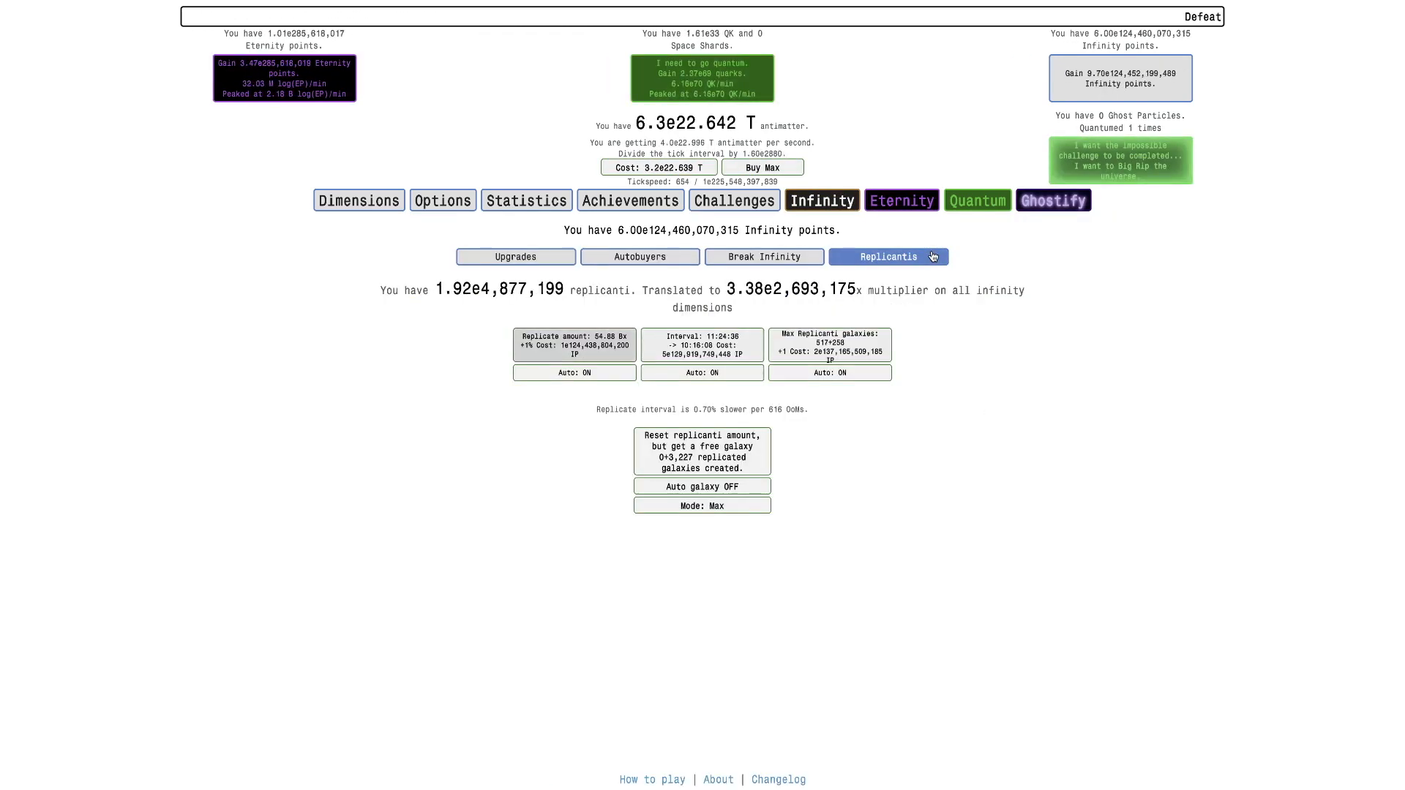
click(900, 201)
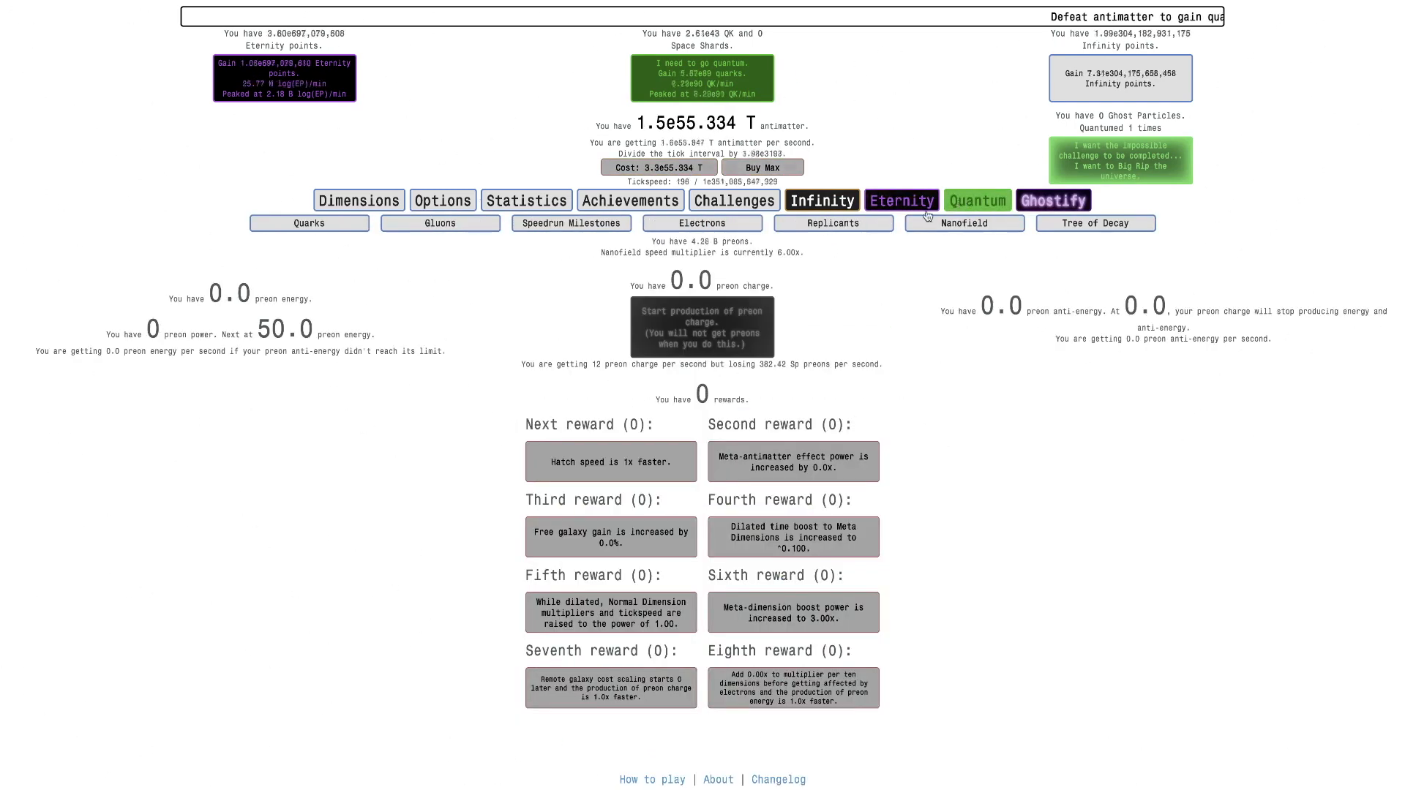
click(833, 222)
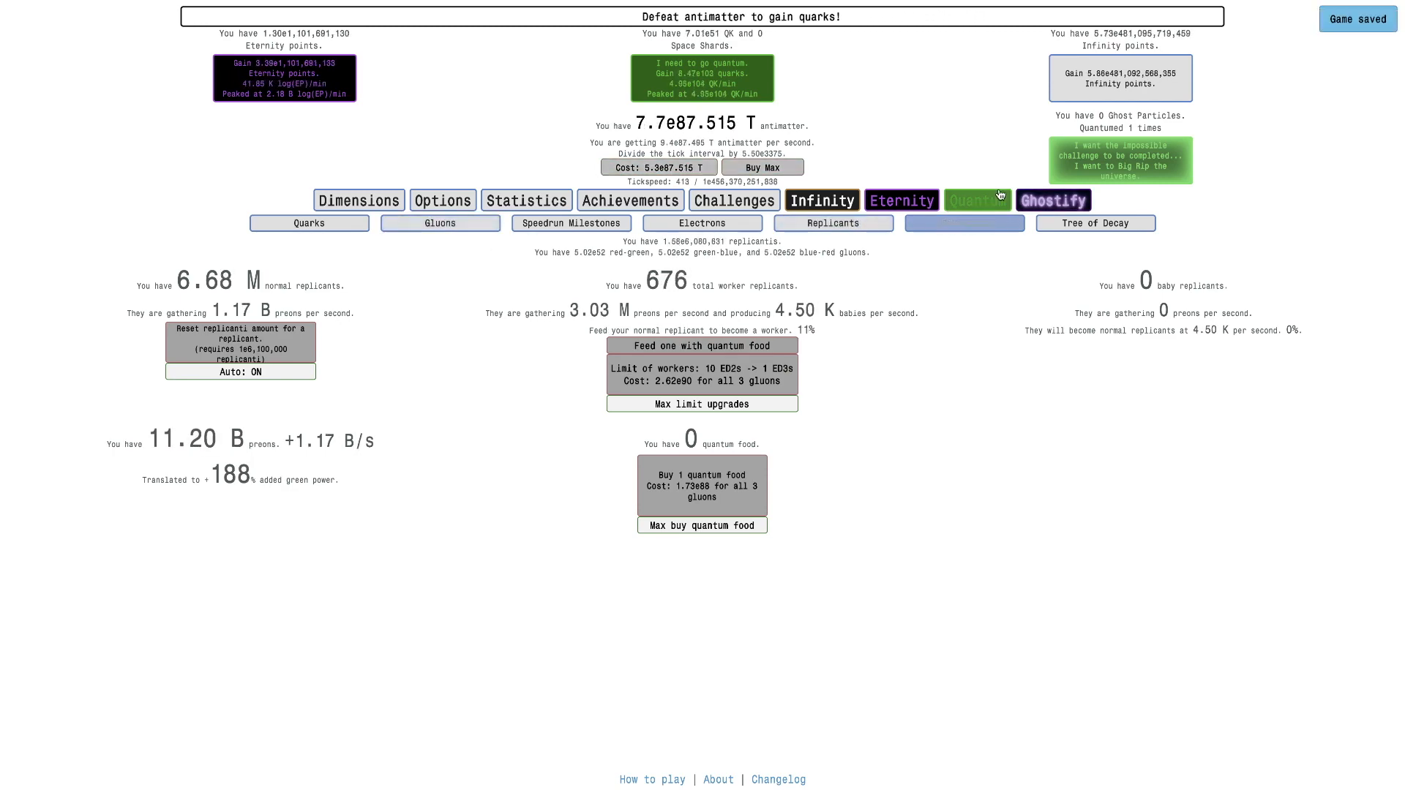
click(900, 200)
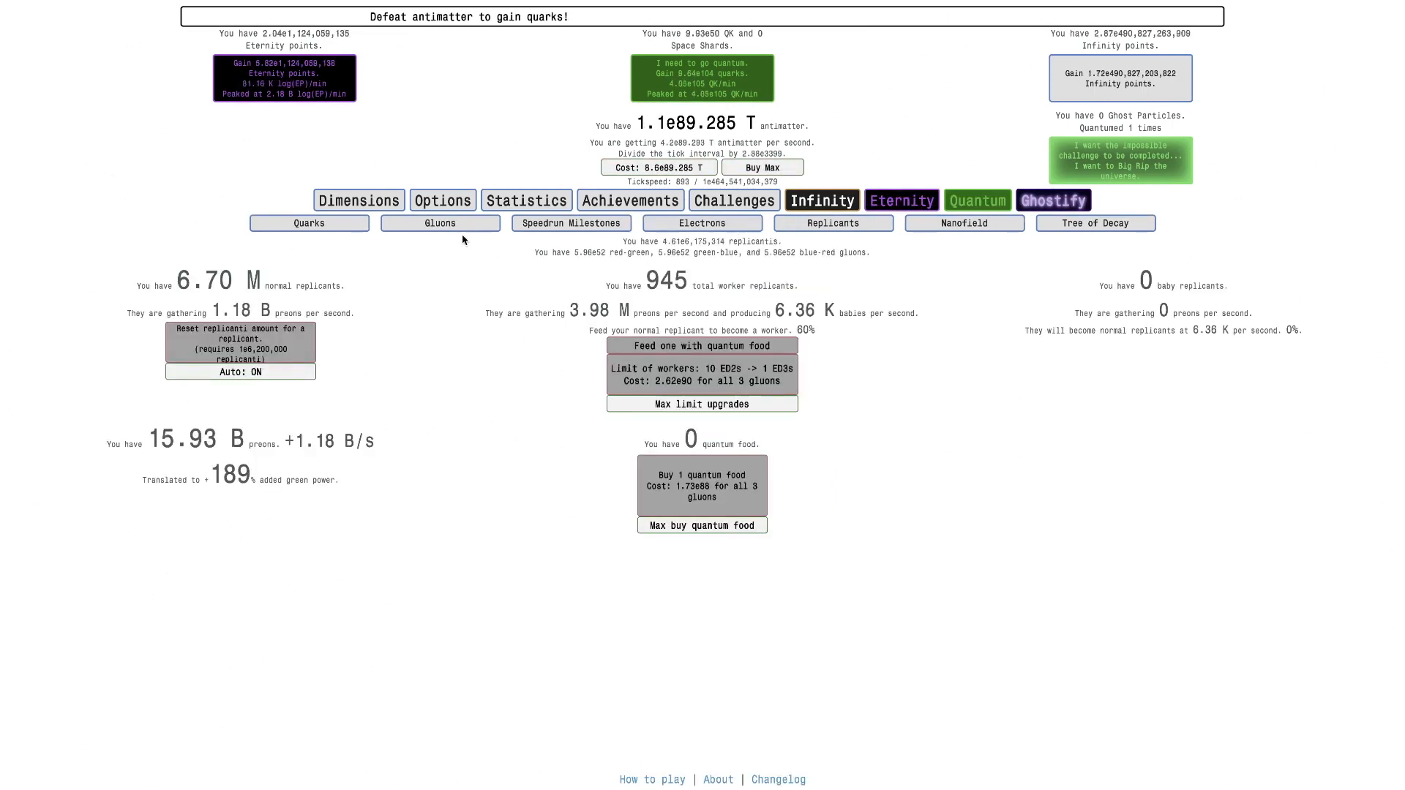
click(441, 223)
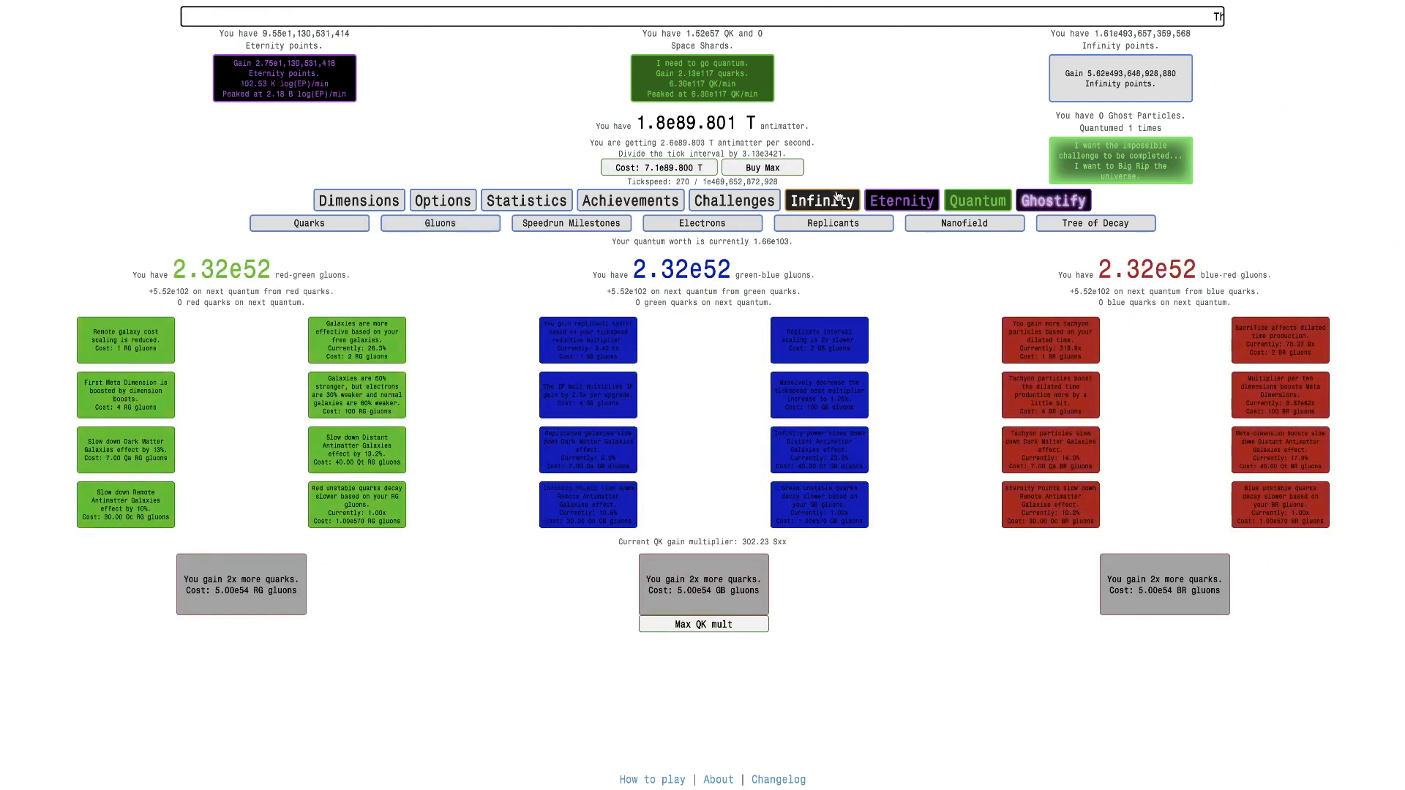
Step: Finish a quick dilated run and show the Infinity replicanti at 9.46e6,369,726
click(900, 201)
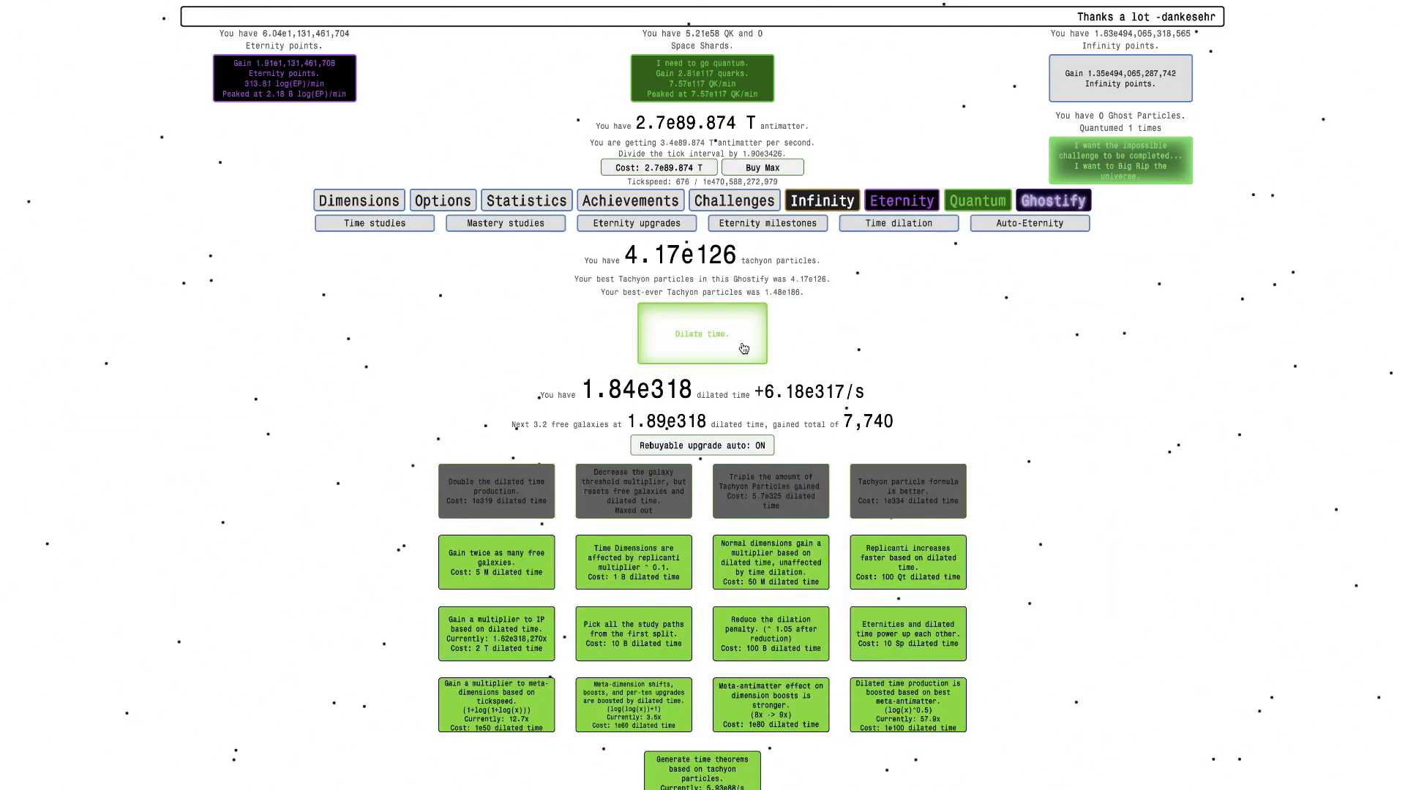
click(701, 334)
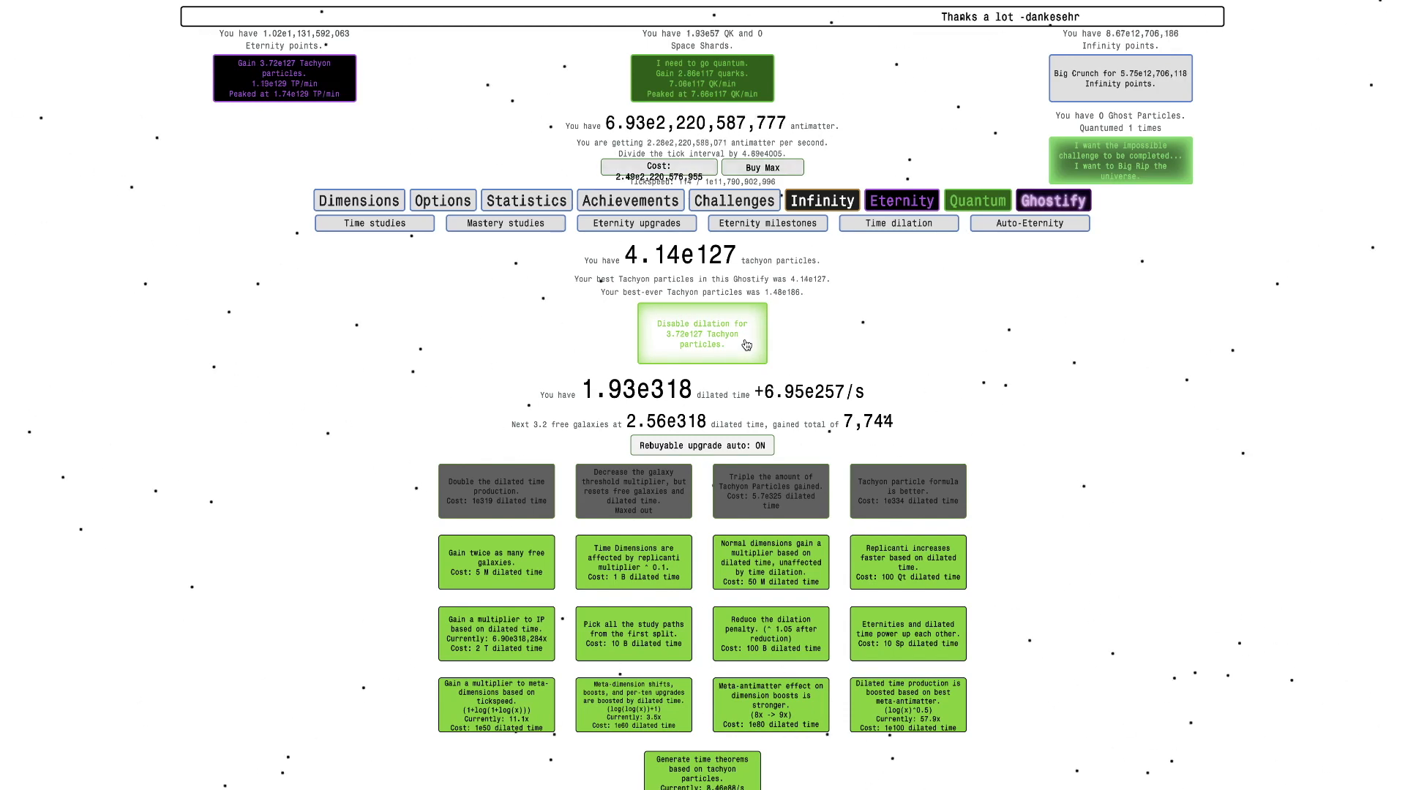
click(976, 201)
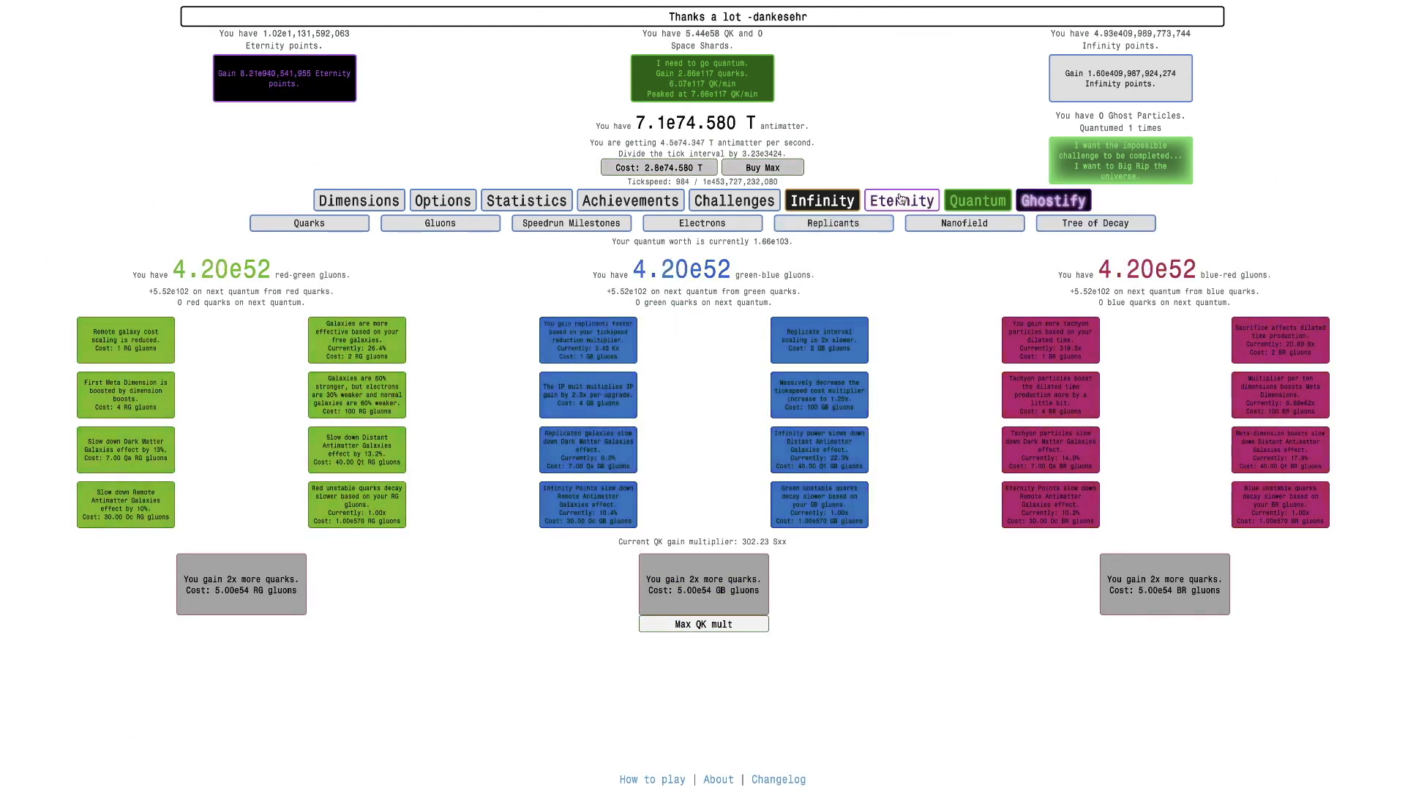
click(833, 222)
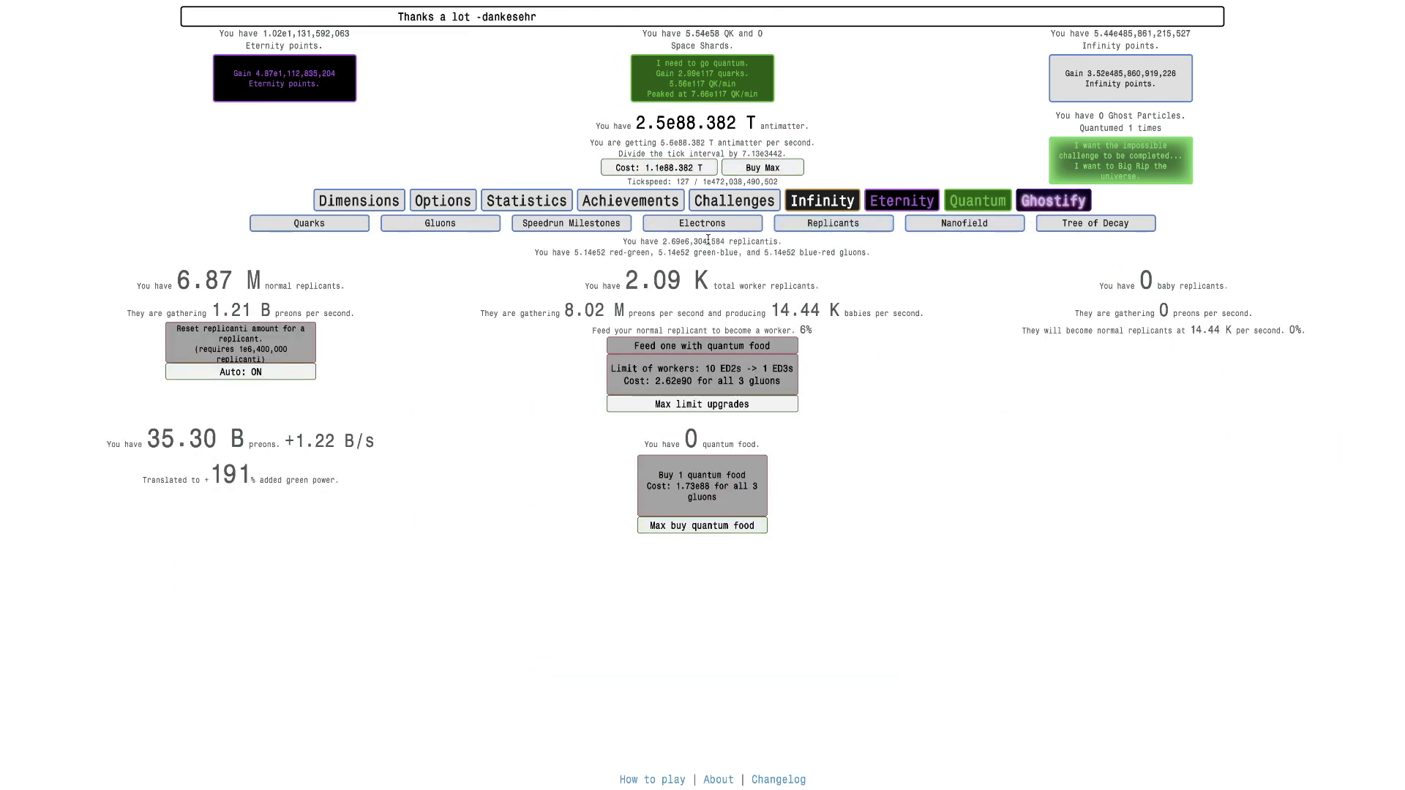
click(701, 222)
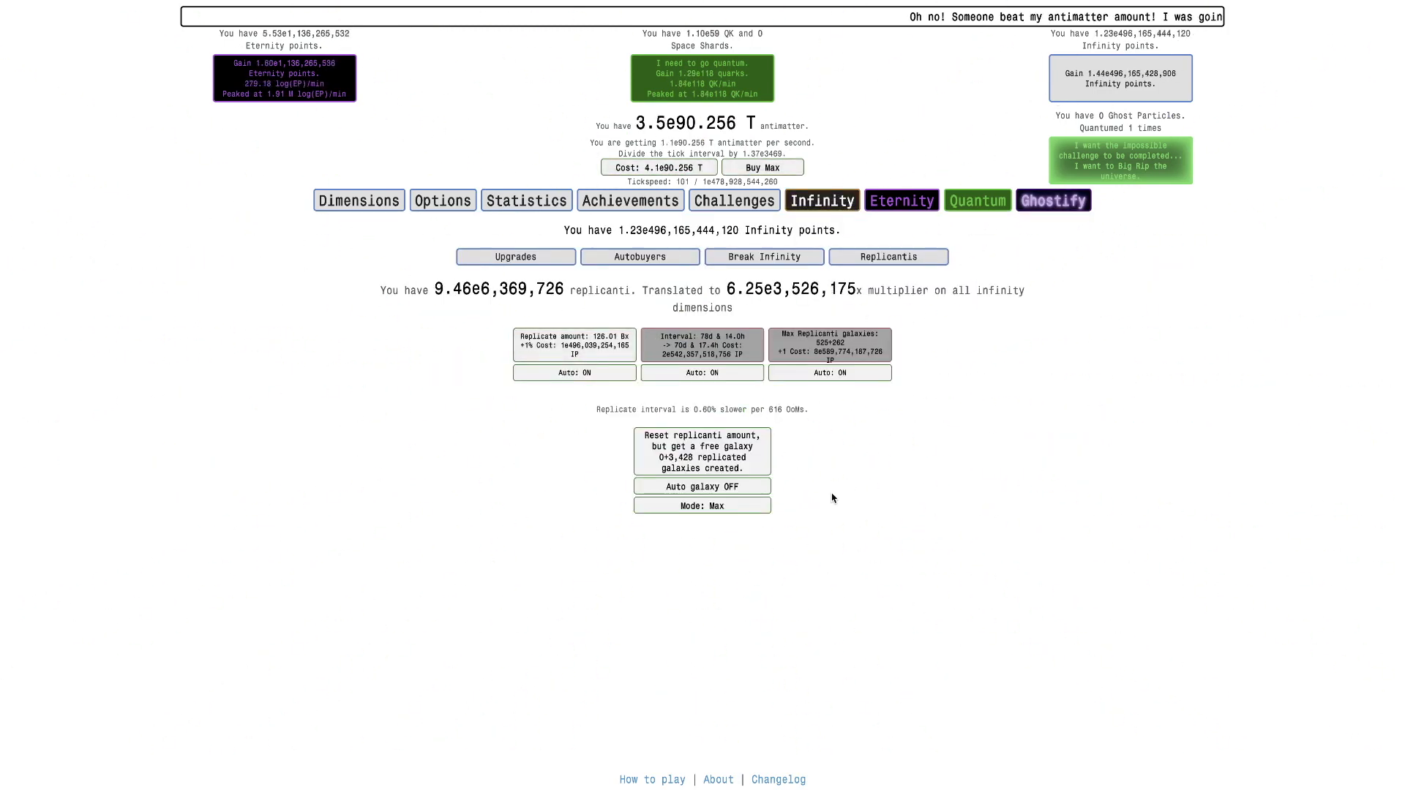
Step: Turn Auto galaxy ON and buy the upper mastery studies, spending 1.42e101 Time Theorems
click(701, 486)
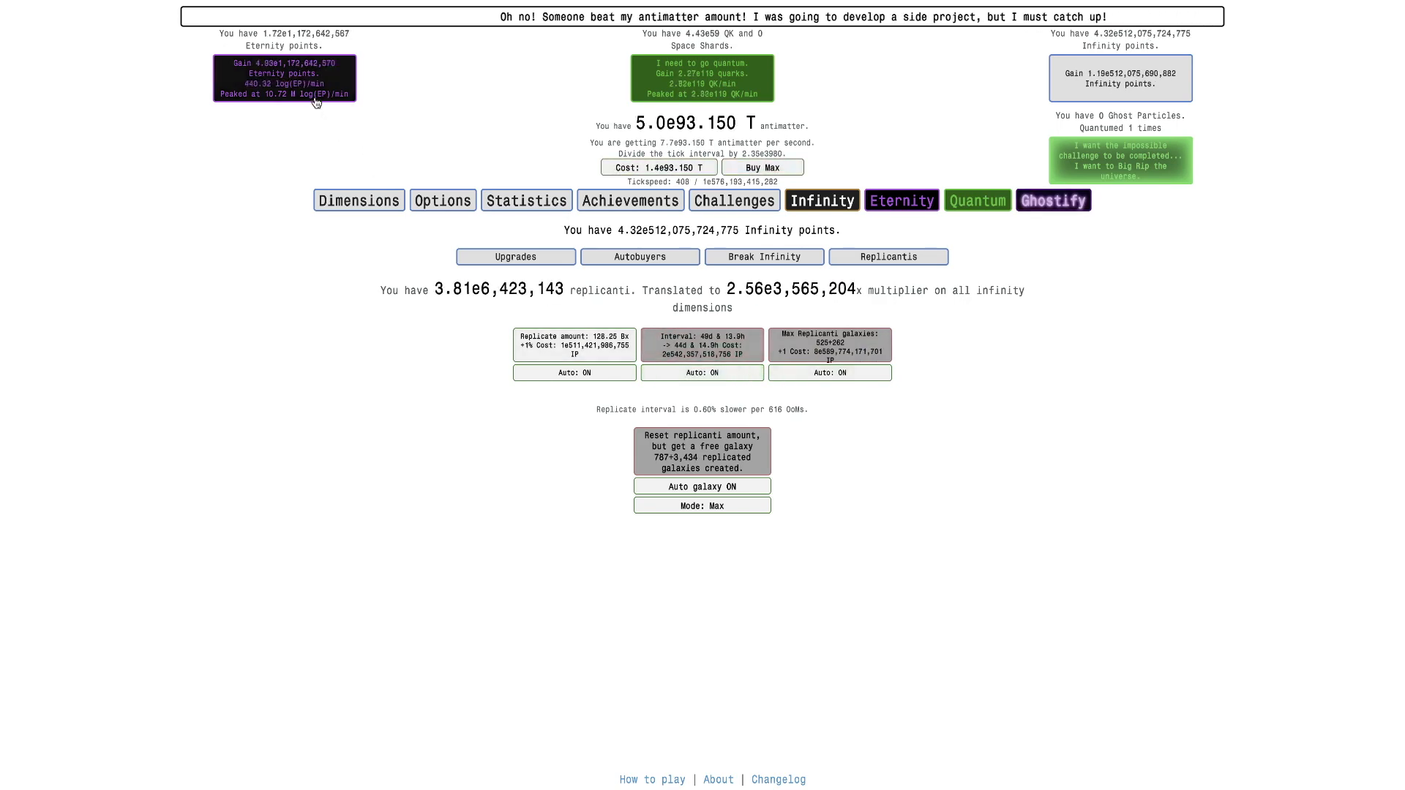
click(900, 201)
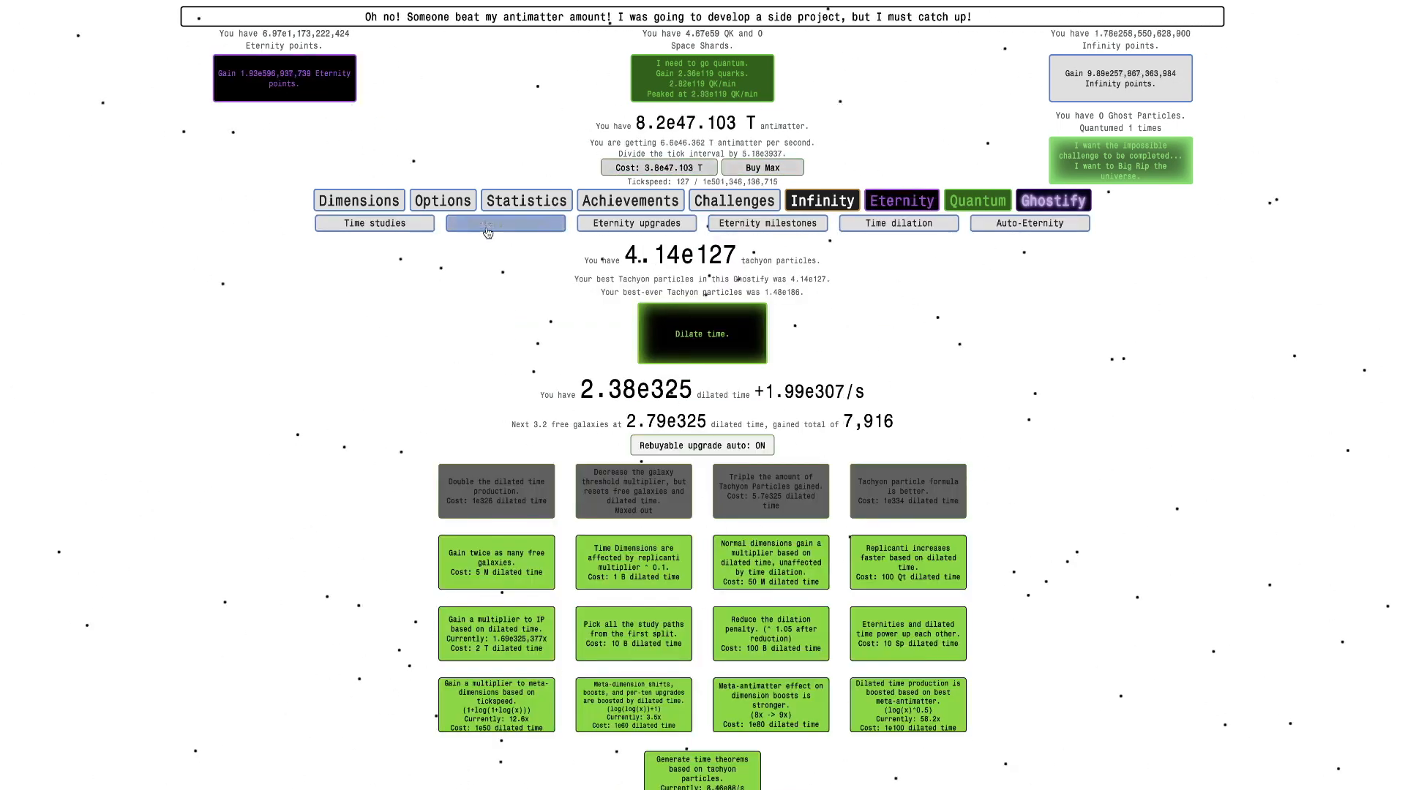
click(504, 222)
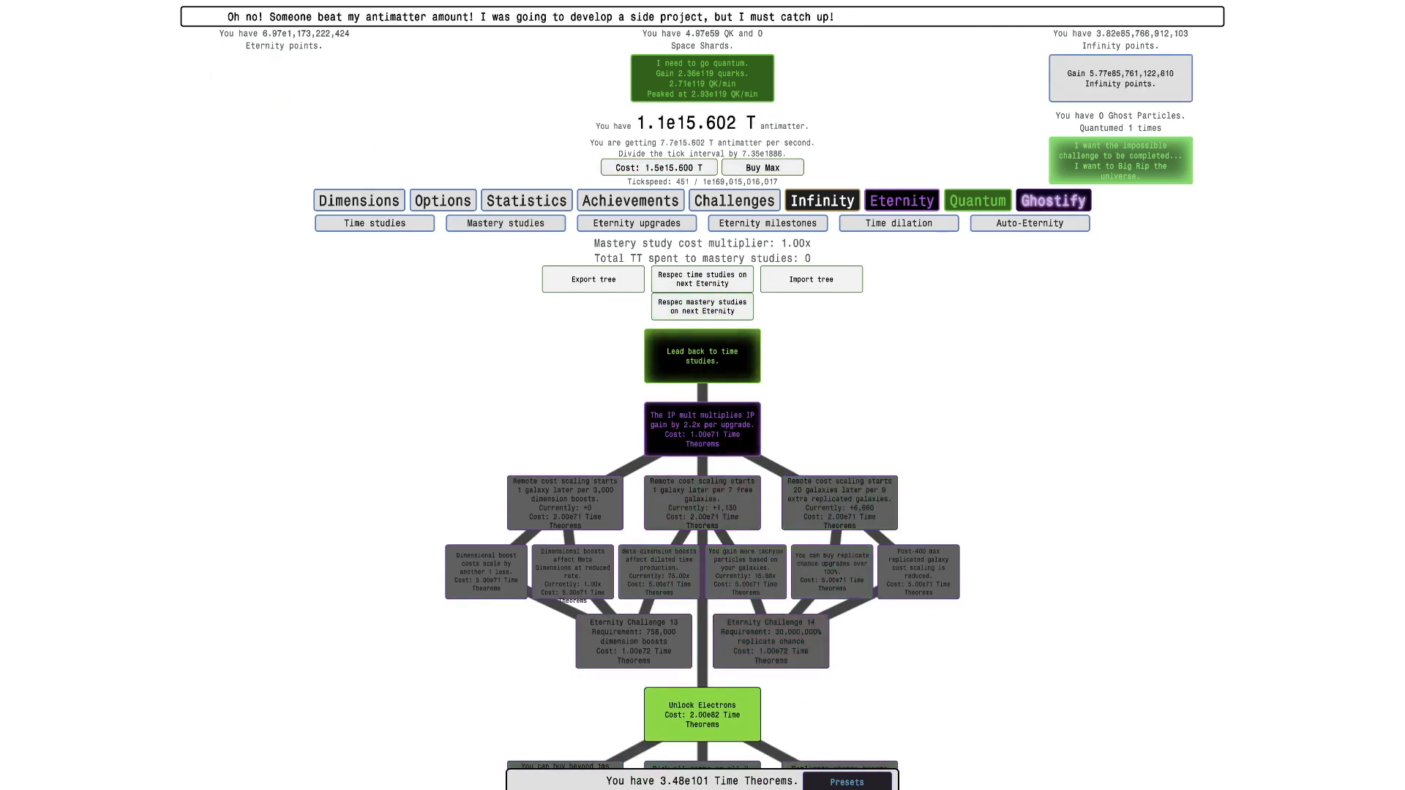
click(844, 781)
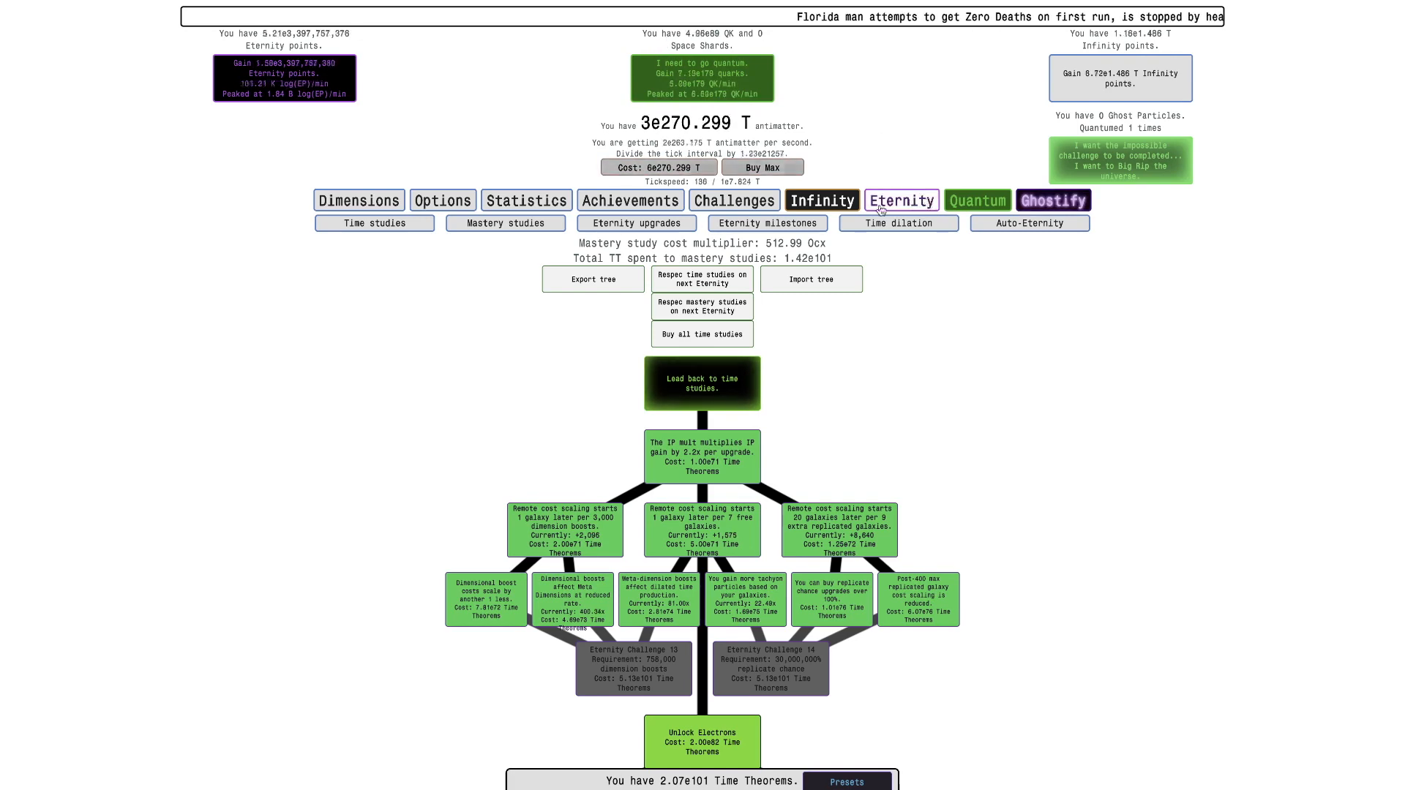
Step: Check quarks and gluons, then finish a dilated run worth about 2.15e140 tachyon particles
click(977, 201)
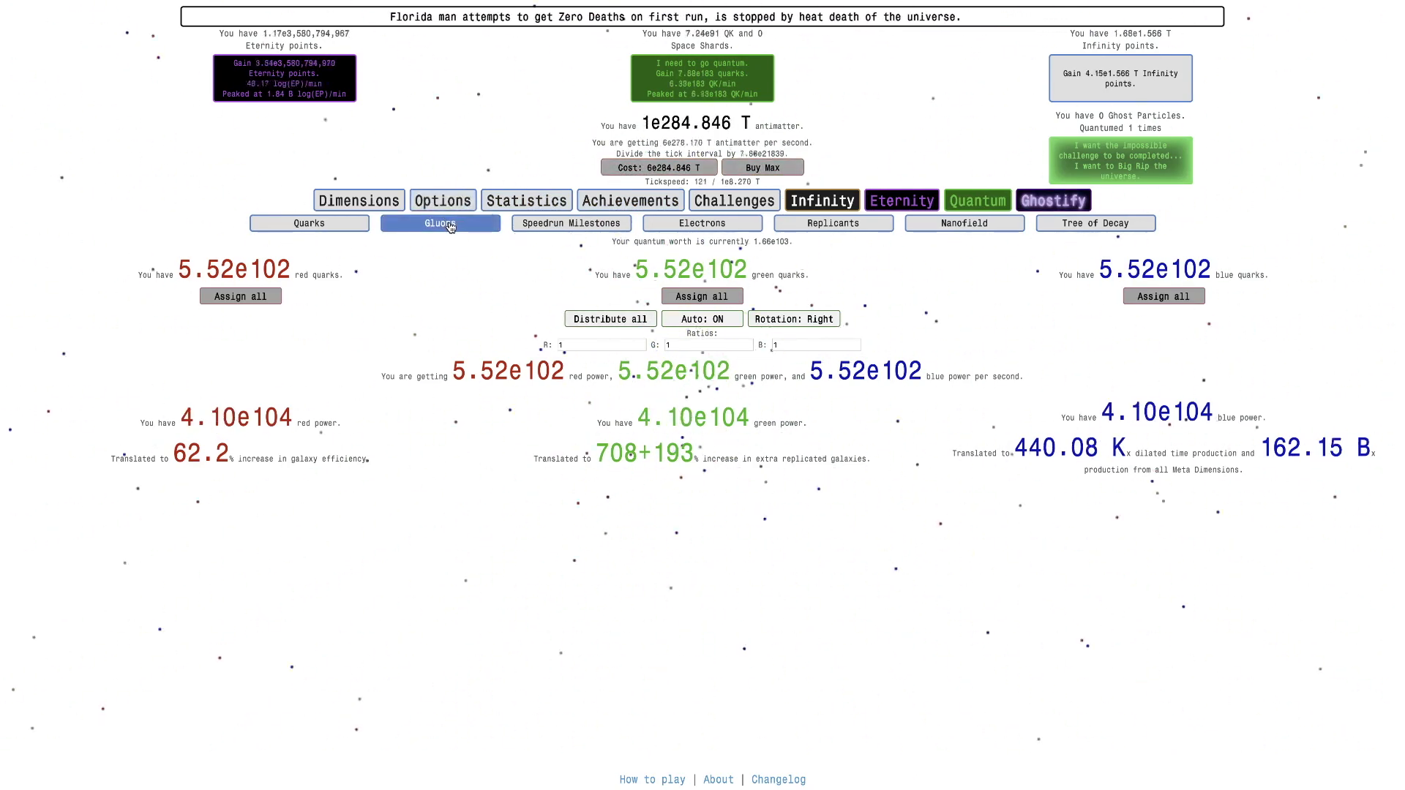
click(440, 222)
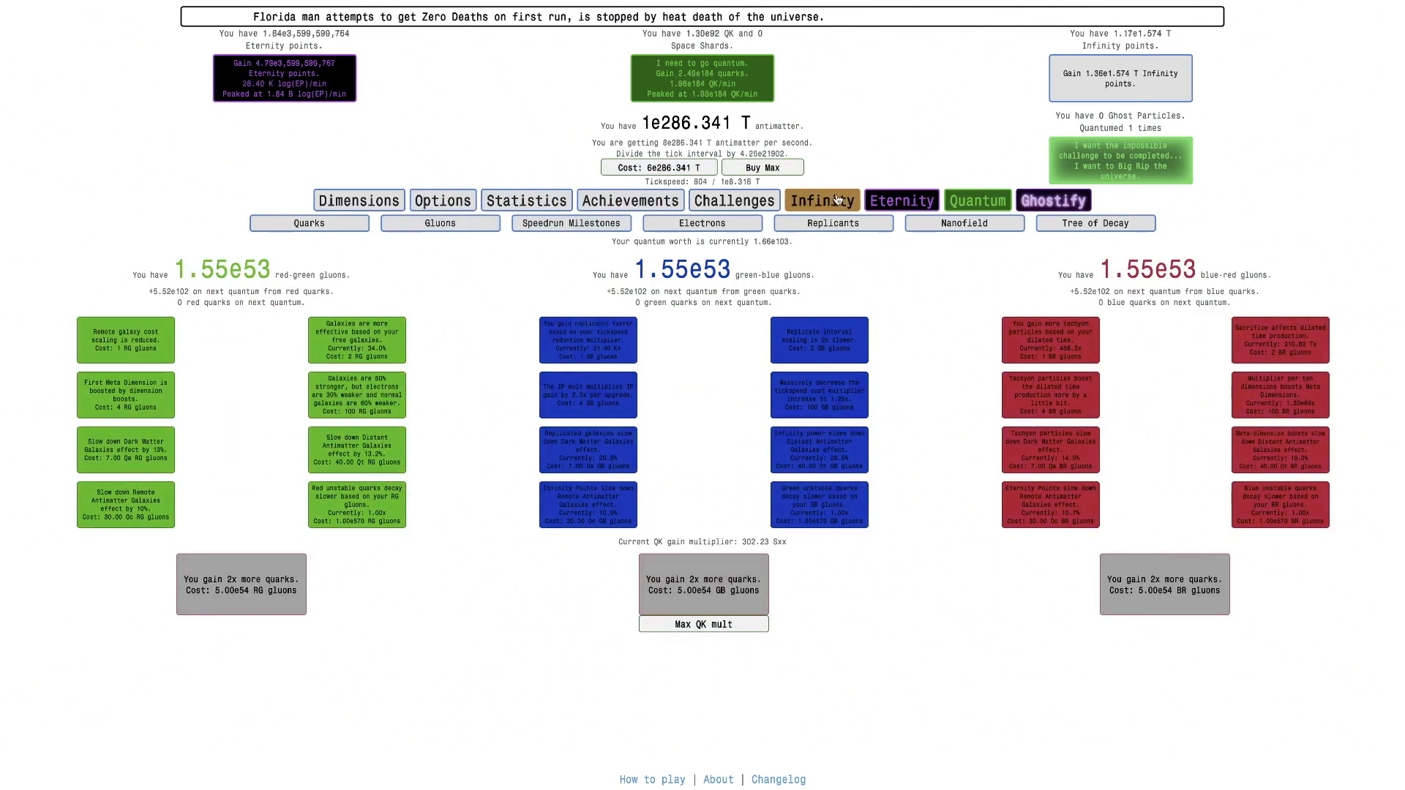
click(900, 201)
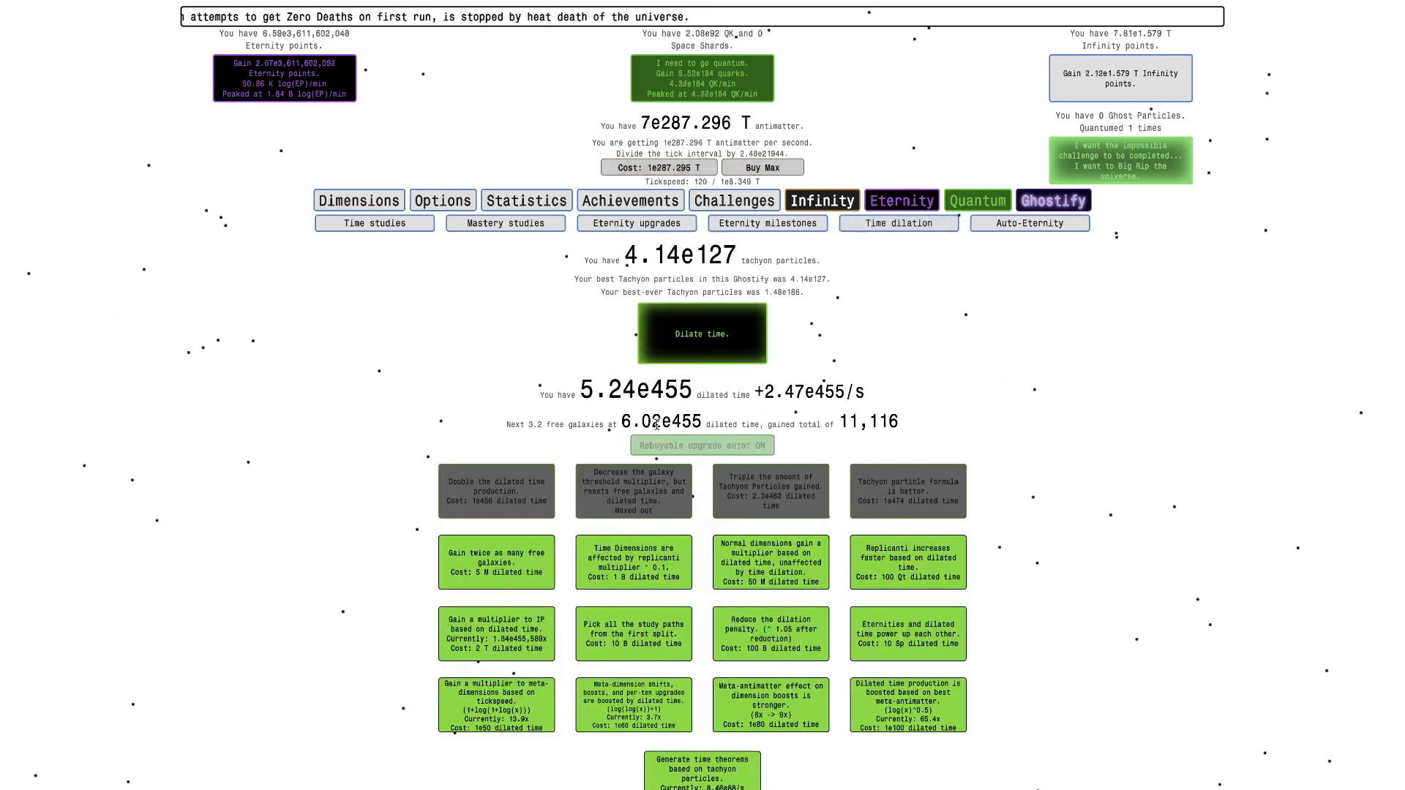
click(703, 334)
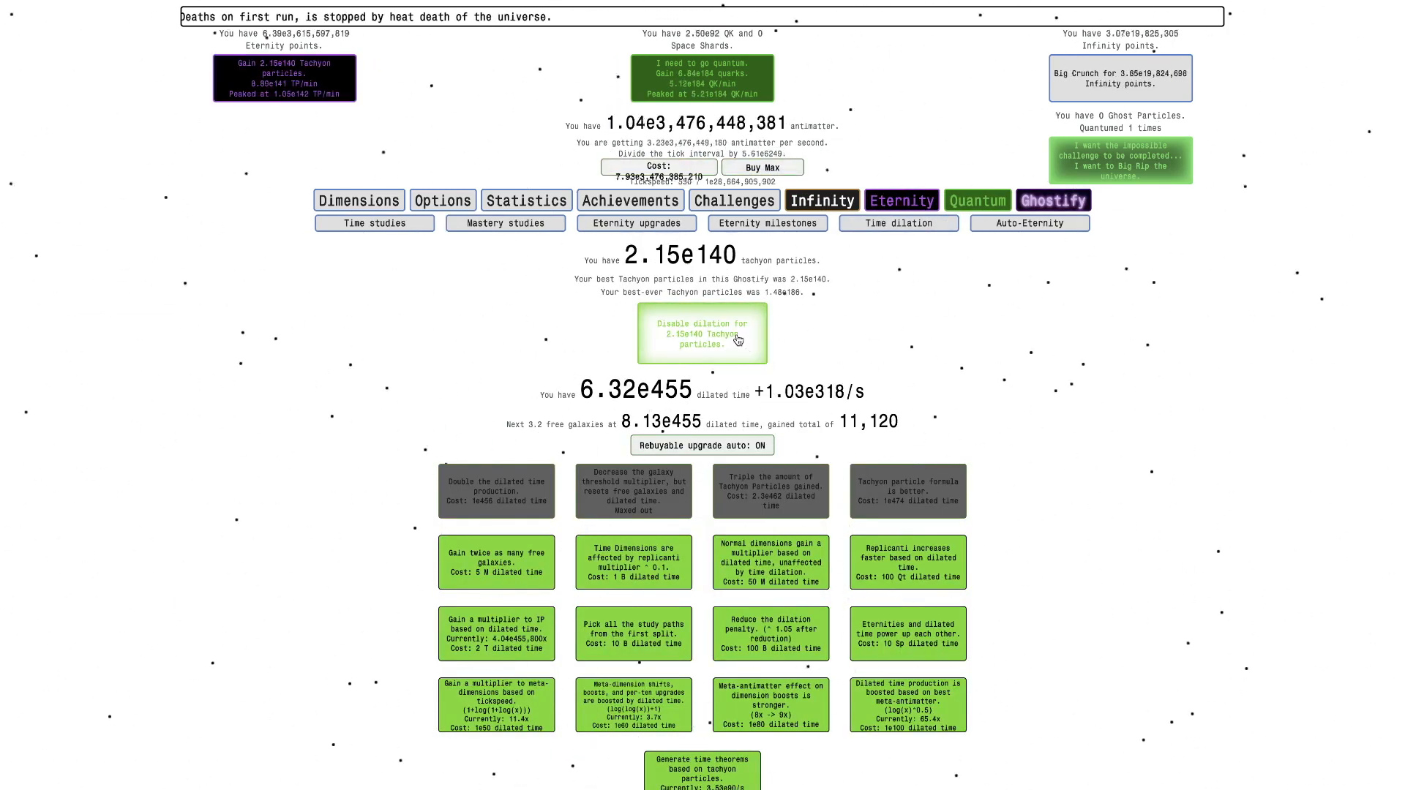
click(701, 334)
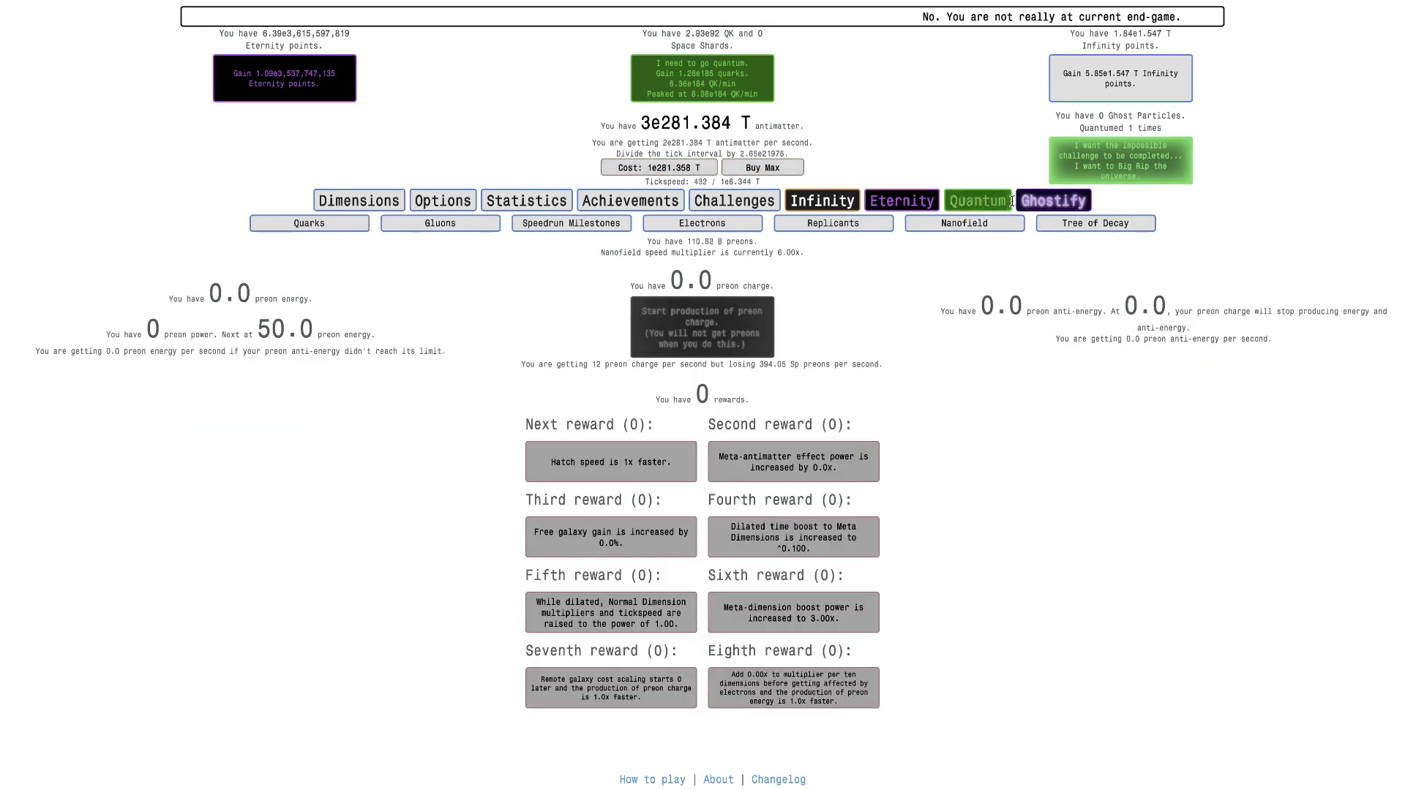
Step: Pass through replicanti, neutrinos and nanofield to the Automator Ghosts screen and its rewards
click(819, 200)
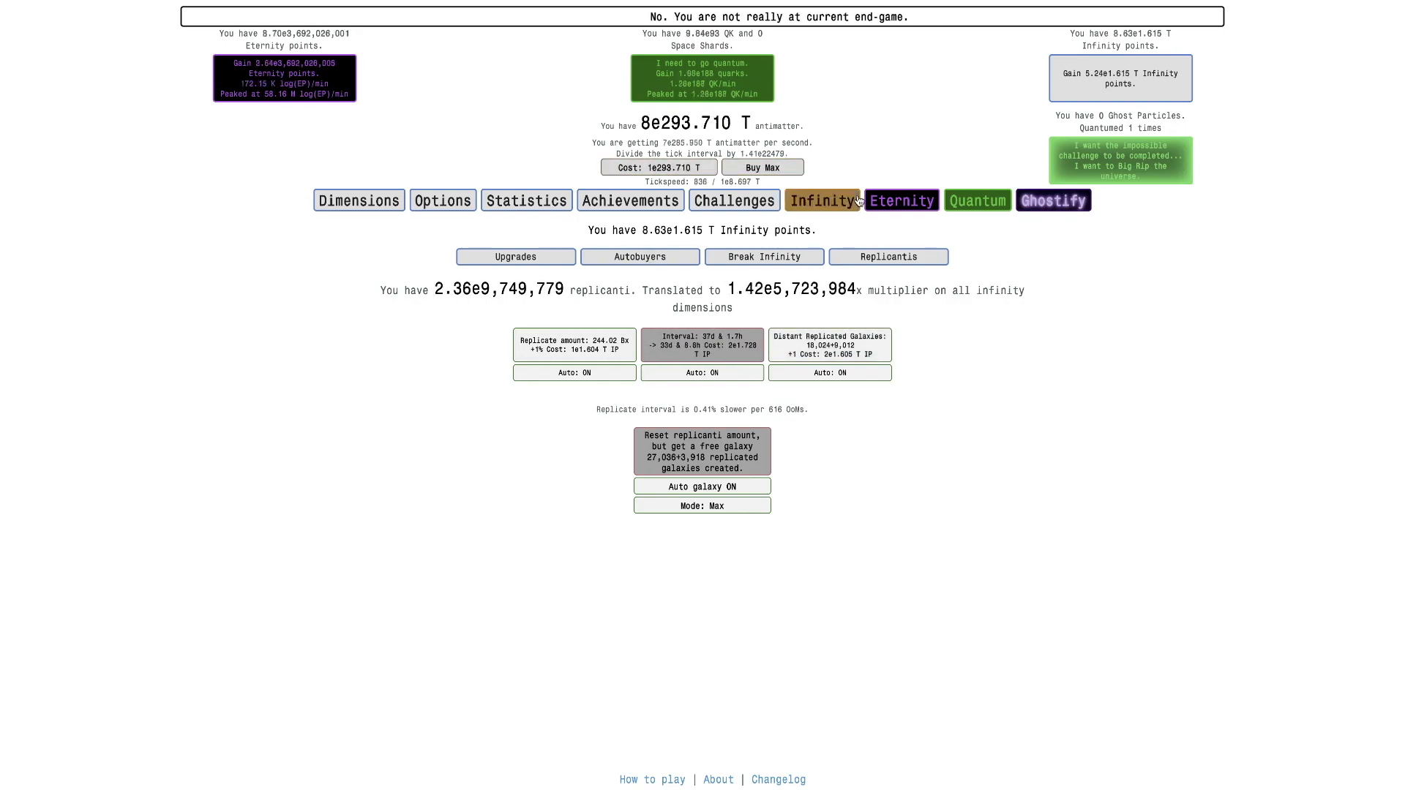
click(629, 200)
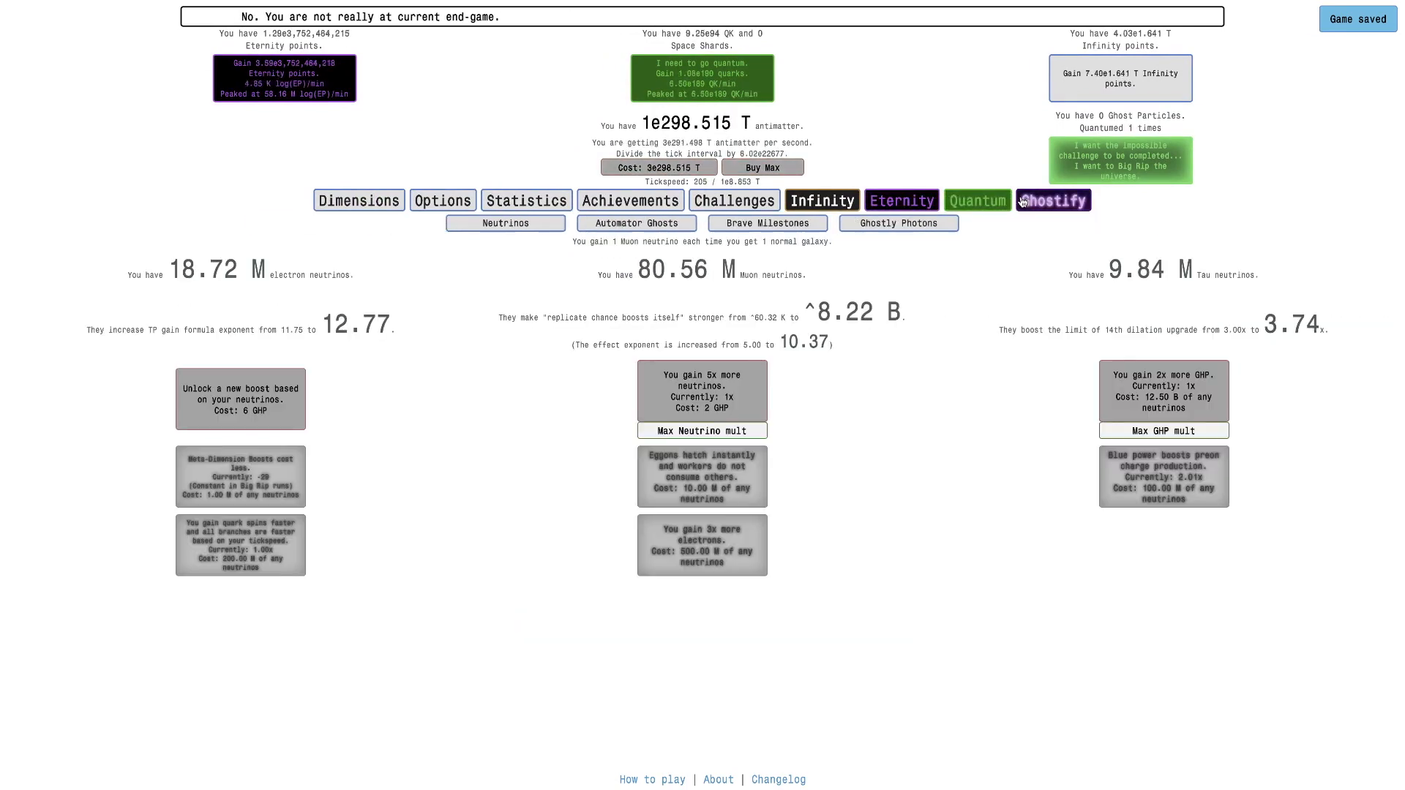
click(1093, 222)
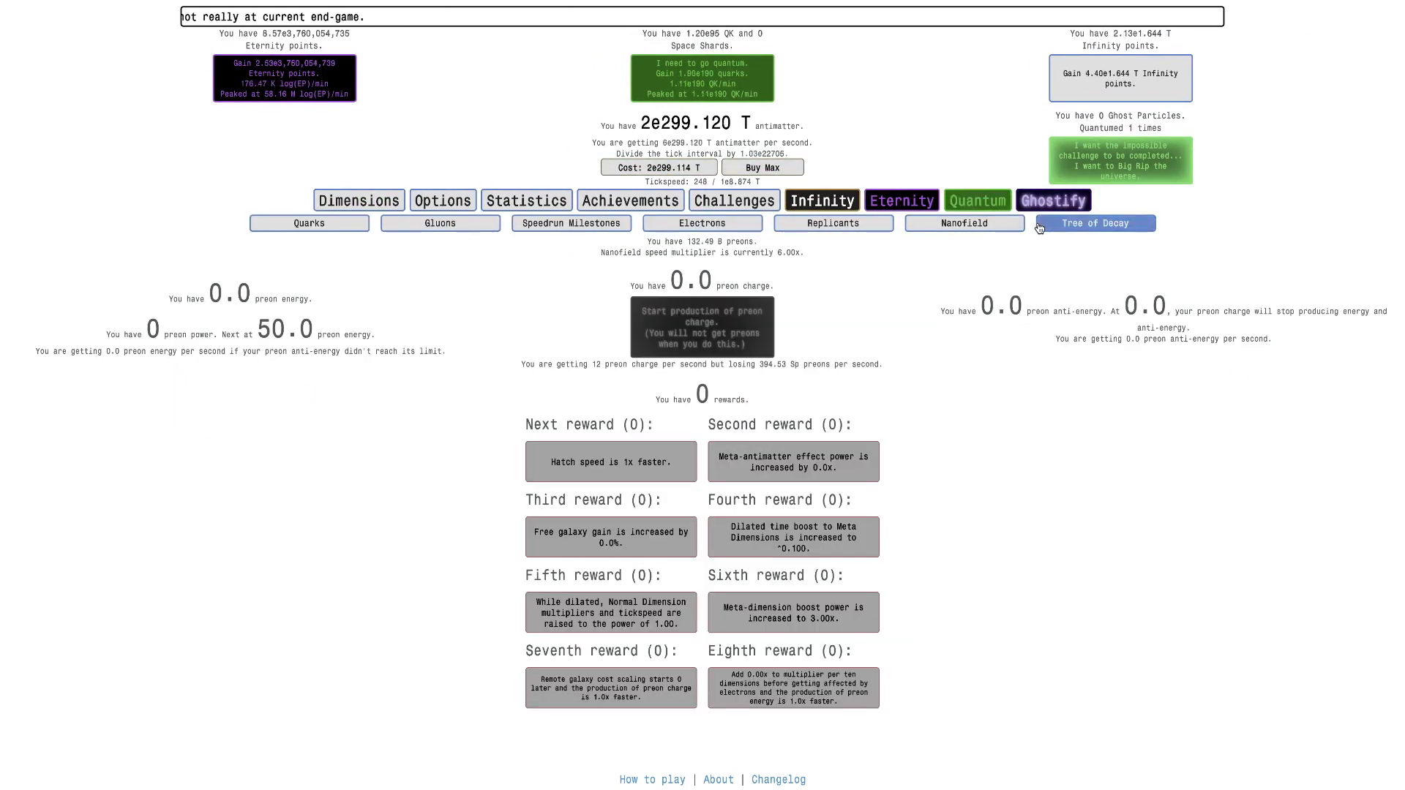
click(1053, 201)
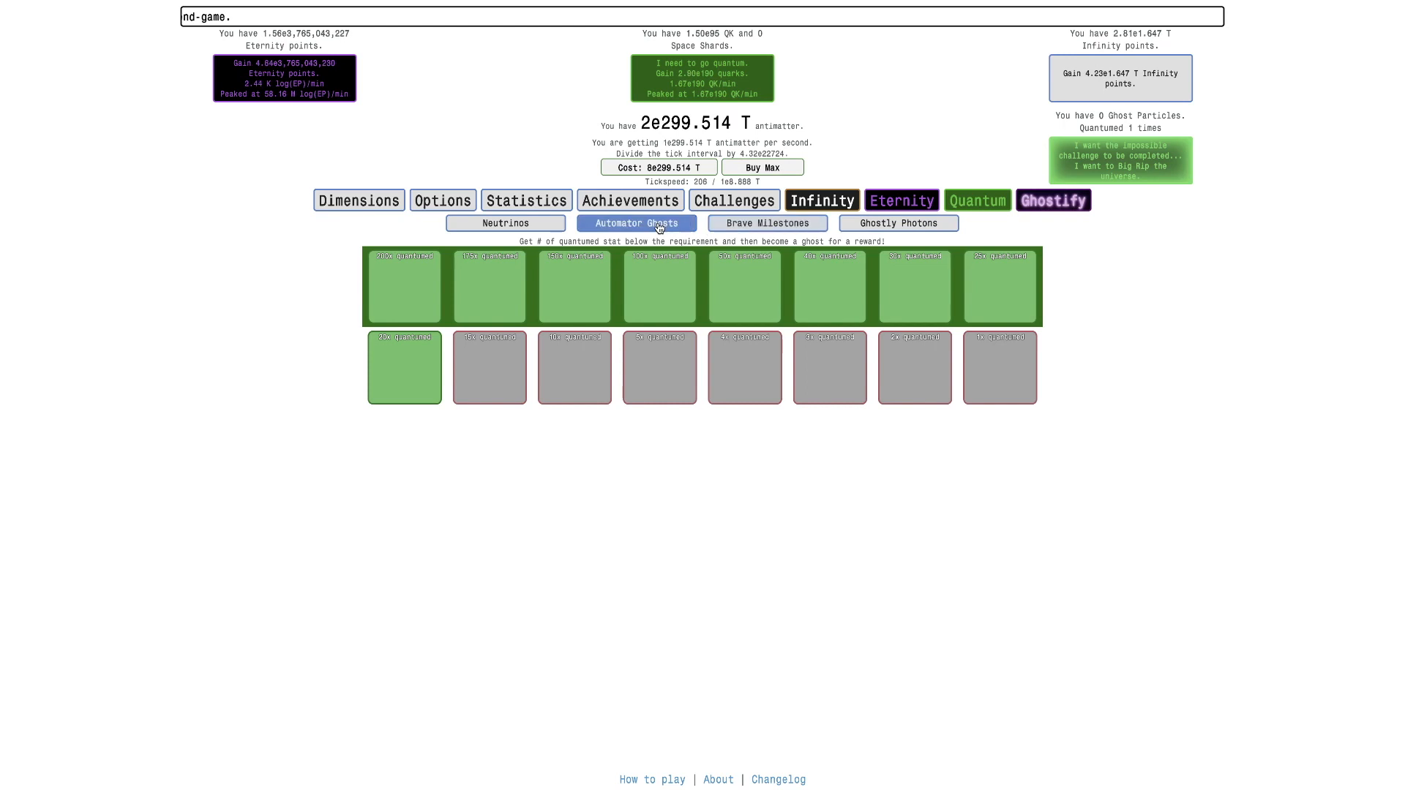
click(505, 223)
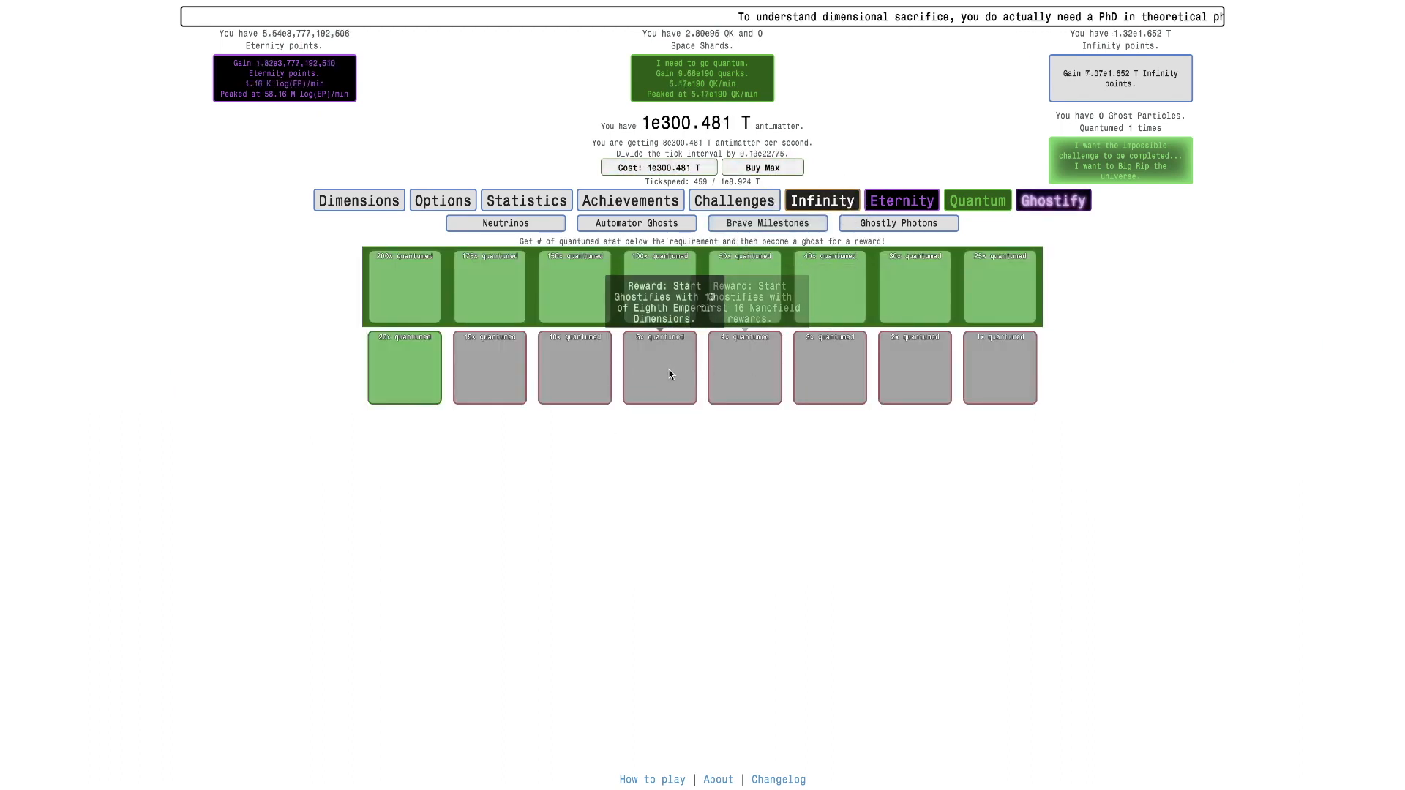
mouse_move(709, 373)
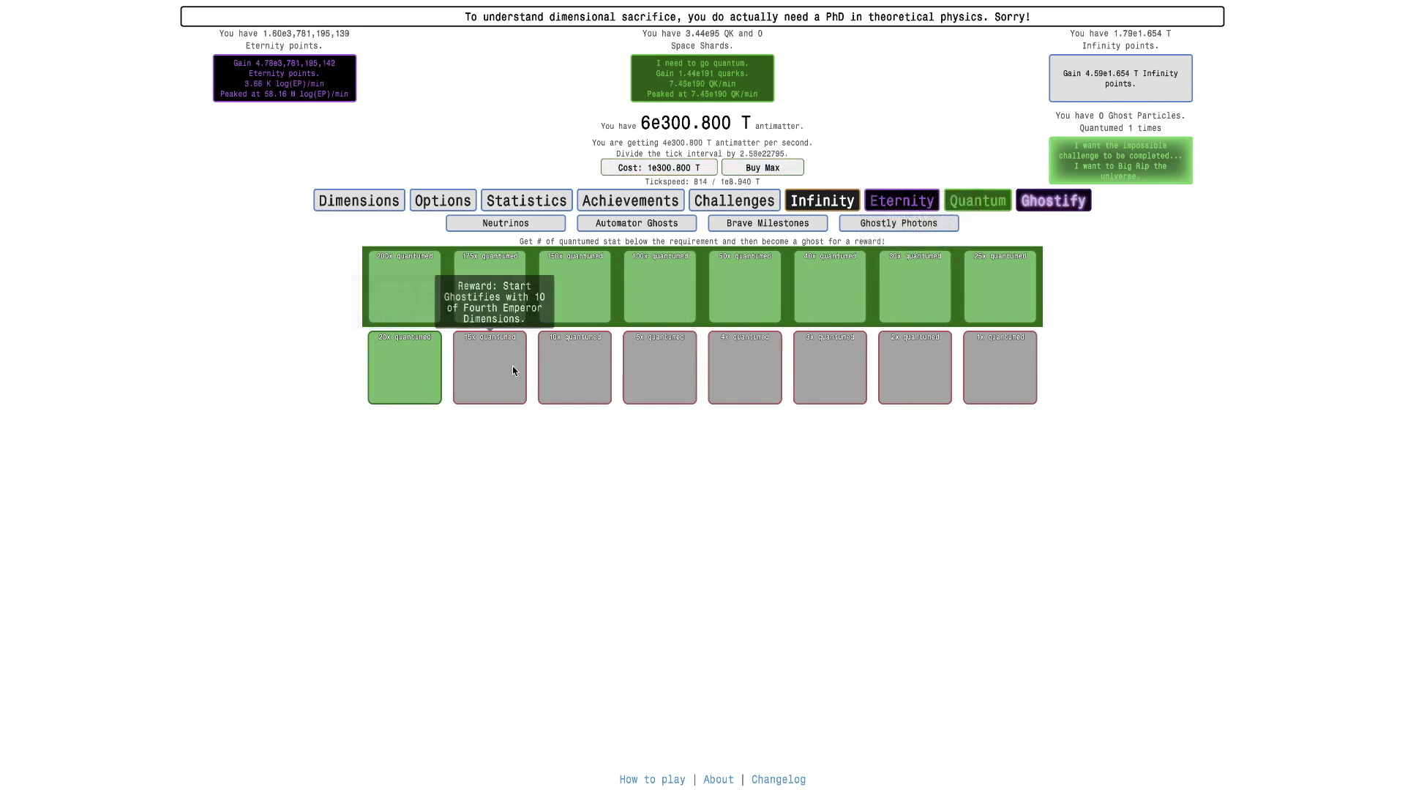
mouse_move(659, 350)
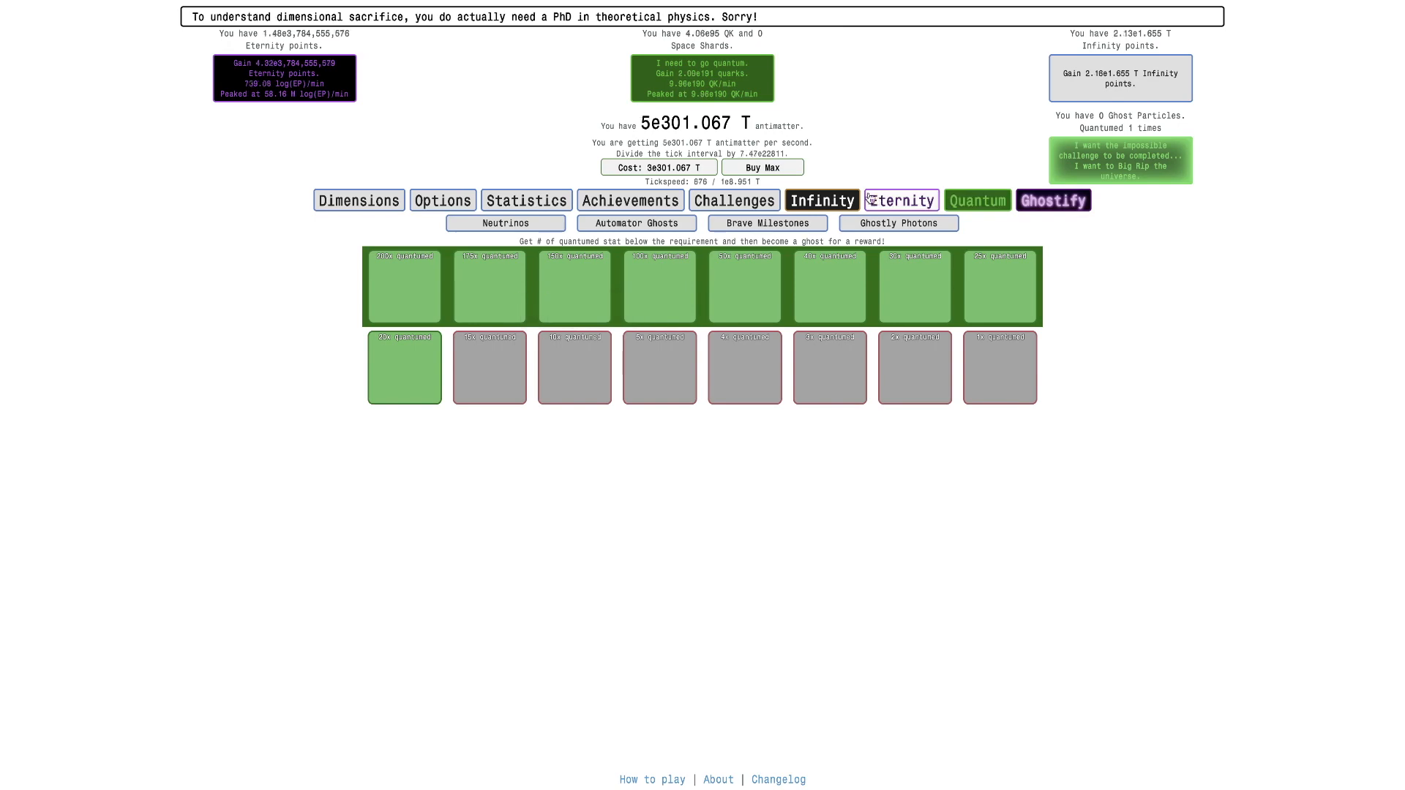
Step: Complete another dilated run raising tachyon particles to about 6.26e142
click(900, 201)
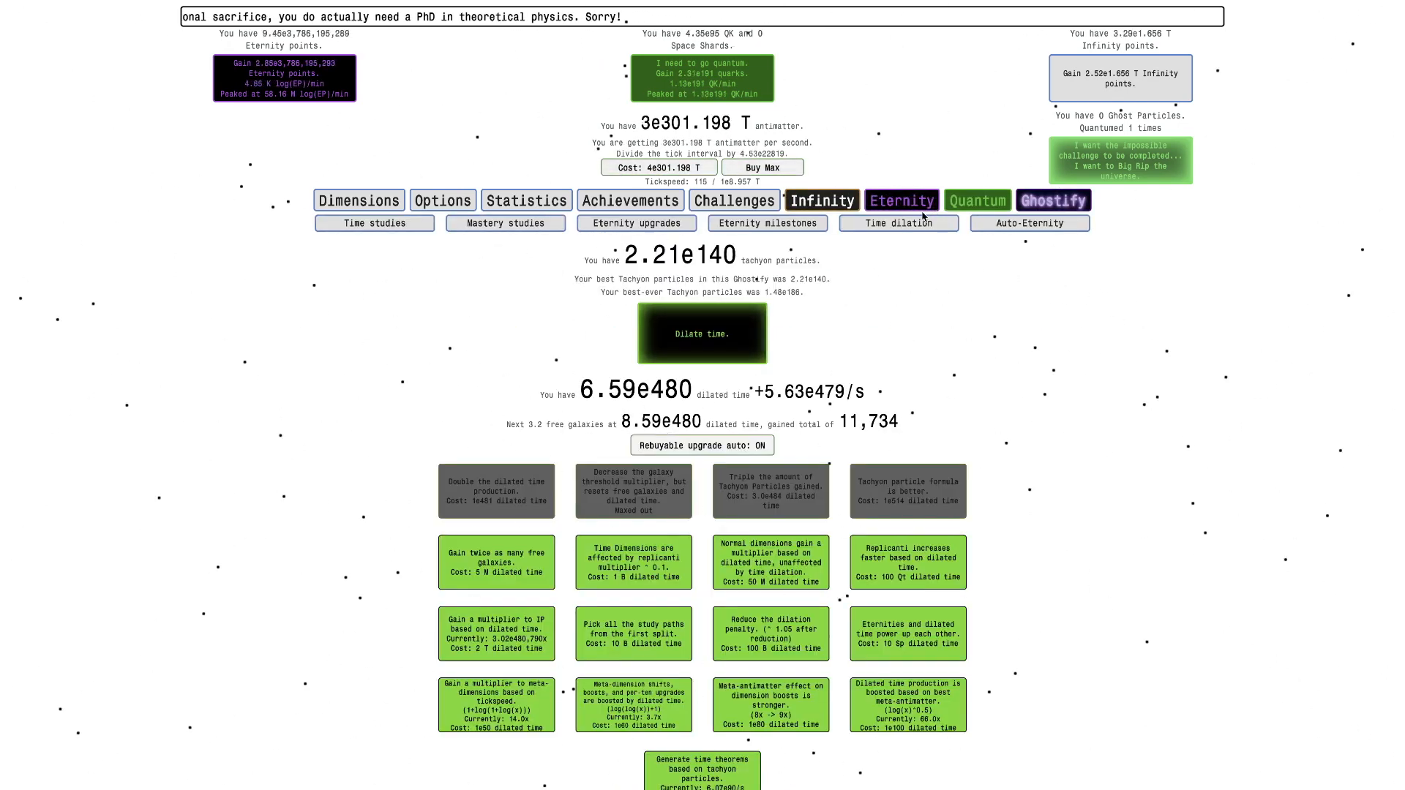
click(701, 333)
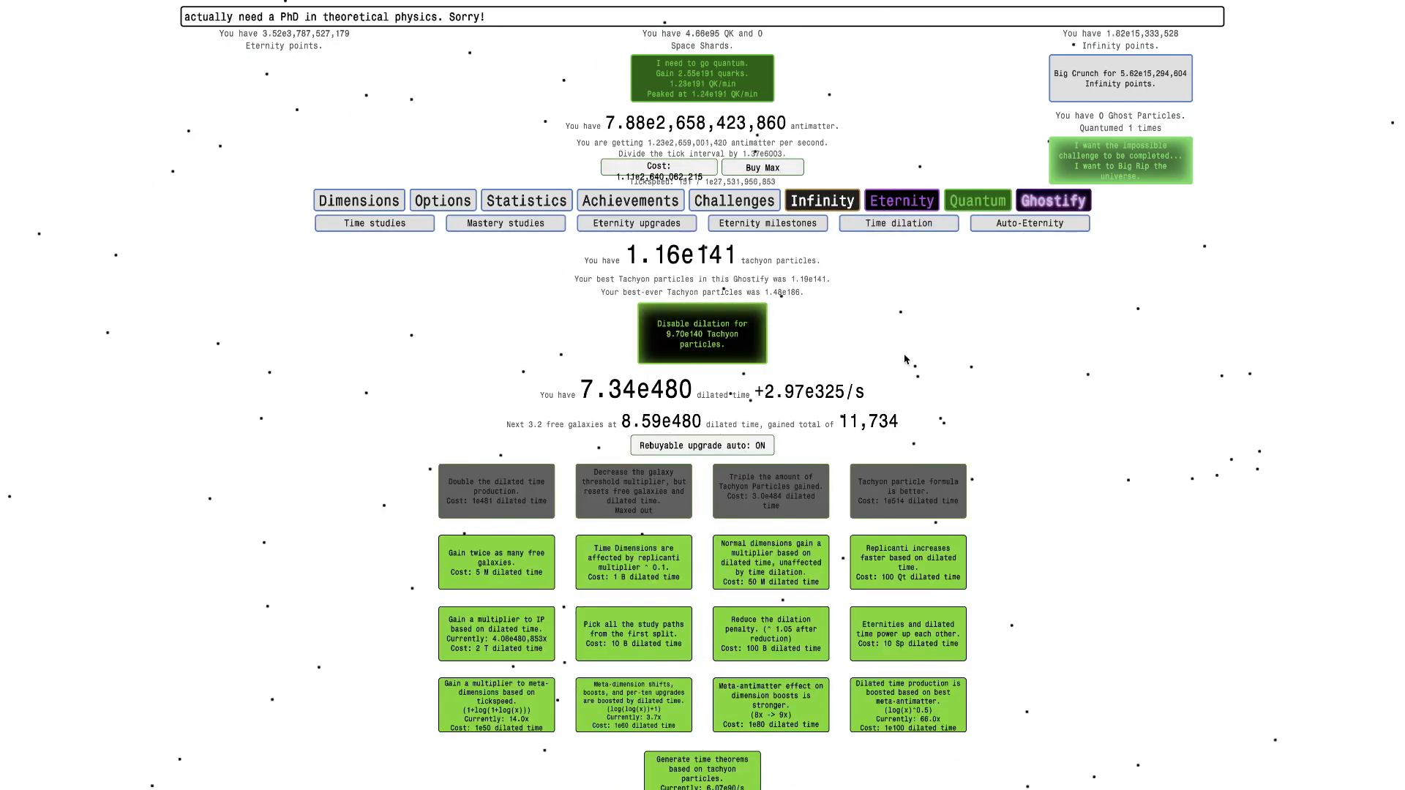
click(703, 334)
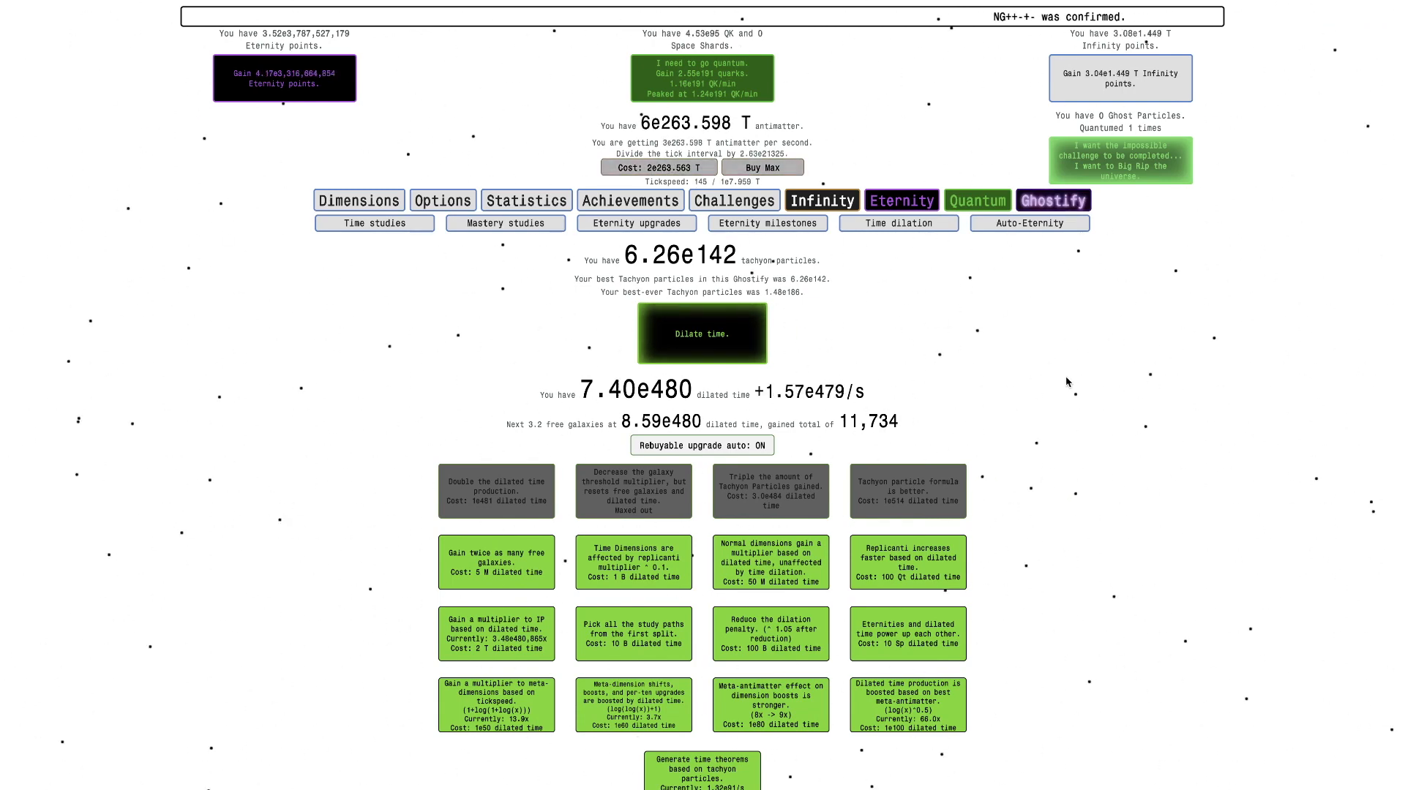
Step: Switch on the automatic Big Crunch in the Infinity autobuyer settings
click(821, 201)
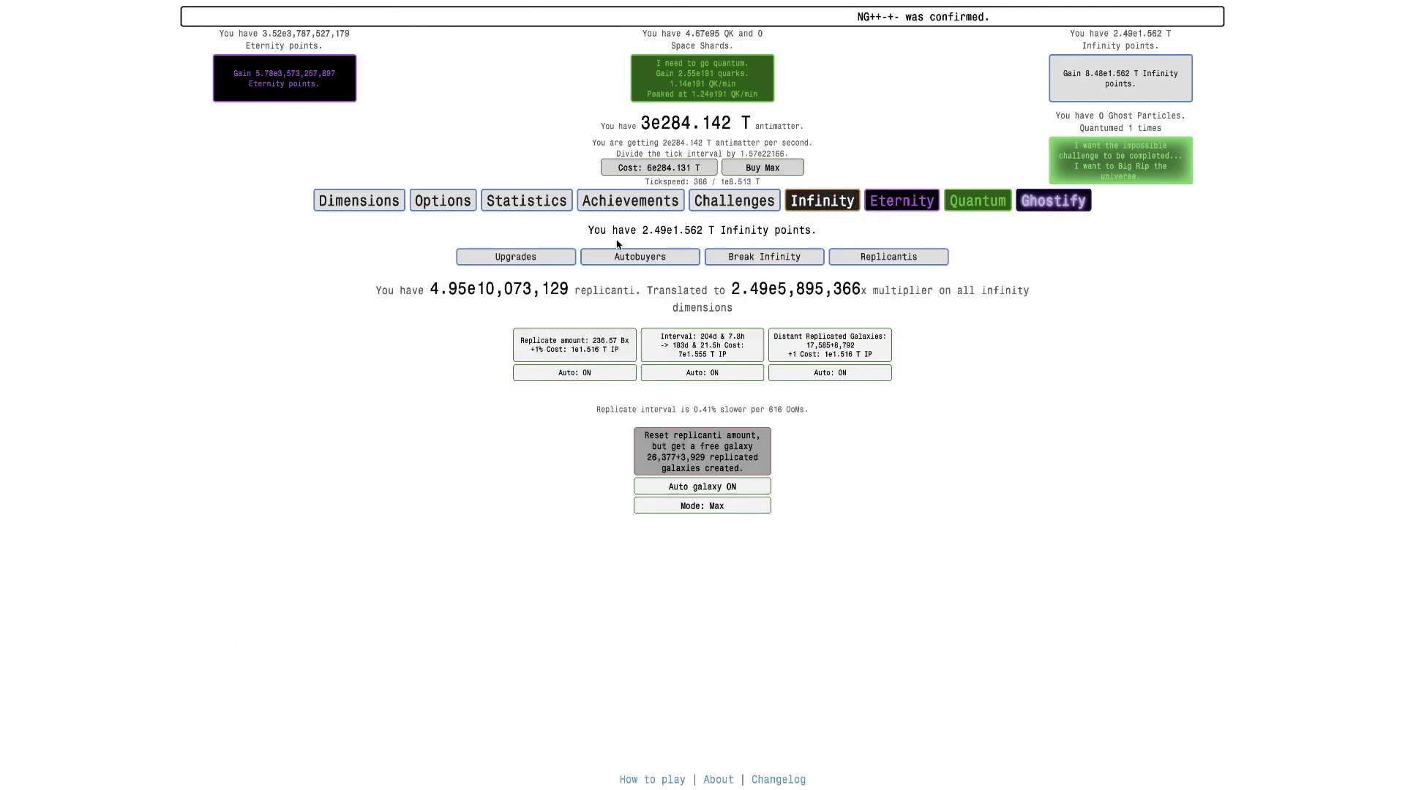
click(639, 258)
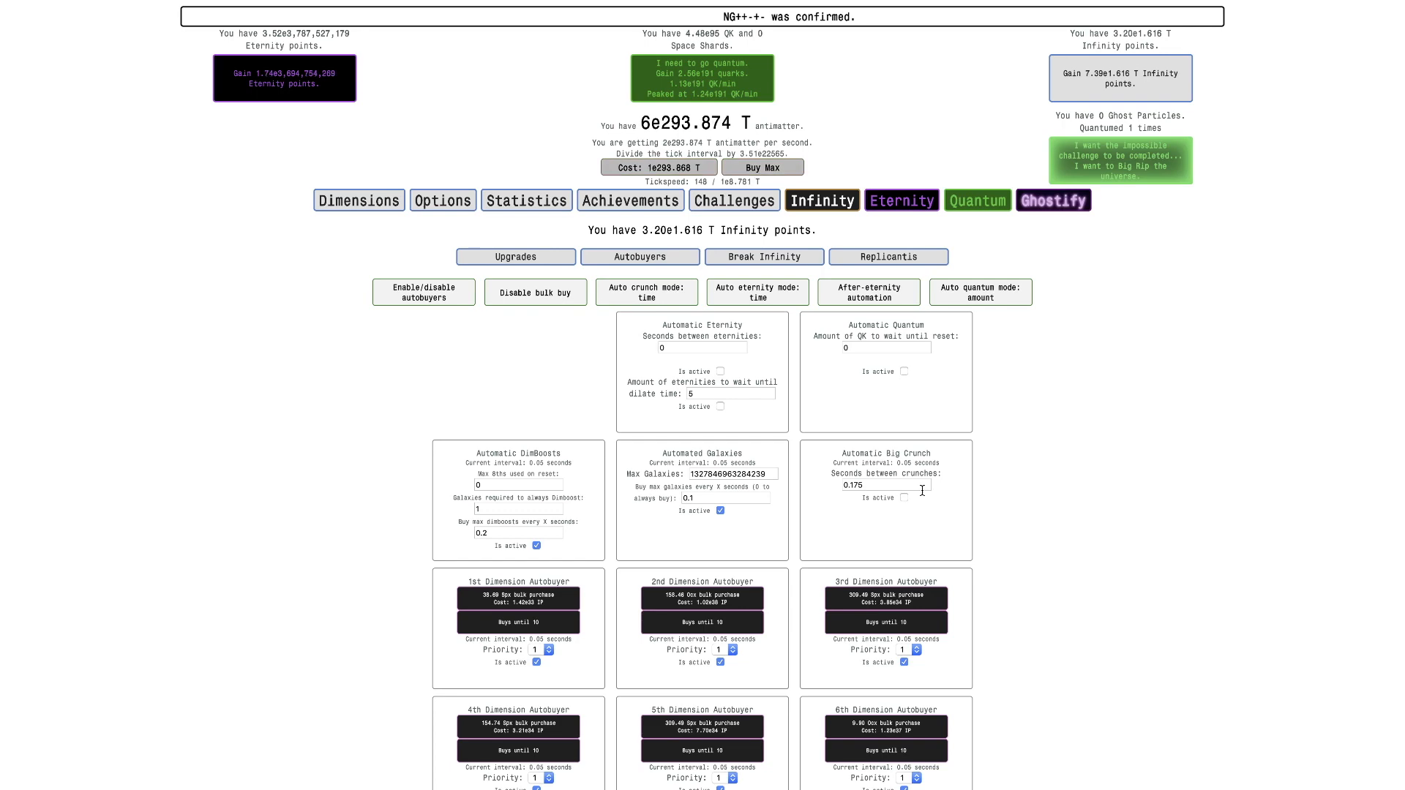
click(904, 497)
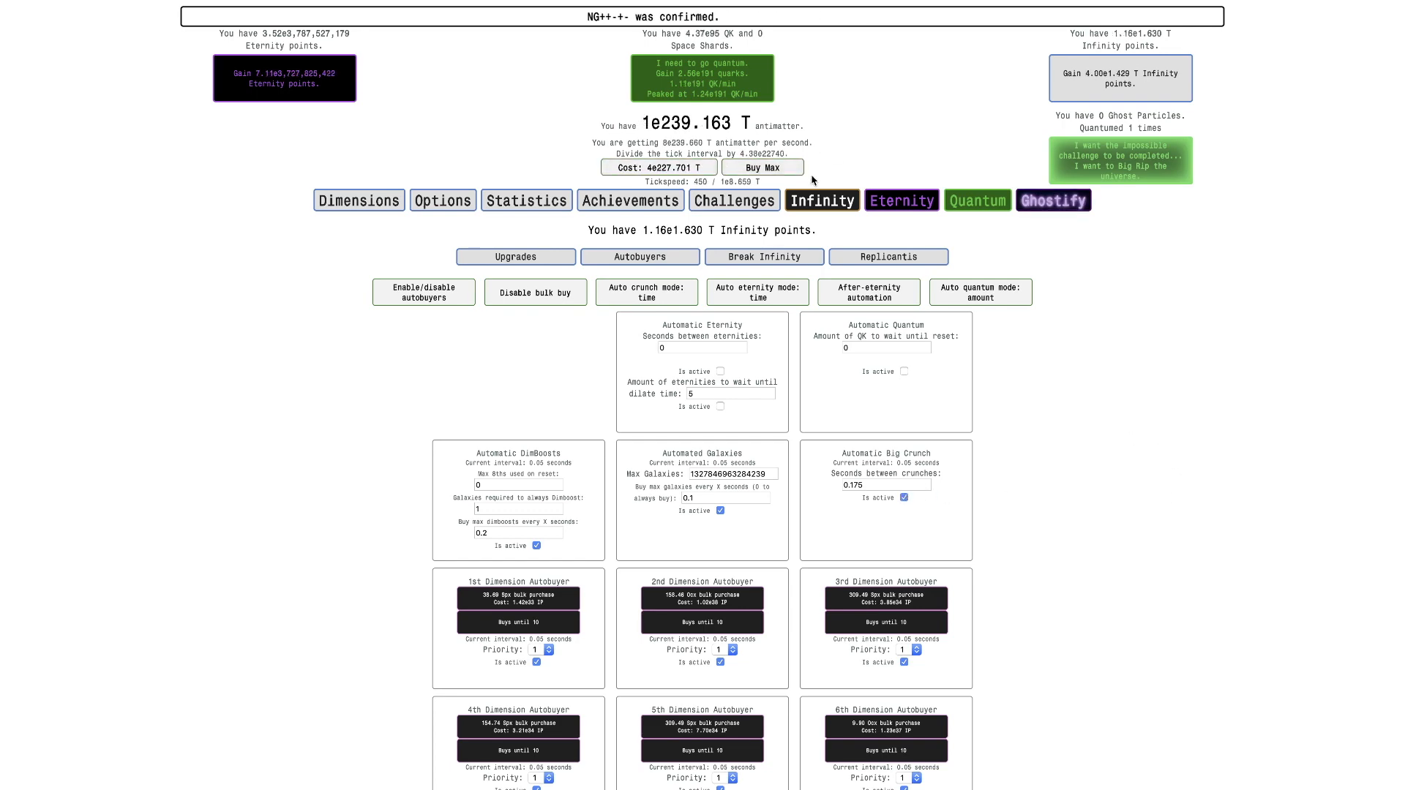
click(976, 200)
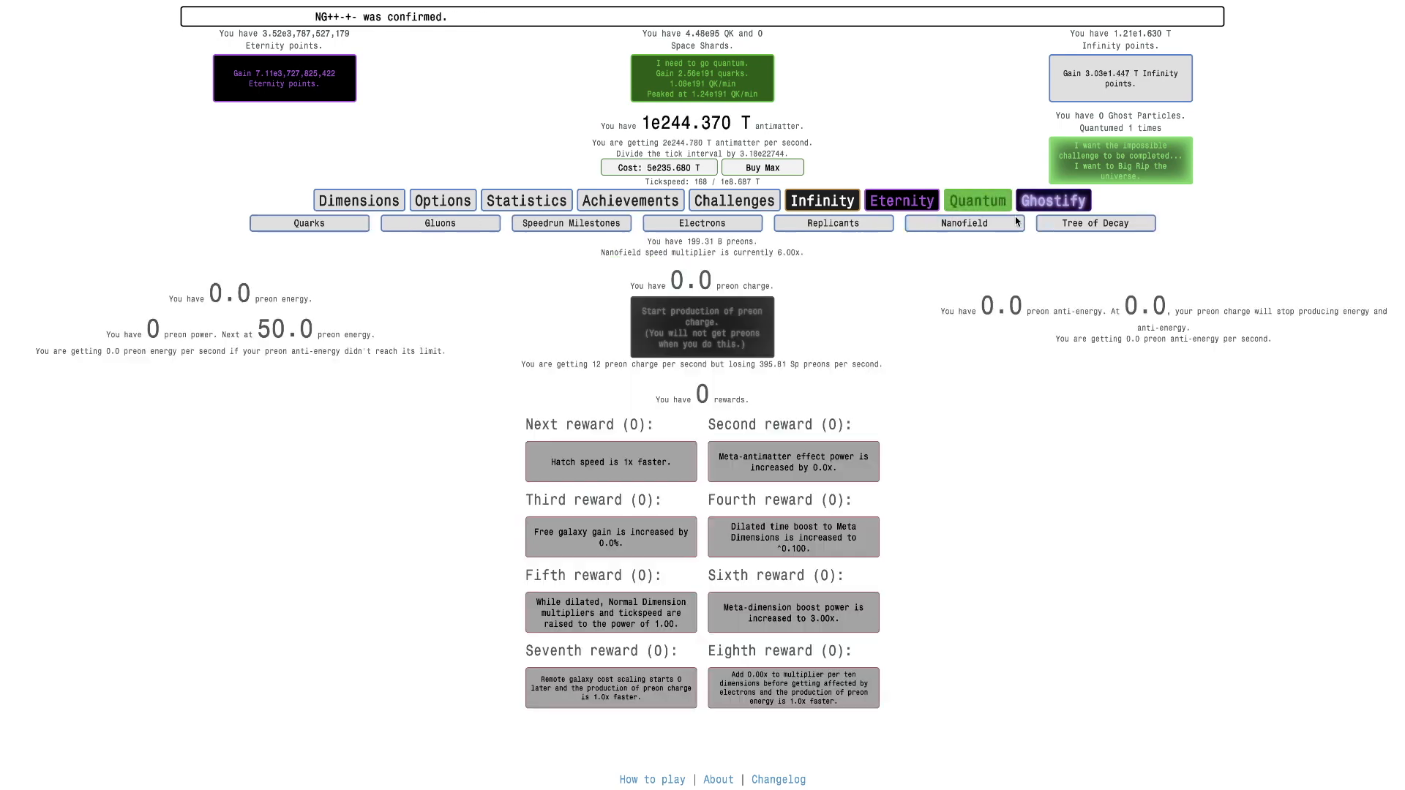
click(1052, 200)
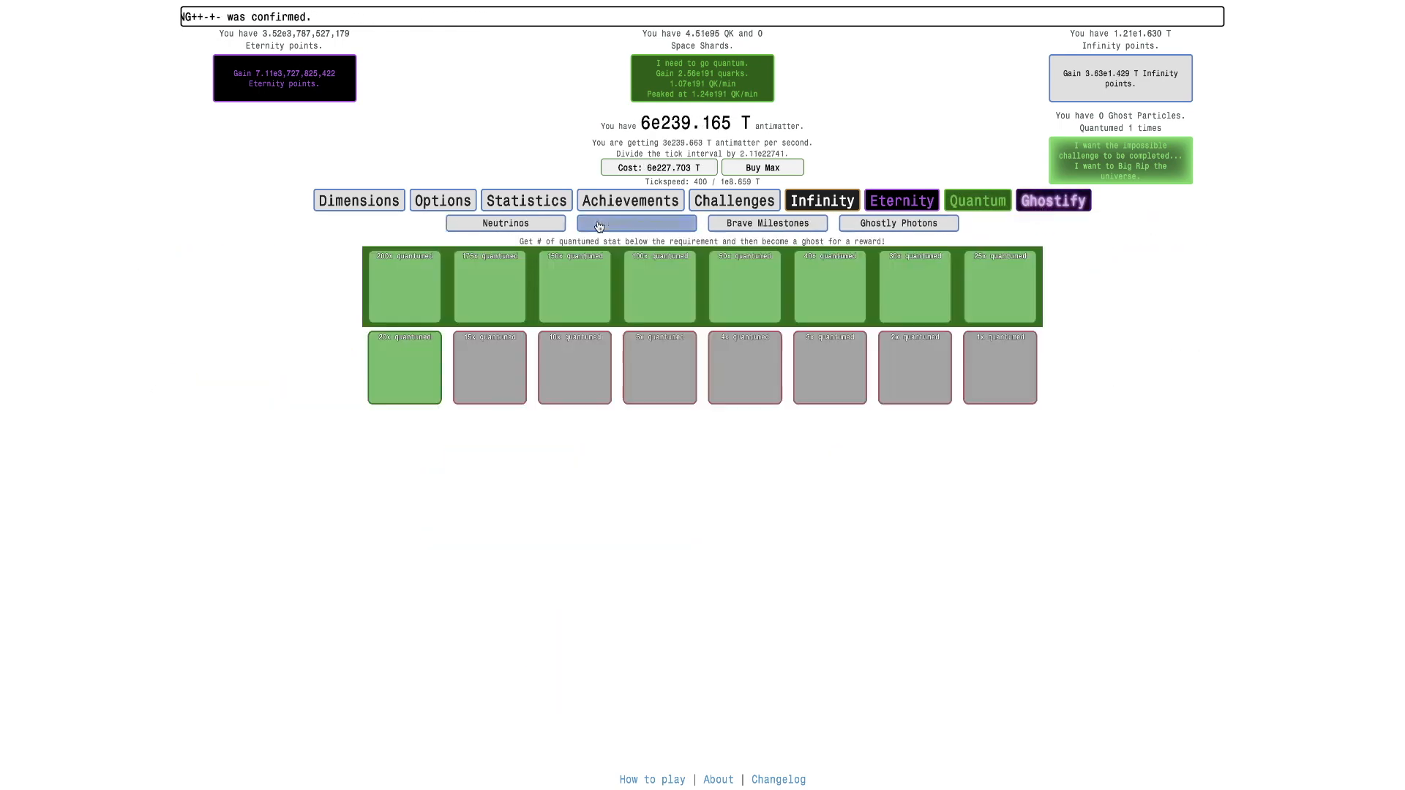
click(636, 223)
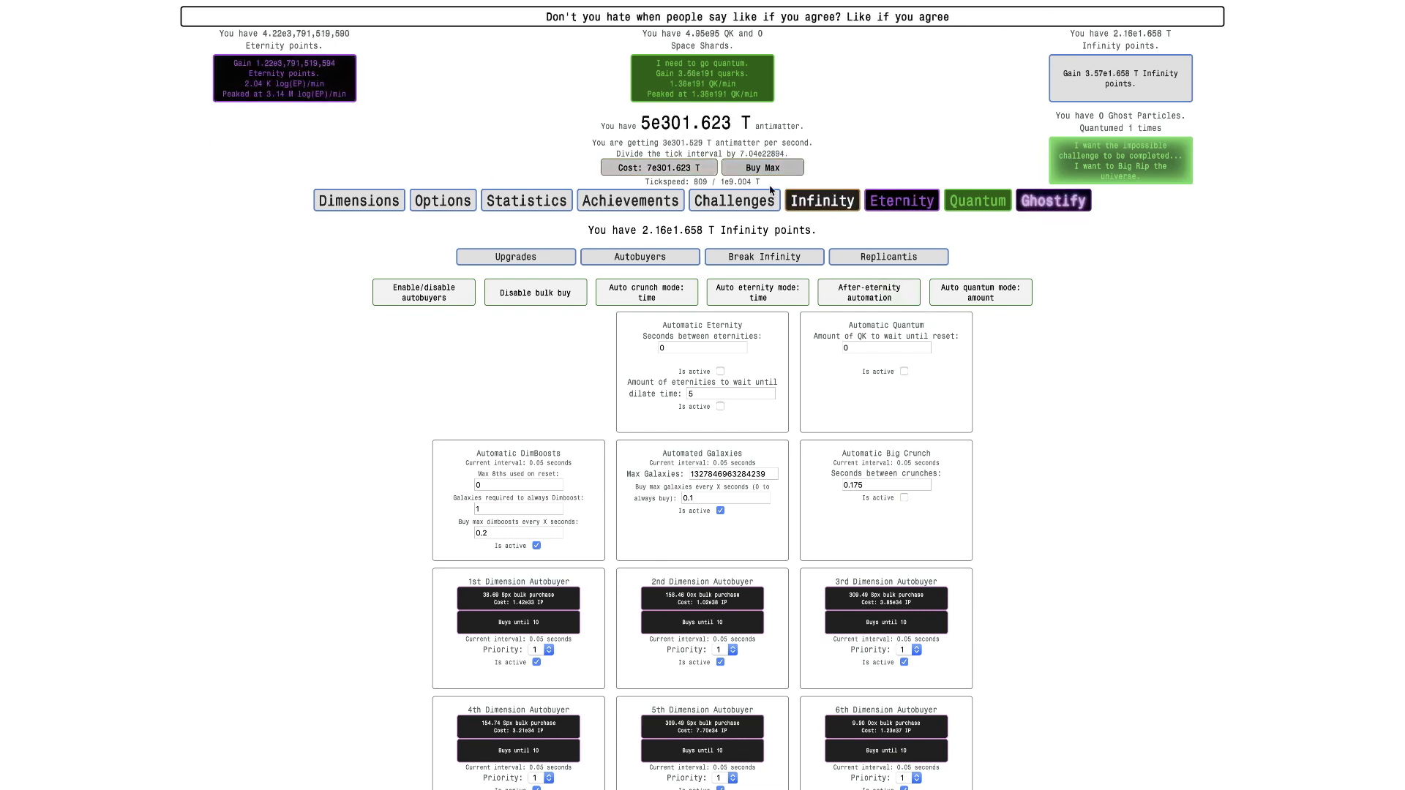
Step: Run one more quick dilation for extra tachyon particles
click(901, 200)
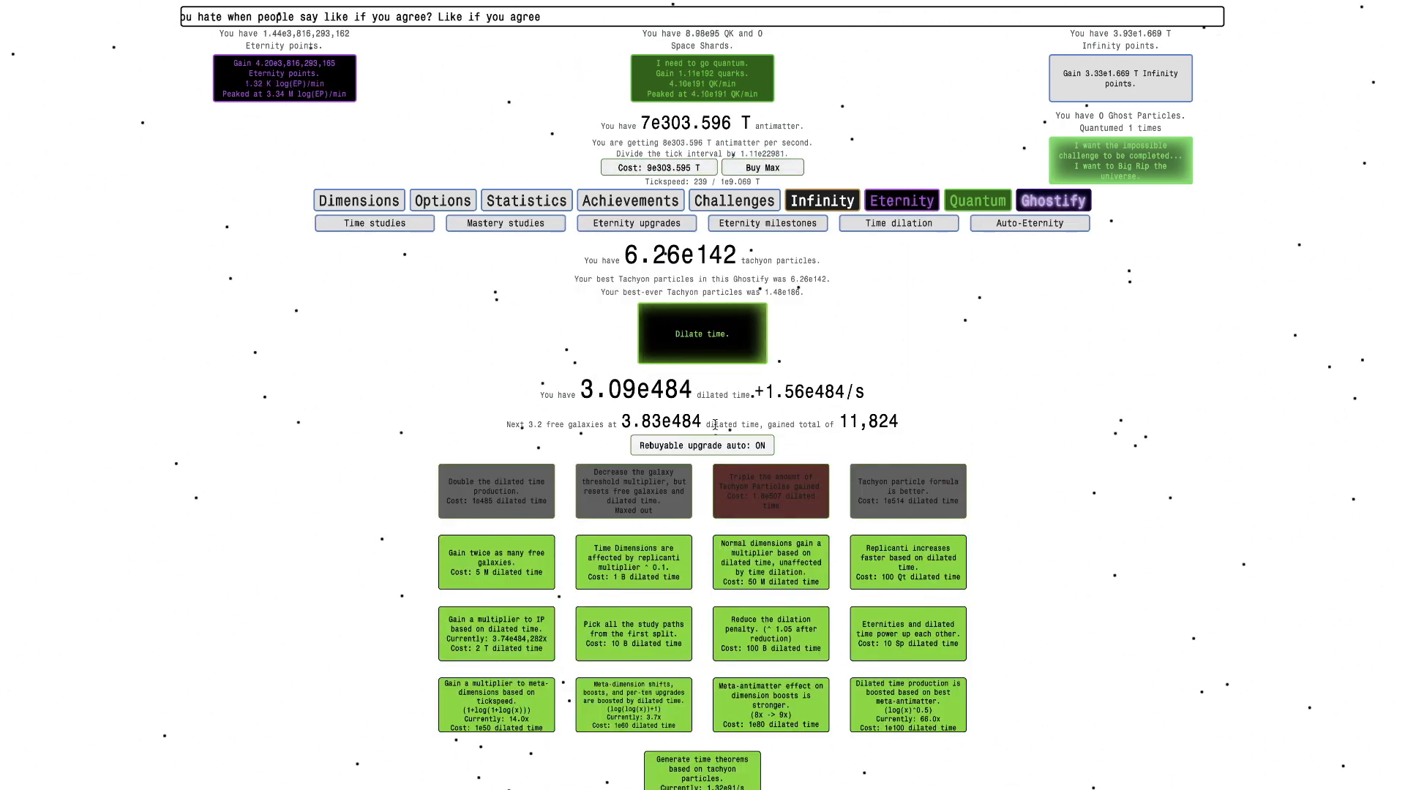
click(701, 334)
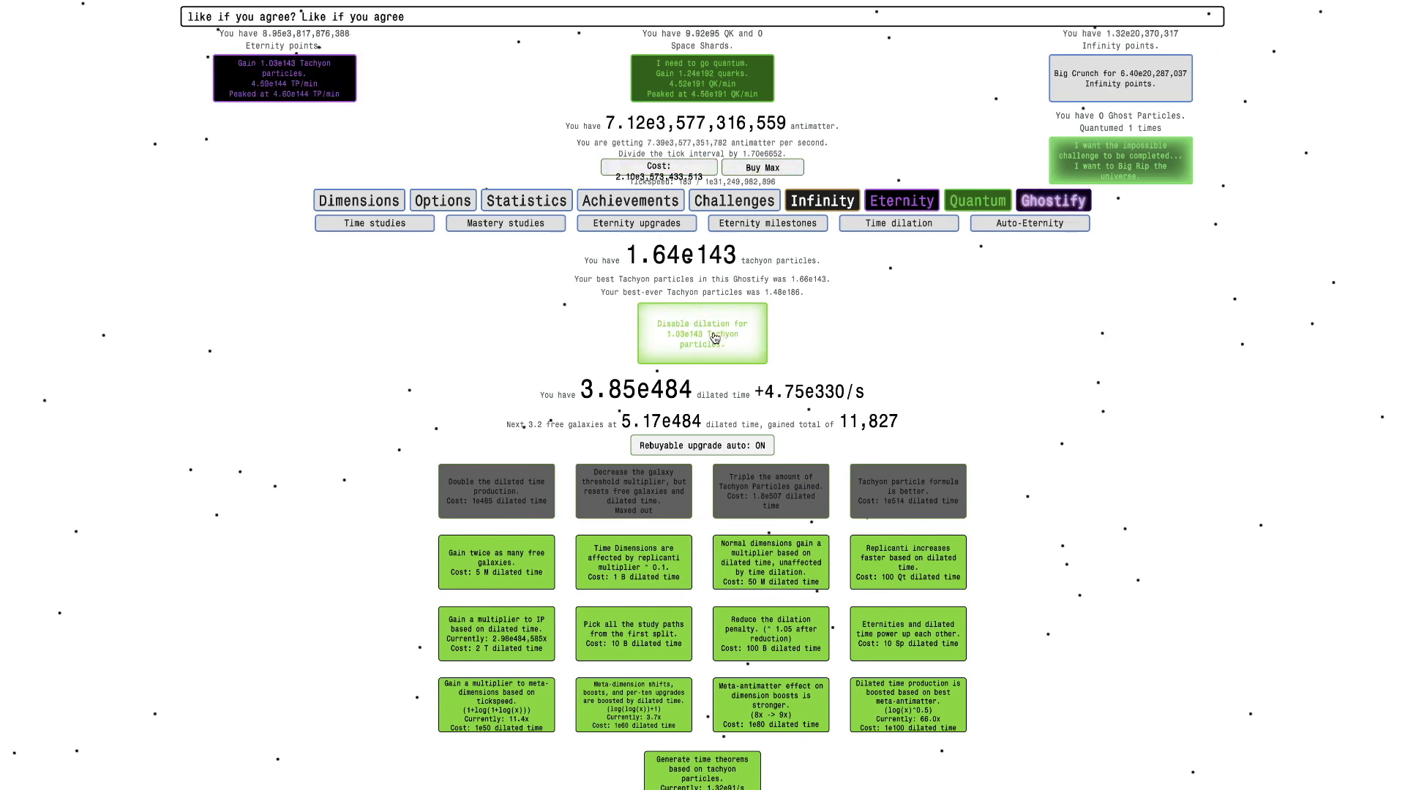
click(701, 333)
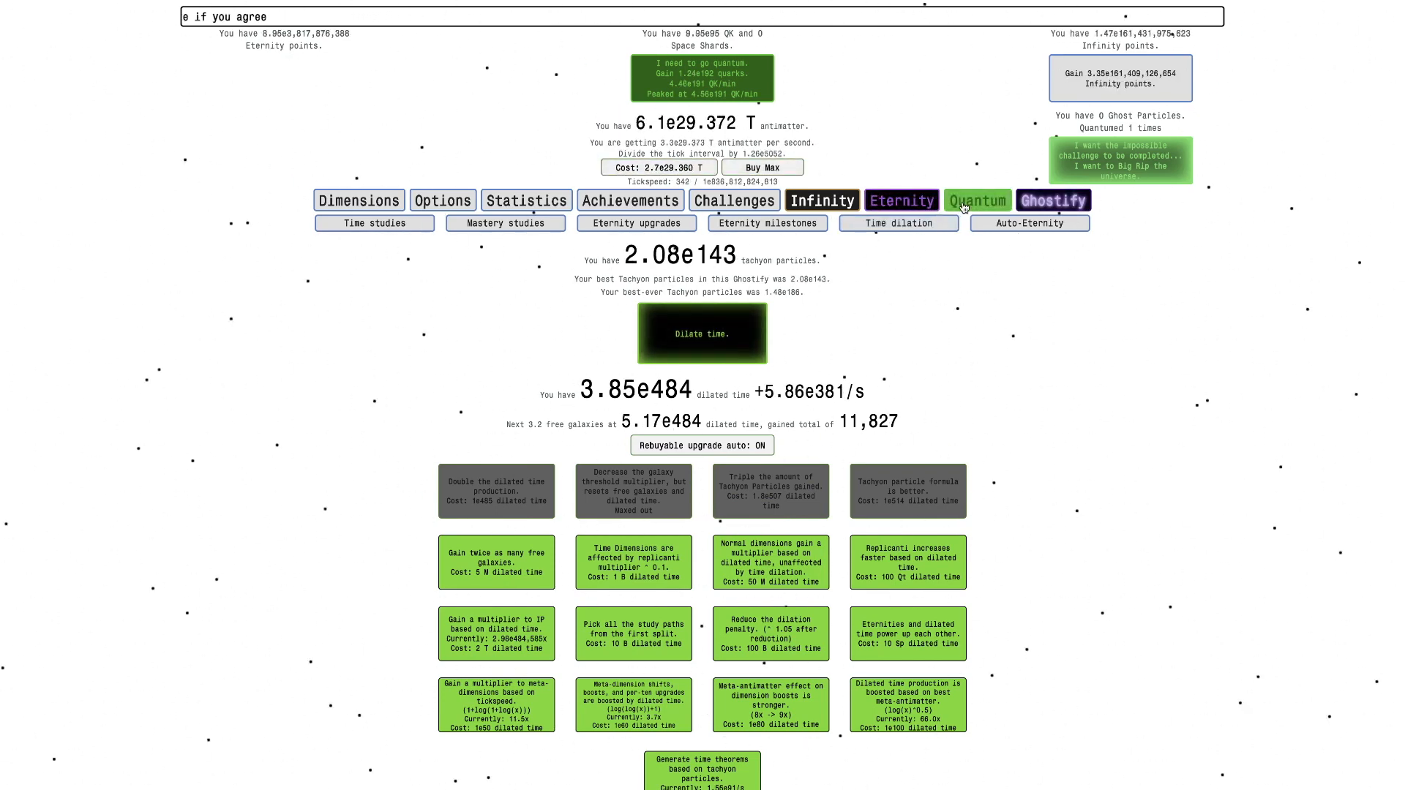
Step: Go quantum to 1.24e192 quantum worth, max the QK mult and show 4.12e191 quarks per colour
click(976, 201)
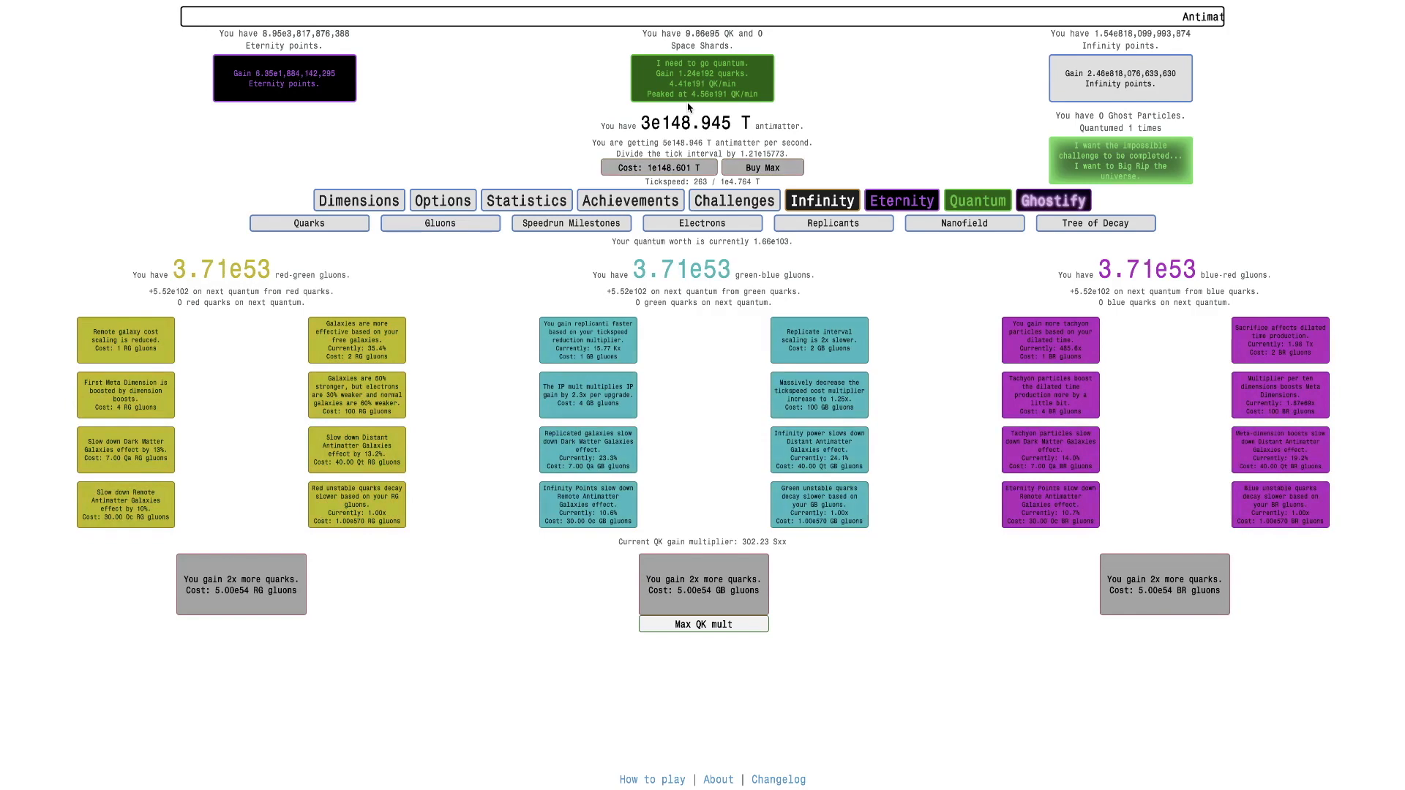
click(702, 624)
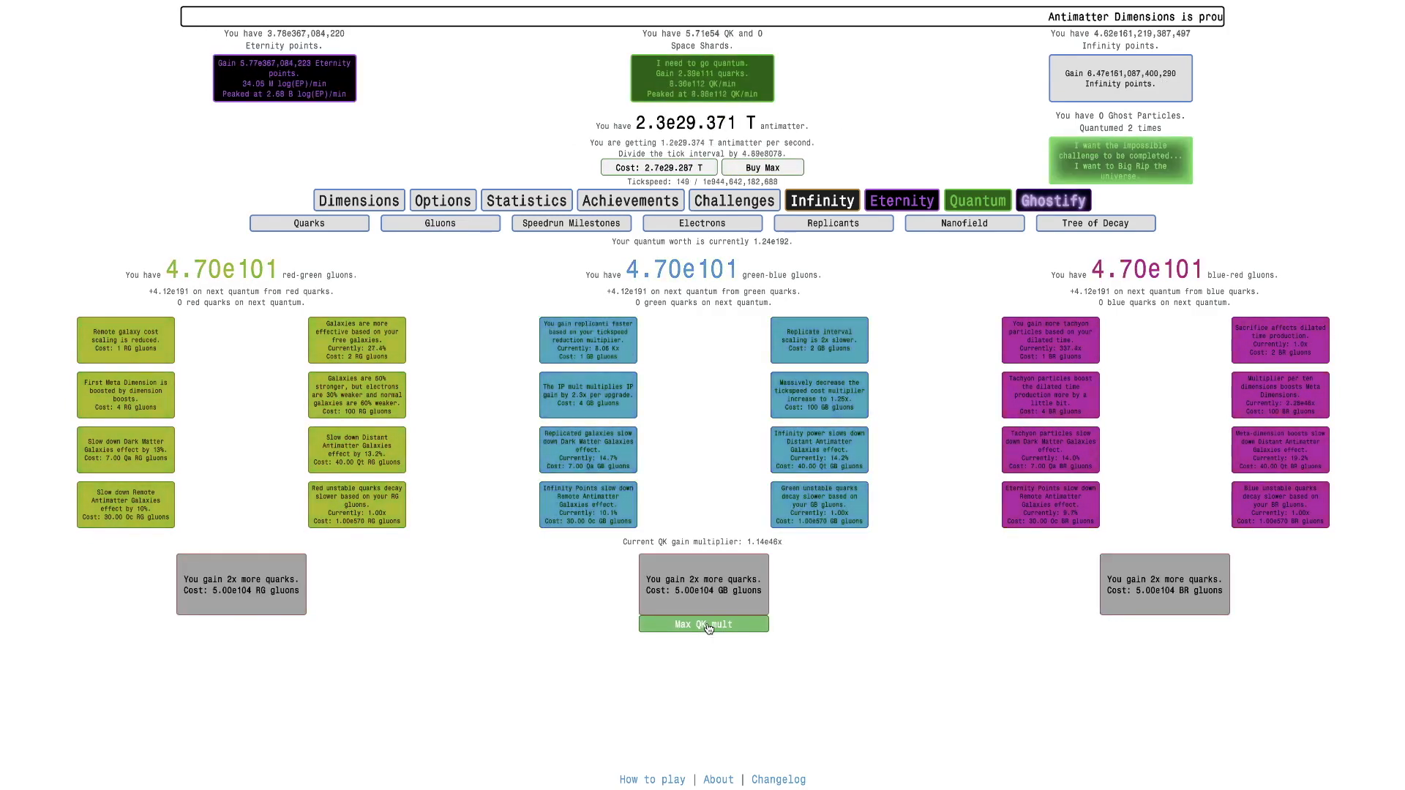
click(308, 222)
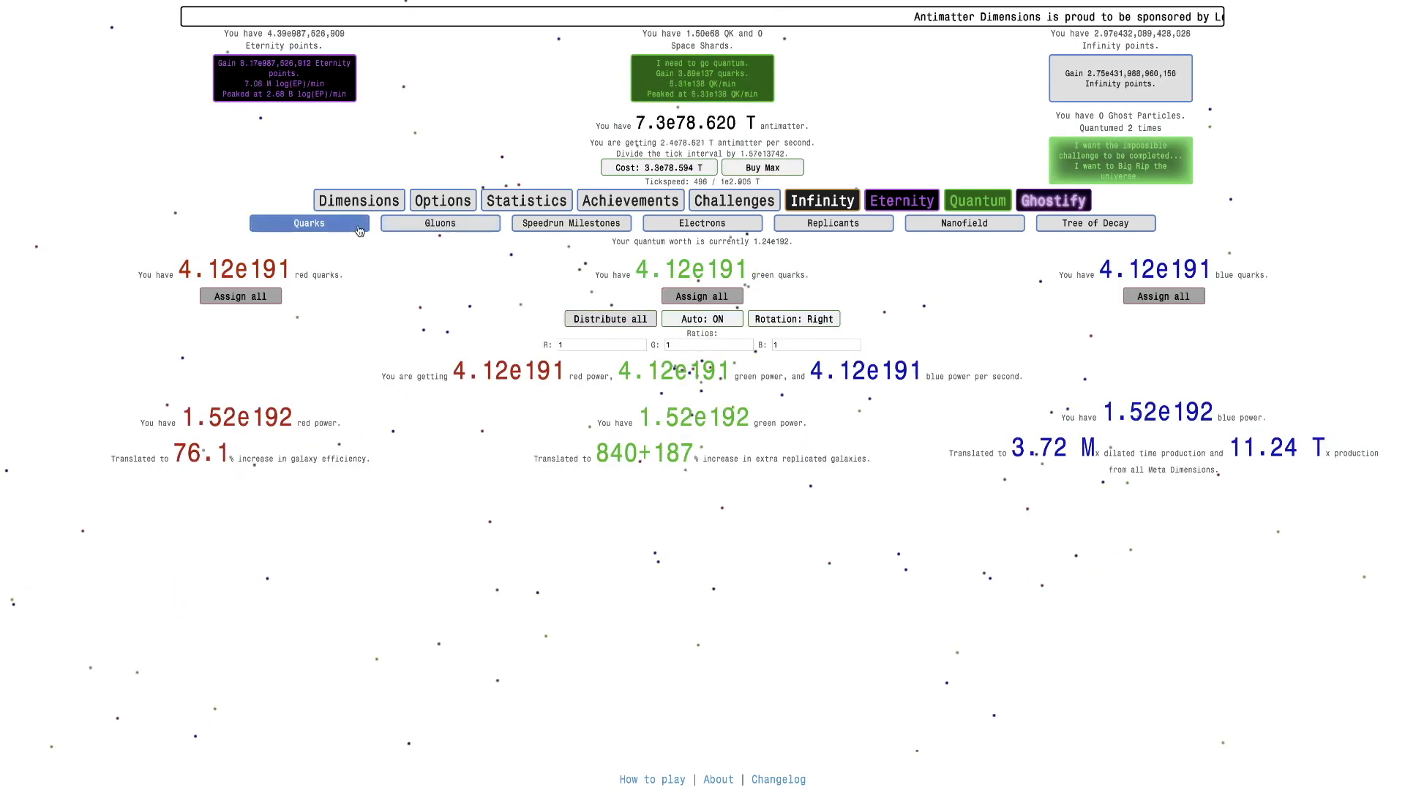
Step: Max the Emperor Dimension worker limit and buy third Emperor Dimensions, reaching 50.51 M preons per second
click(440, 222)
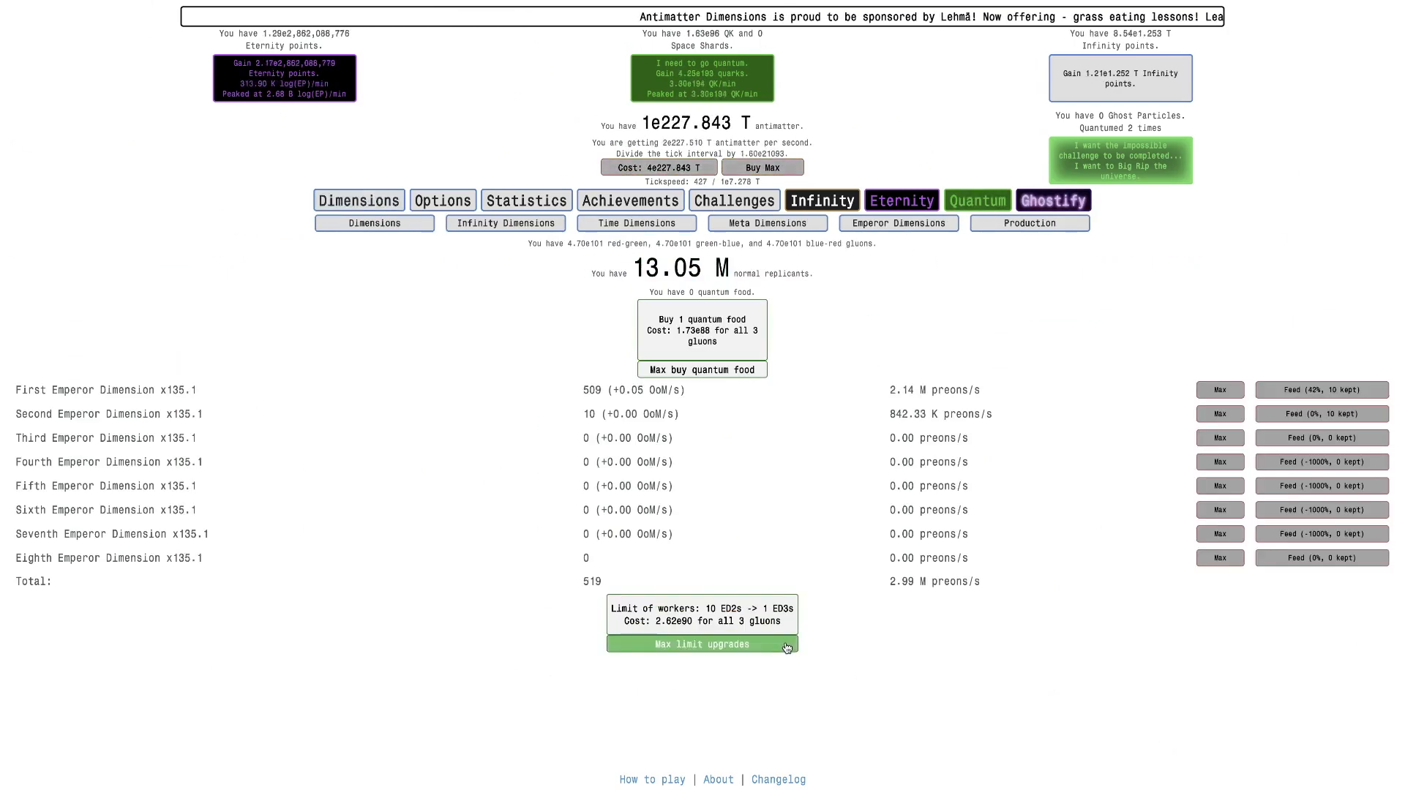
click(701, 644)
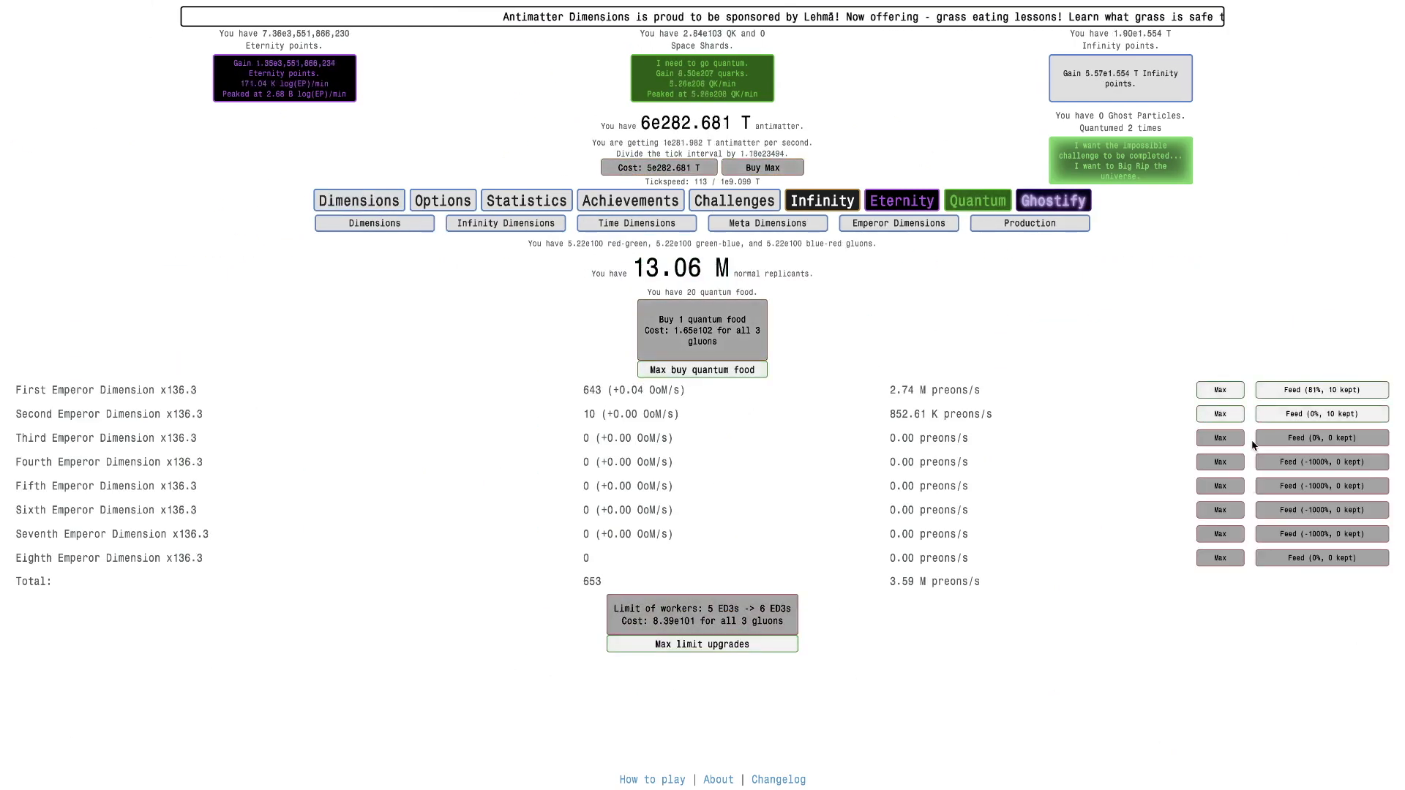
click(1220, 438)
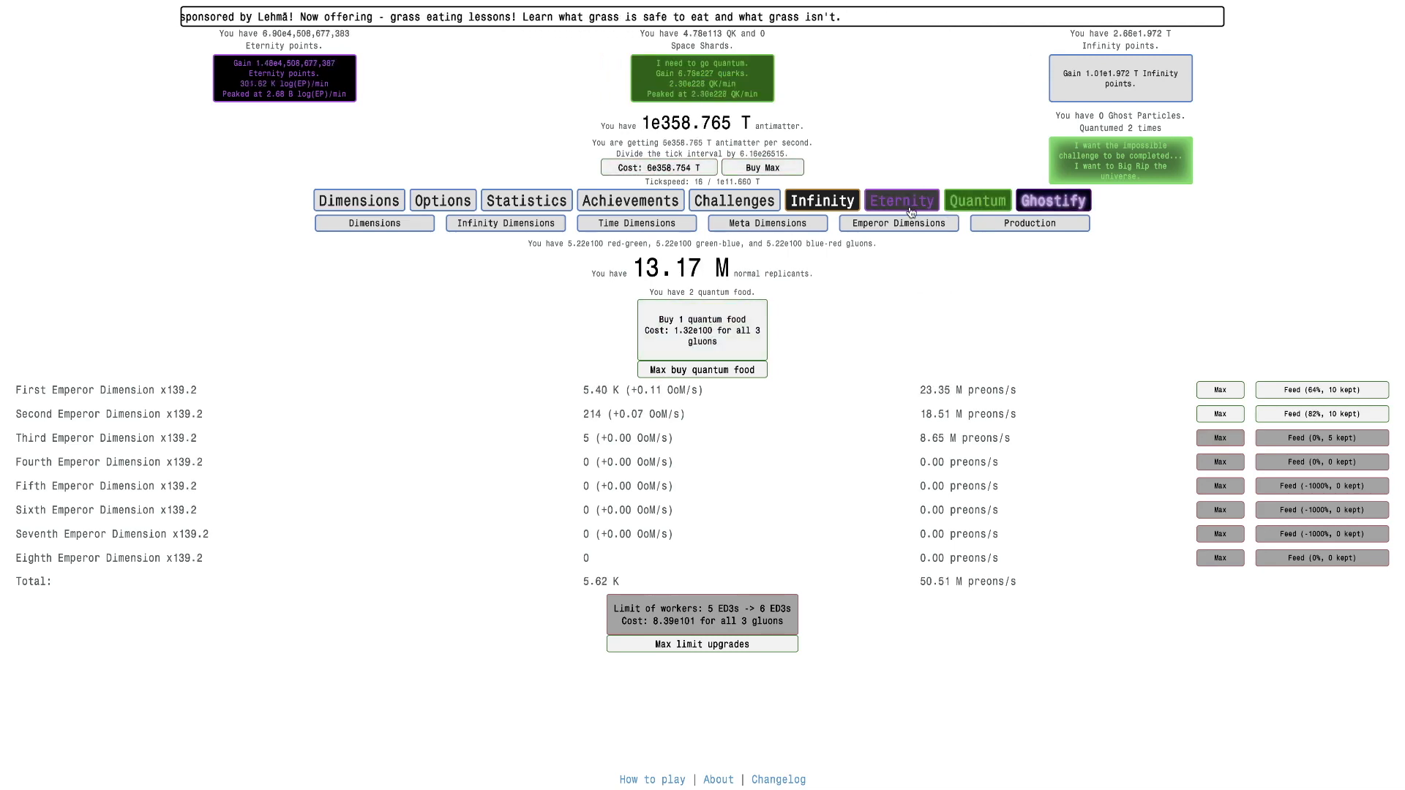
Step: Review Infinity and Meta Dimensions, then start dilating time from the Eternity dilation page
click(505, 223)
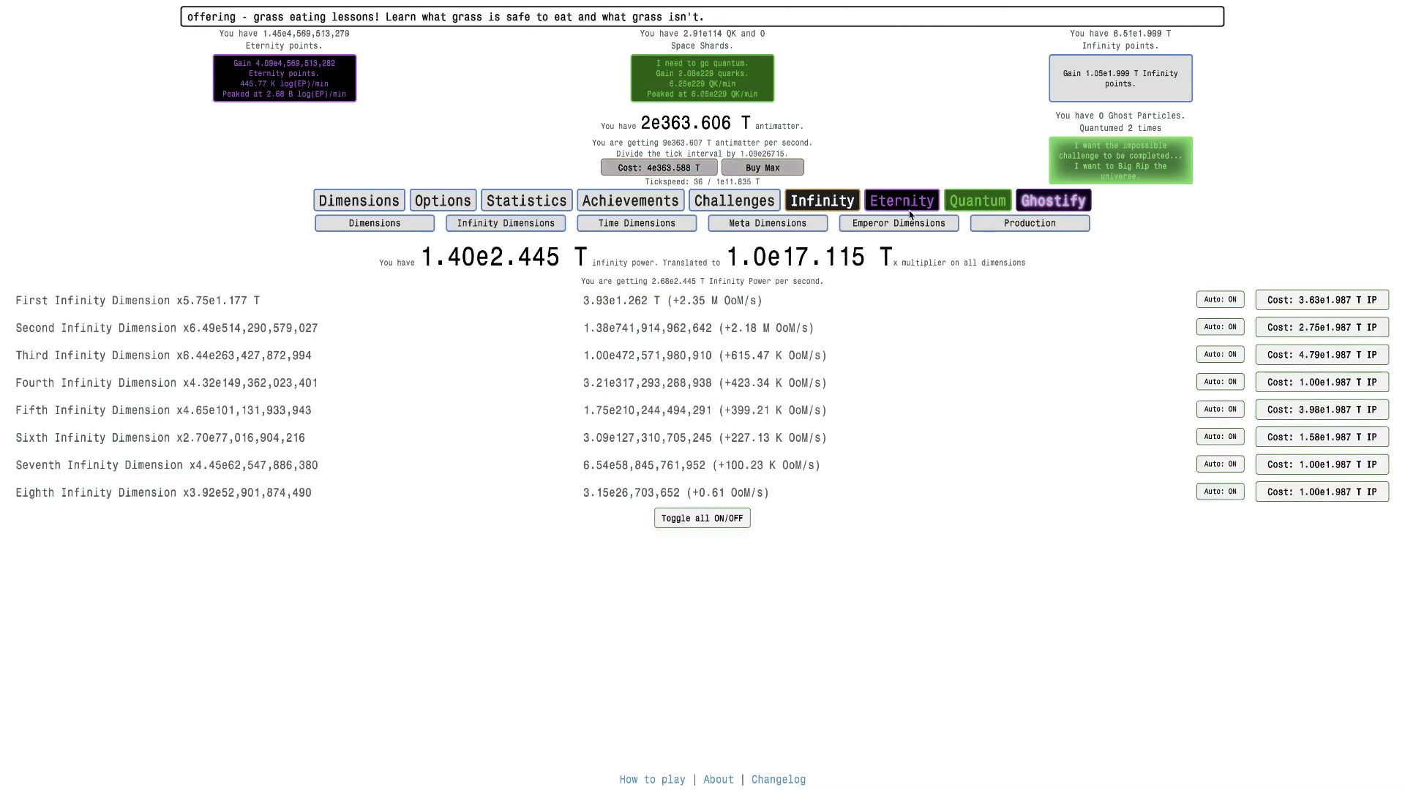
click(636, 223)
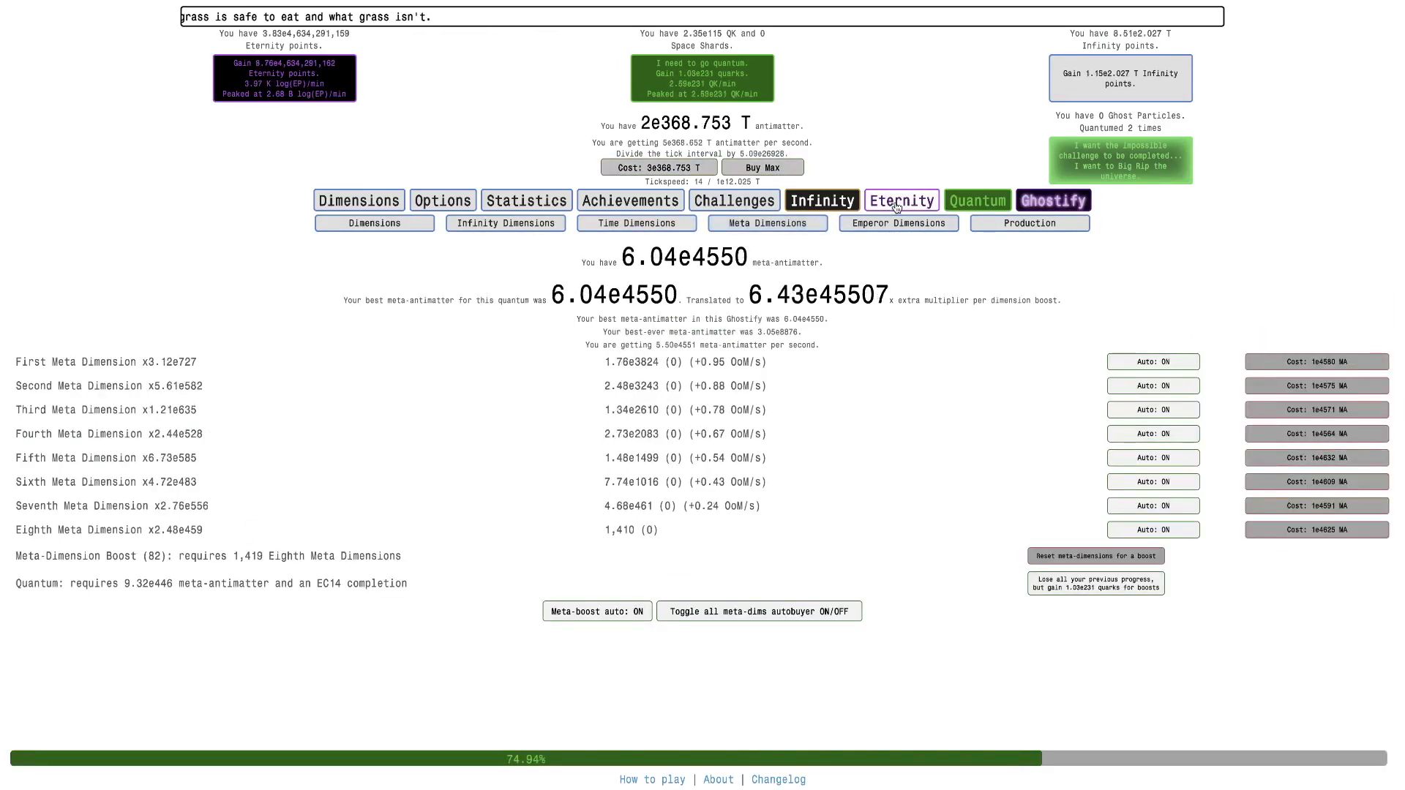
click(901, 201)
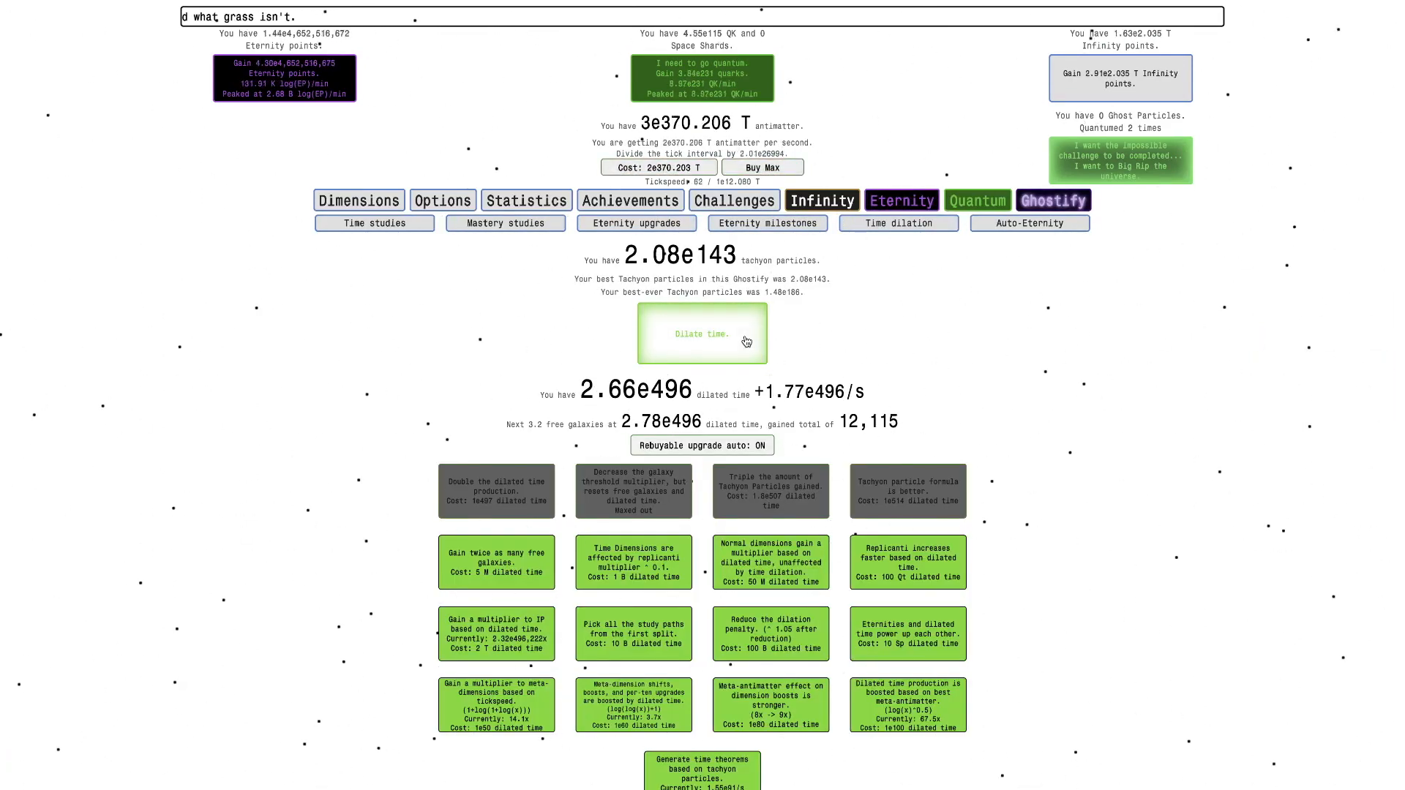
click(701, 334)
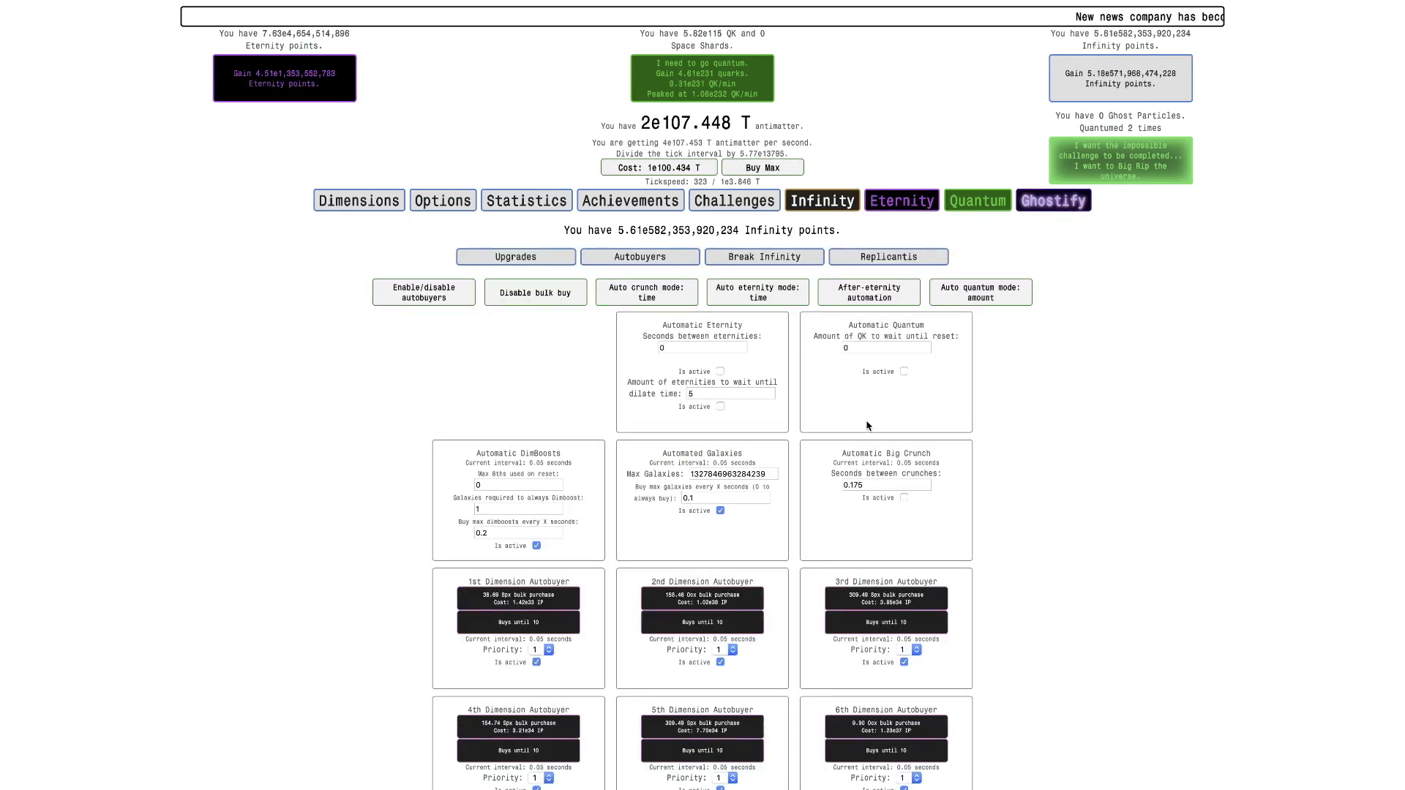
Step: Check the Quantum and Ghostify neutrino pages, then crunch for pending infinity points
click(975, 201)
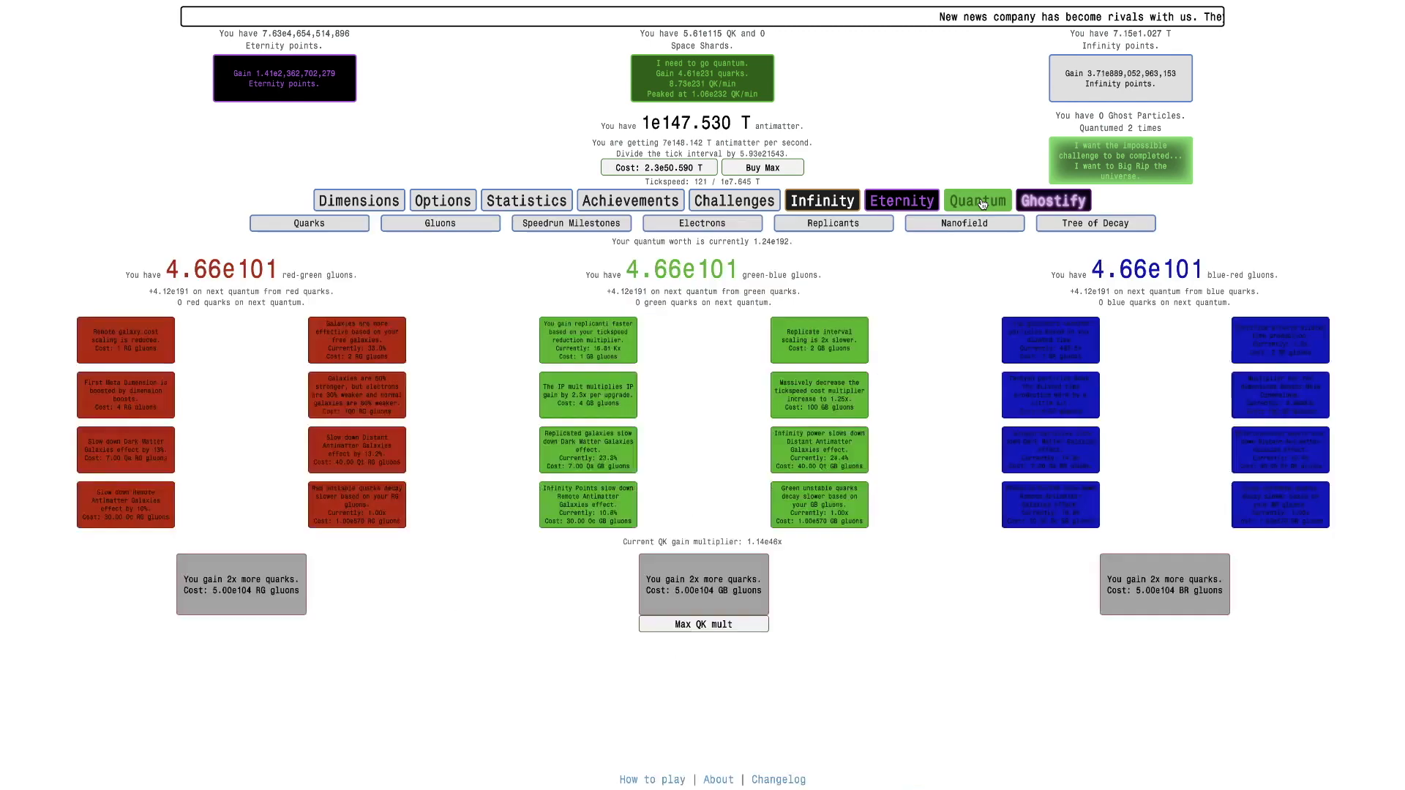
click(1095, 223)
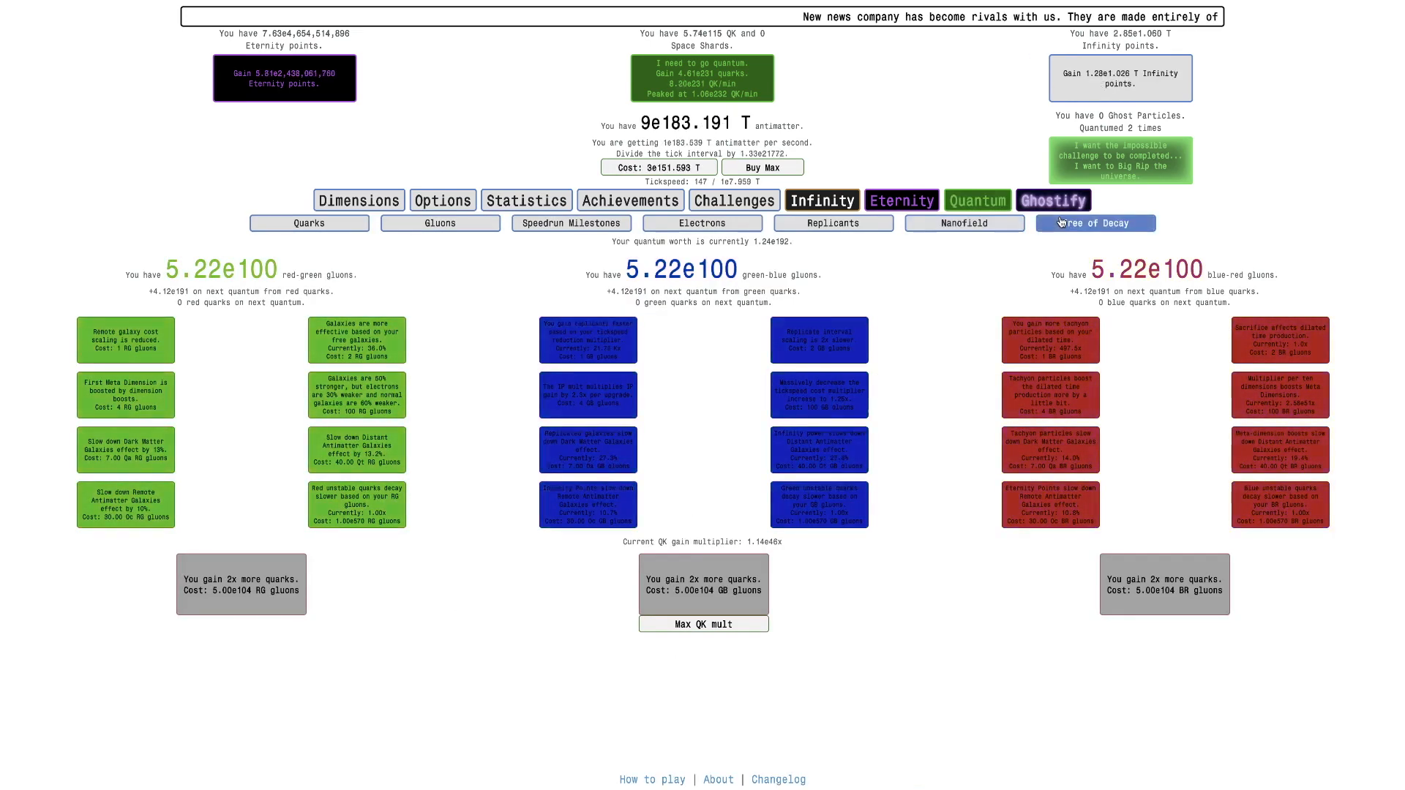
click(1054, 200)
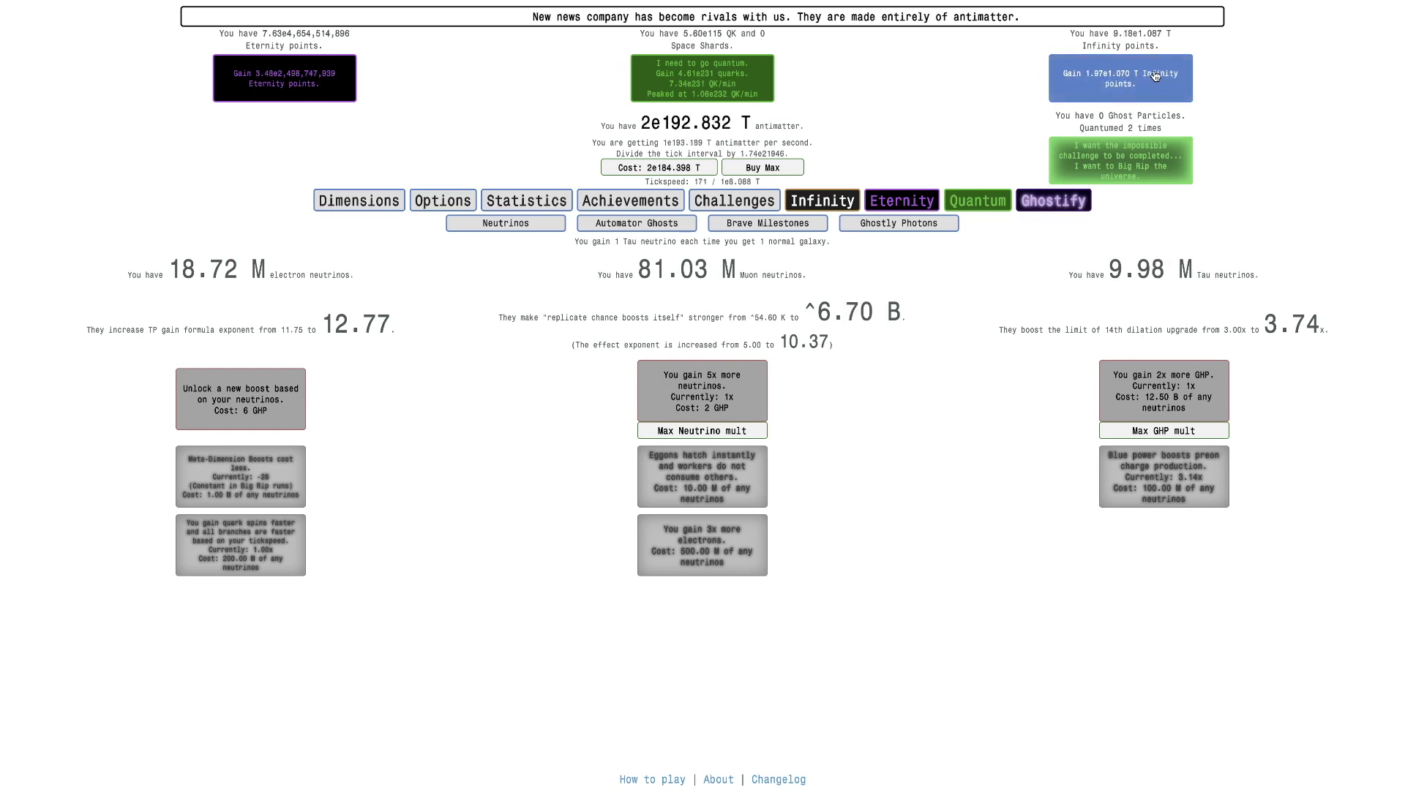
click(1120, 78)
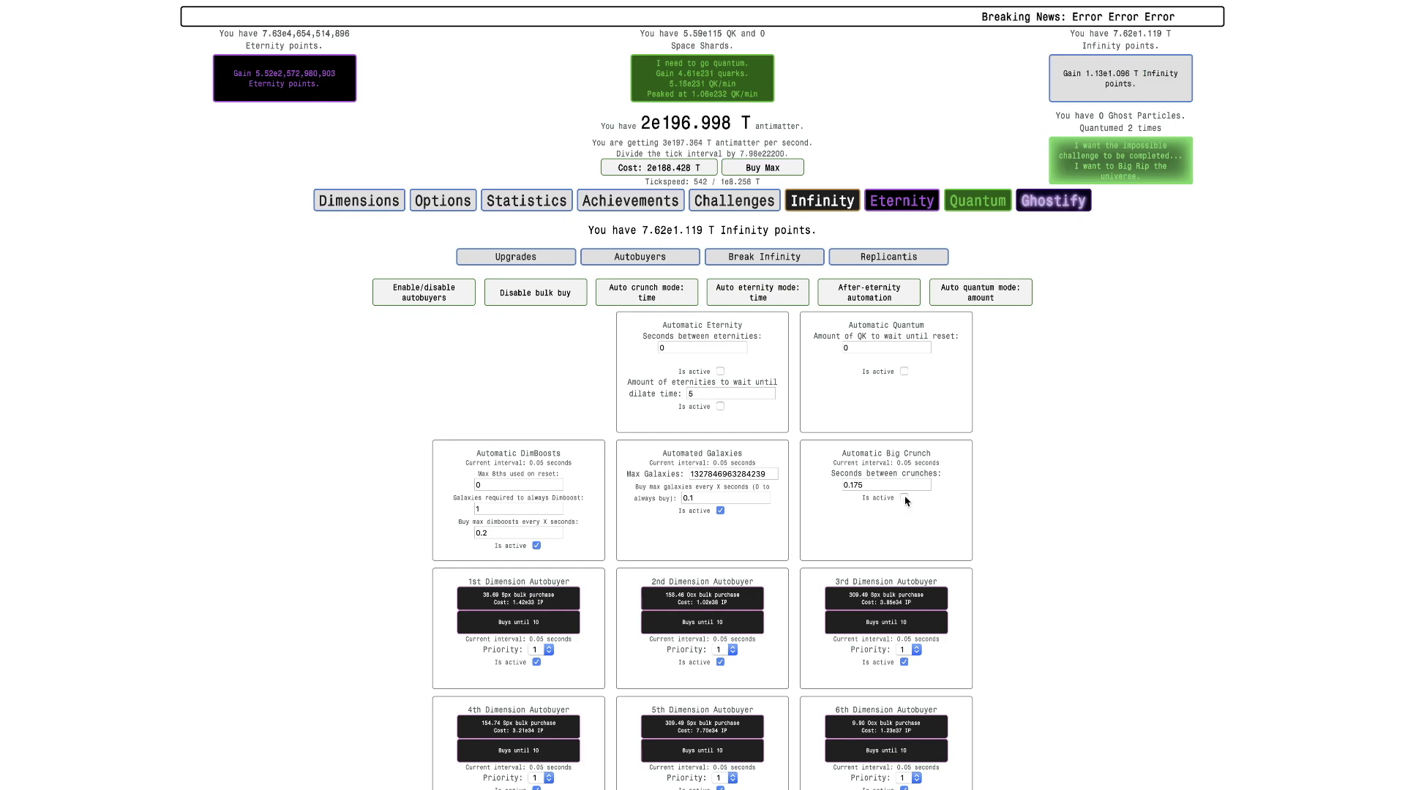
Step: Review dilation, replicanti, nanofield and gluon pages, then go quantum a third time for 2.60e235 worth
click(897, 222)
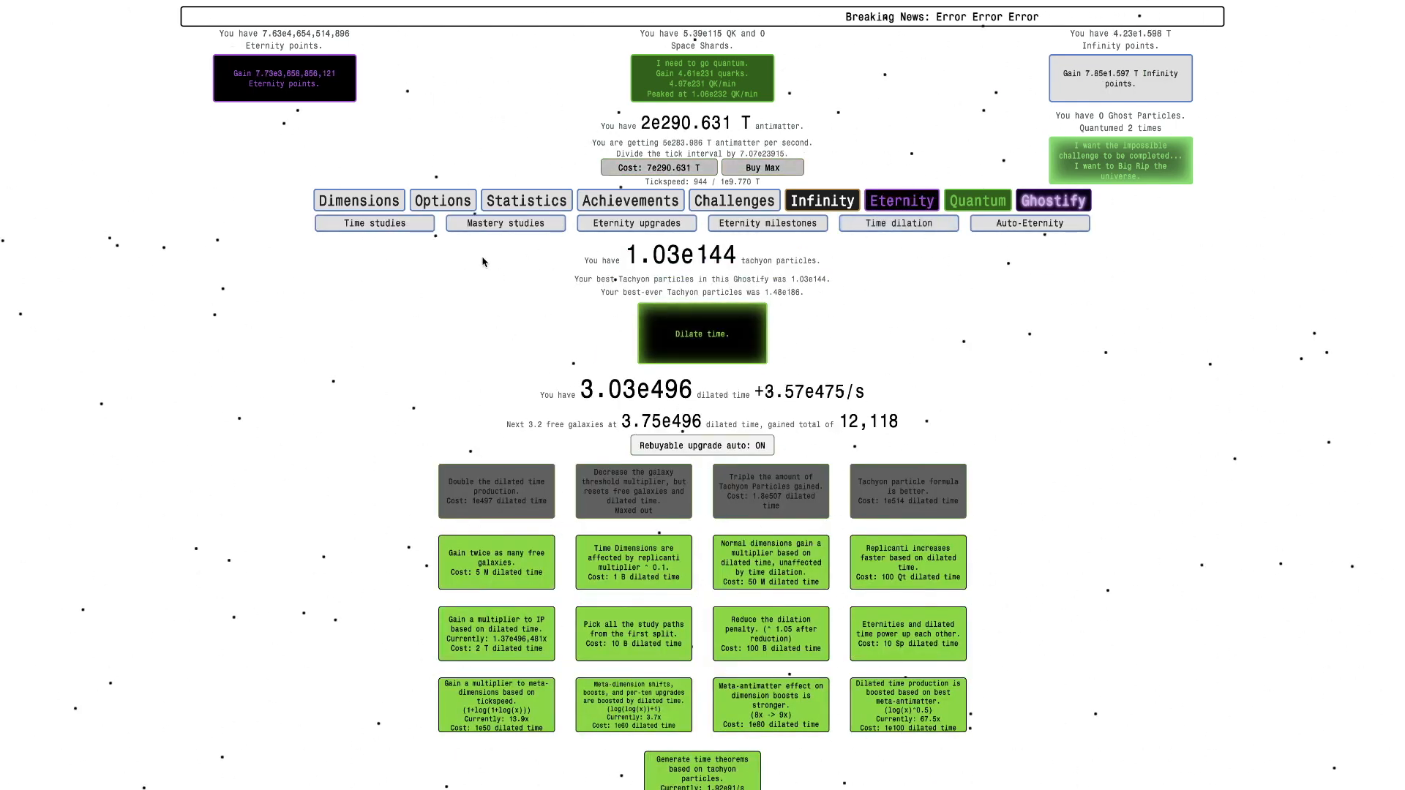
click(820, 201)
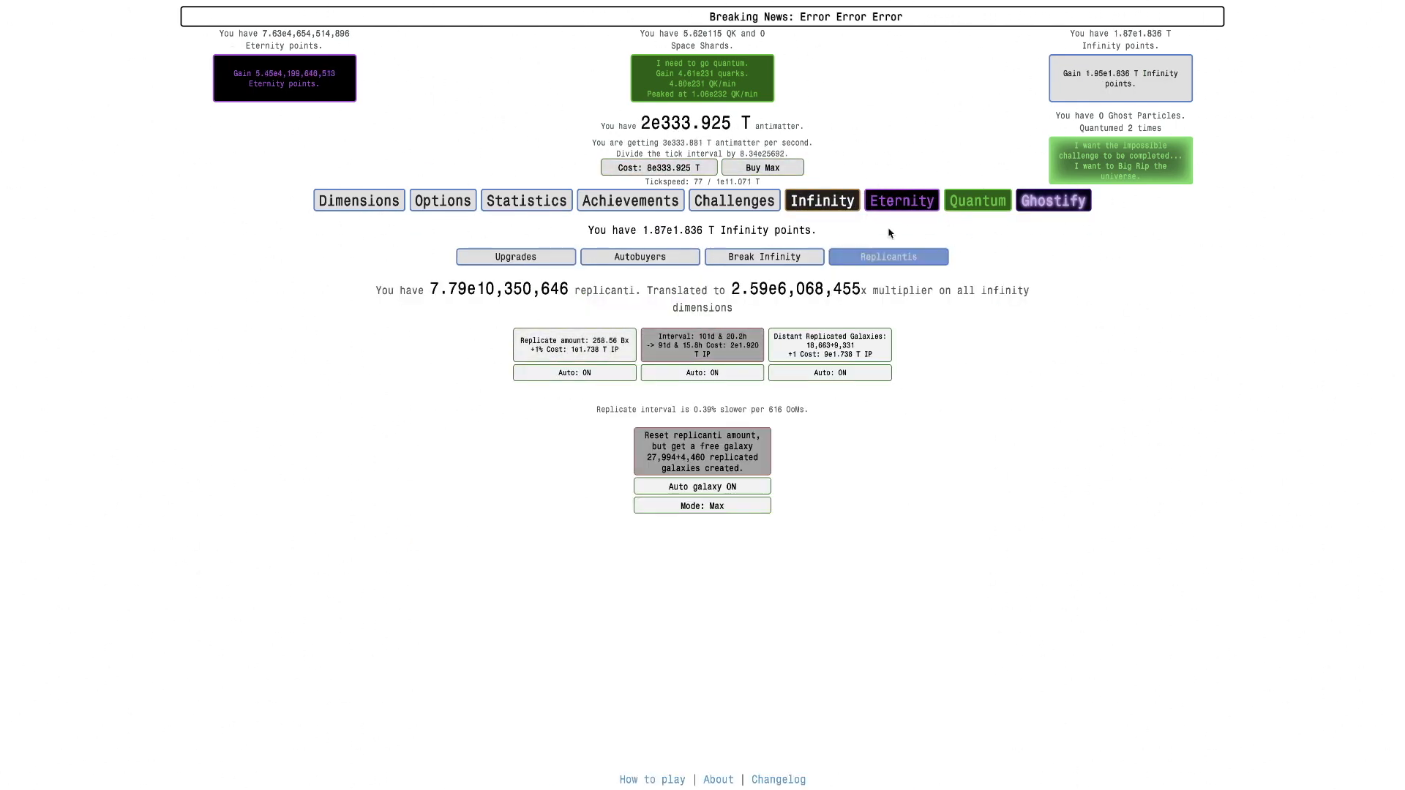
click(977, 201)
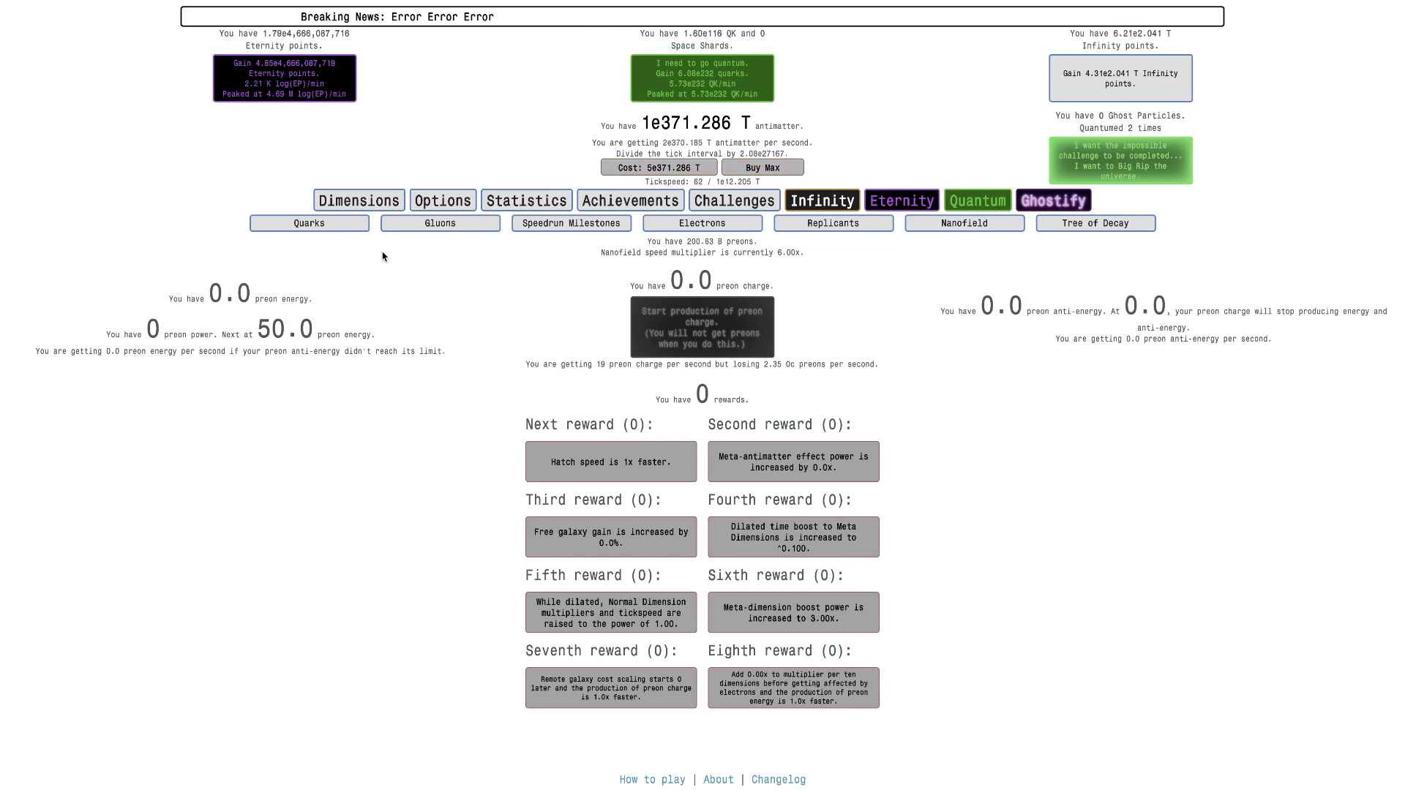
click(440, 222)
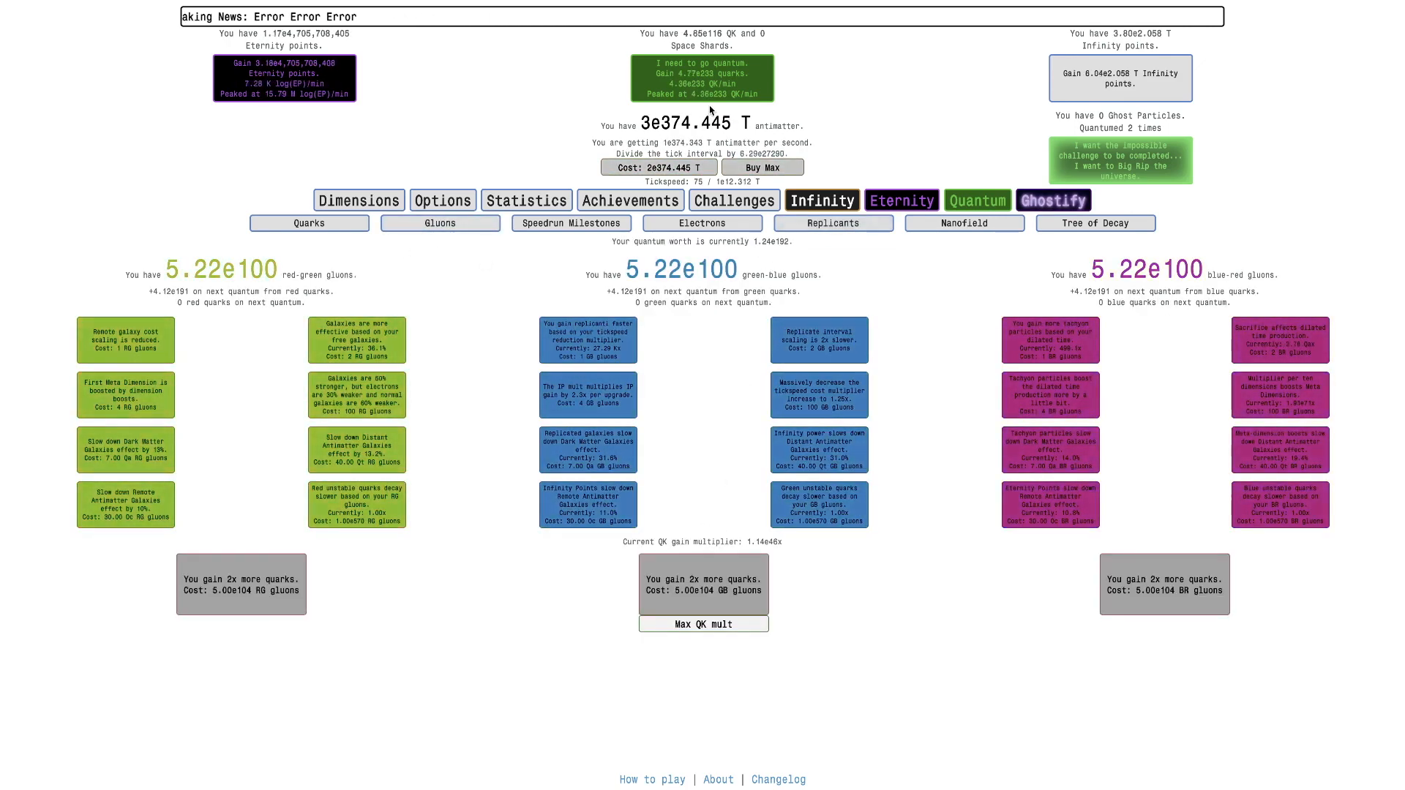
click(900, 201)
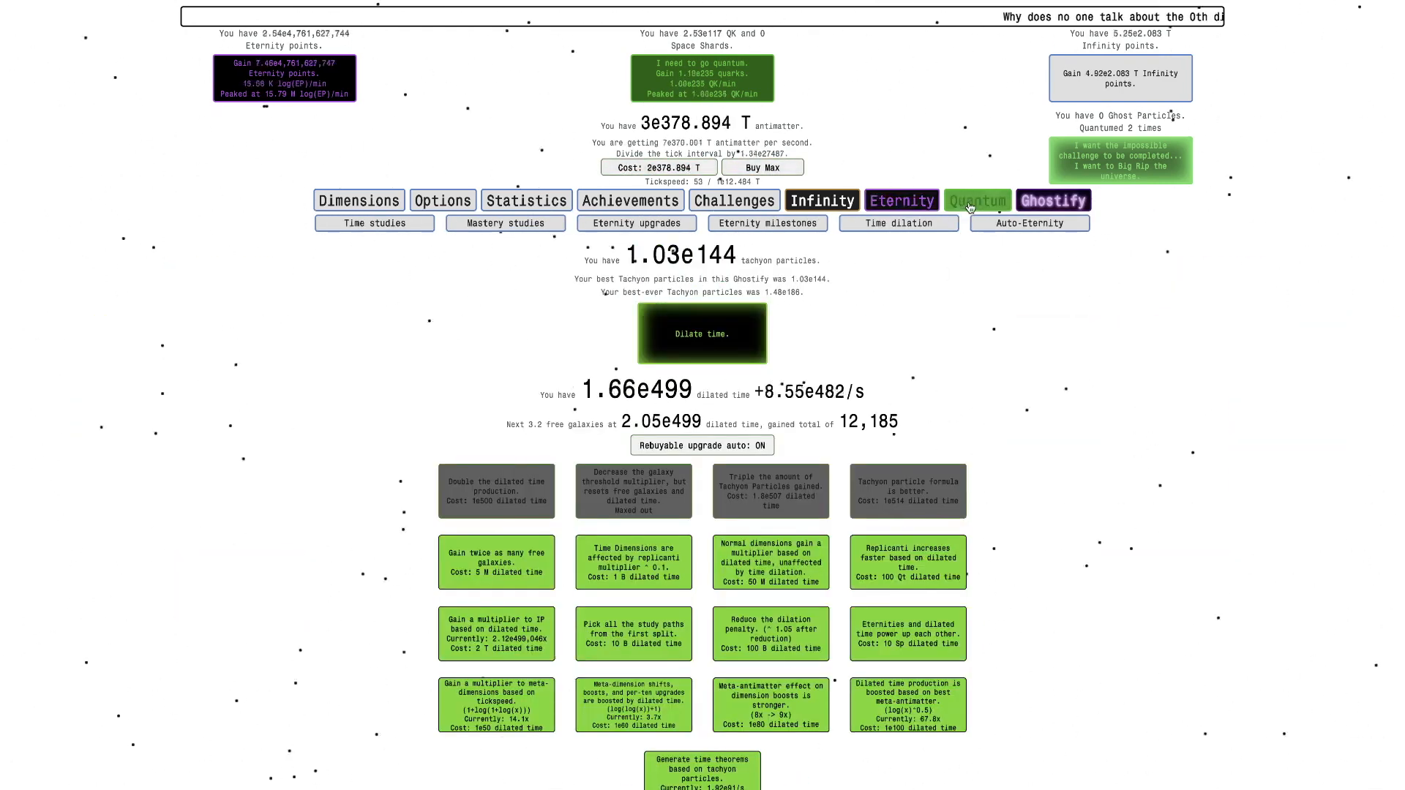
click(976, 201)
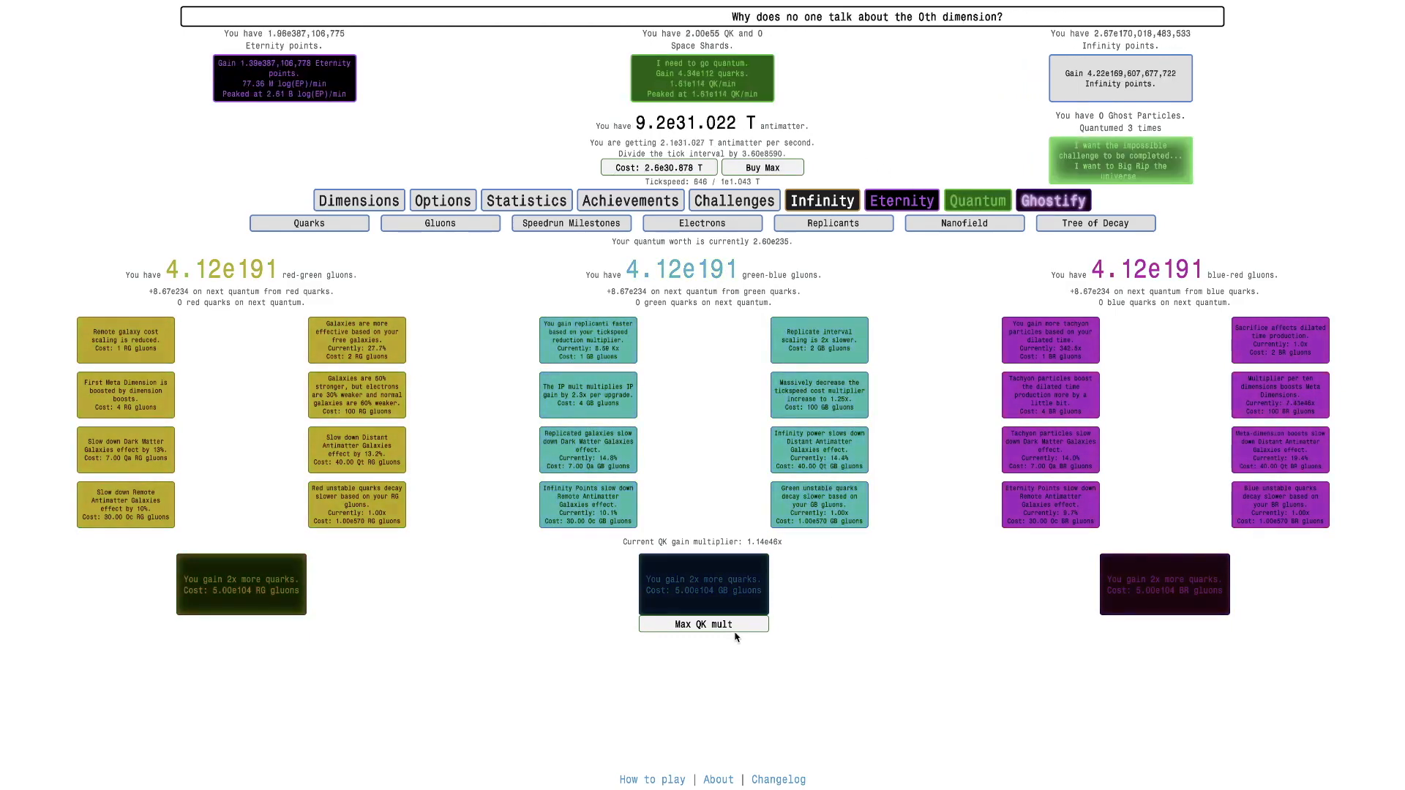
Step: Max the quark gain multiplier to 8.22e65x, buy quantum food and fill Emperor Dimensions to the seventh
click(702, 623)
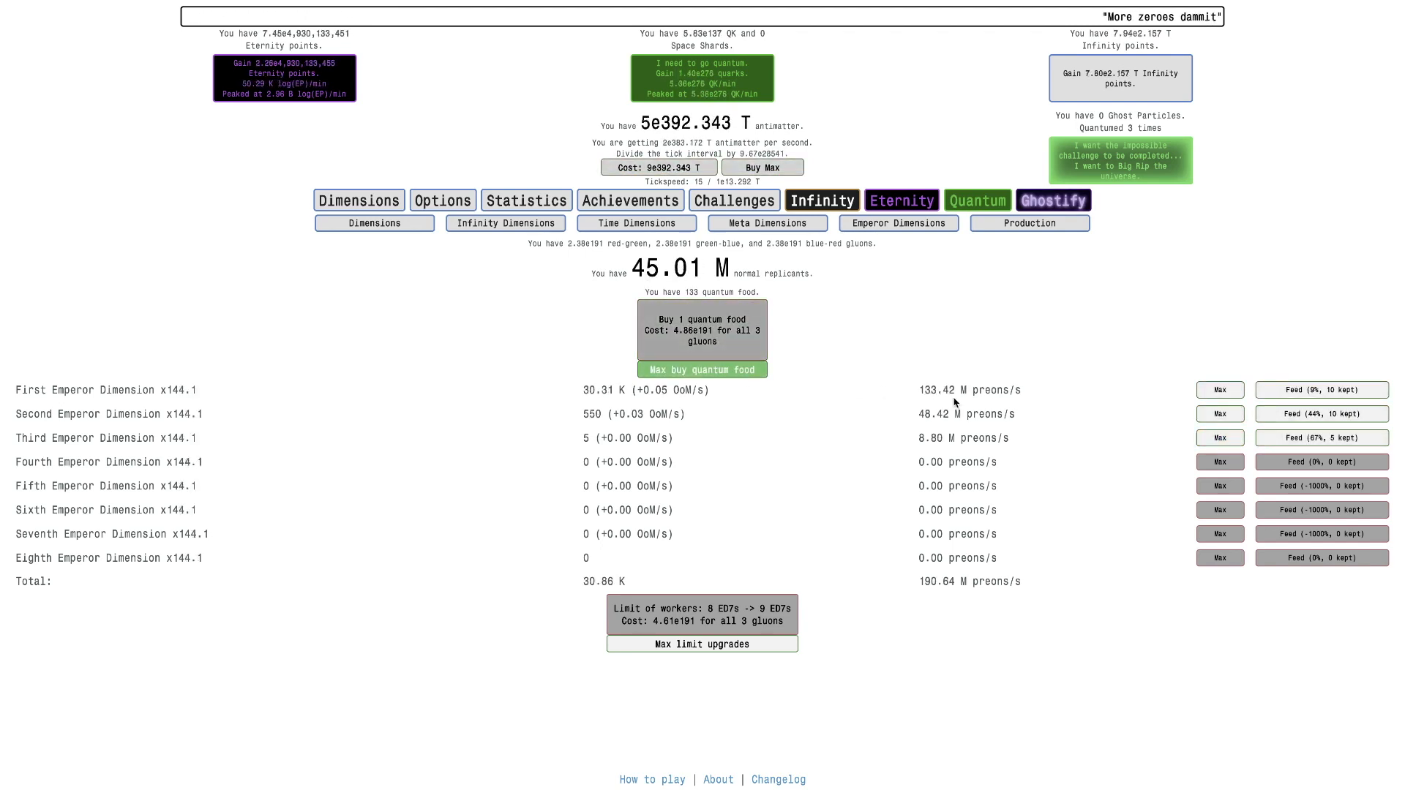
click(1219, 437)
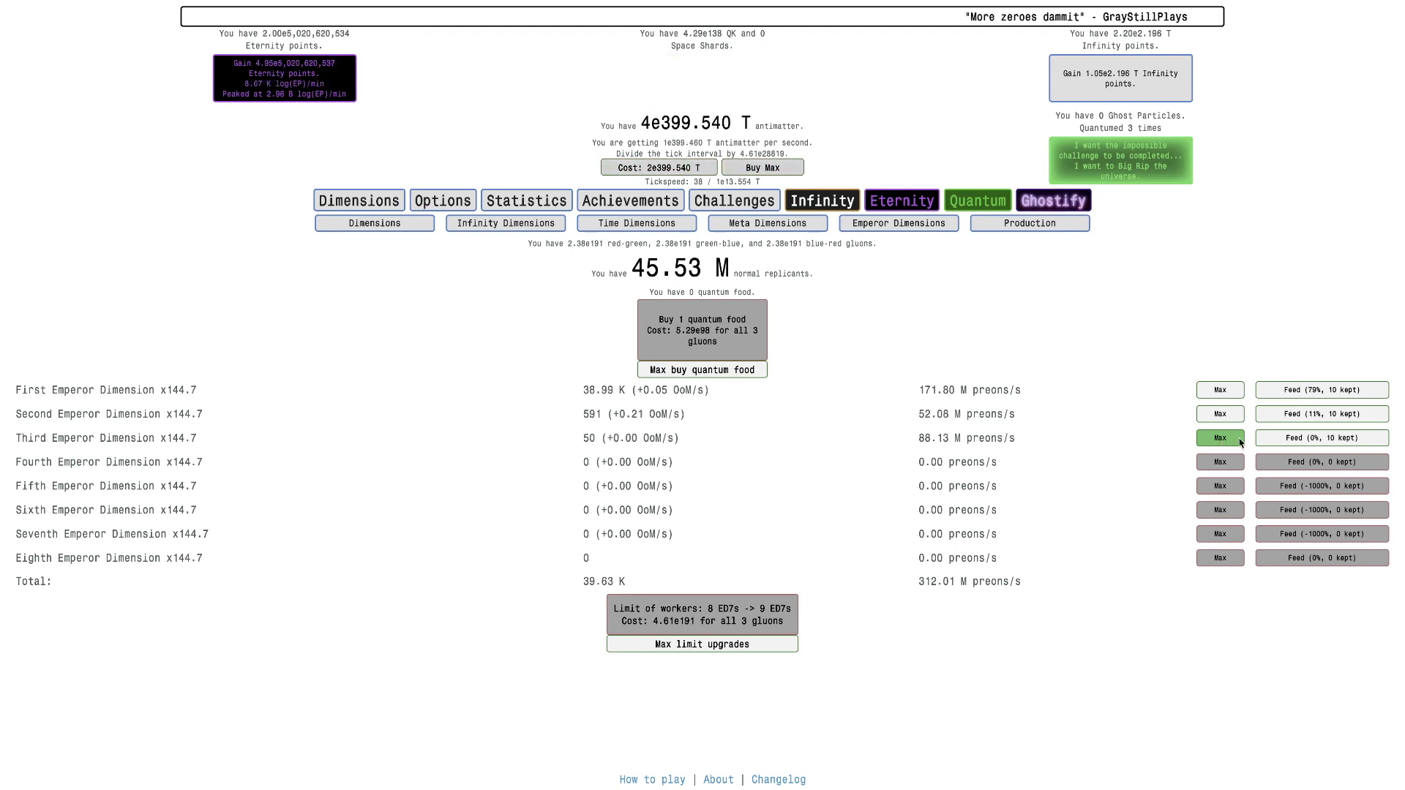
click(1220, 461)
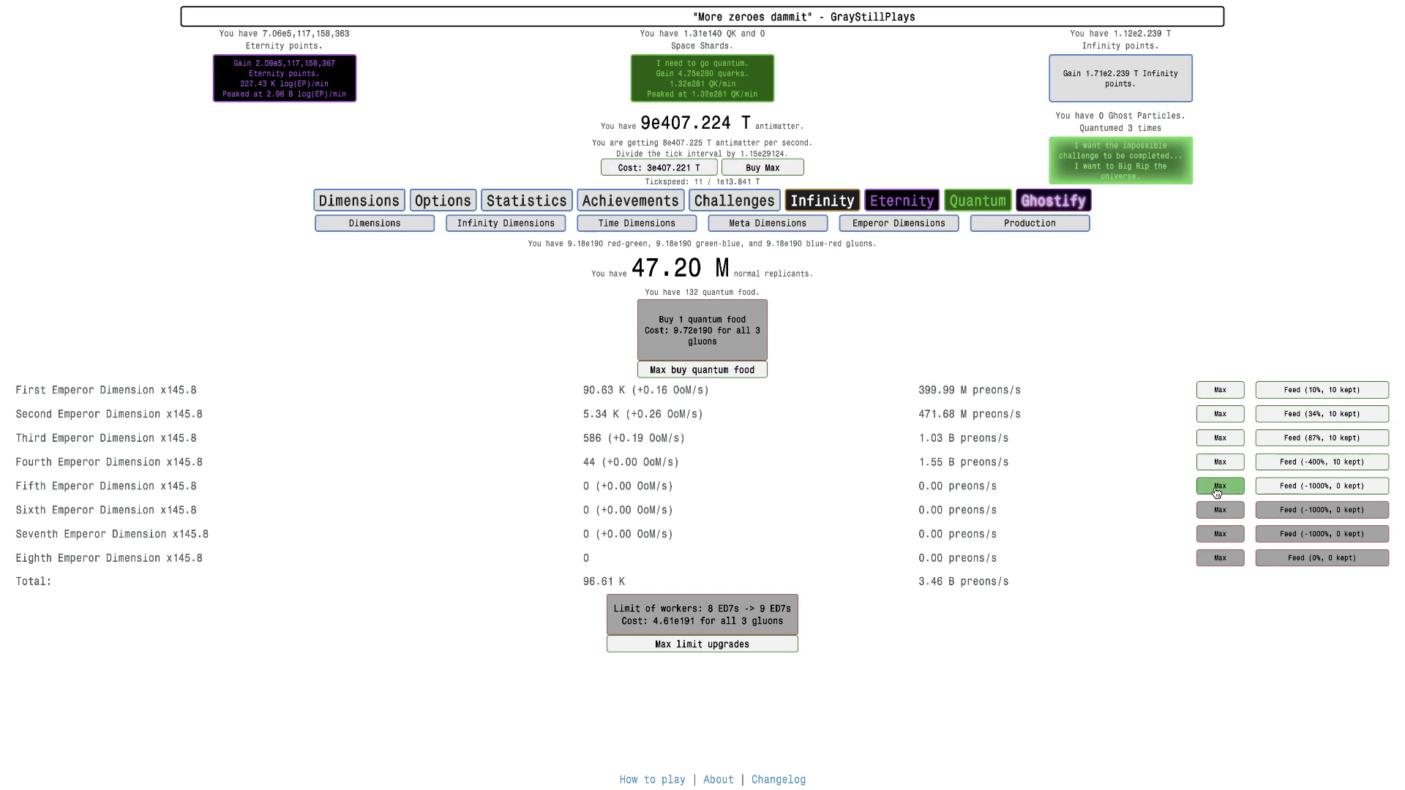
click(1219, 486)
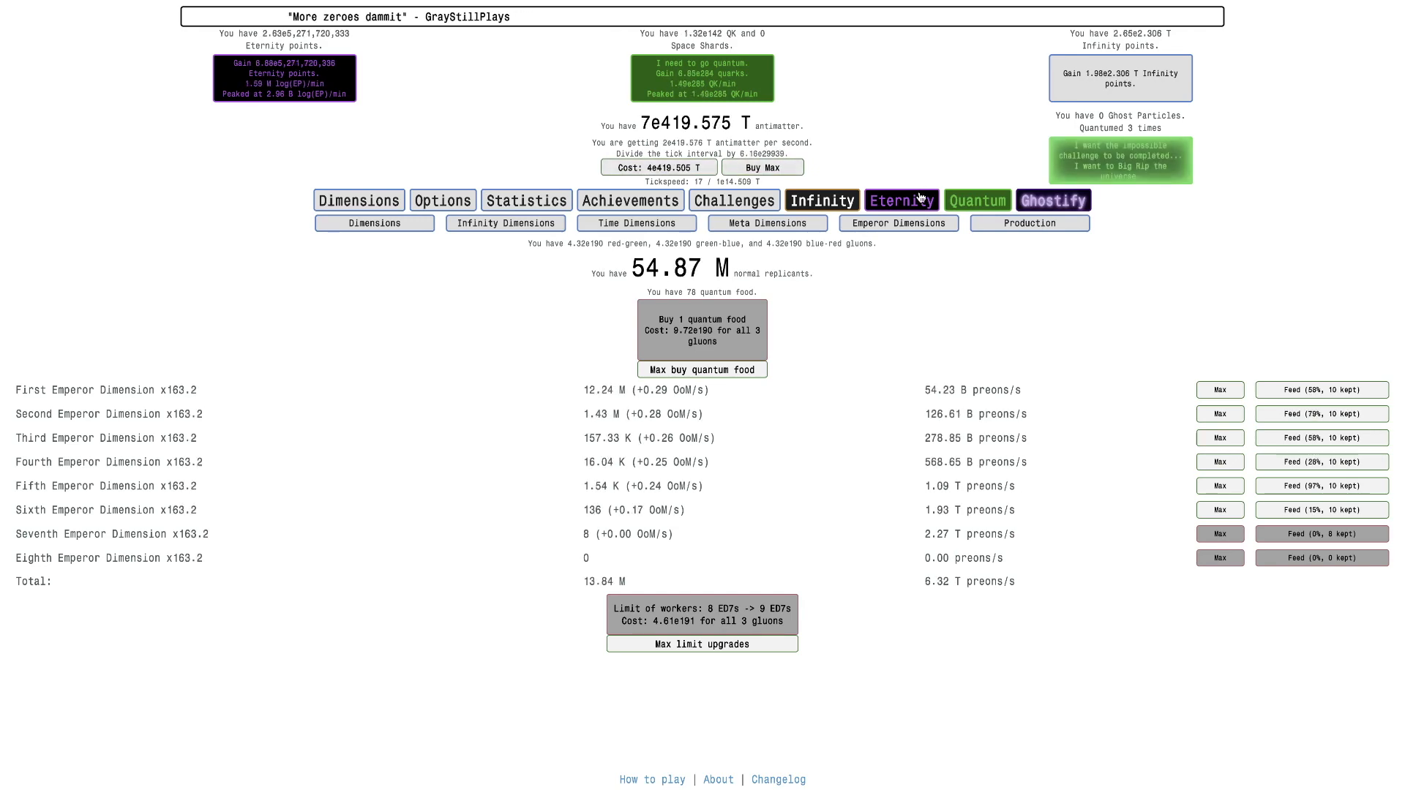
click(898, 201)
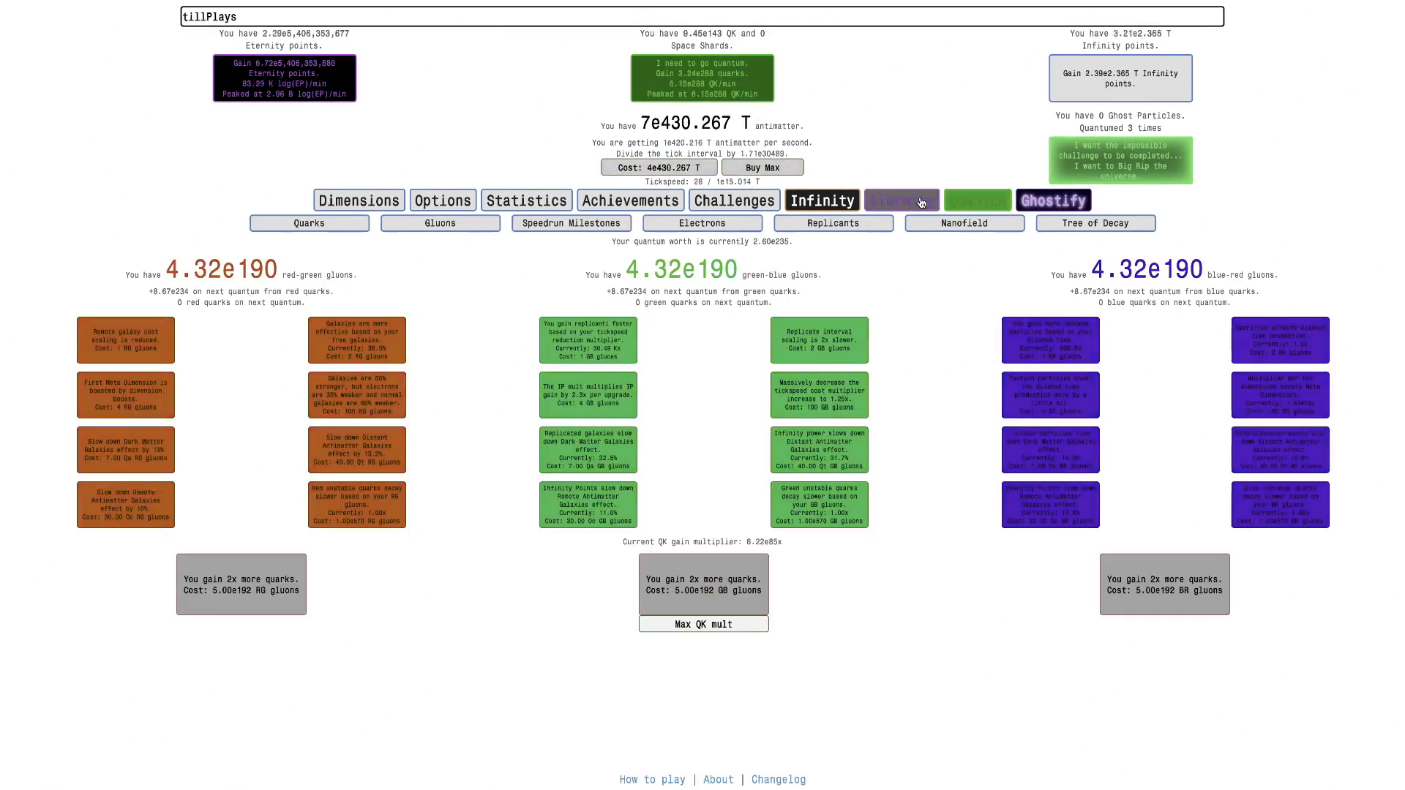
Step: Browse the achievements list, then check quark colour assignment and gluon upgrades
click(629, 201)
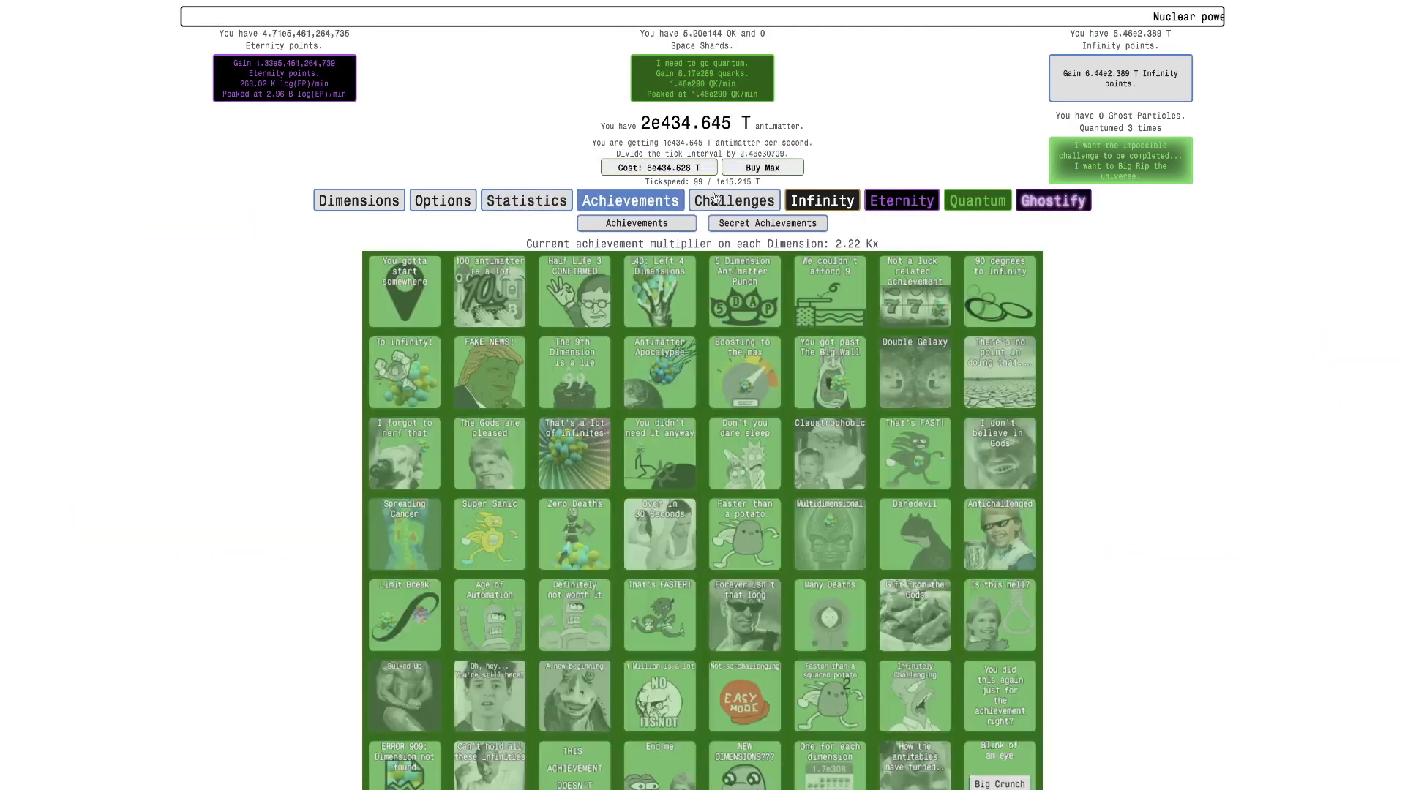
scroll(down, 3)
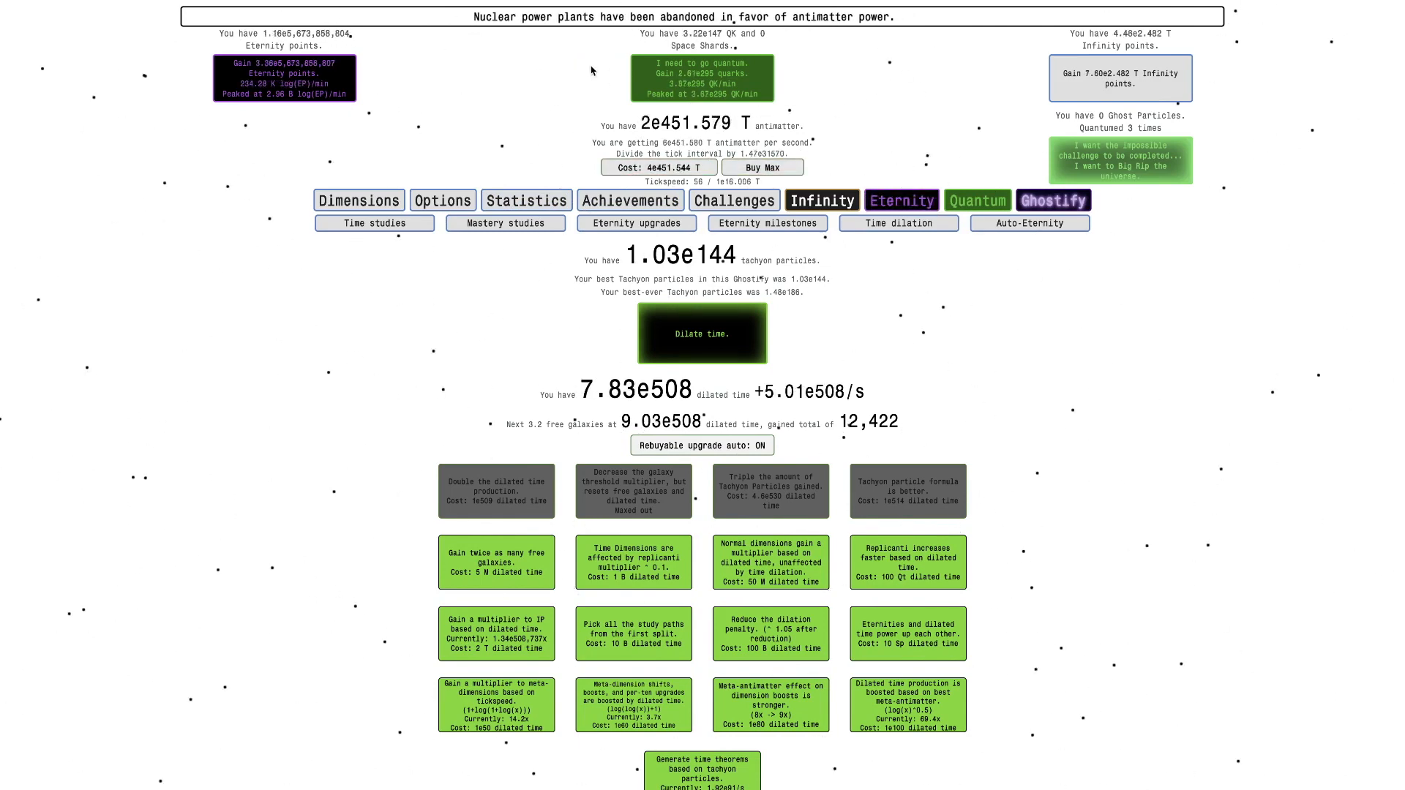
click(976, 200)
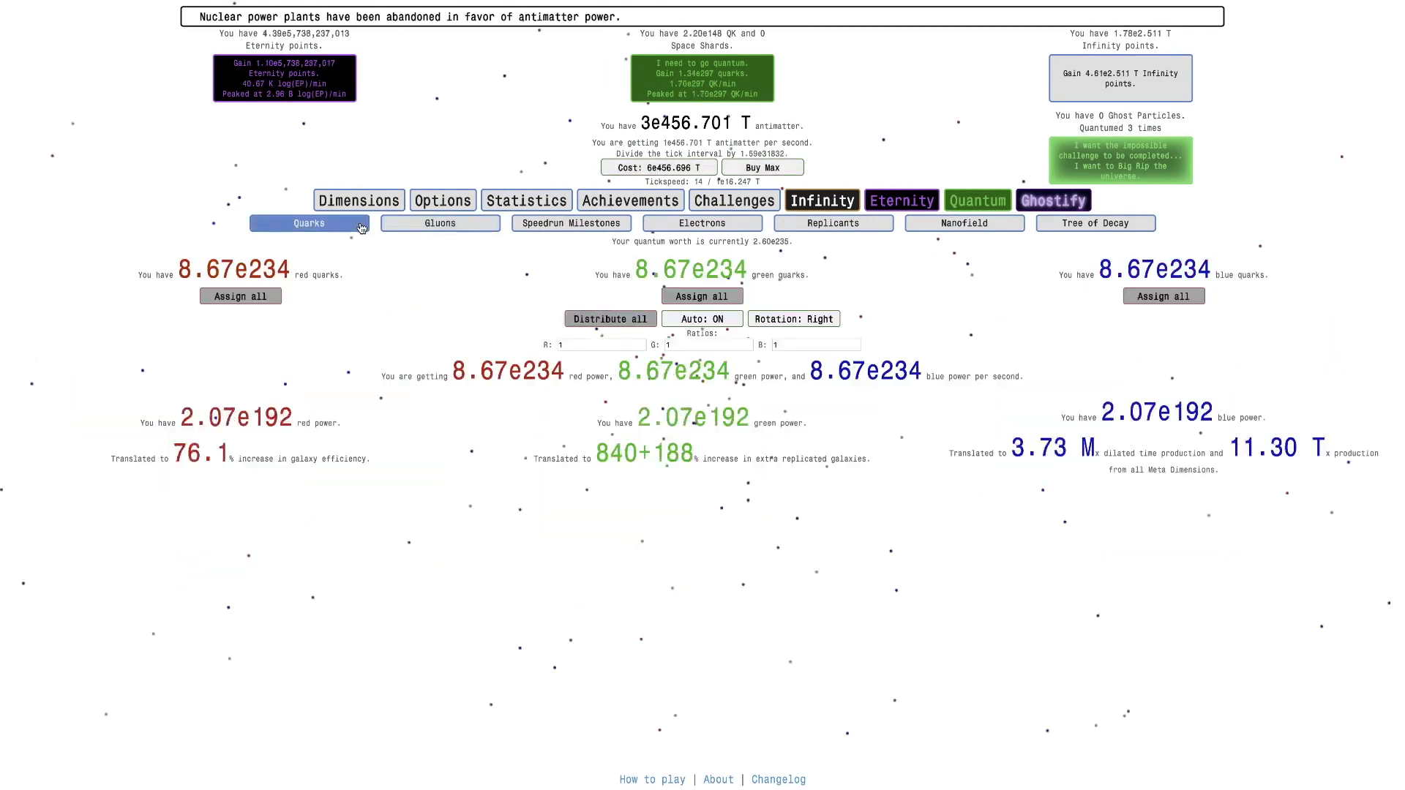
click(439, 222)
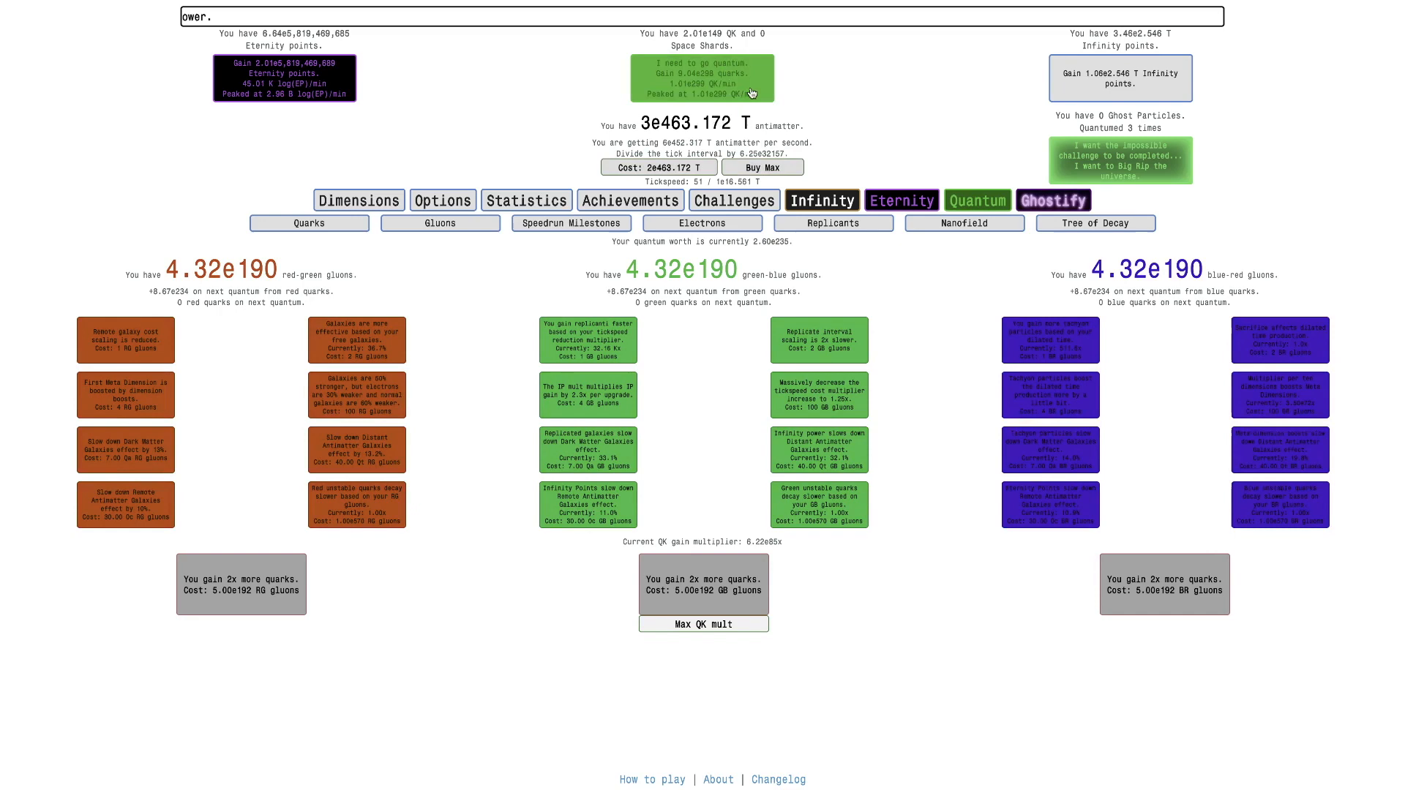
Step: Start a dilated run reaching about 2.51e145 tachyon particles and view the Brave Milestones
click(964, 223)
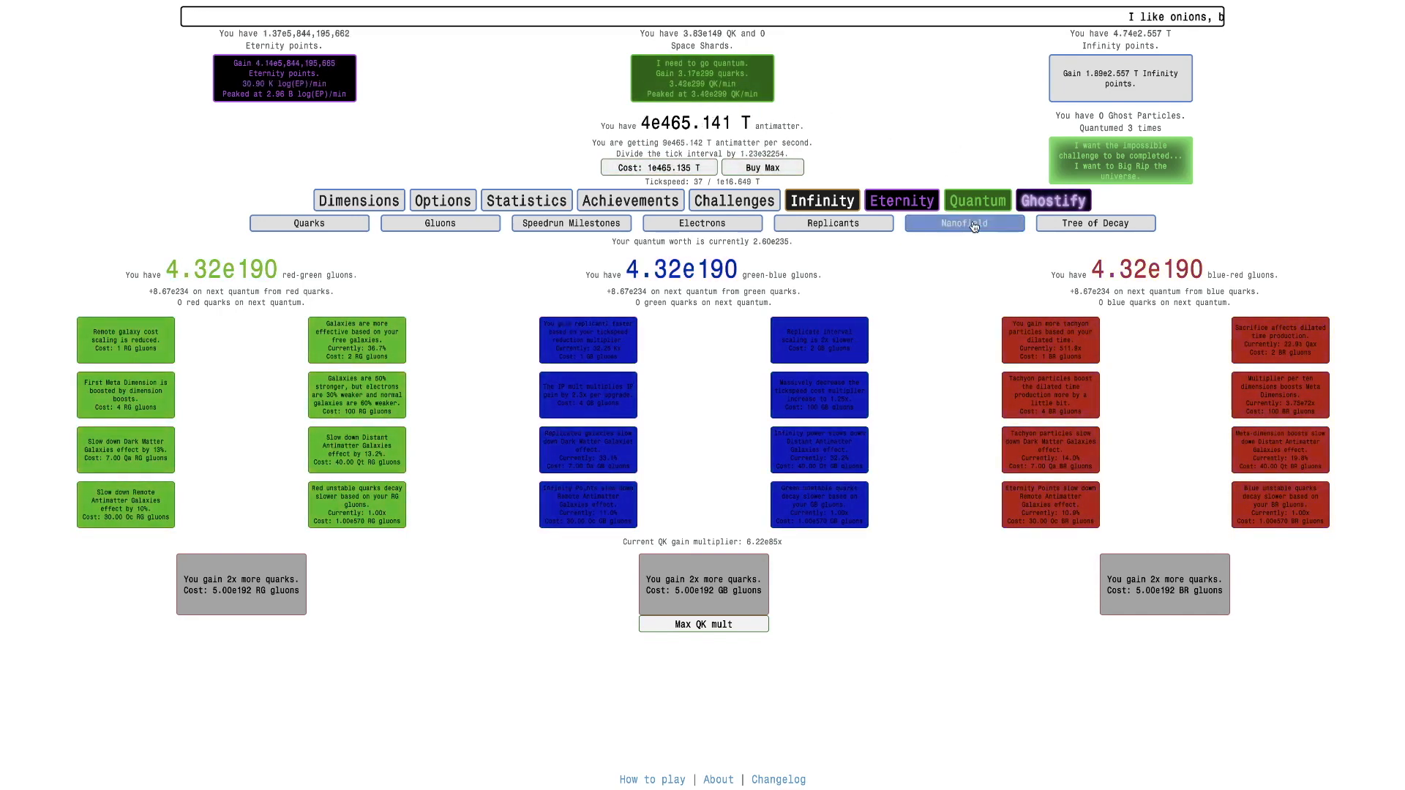
click(900, 200)
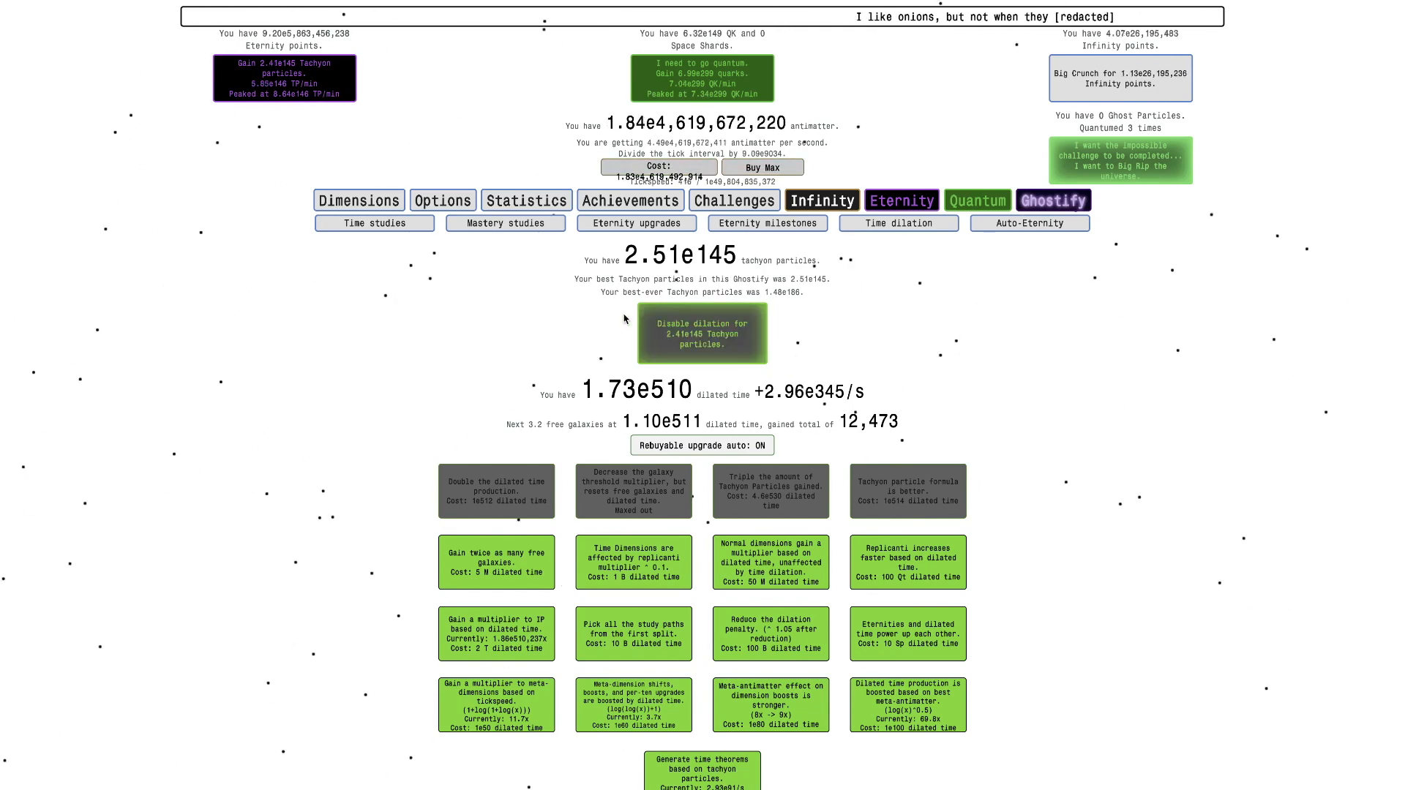
click(701, 336)
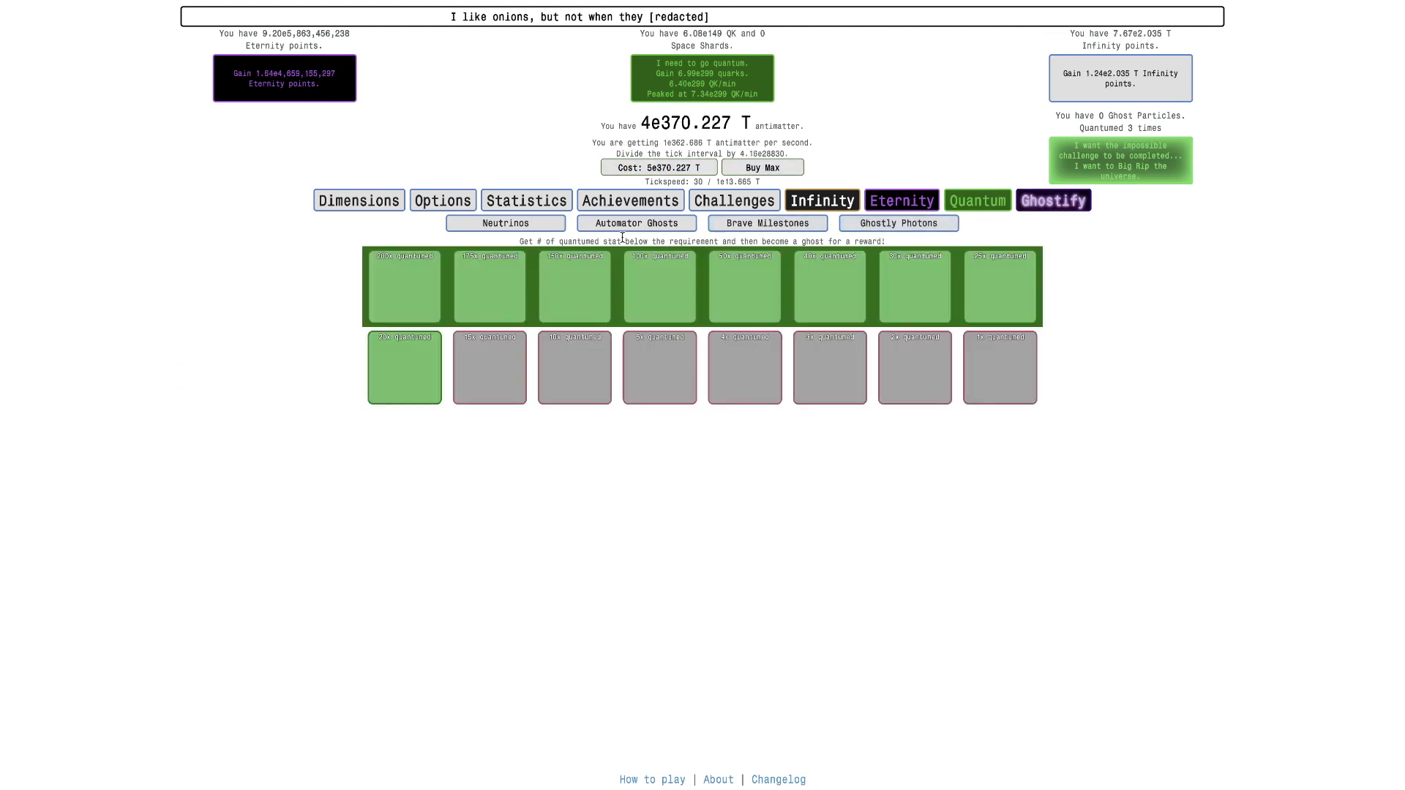
Step: Check automator ghosts, neutrino boosts, dilation upgrades and time studies, then show quark spin branches at 8.67e234 quarks
click(637, 222)
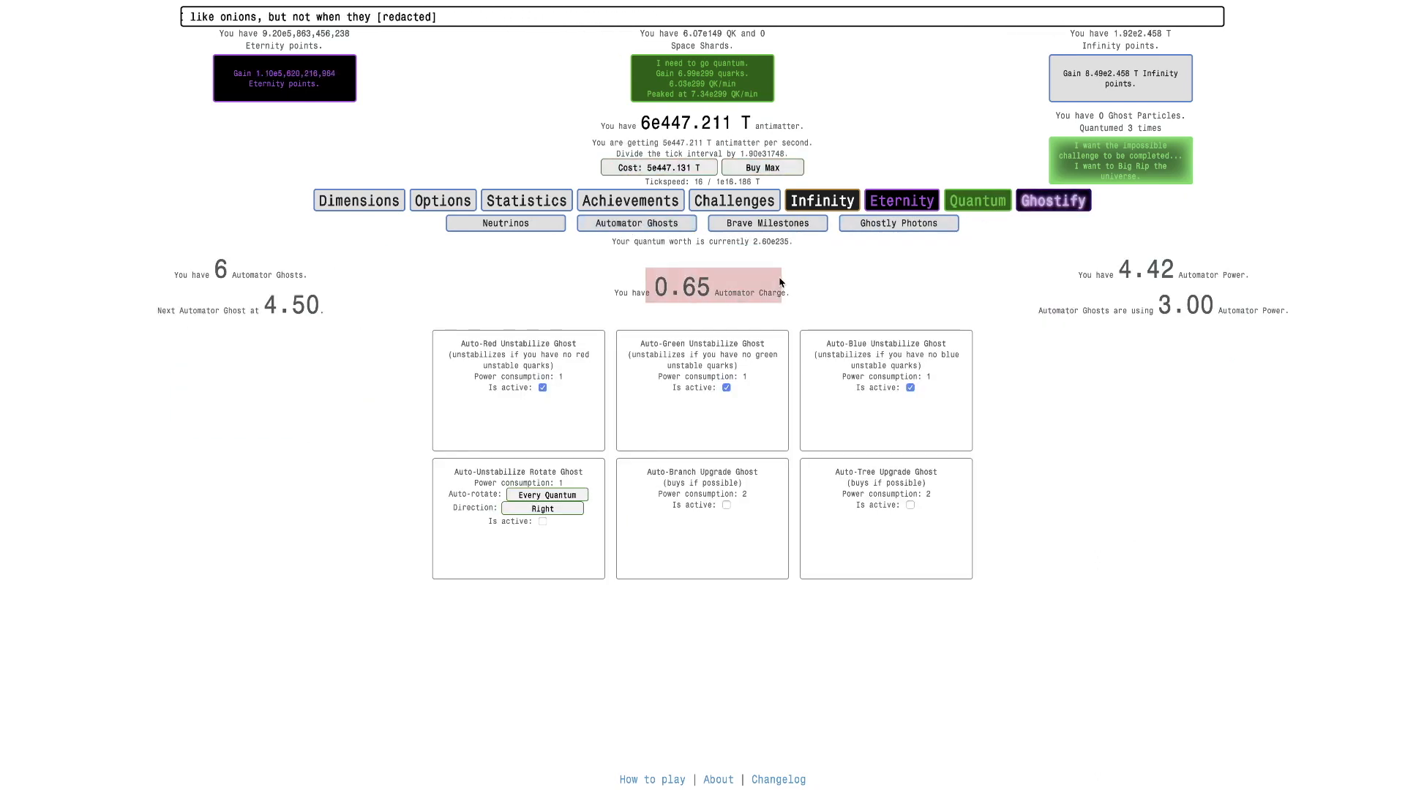
click(505, 222)
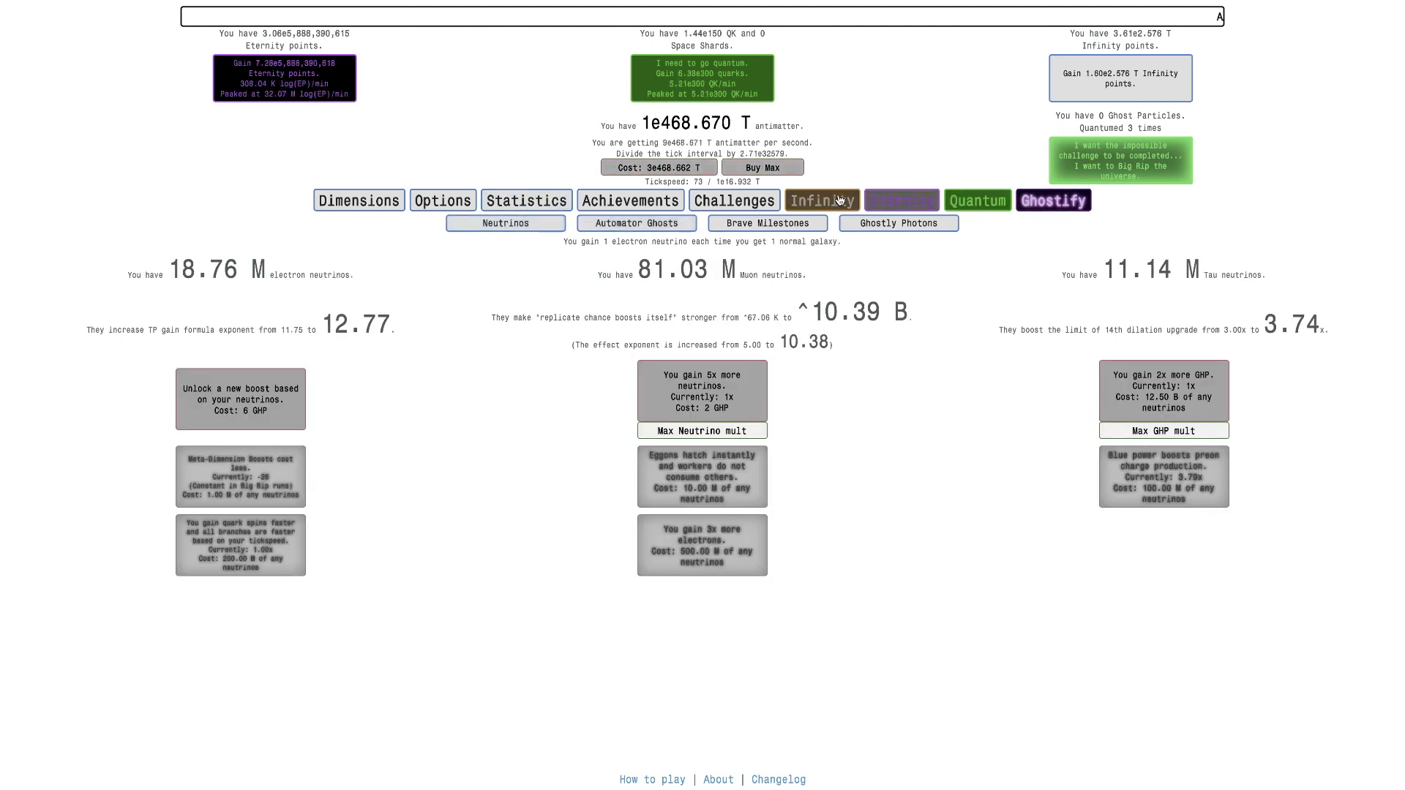
click(821, 201)
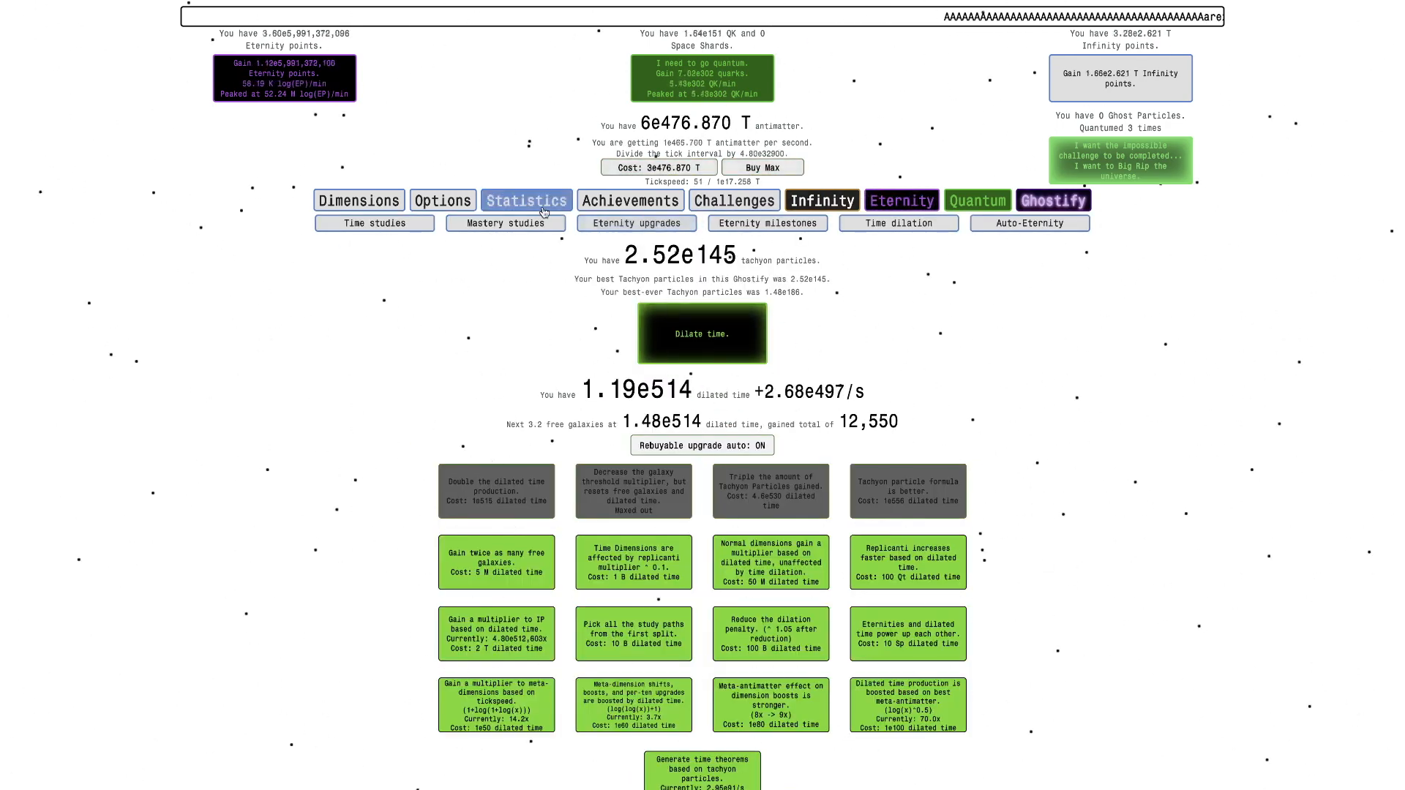
click(374, 222)
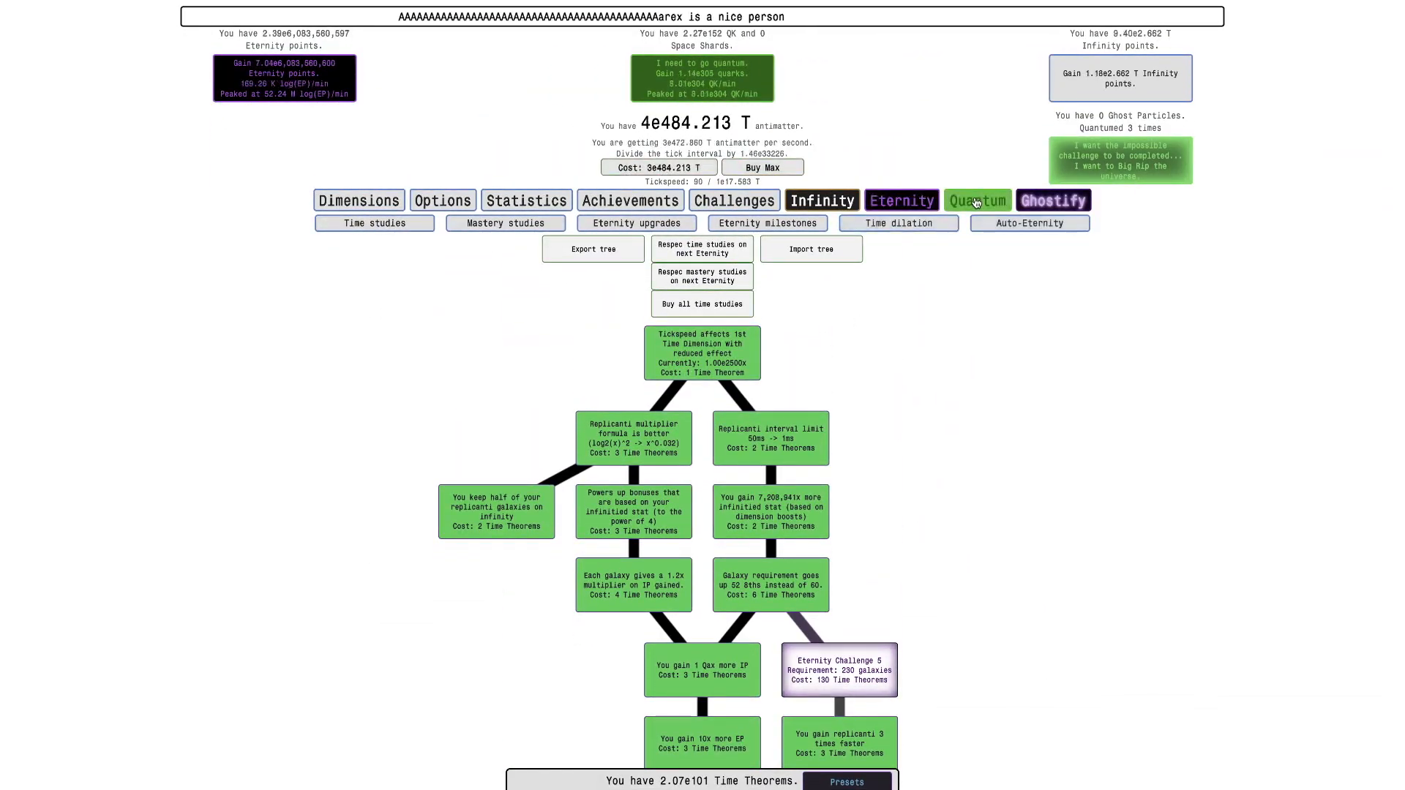
click(977, 201)
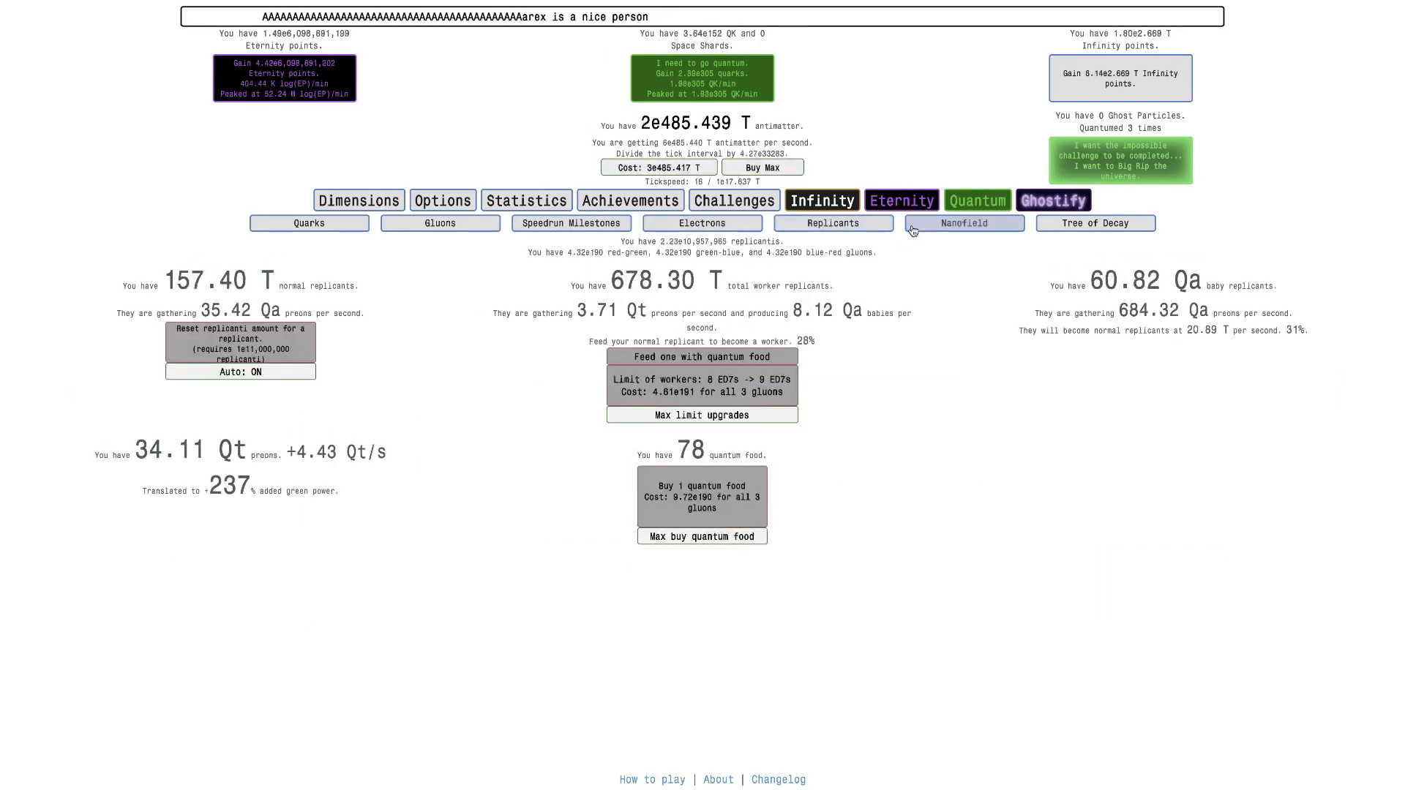
click(1095, 223)
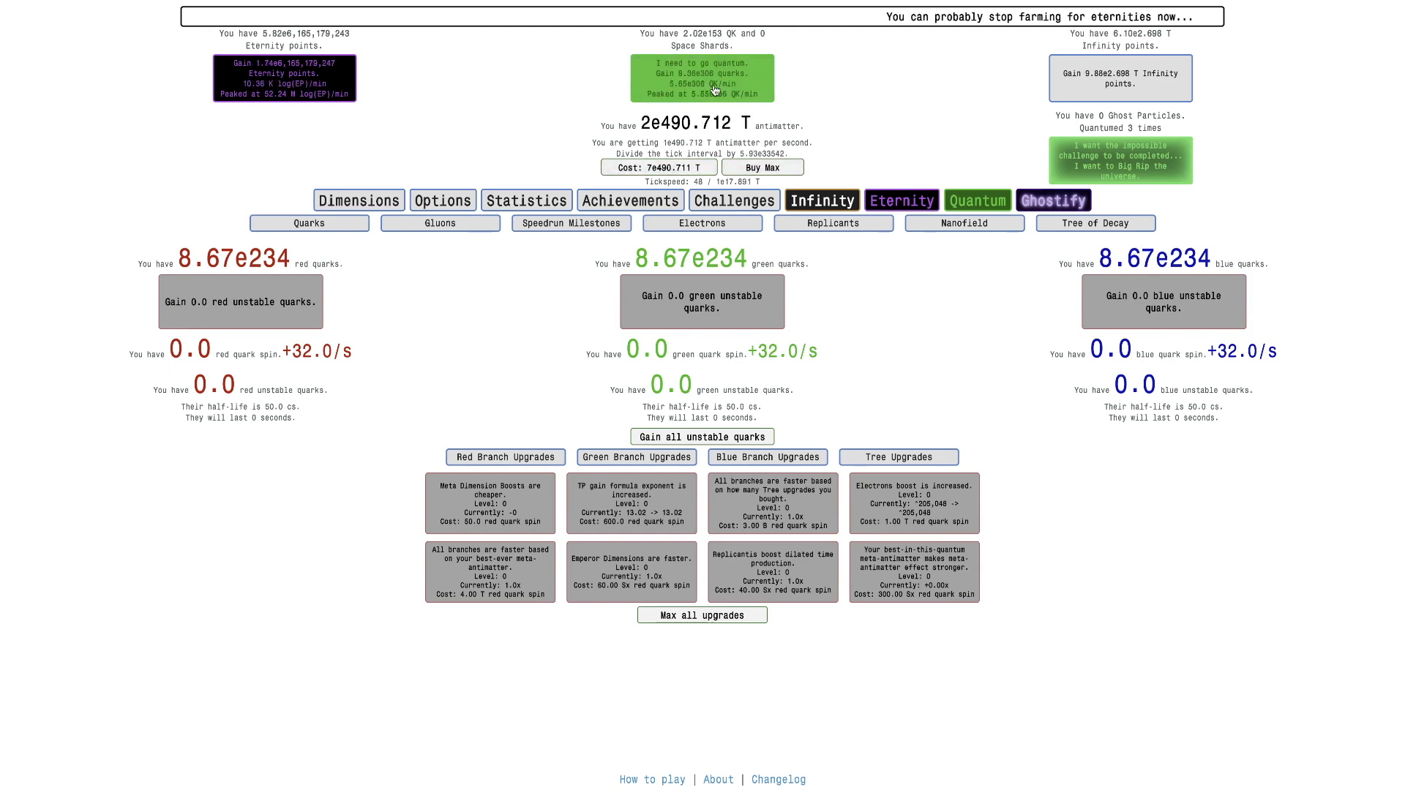
Step: Go quantum a fourth time, max the Emperor worker limit to the eighth dimension and buy quantum food with gluons
click(821, 200)
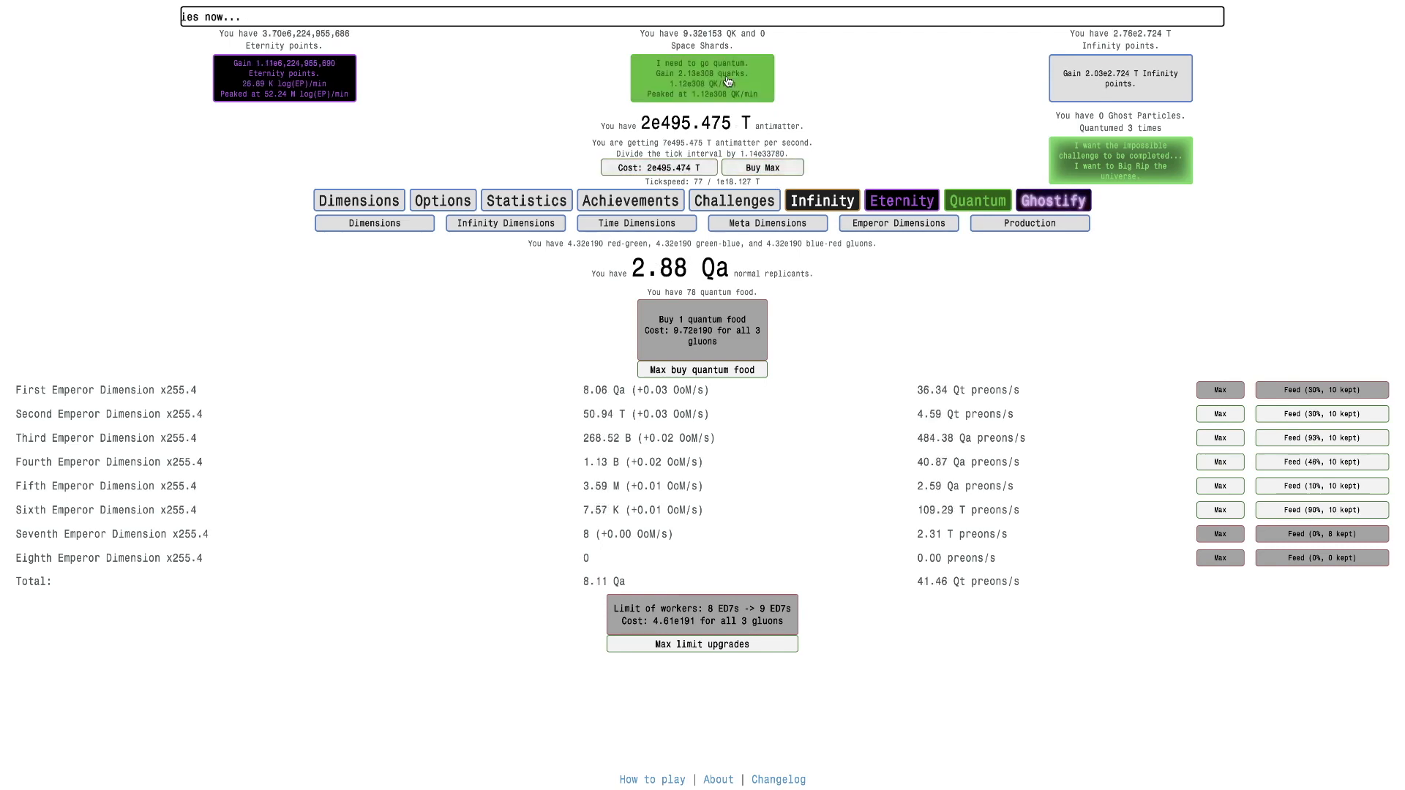
click(701, 644)
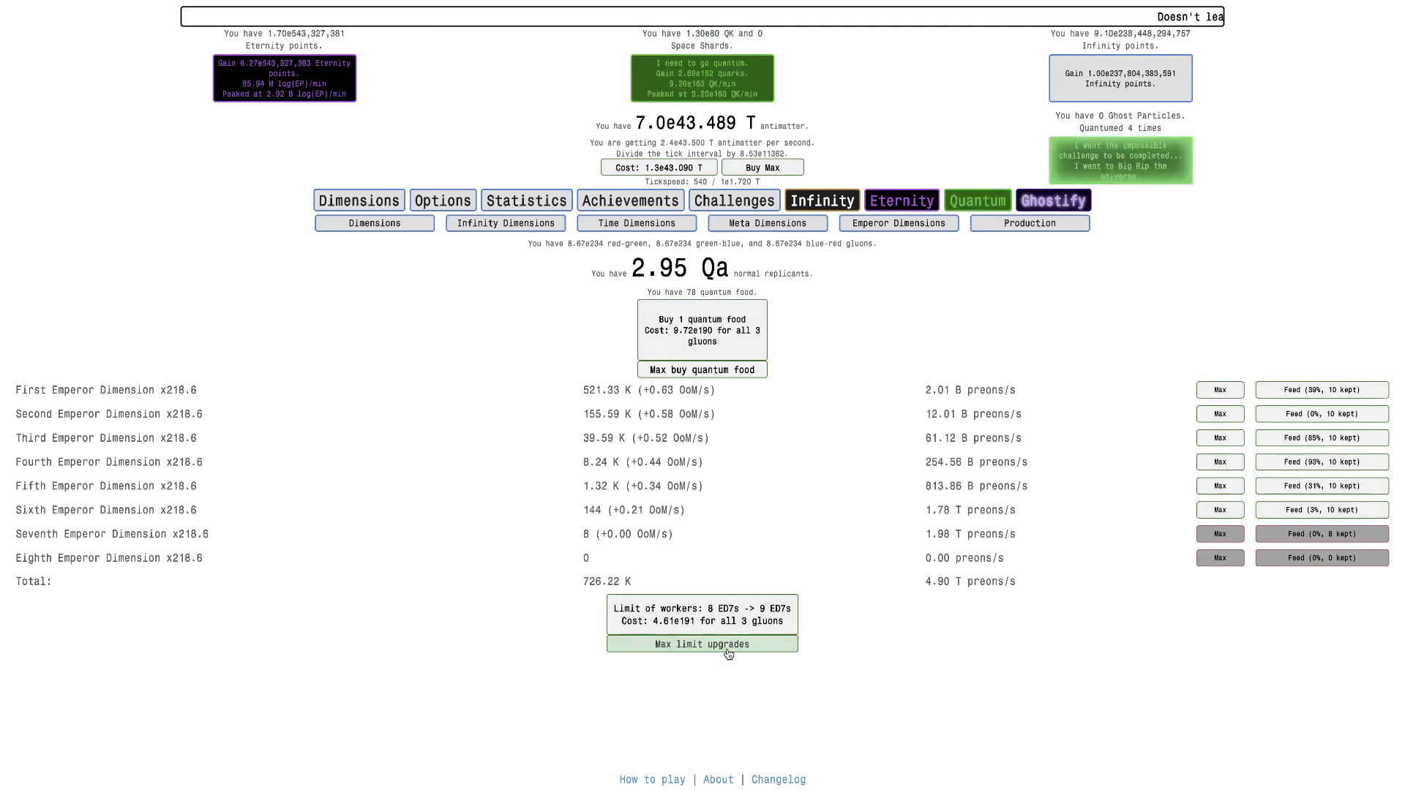
click(702, 644)
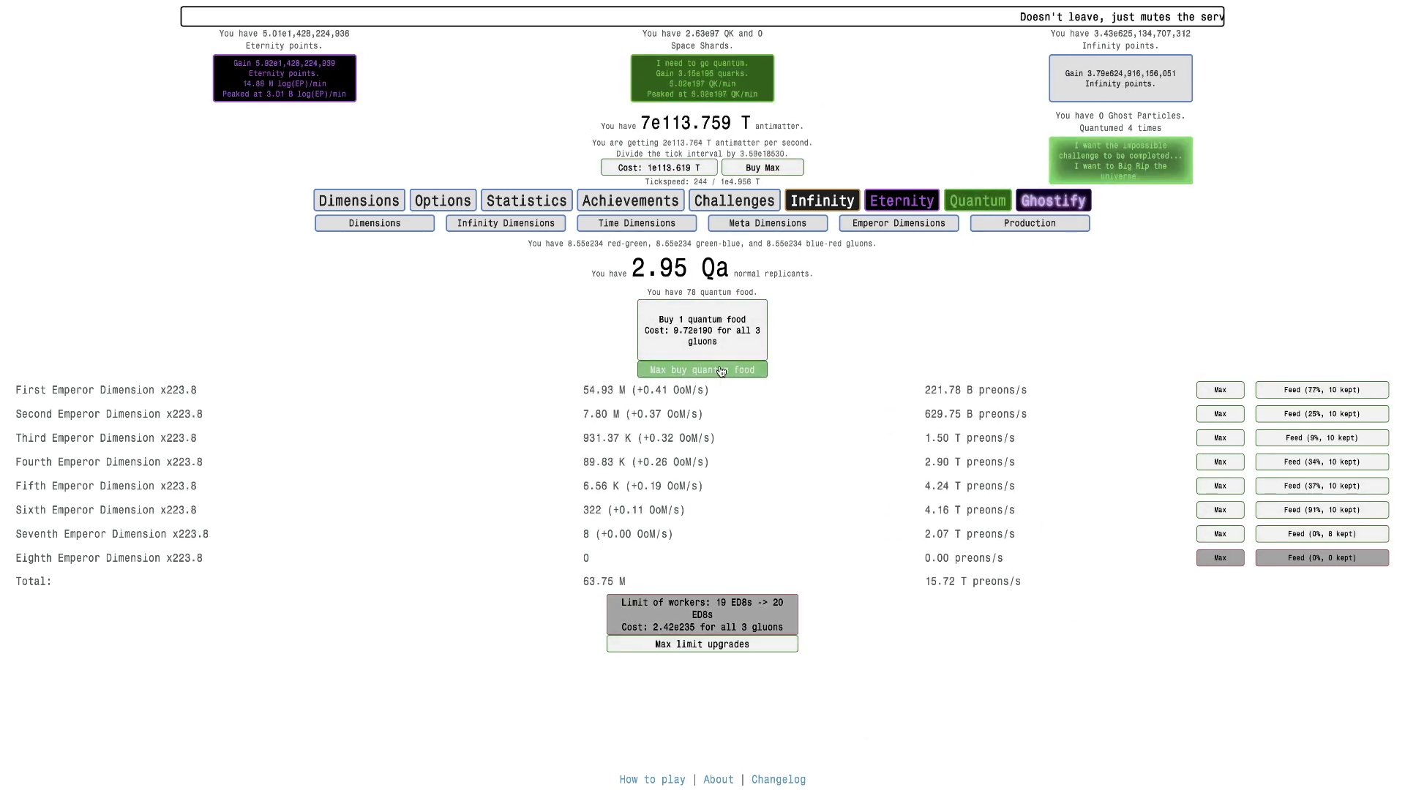
click(701, 369)
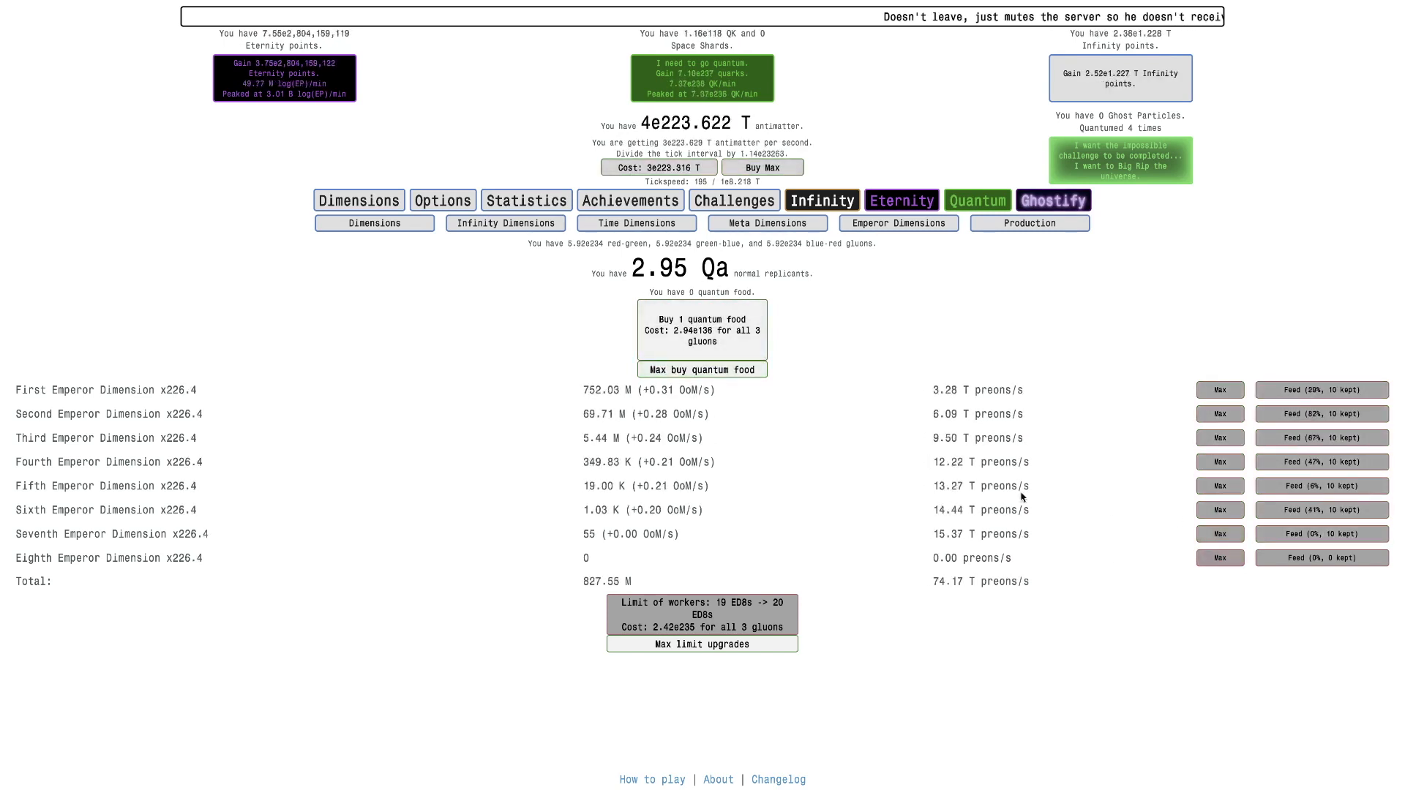
click(1219, 558)
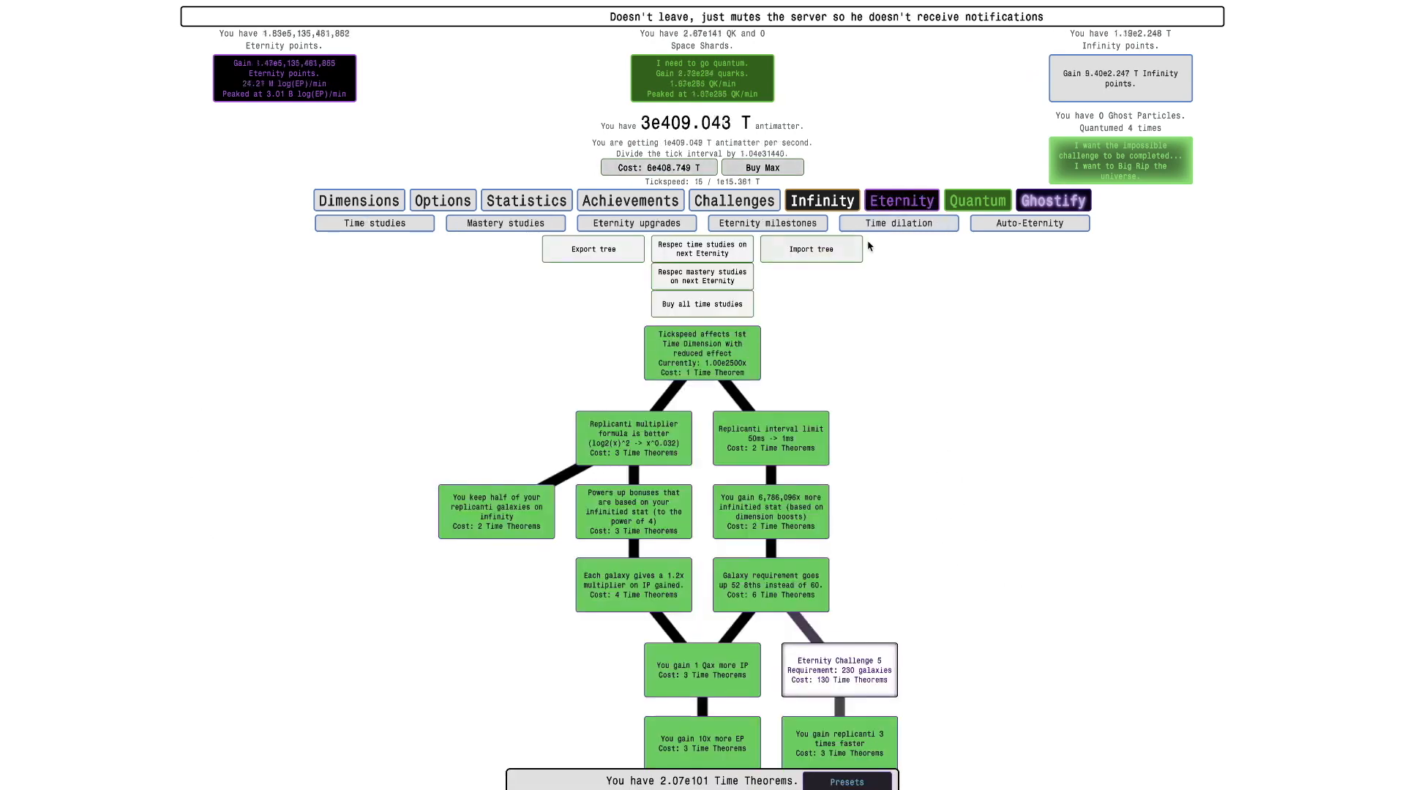
Step: Buy quark-spin tree upgrades for cheaper meta dimension boosts and a better TP formula
click(898, 223)
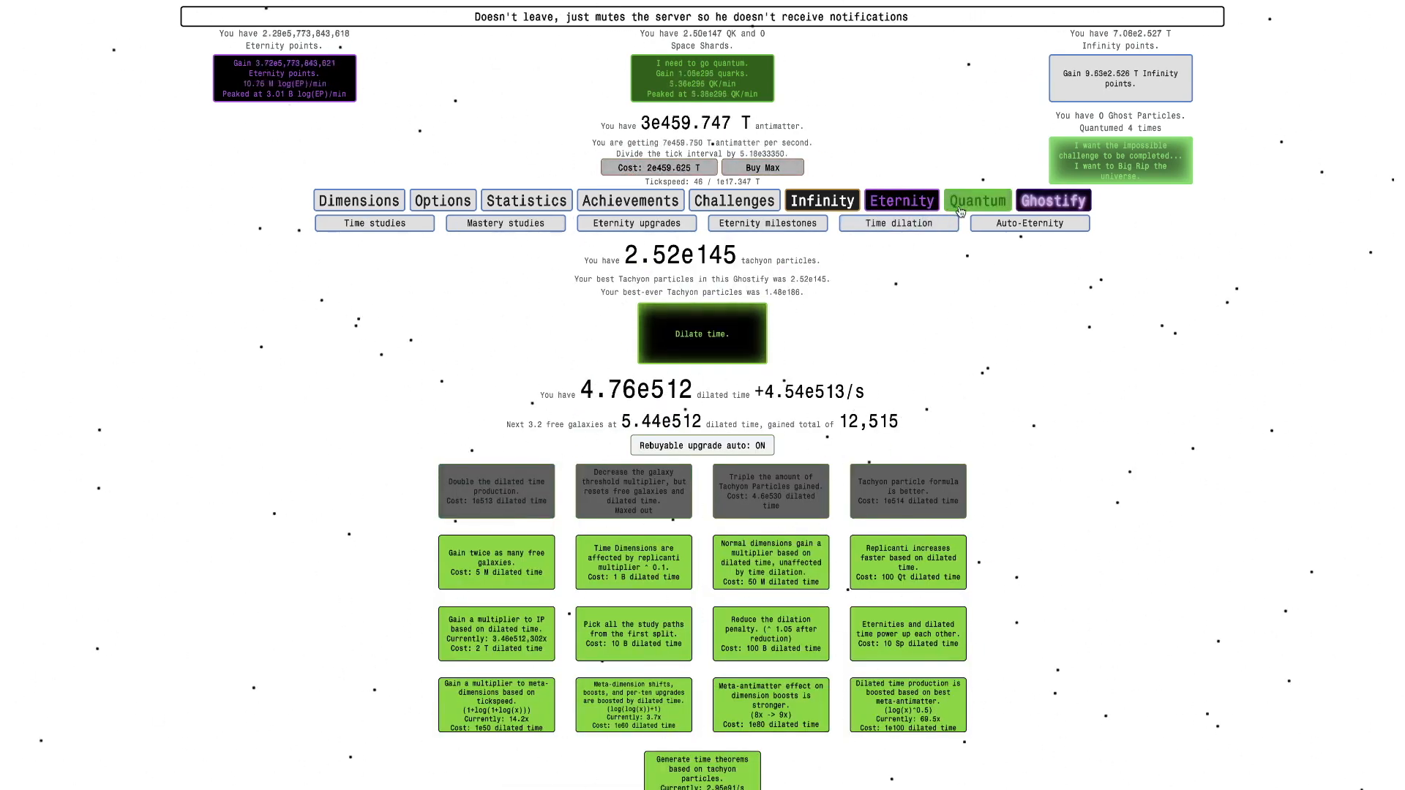
click(976, 200)
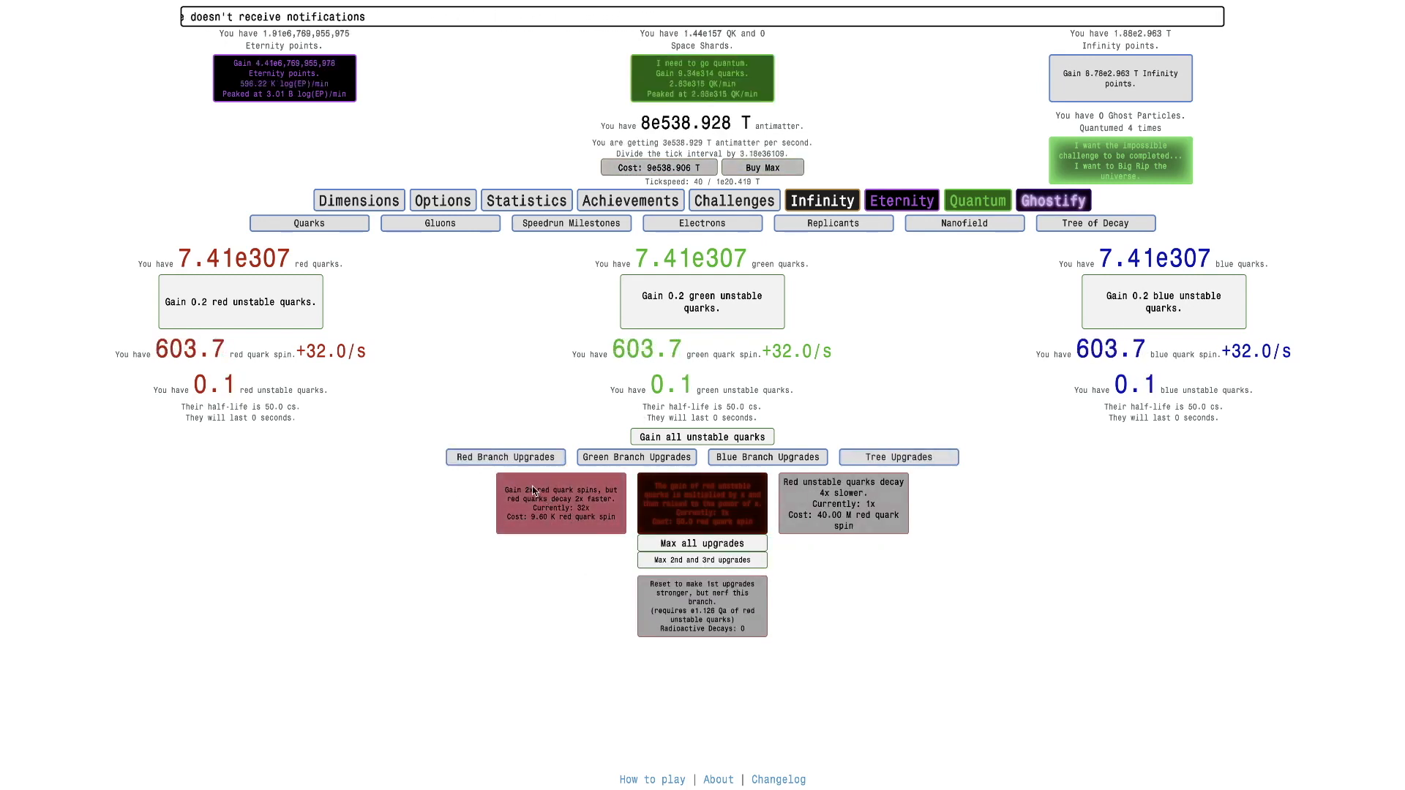
click(637, 457)
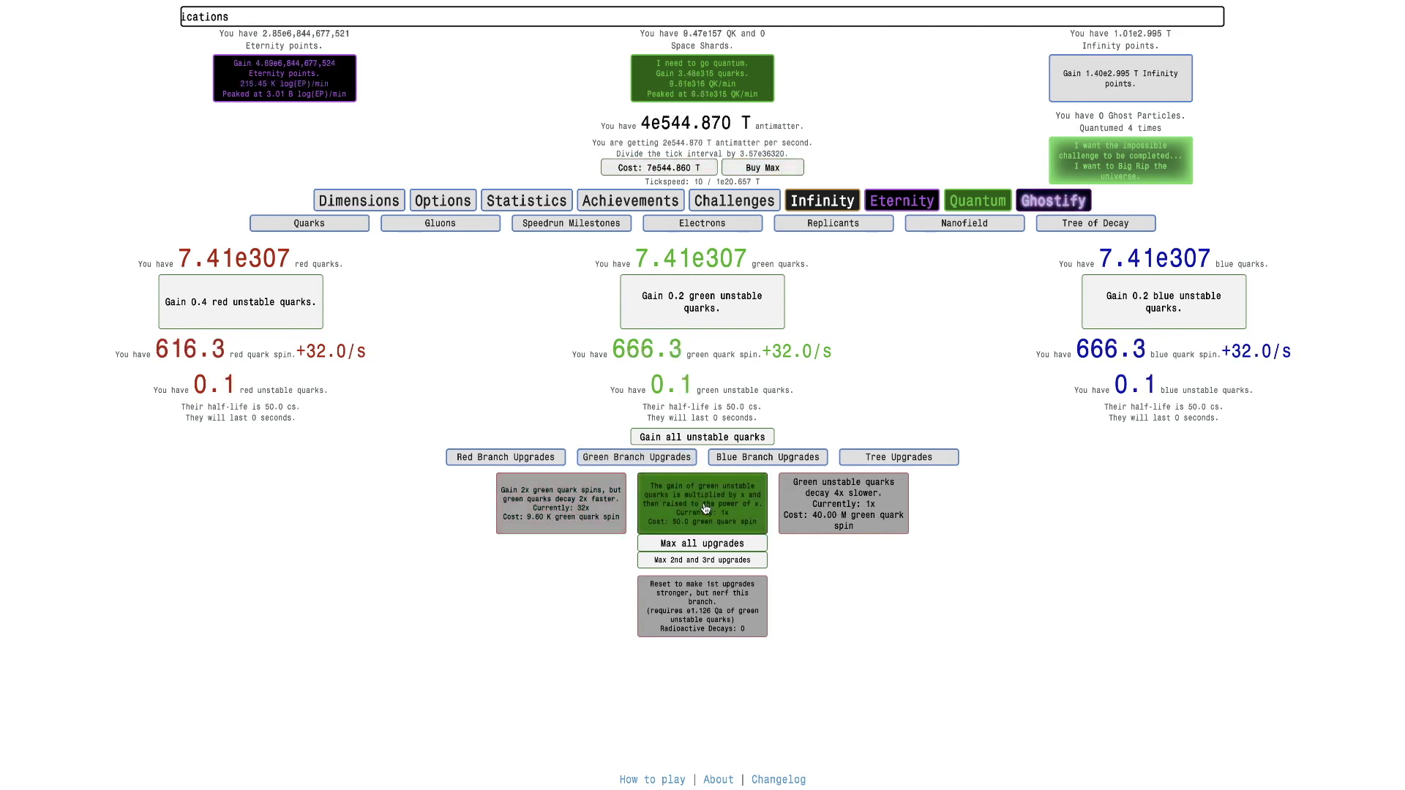
click(897, 457)
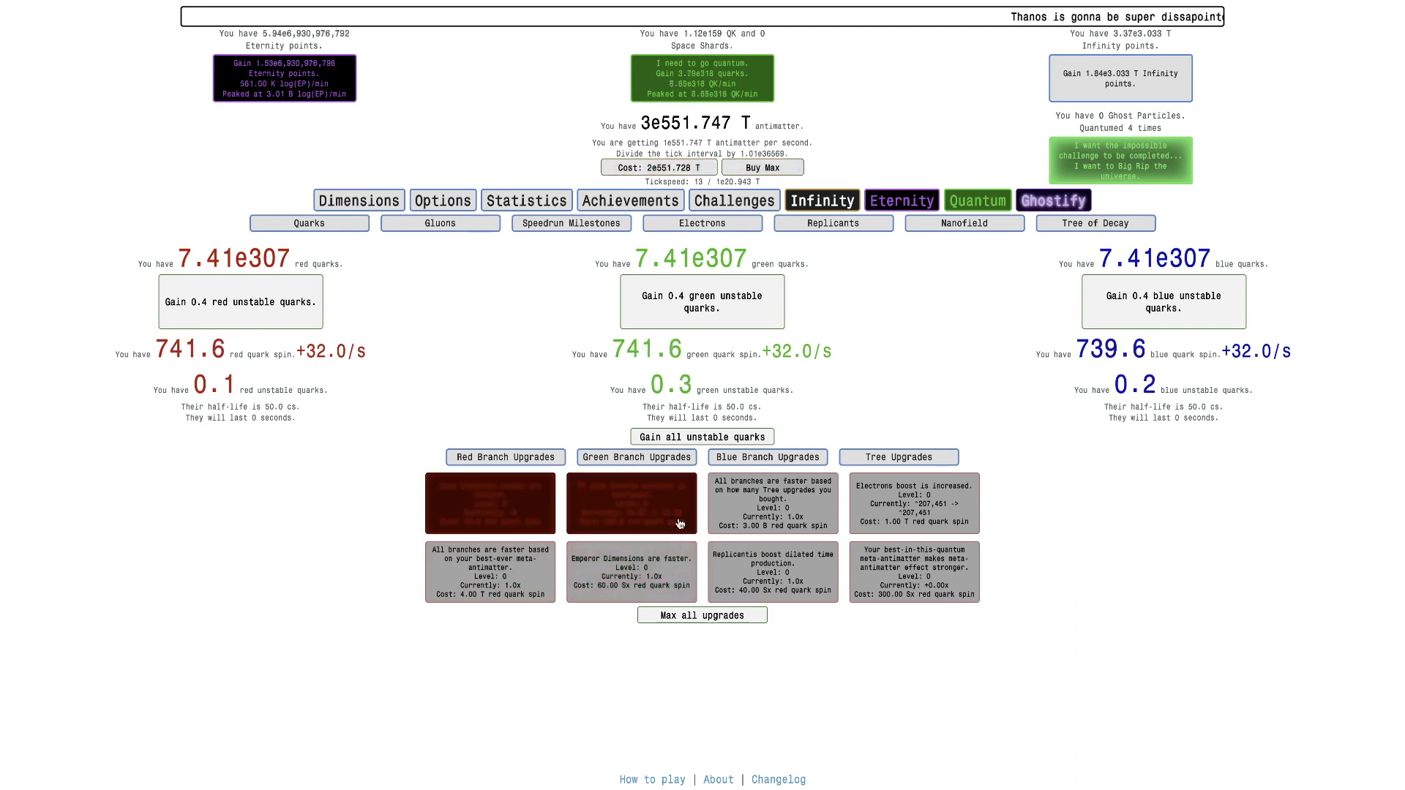
click(492, 502)
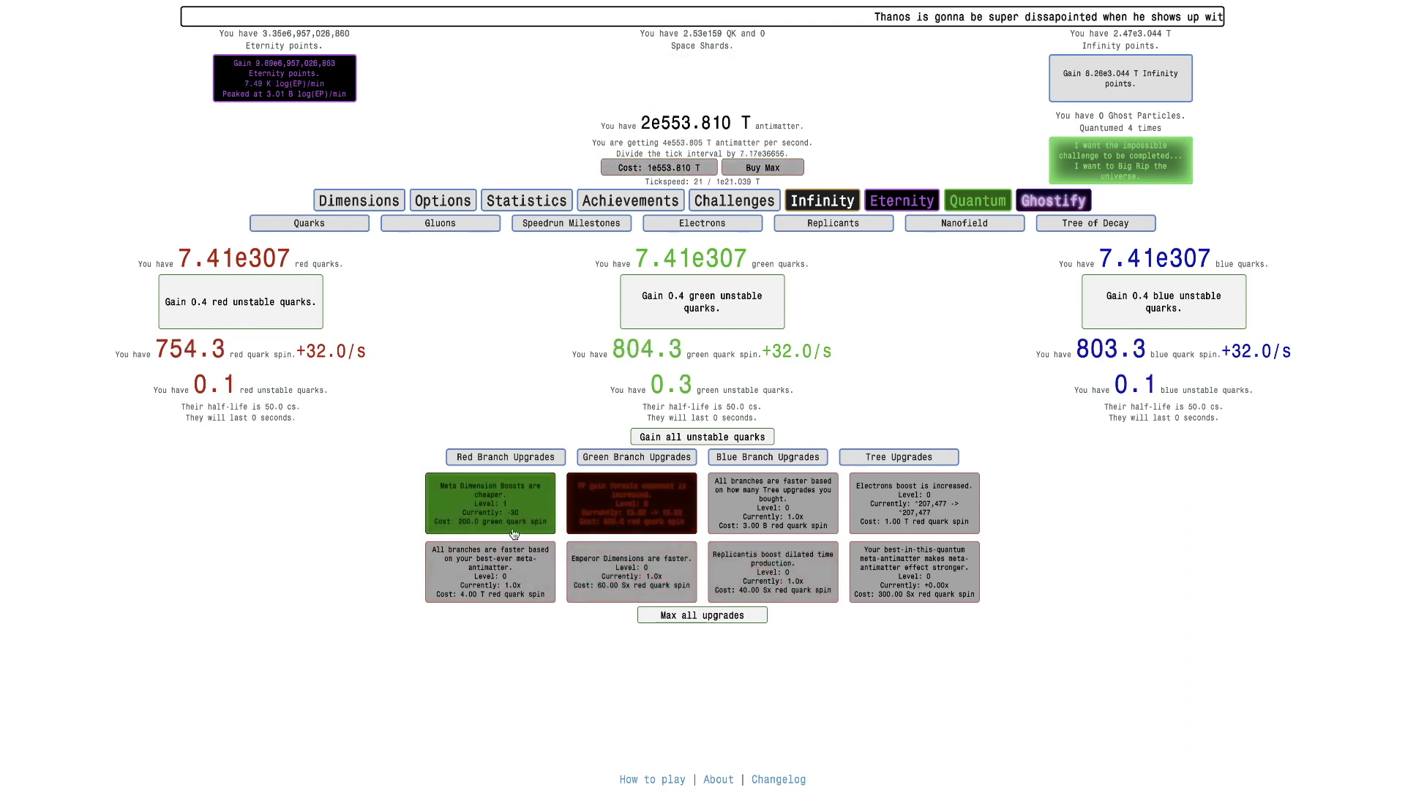
click(632, 503)
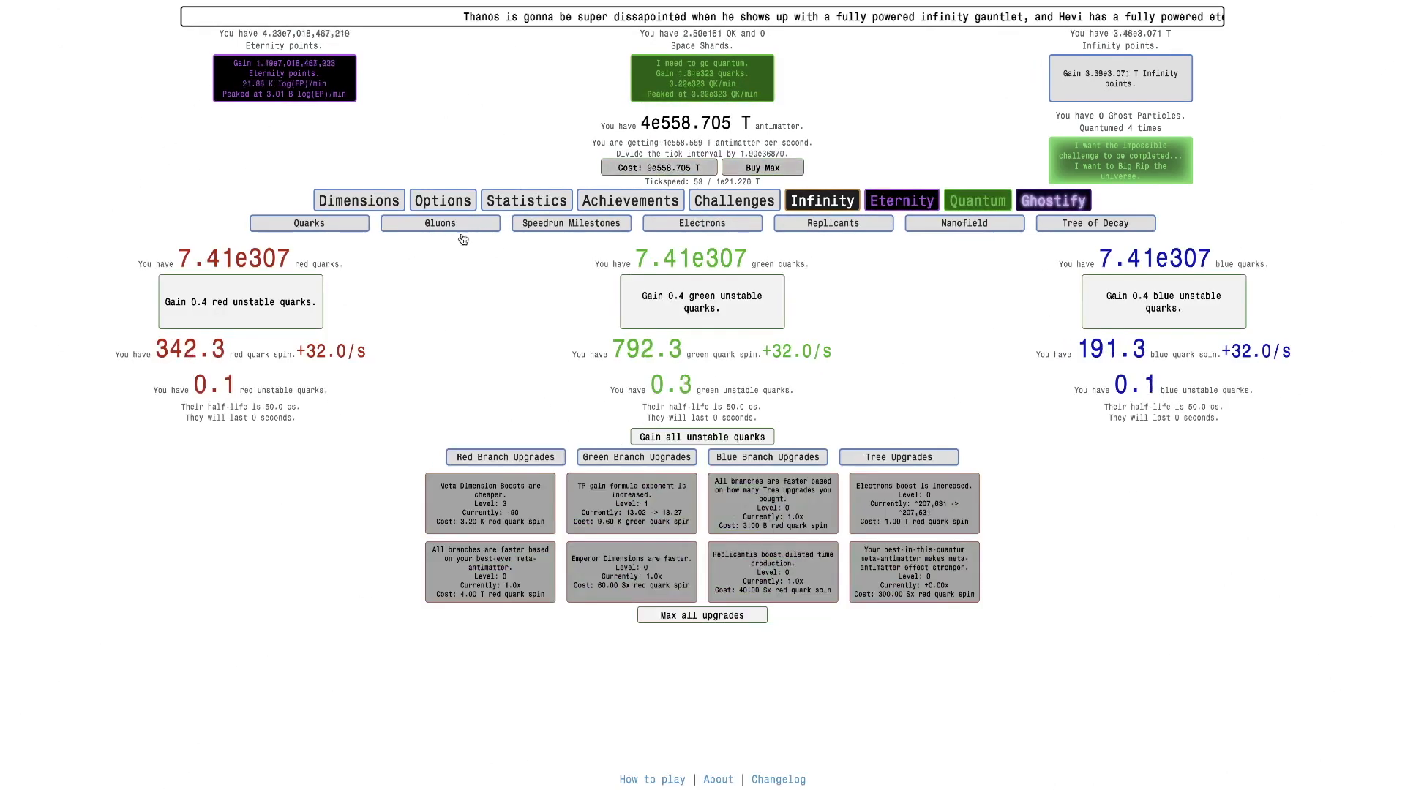
Step: Max the quark gain multiplier from the gluon upgrades, reaching 7.41e307 quarks per colour
click(439, 222)
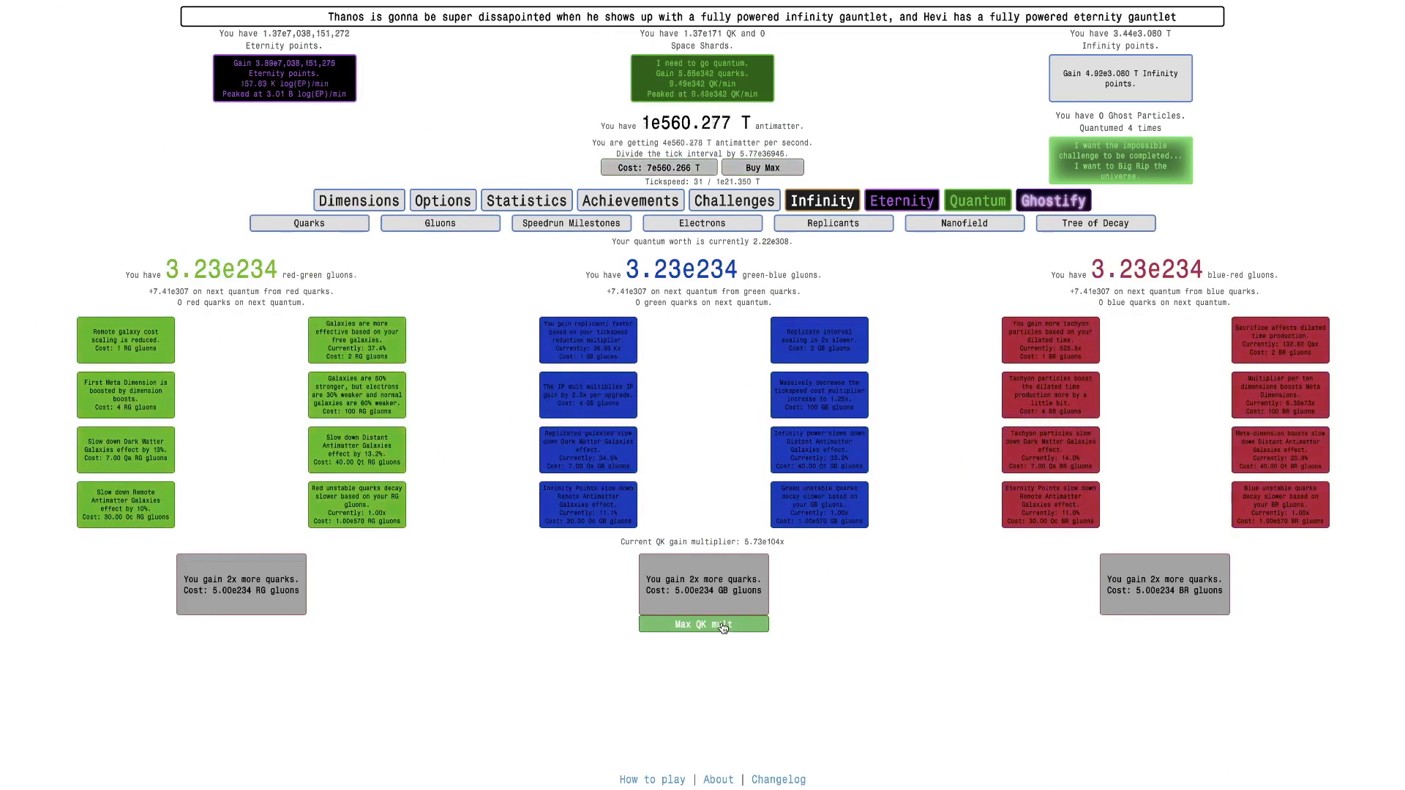
click(704, 625)
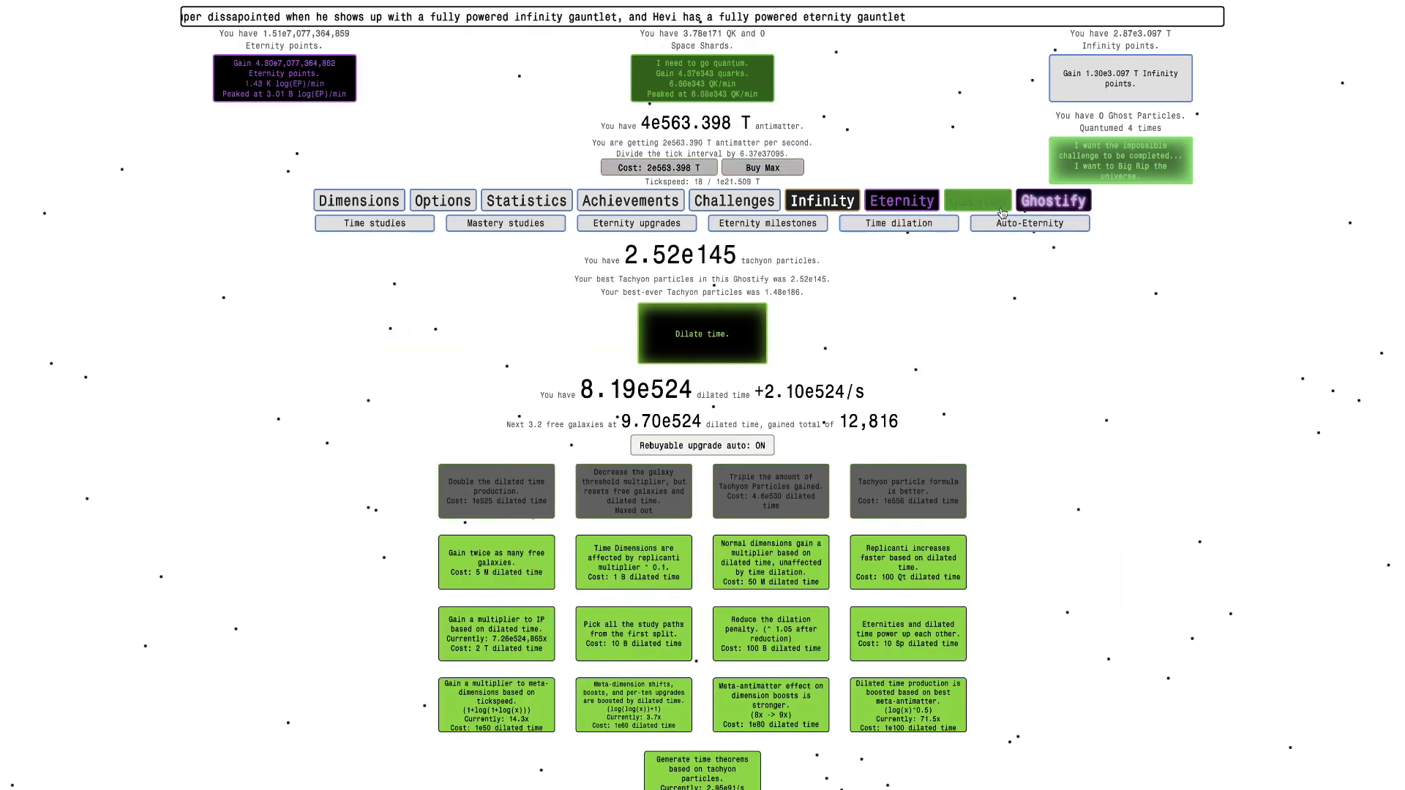
Step: Dilate time to lift tachyon particles to 2.07e148
click(977, 200)
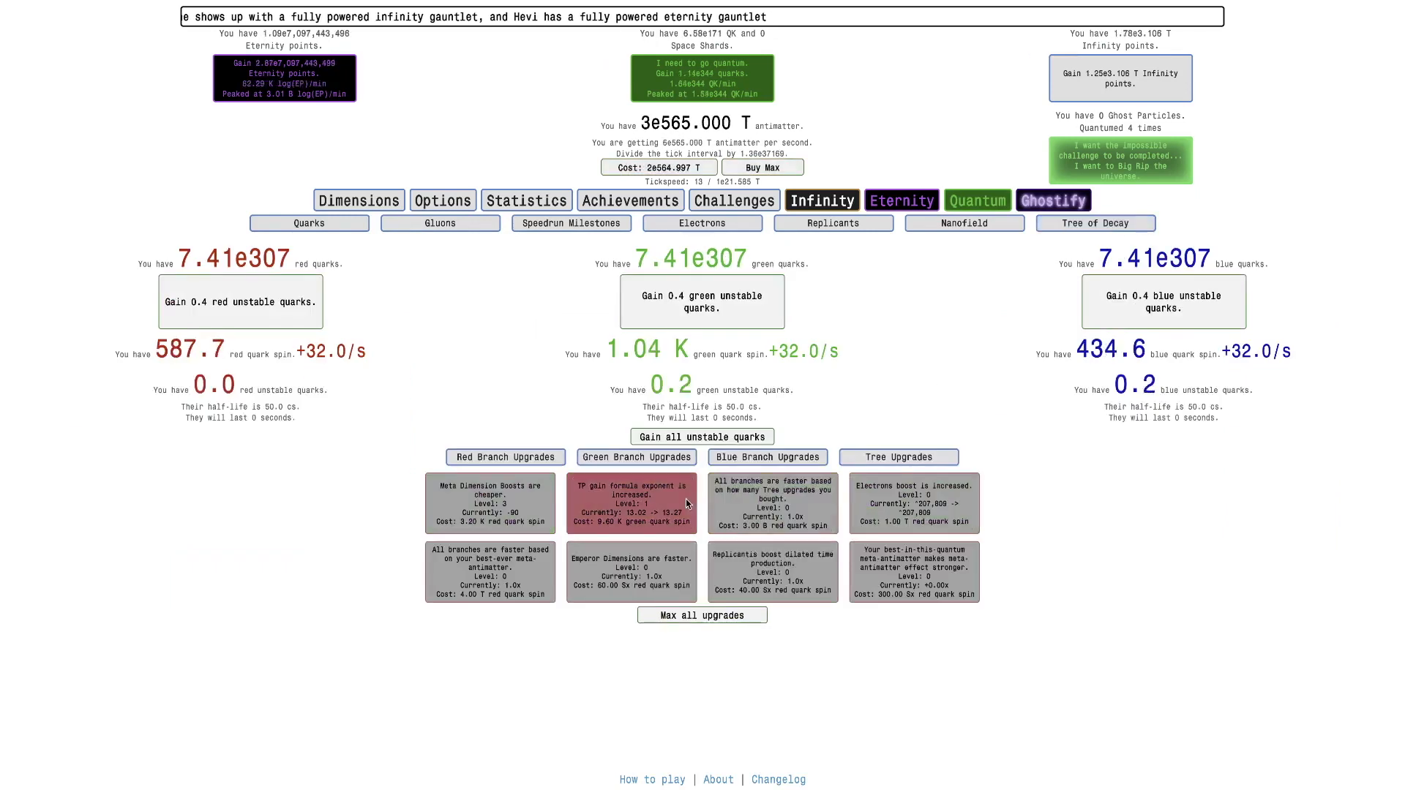
click(900, 201)
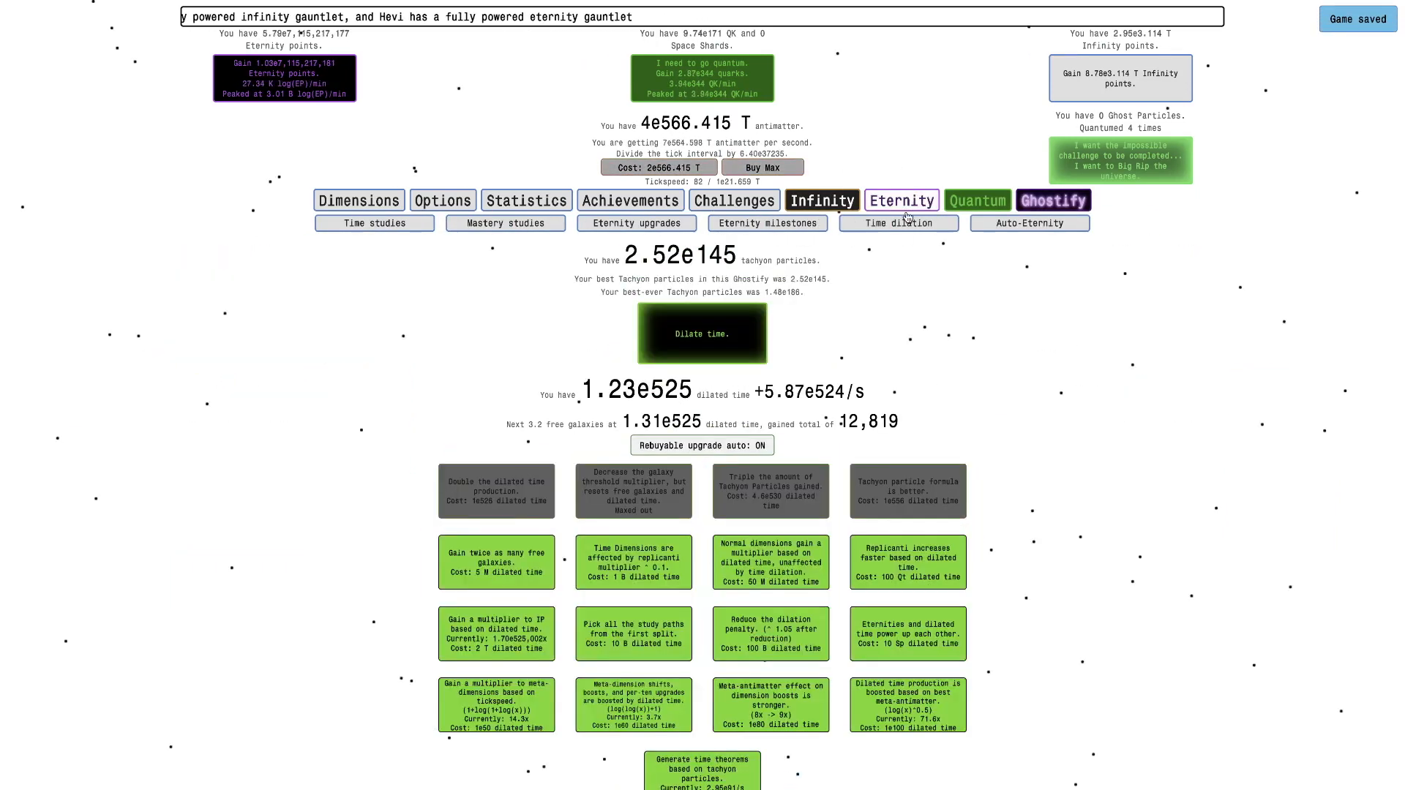
click(701, 334)
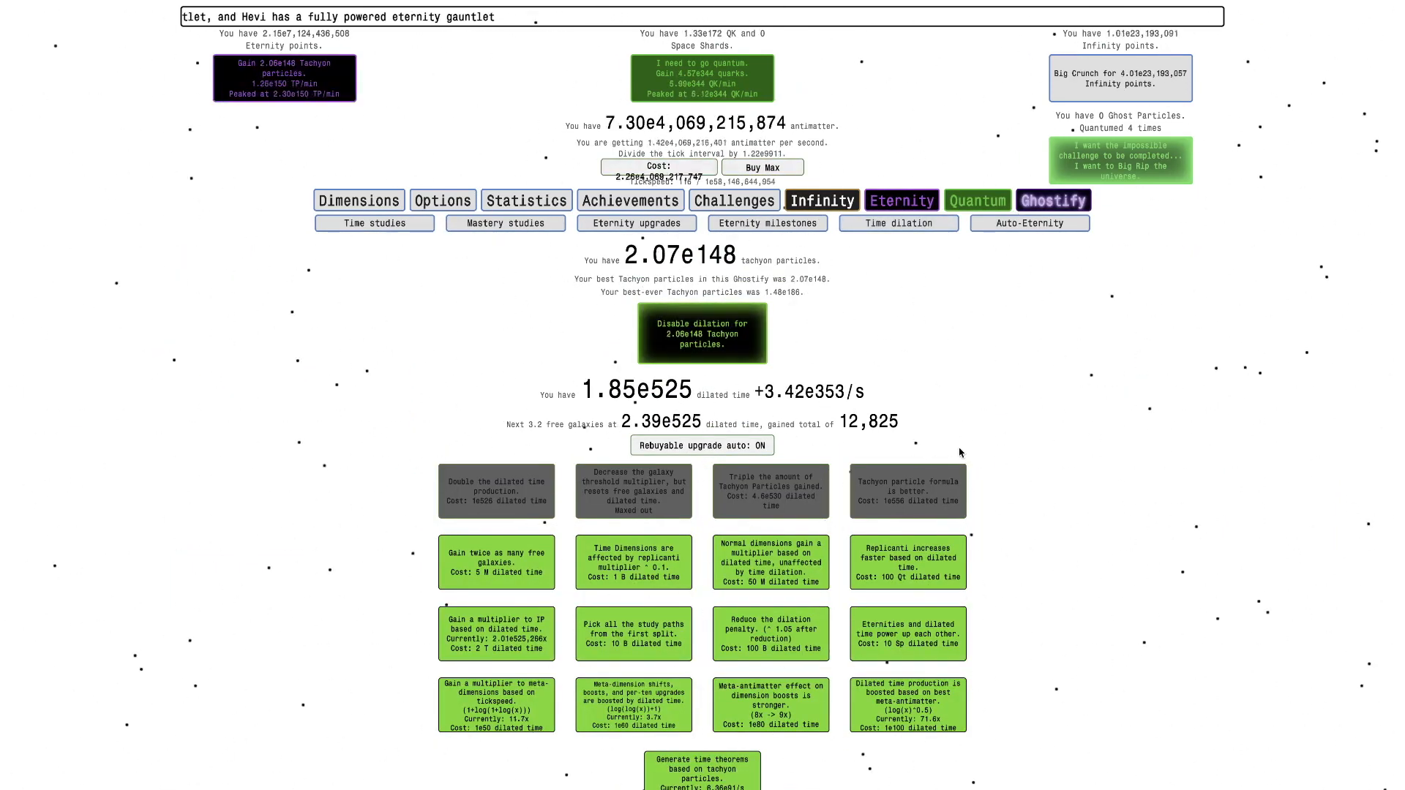
click(702, 336)
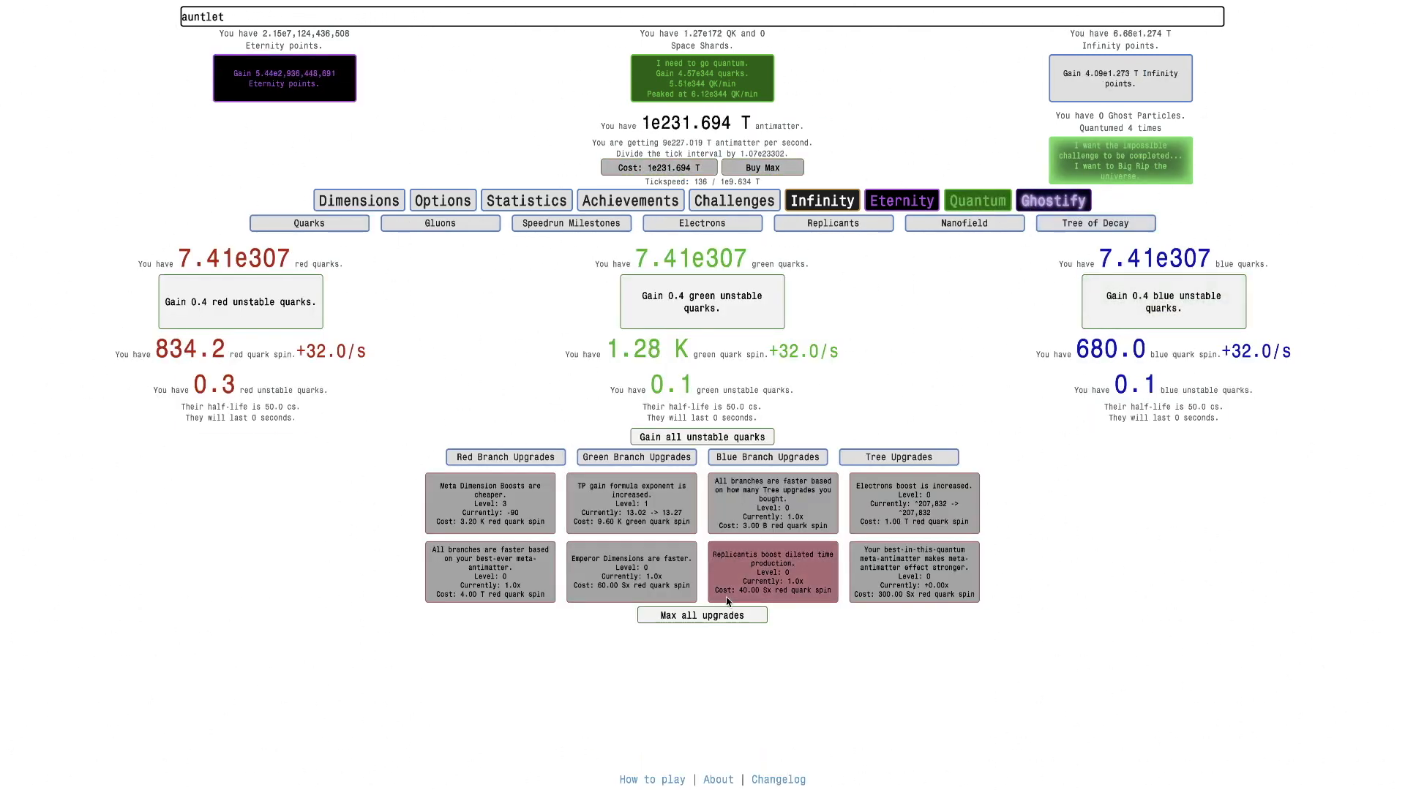
Step: Compare the red and blue branch upgrades, then show the nanofield rewards holding 27.09 Sx preons
click(505, 456)
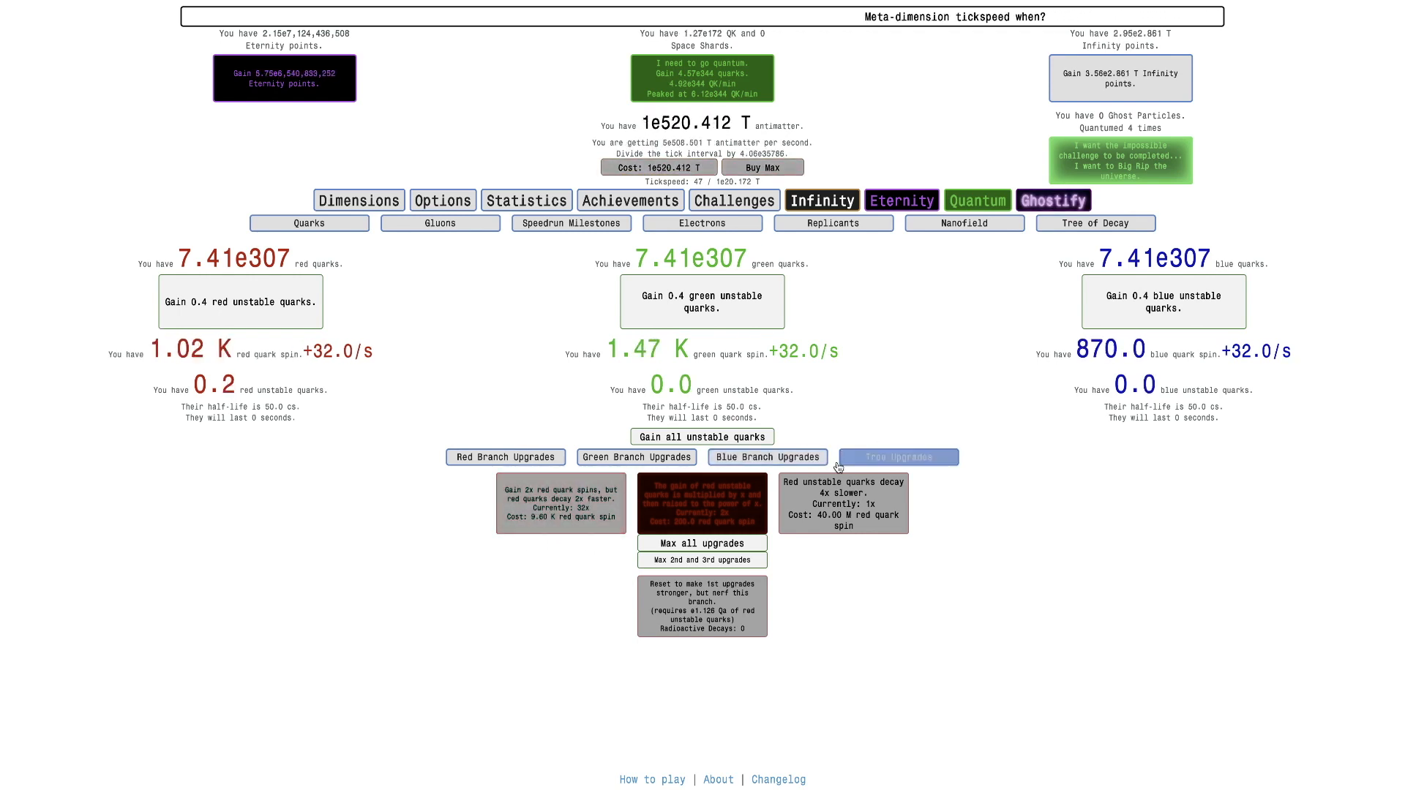
click(767, 457)
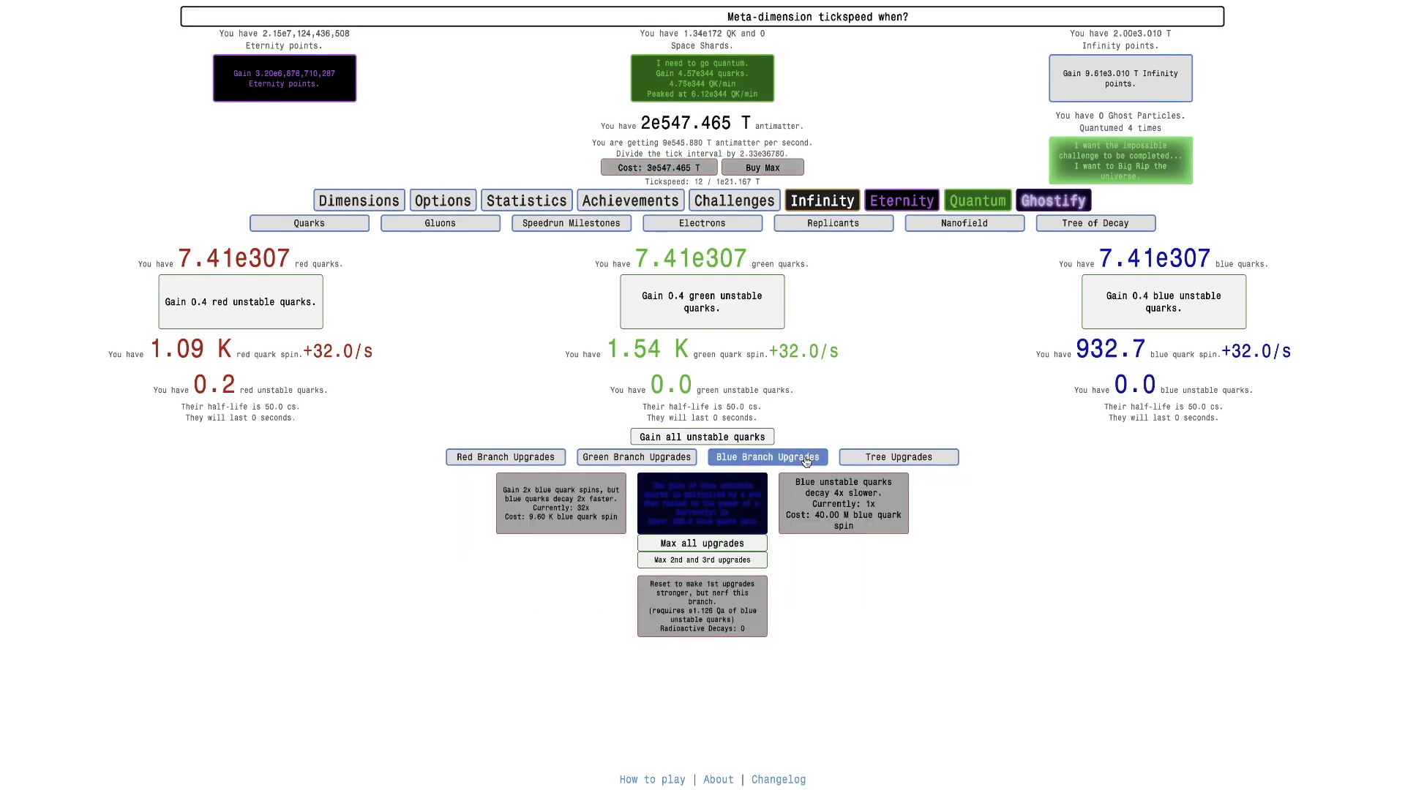
click(505, 457)
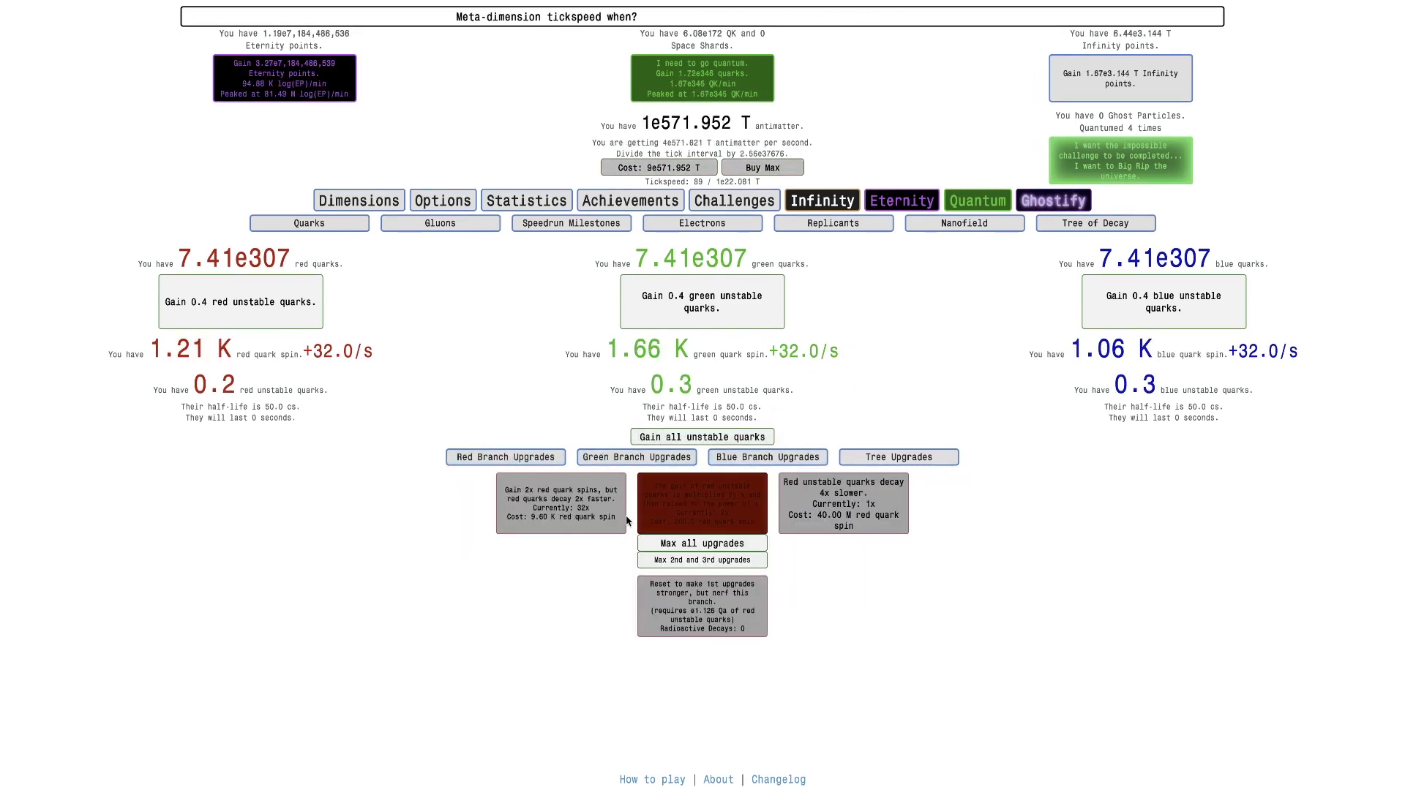
click(766, 457)
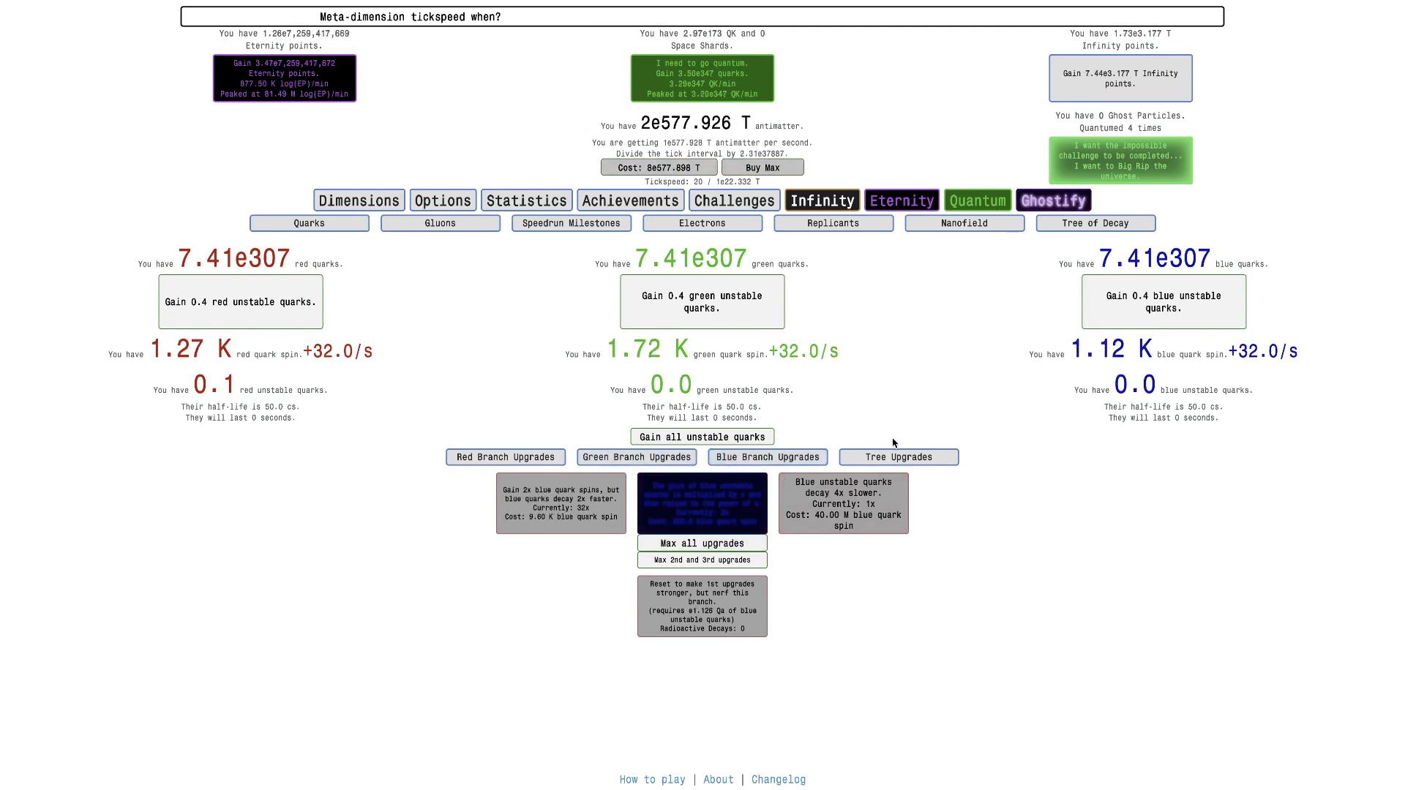
click(505, 457)
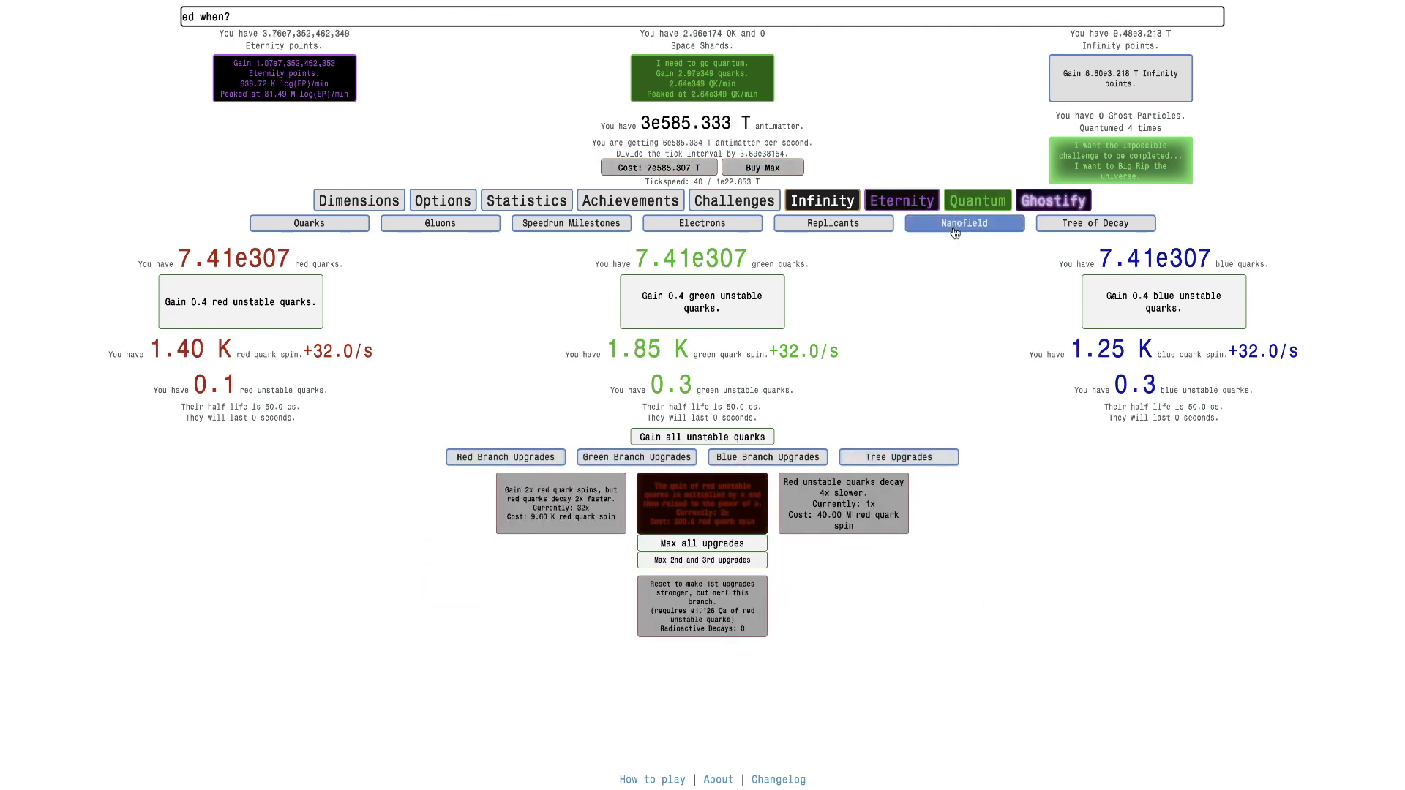
click(963, 223)
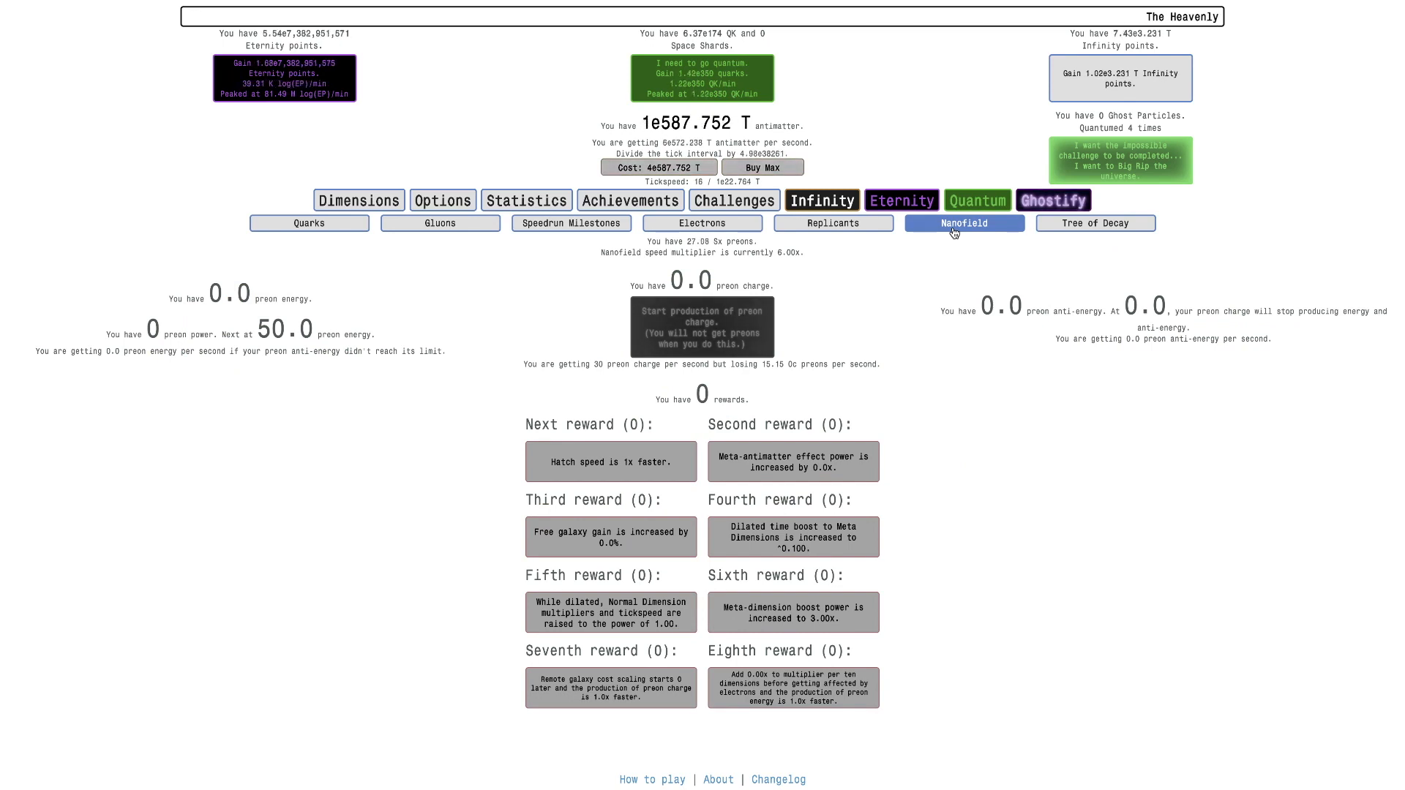